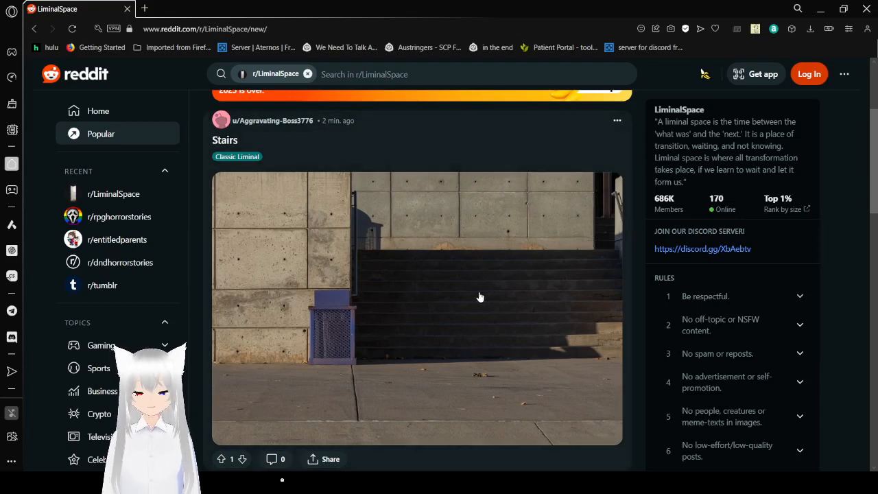
Step: Scroll past the Stairs post until the Blue Playroom photo is fully visible
scroll("down", 3)
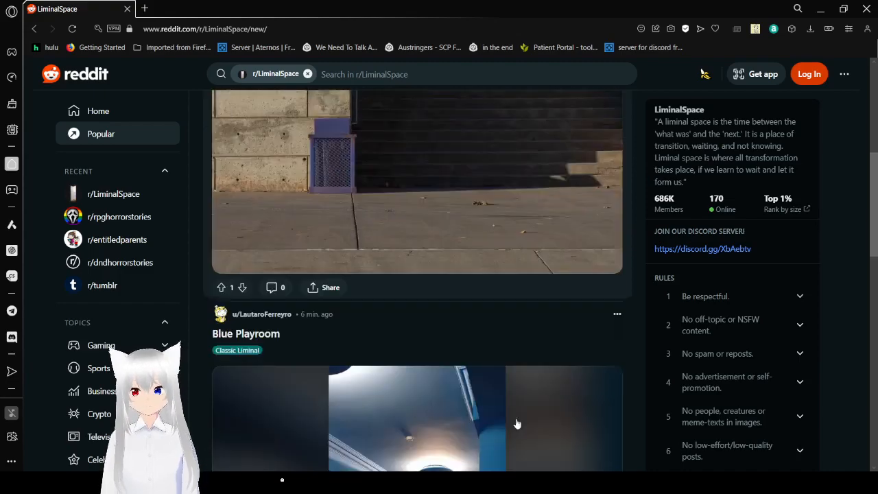
scroll("down", 3)
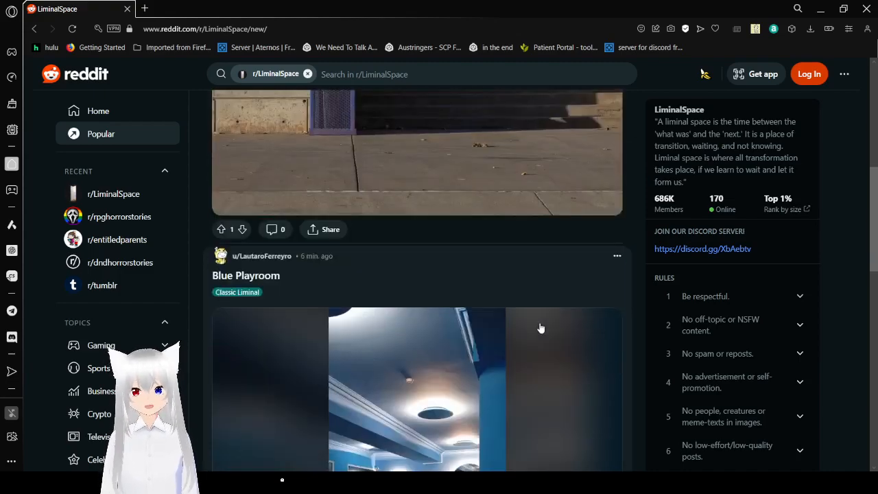
scroll("down", 3)
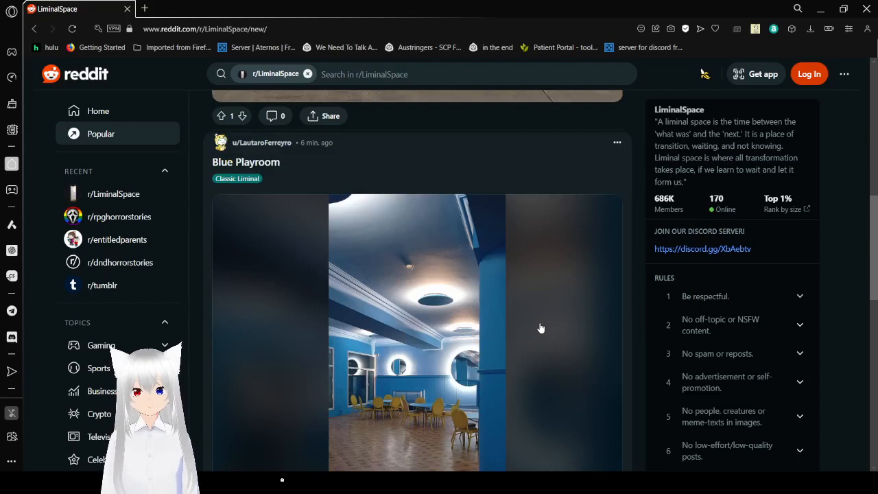
scroll("down", 3)
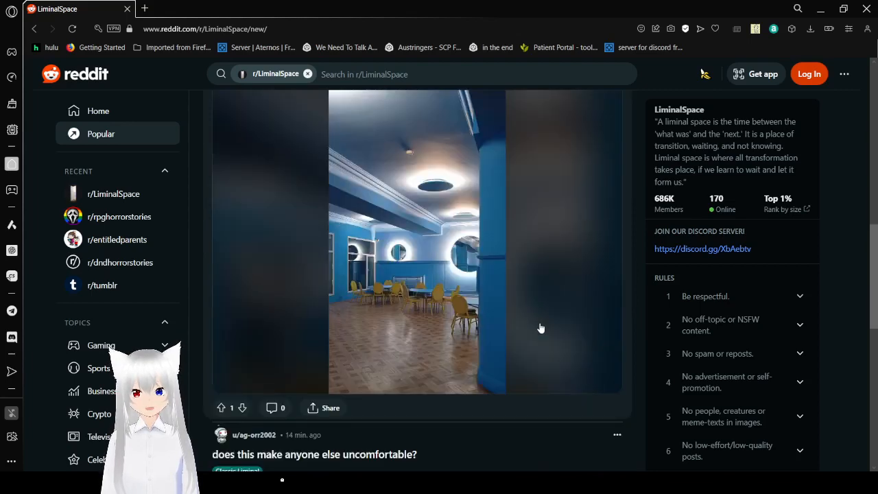
scroll("down", 3)
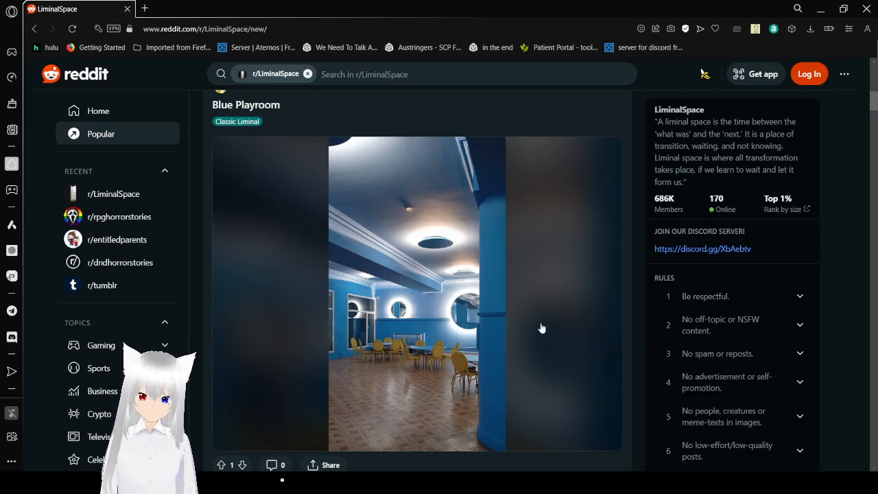
Step: Scroll past 'does this make anyone else uncomfortable?' to the 'It's always churches' green hallway photo
scroll("down", 3)
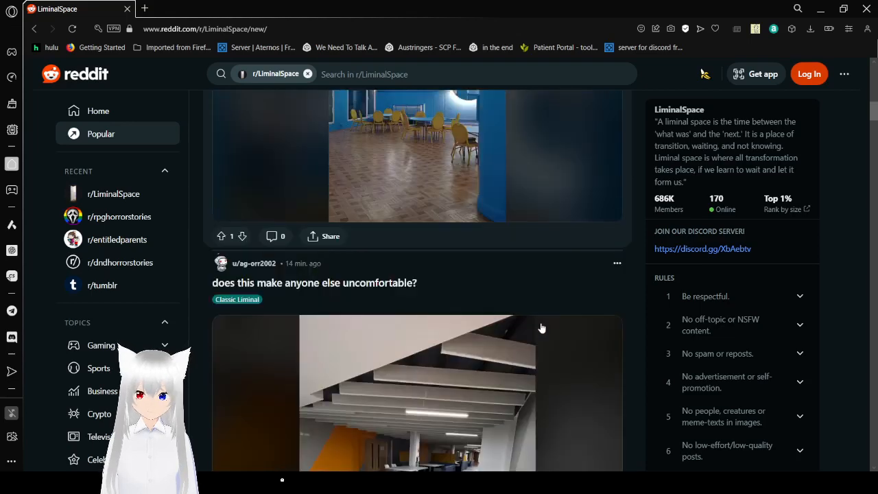
scroll("down", 3)
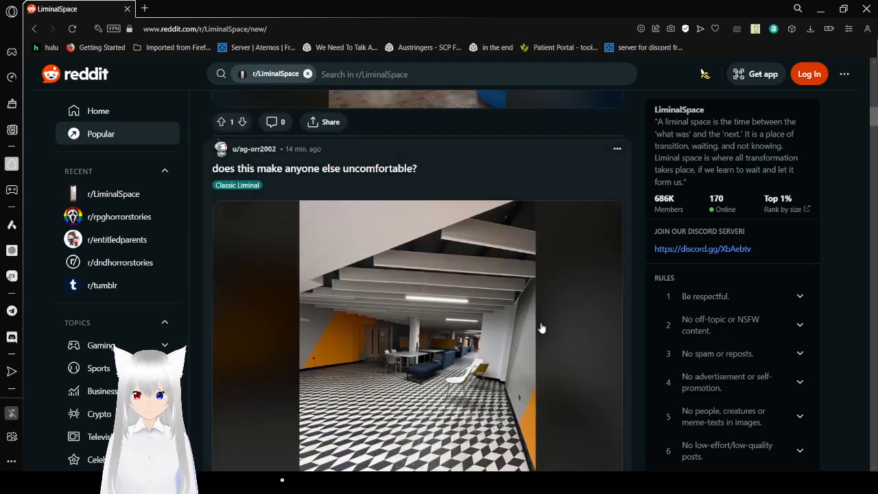
scroll("down", 3)
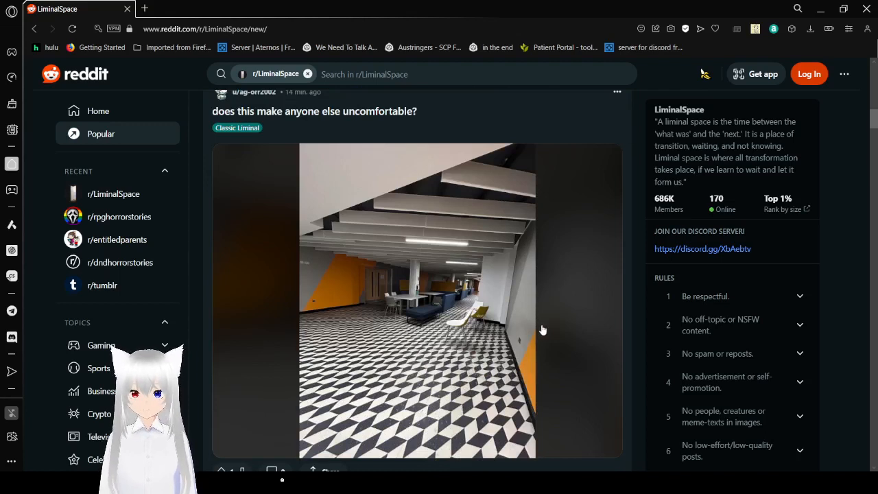
scroll("down", 3)
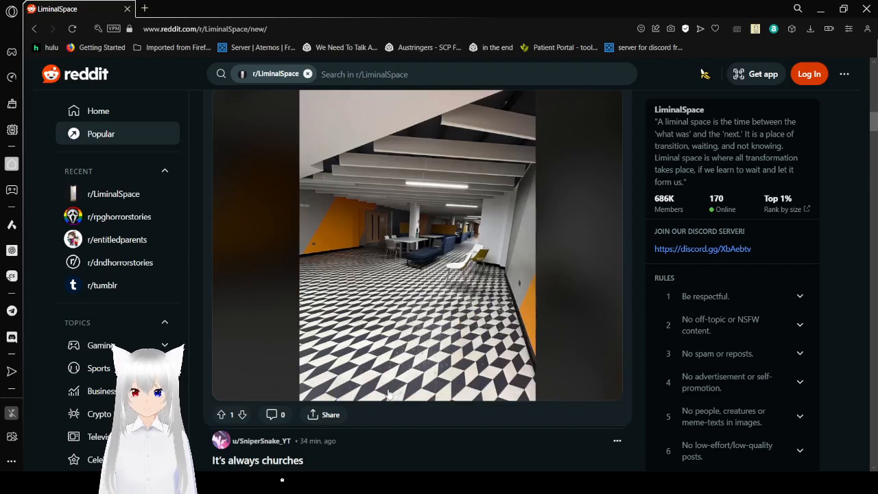
mouse_move(456, 274)
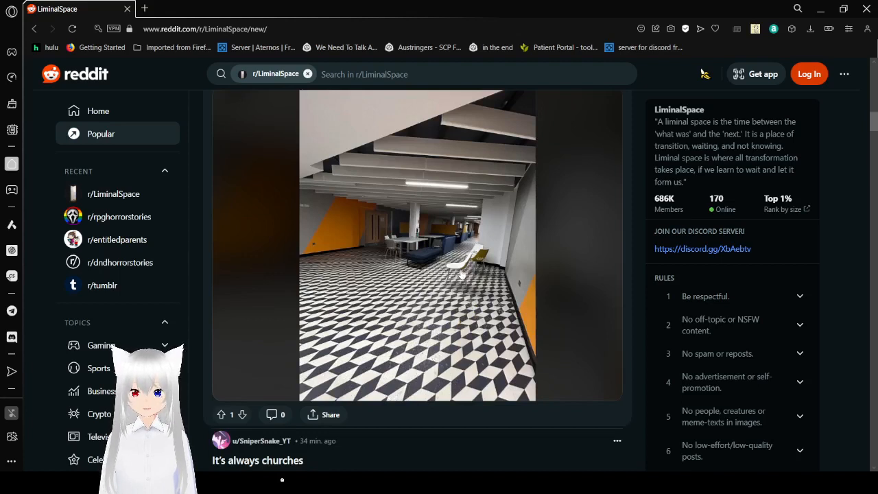
mouse_move(485, 260)
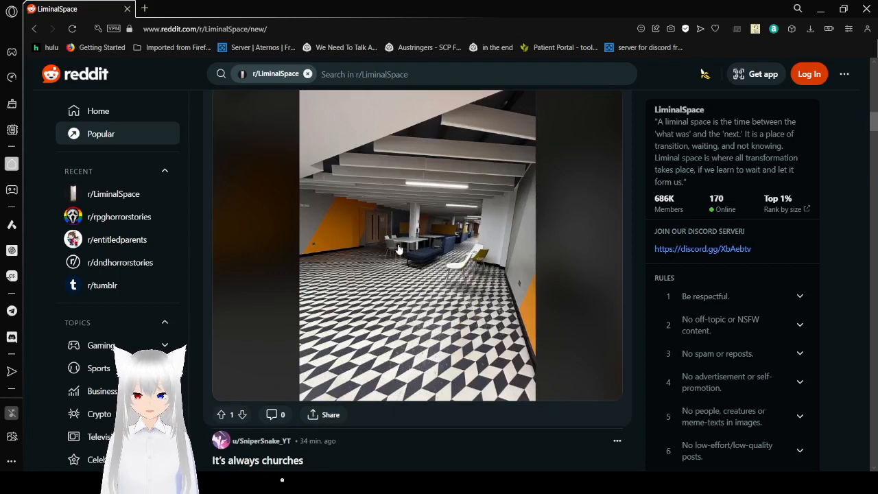
mouse_move(446, 242)
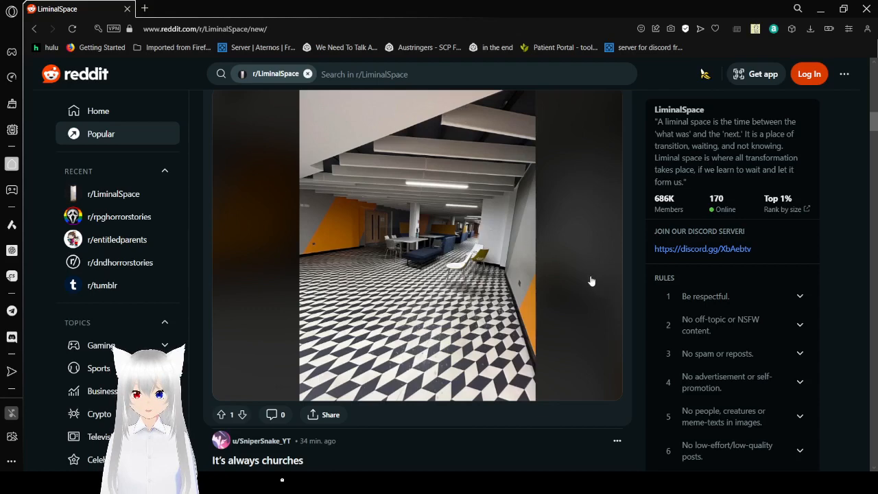
scroll("down", 3)
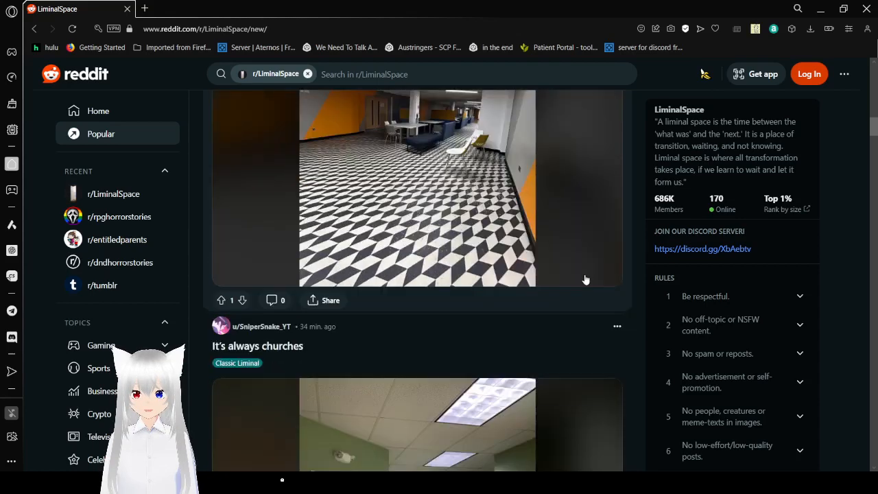
scroll("down", 3)
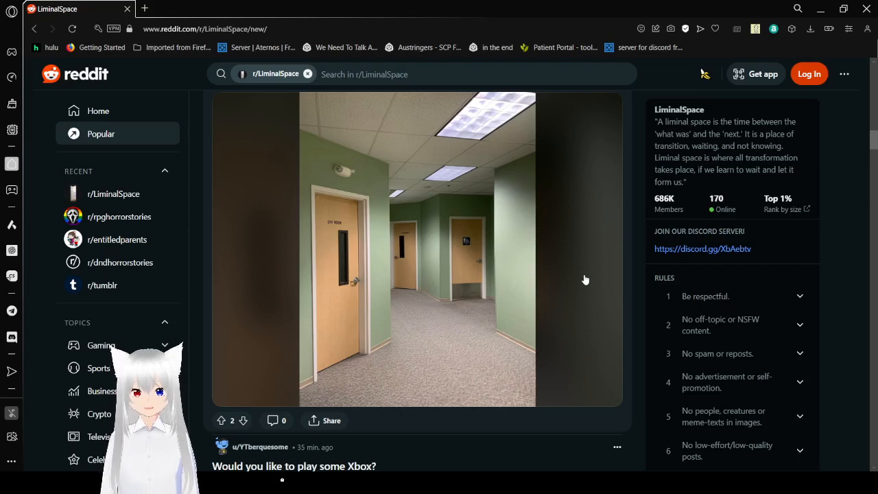
mouse_move(539, 269)
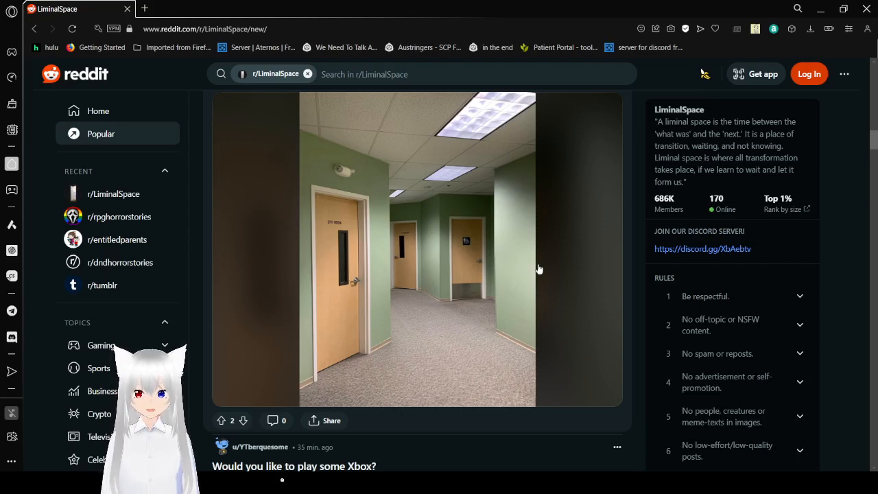
mouse_move(582, 260)
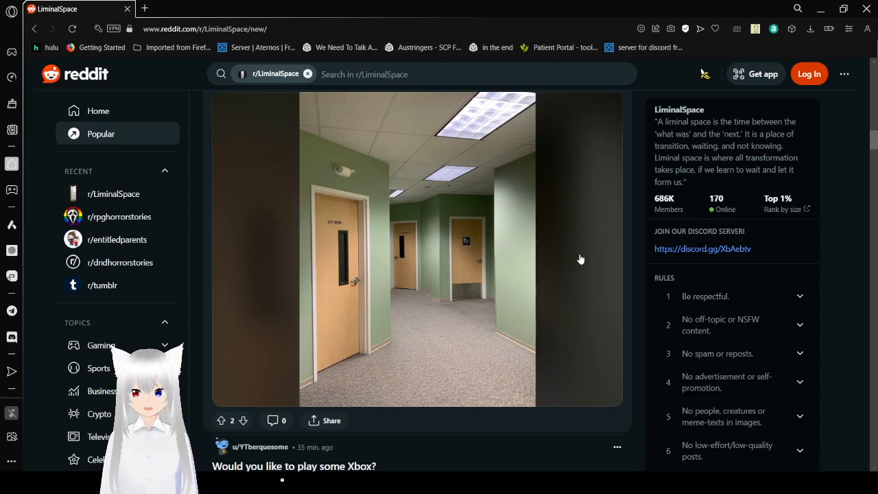
Step: Scroll down until the 'Would you like to play some Xbox?' bedroom photo shows fully
scroll("down", 3)
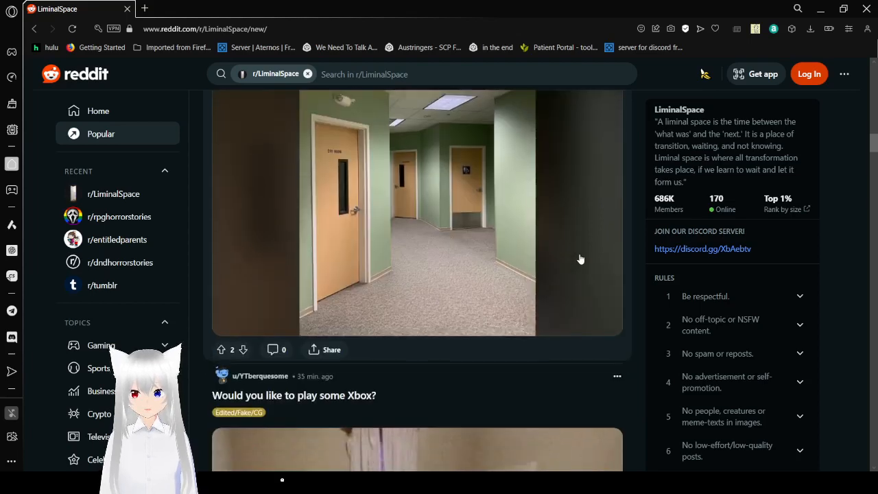
scroll("down", 3)
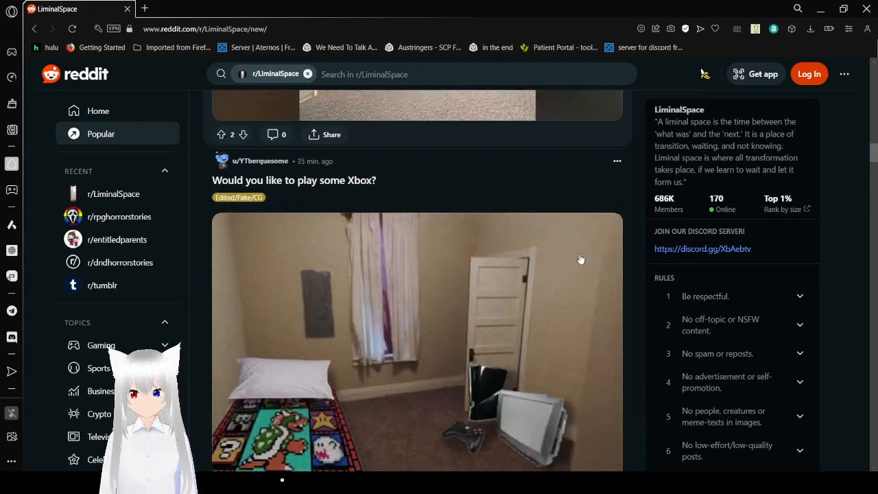
scroll("down", 3)
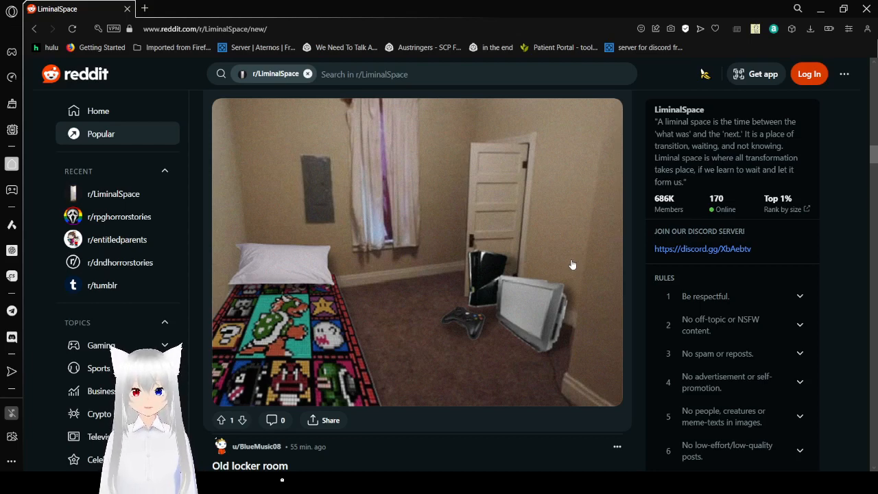
mouse_move(642, 273)
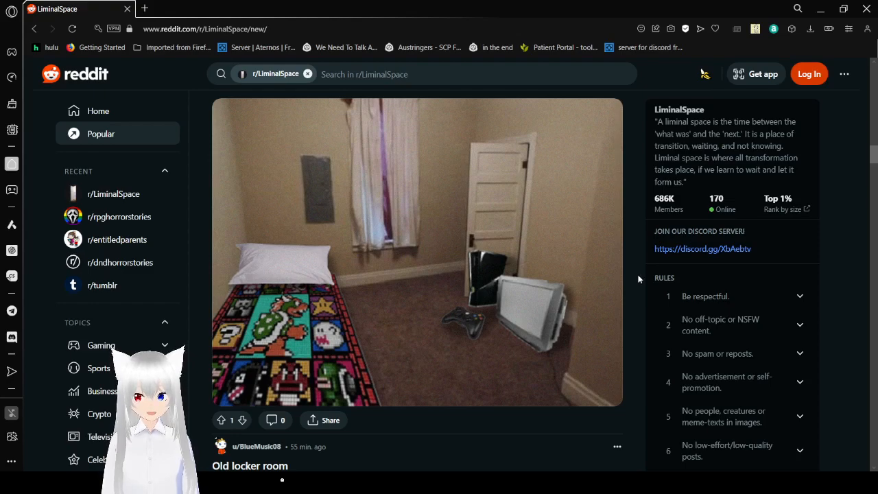
Step: Scroll past 'Old locker room' to the 'Commieblocks in Šiauliai, Lithuania' carousel post
scroll("down", 3)
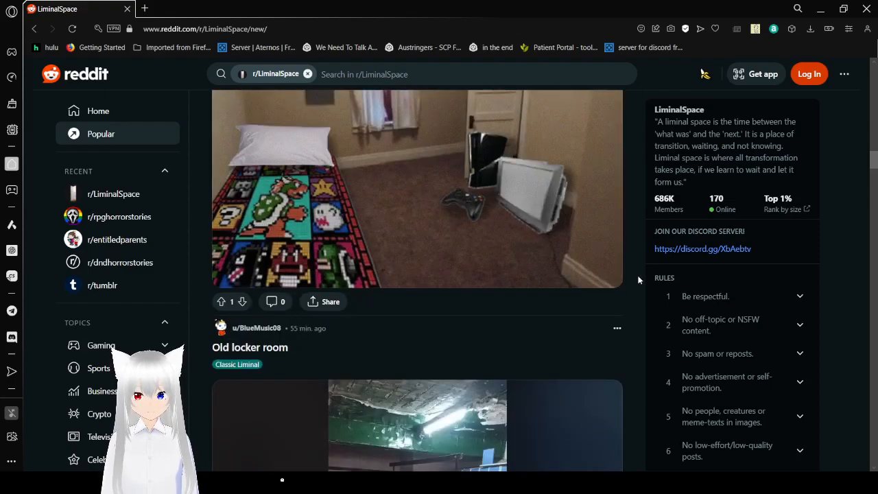
scroll("down", 3)
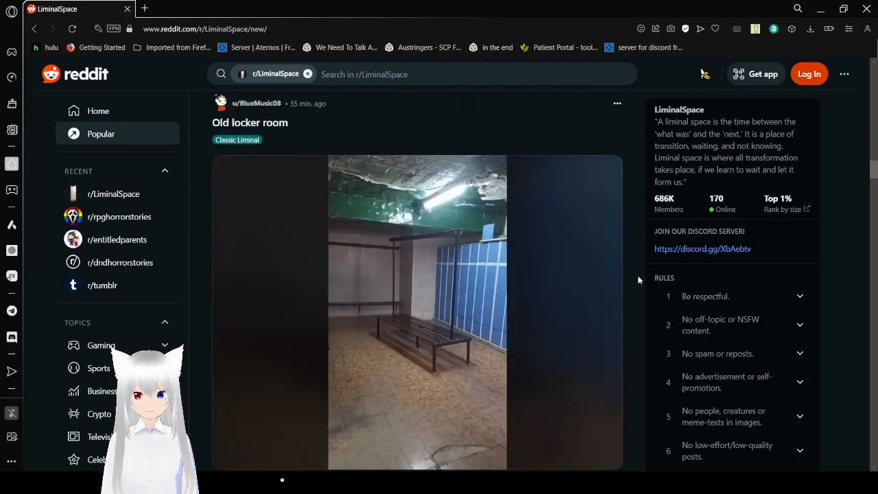
scroll("down", 3)
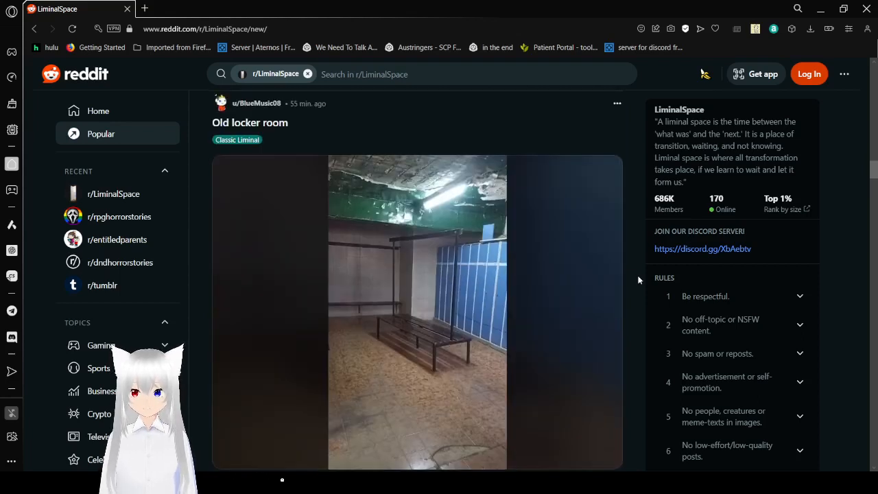
scroll("down", 3)
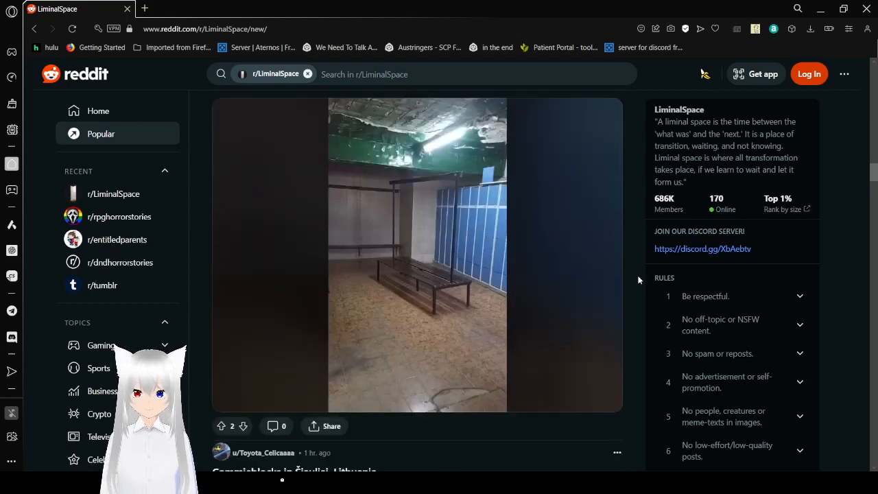
scroll("down", 3)
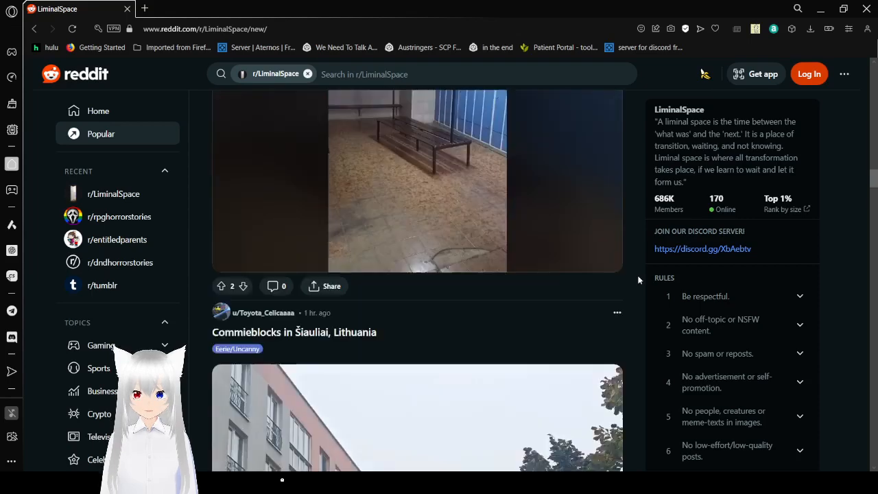
scroll("down", 3)
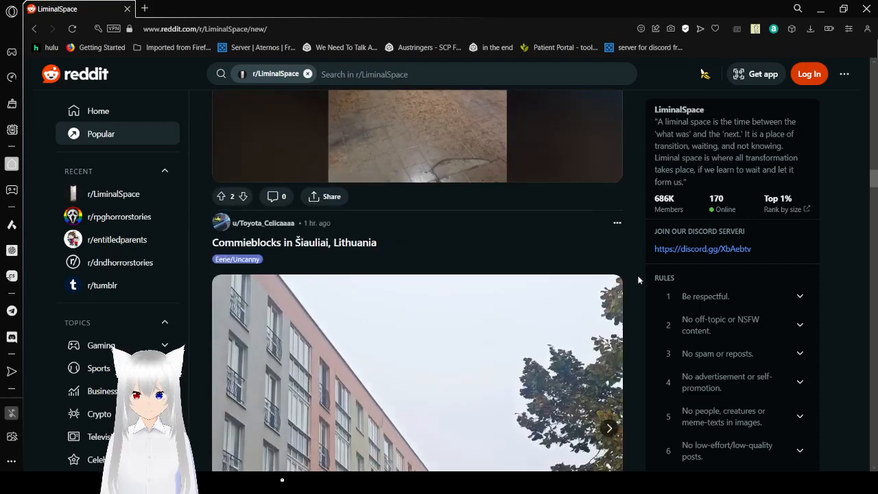
scroll("down", 3)
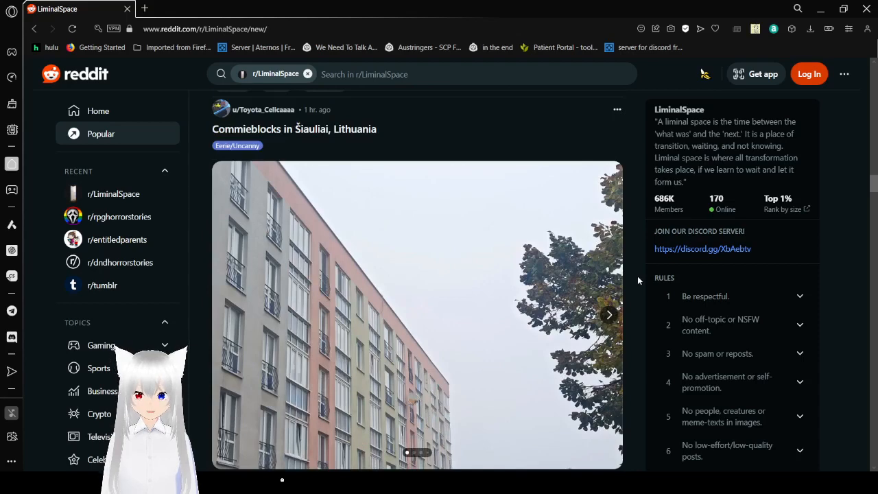
scroll("down", 3)
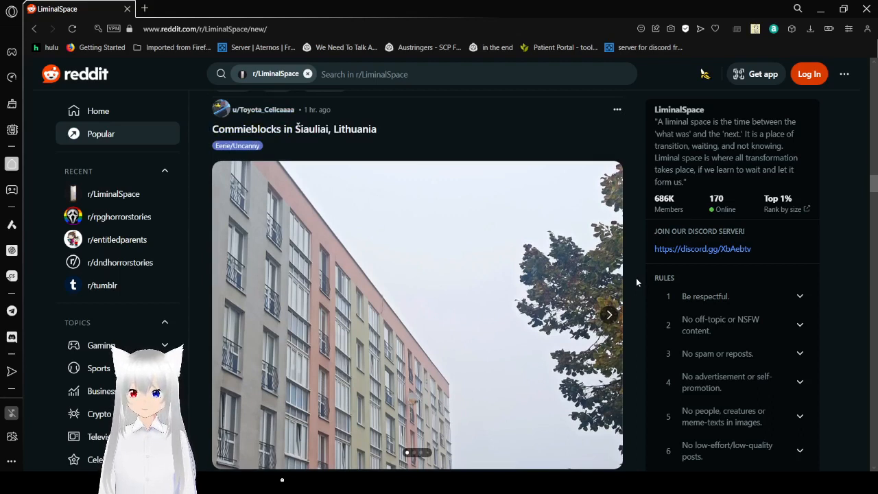
Step: Page through the Commieblocks in Šiauliai carousel to its final cloudy-sky field photo
scroll("down", 3)
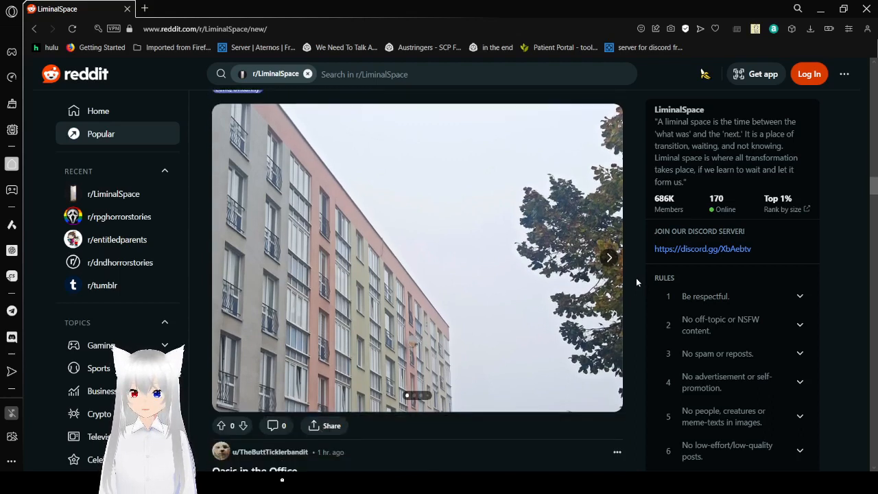
left_click(608, 257)
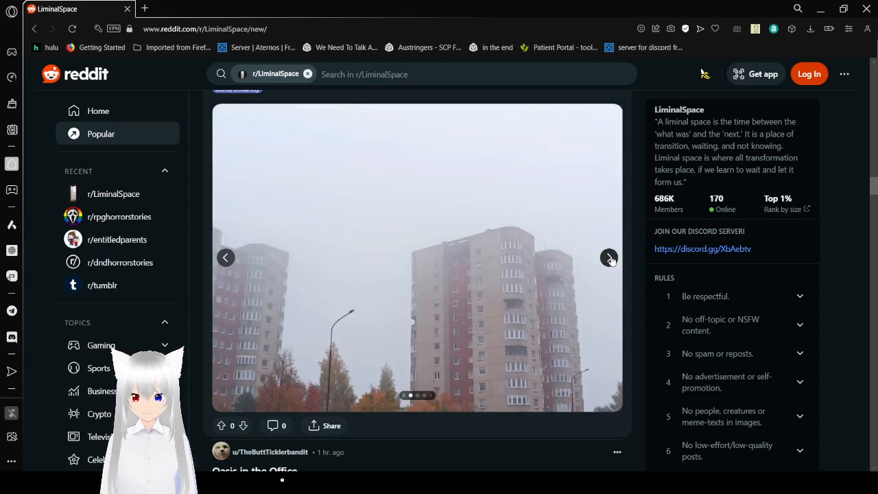
left_click(608, 257)
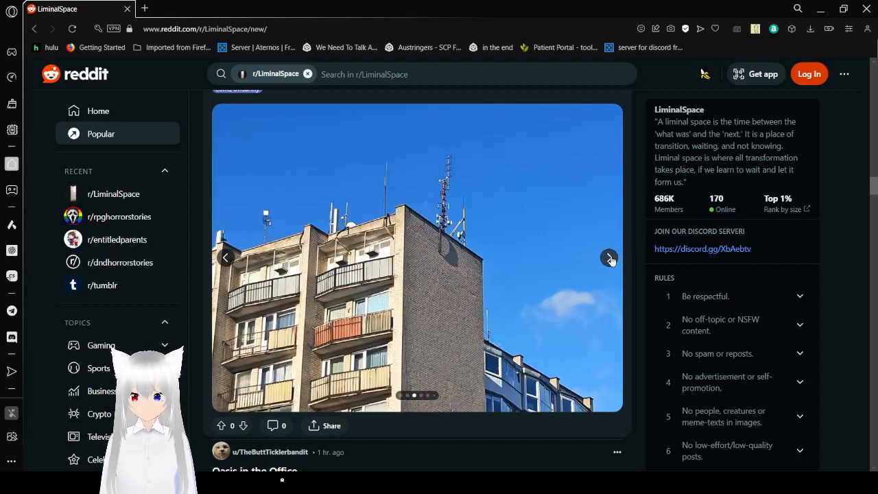
left_click(610, 257)
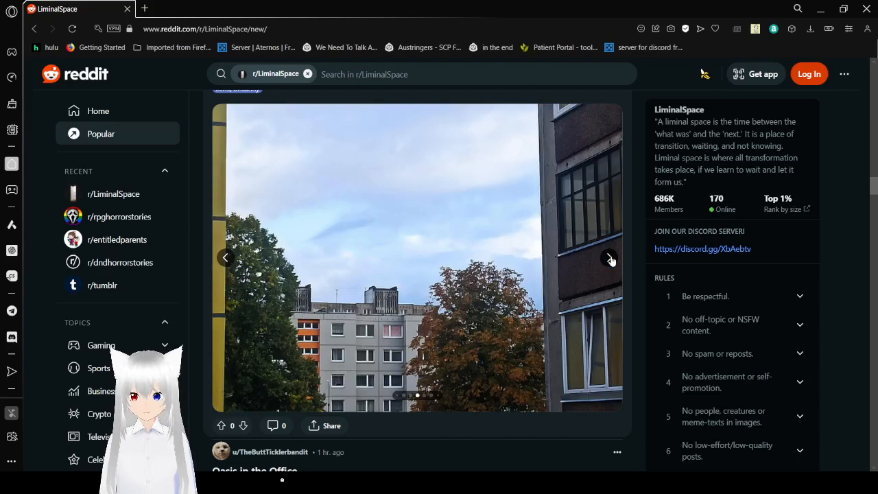
left_click(609, 258)
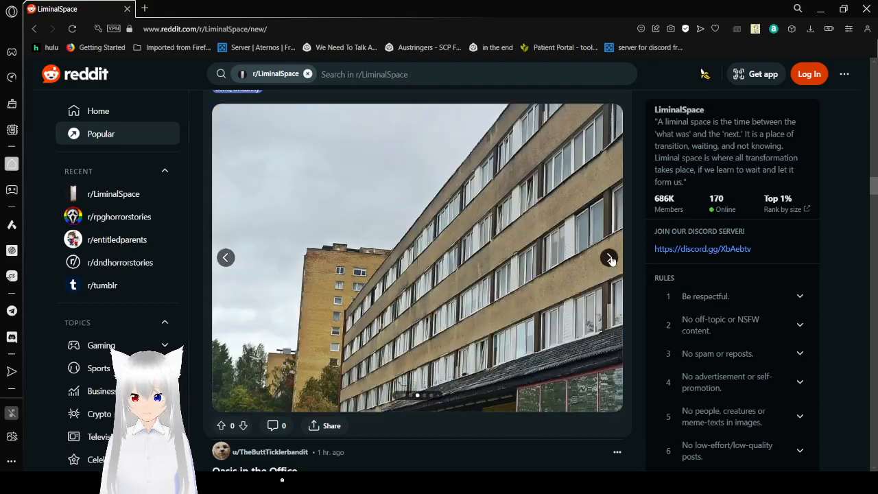
left_click(609, 258)
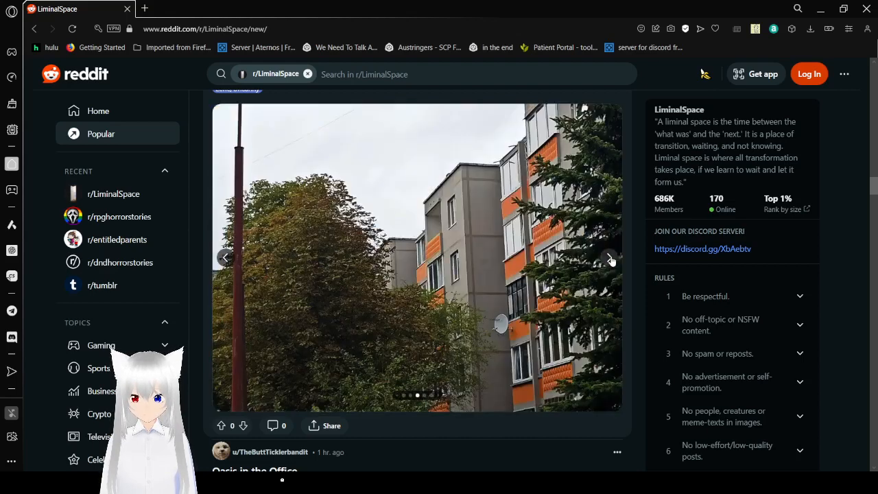
left_click(610, 257)
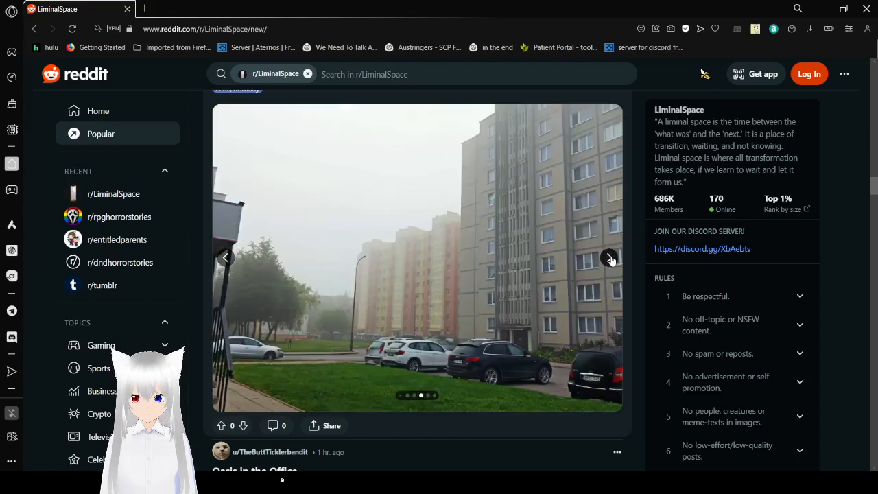
left_click(609, 258)
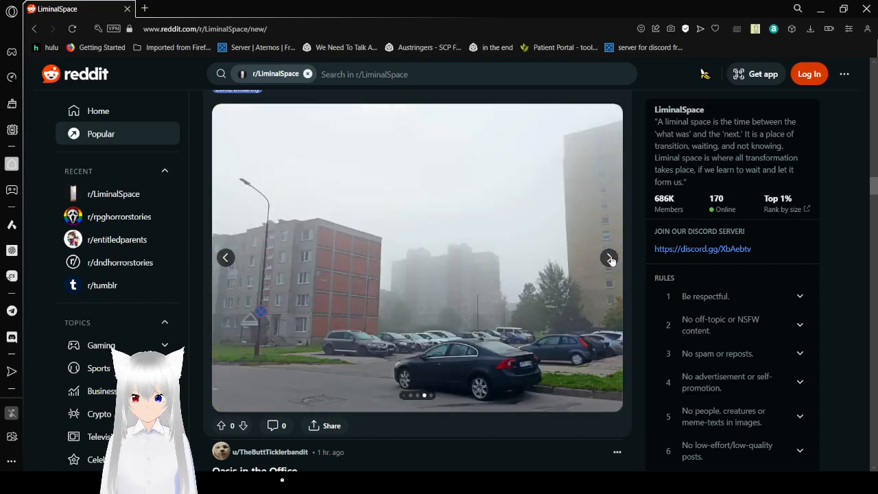
left_click(609, 258)
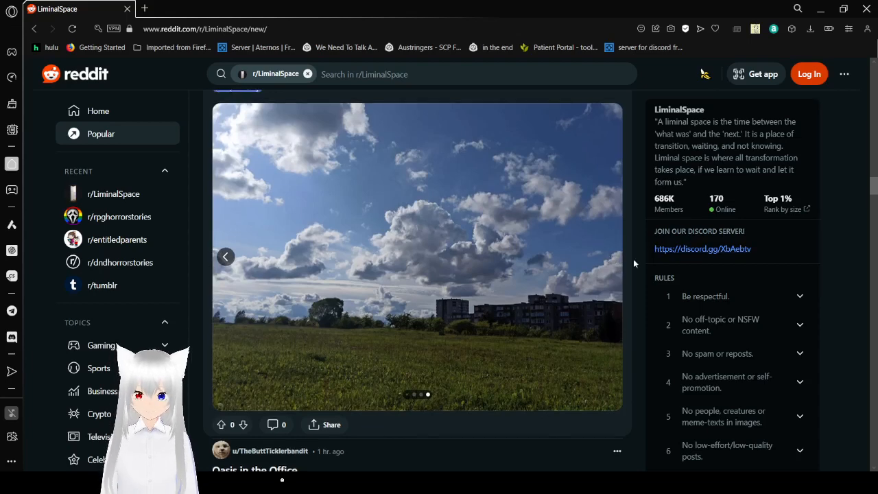
Step: Scroll past 'Oasis in the Office' to the first abandoned Pleasure Island theme park photo
scroll("down", 3)
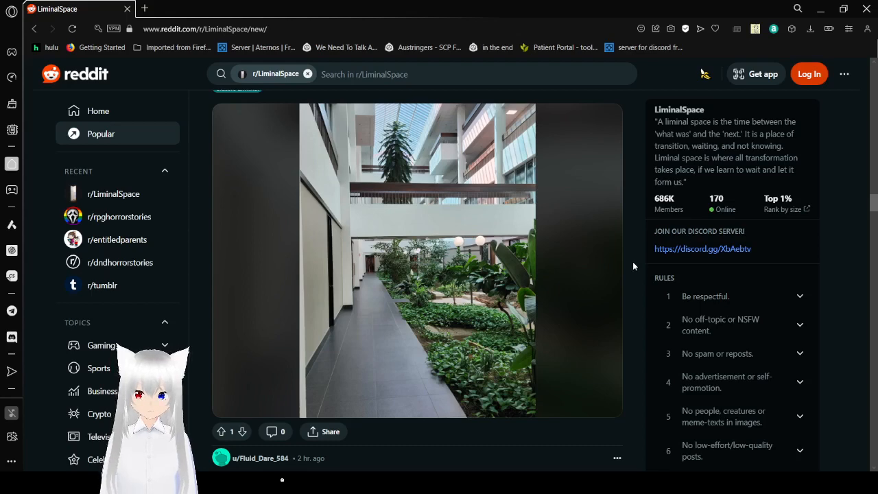
scroll("down", 3)
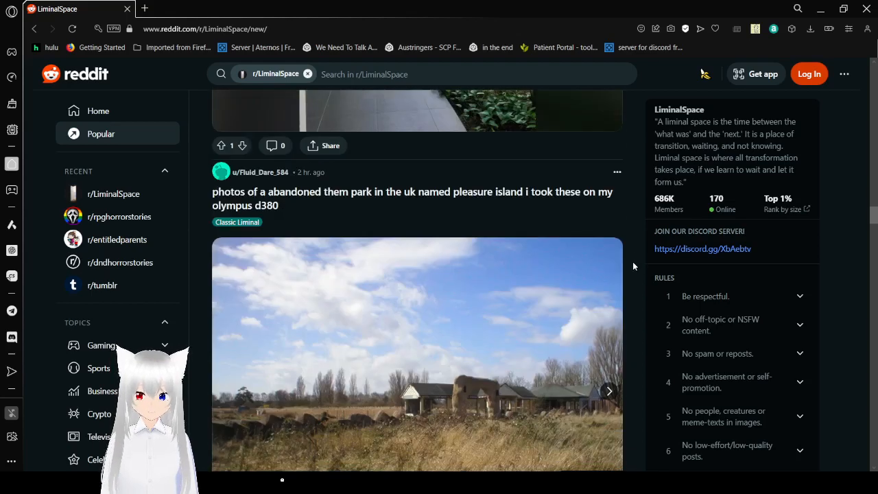
scroll("down", 3)
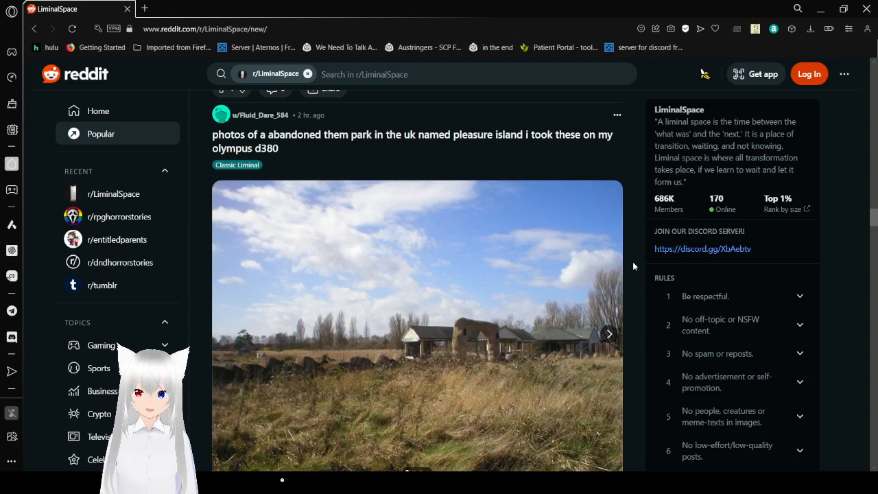
scroll("down", 3)
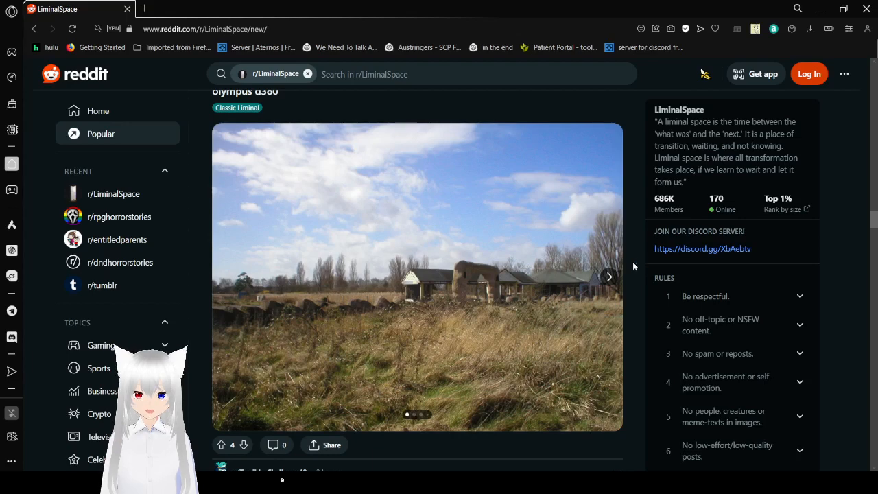
mouse_move(628, 267)
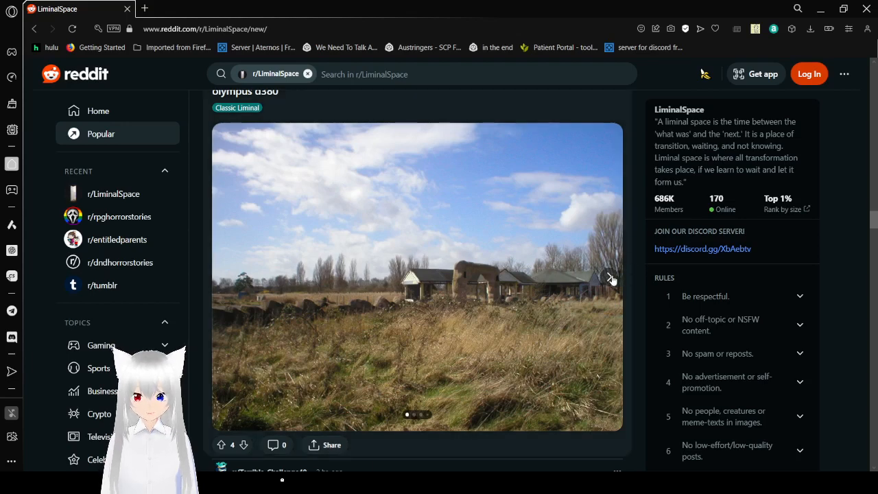
Step: Page through the Pleasure Island theme park carousel to the final Dodgems photo
left_click(609, 276)
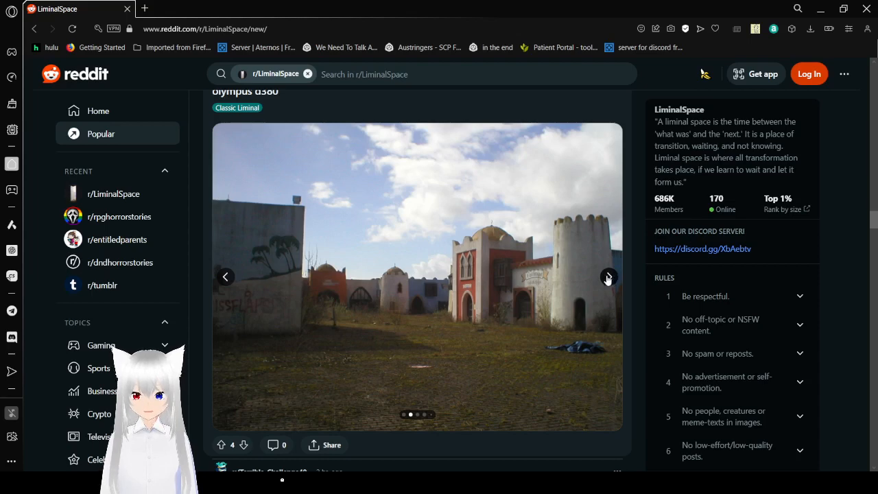
left_click(608, 276)
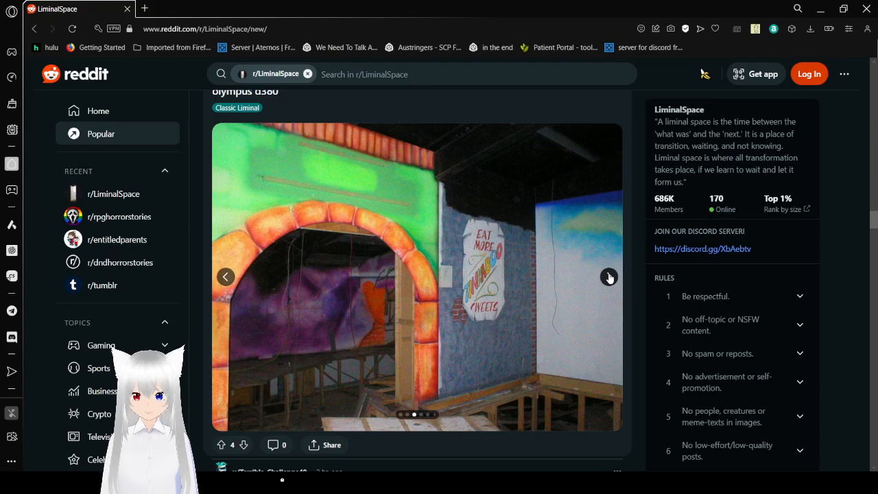
left_click(608, 277)
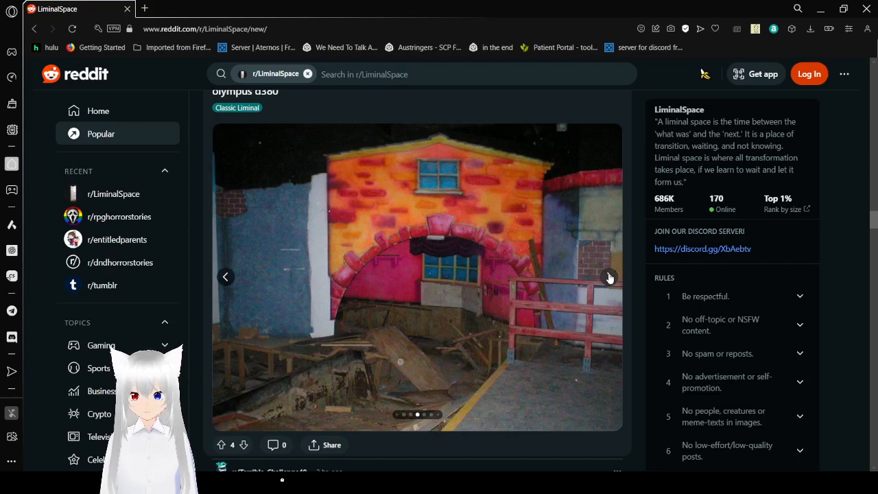
left_click(608, 277)
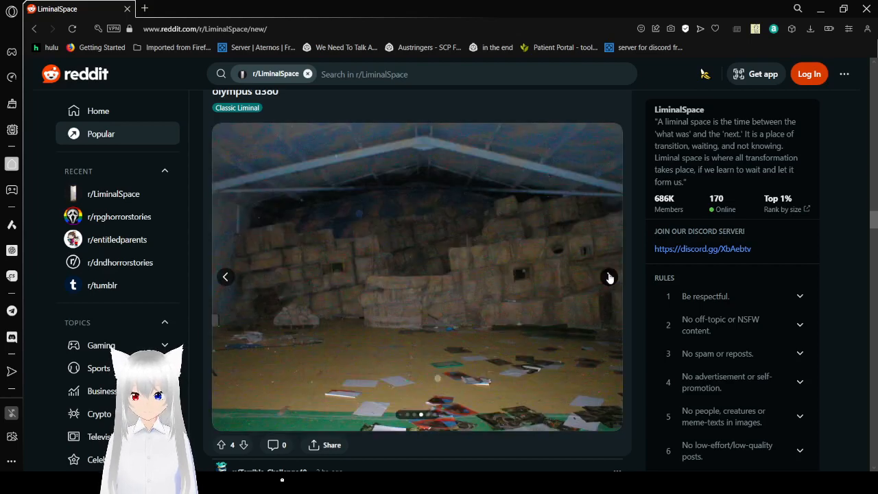
left_click(609, 276)
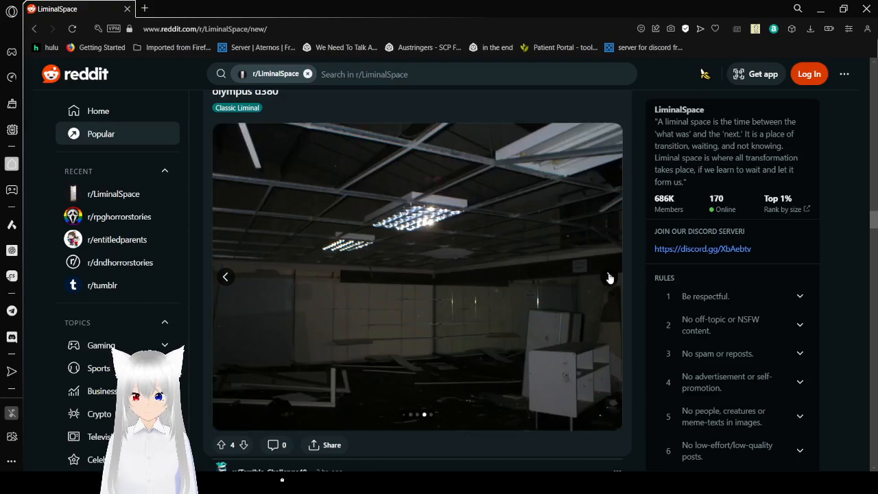
left_click(609, 277)
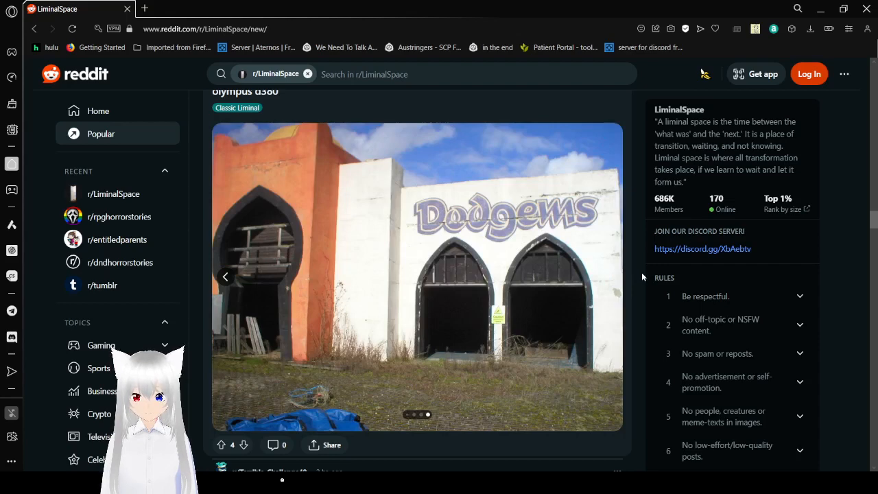
Step: Scroll past 'Weird entryway I passed cycling' until the moon picture post is fully visible
scroll("down", 3)
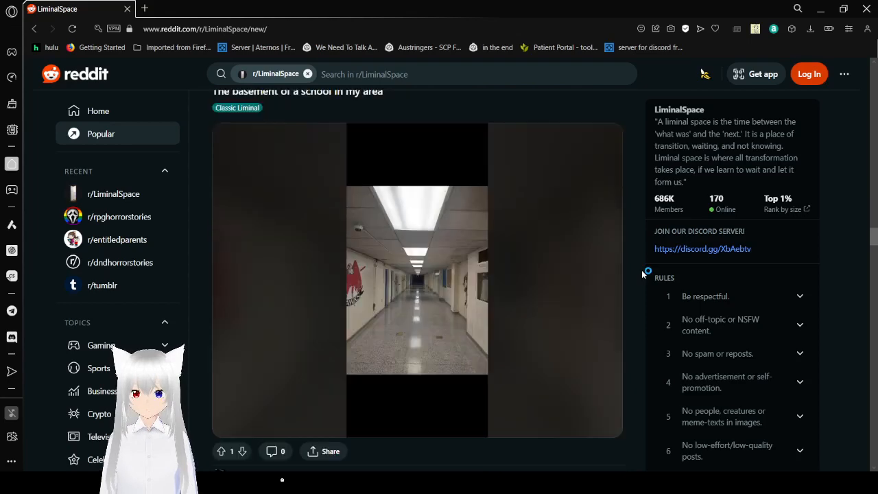
scroll("down", 3)
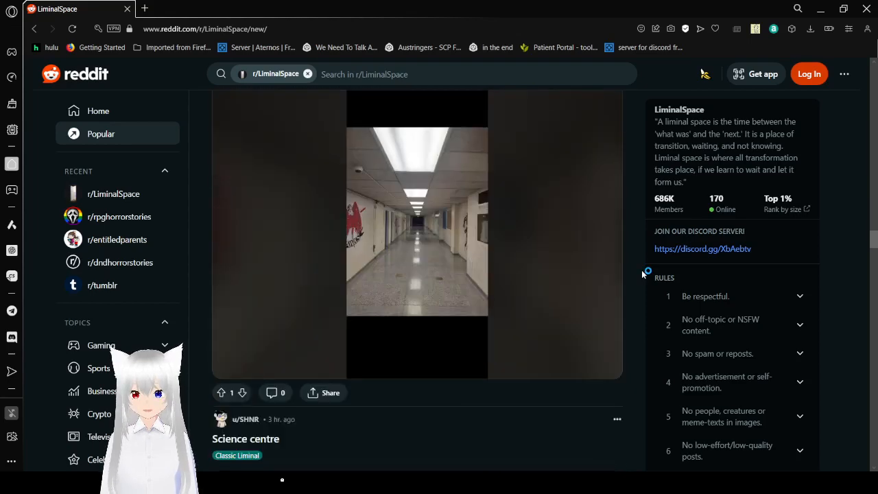
scroll("down", 3)
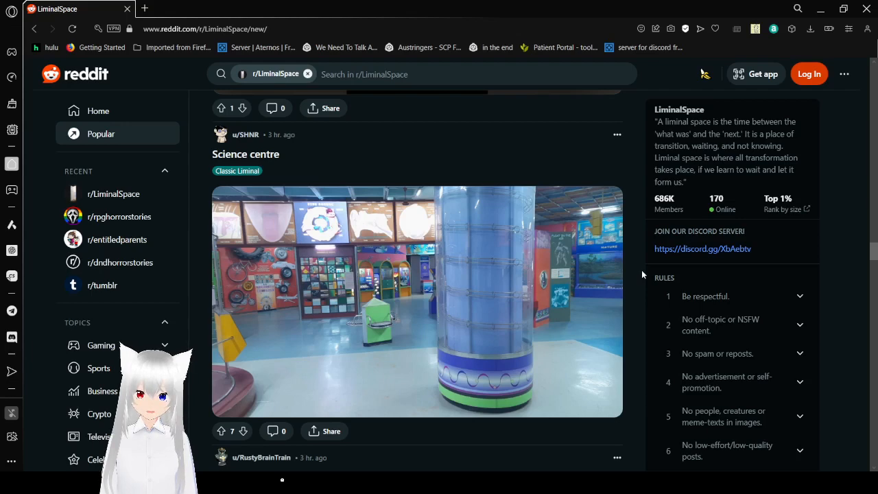
scroll("down", 3)
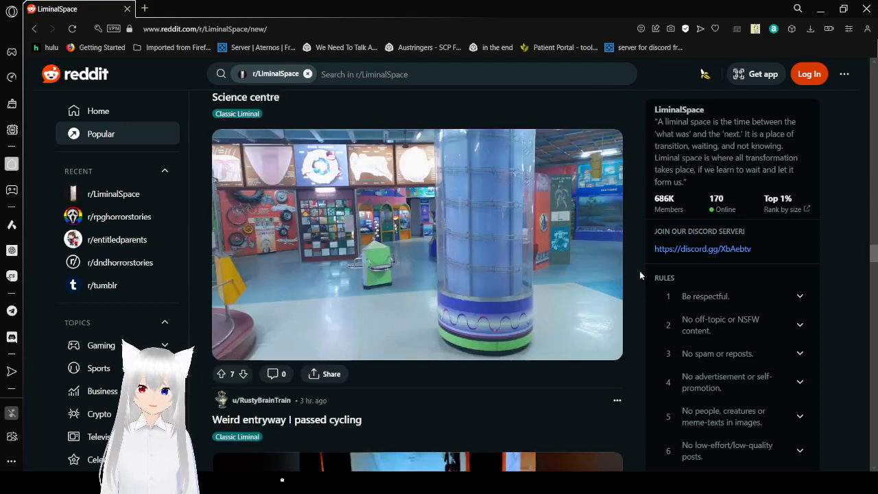
scroll("down", 3)
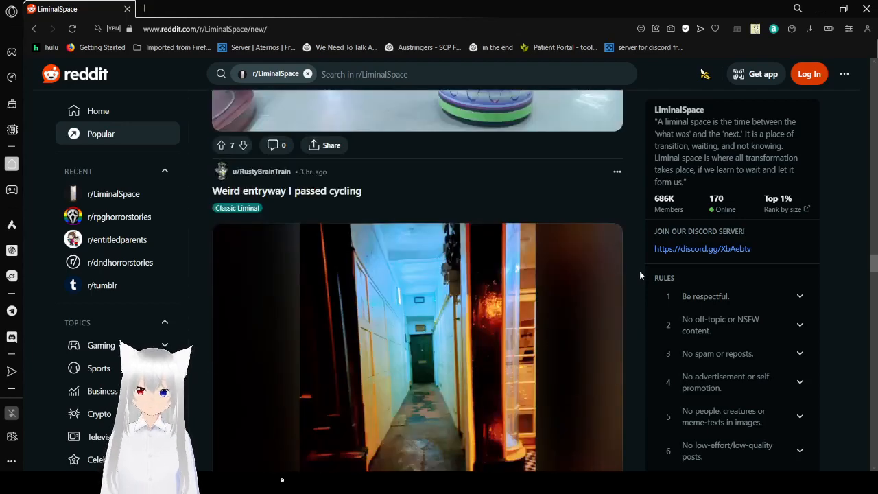
scroll("down", 3)
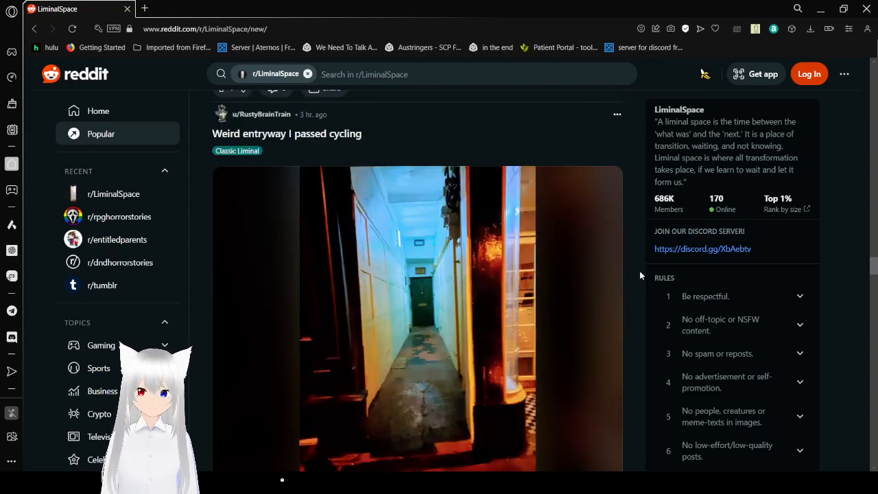
scroll("down", 3)
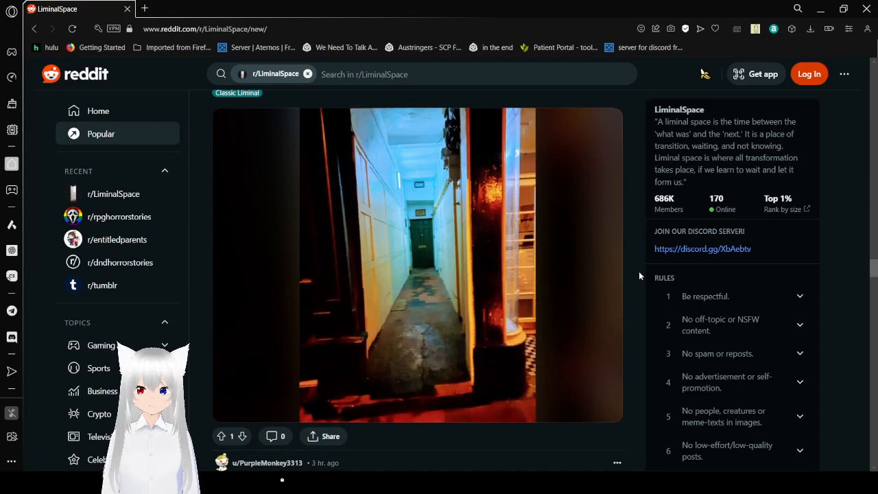
scroll("down", 3)
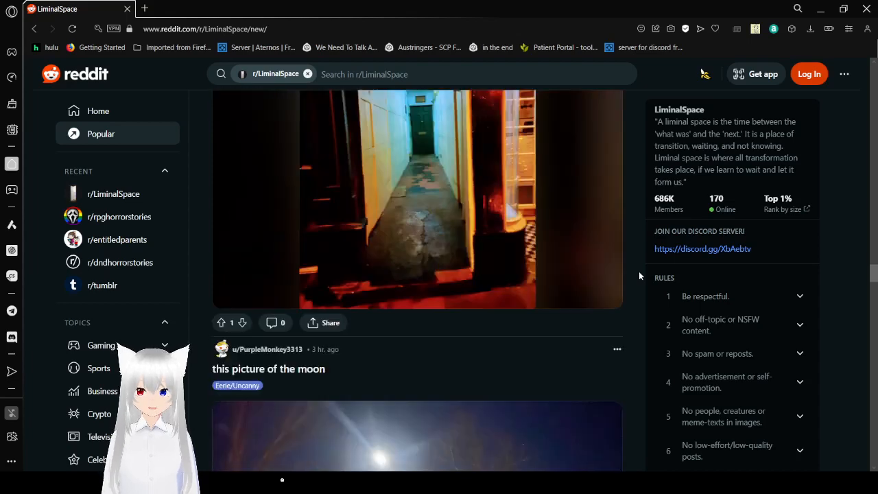
scroll("down", 3)
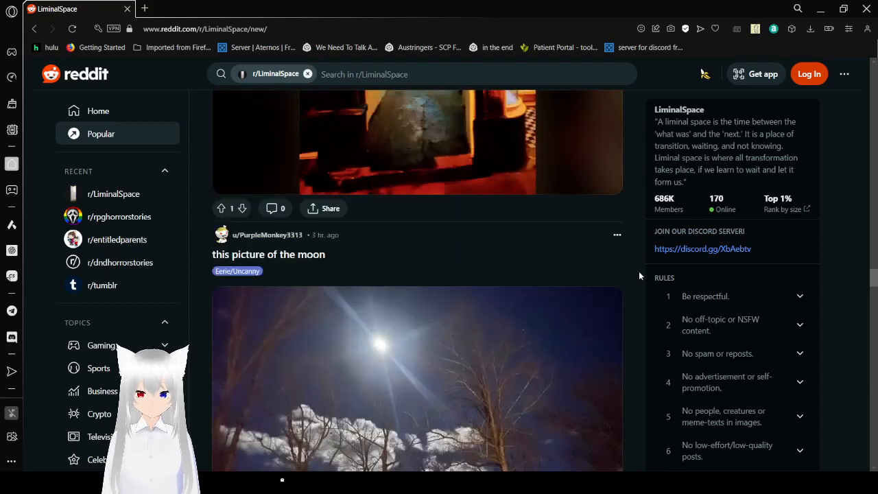
scroll("down", 3)
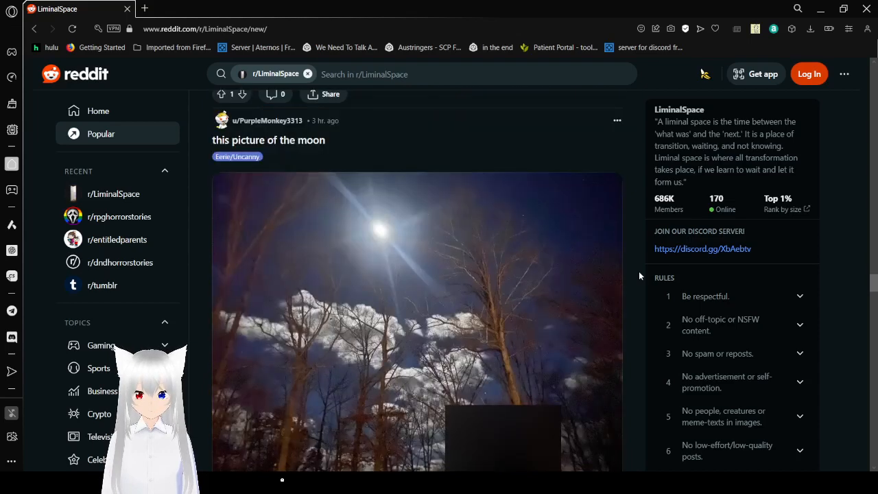
scroll("down", 3)
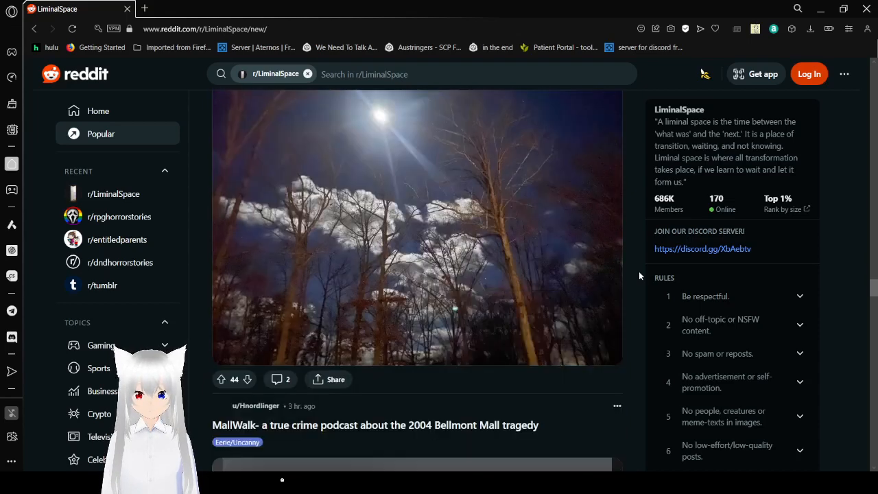
scroll("down", 3)
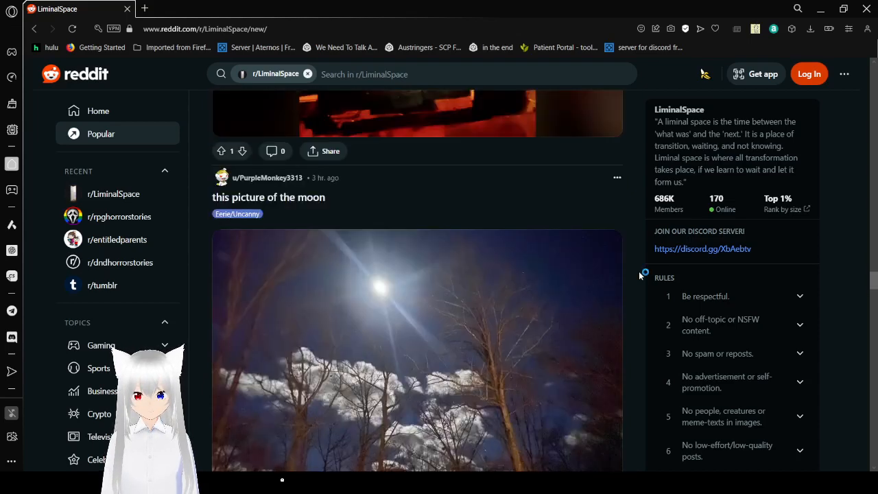
scroll("down", 3)
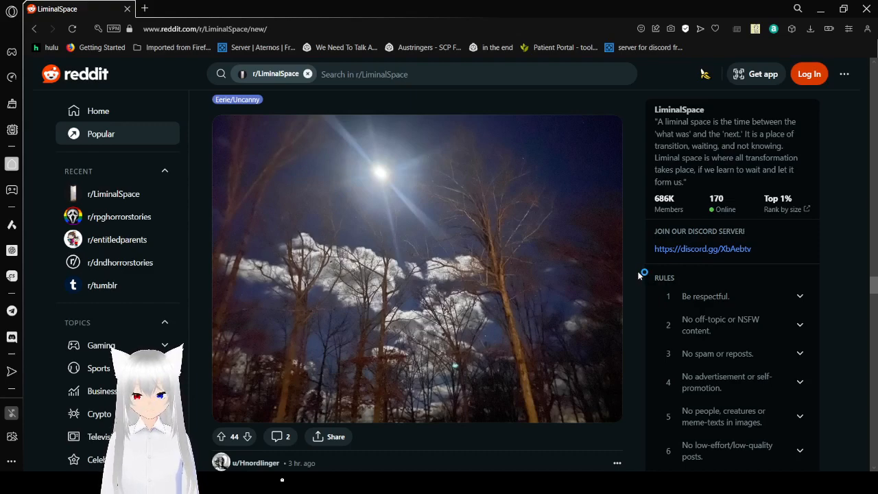
Step: Scroll past the MallWalk and empty movie theater posts to 'Deserted Japanese Station'
scroll("down", 3)
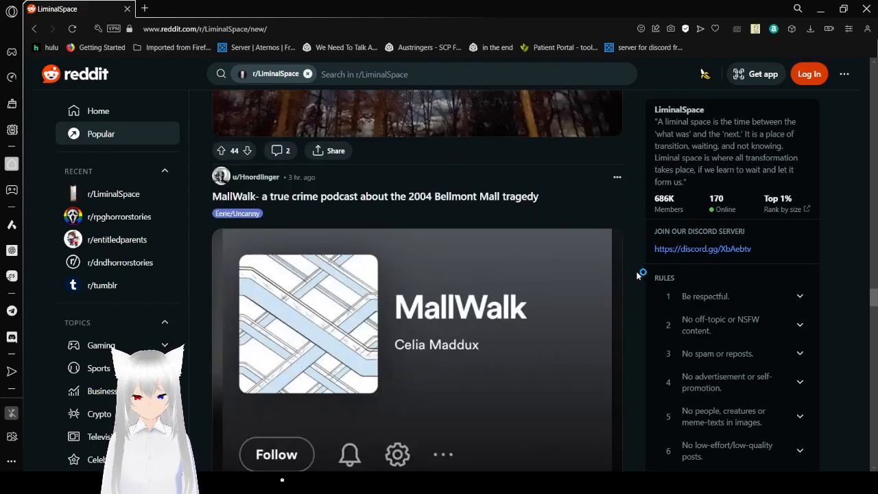
scroll("down", 3)
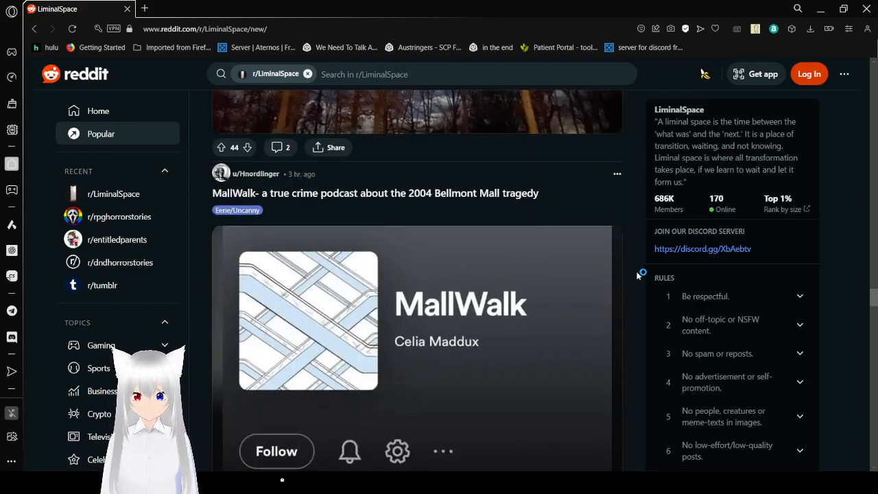
scroll("down", 3)
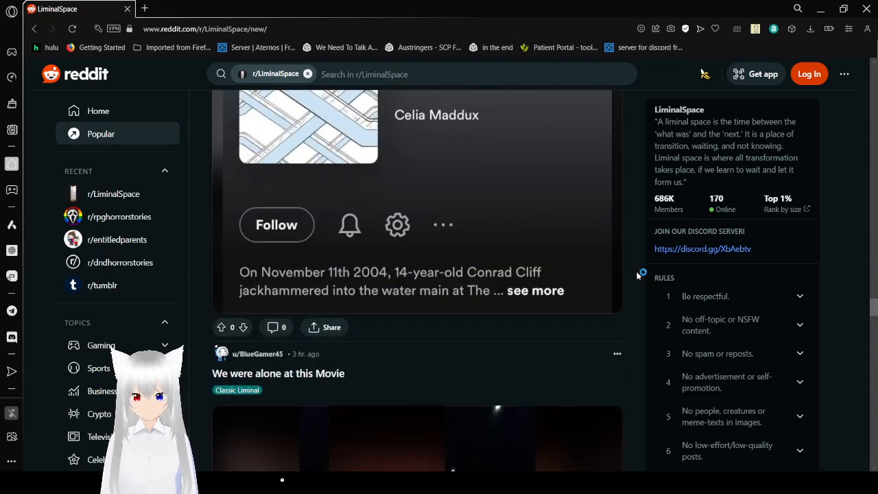
scroll("down", 3)
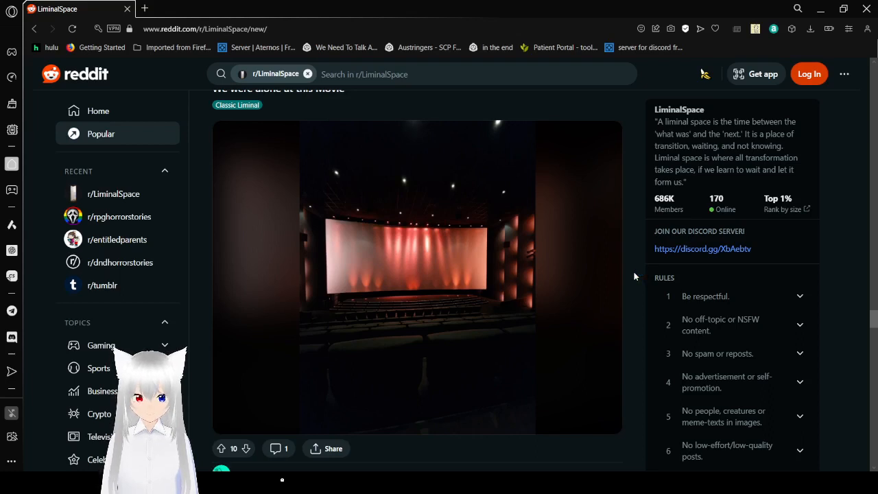
scroll("down", 3)
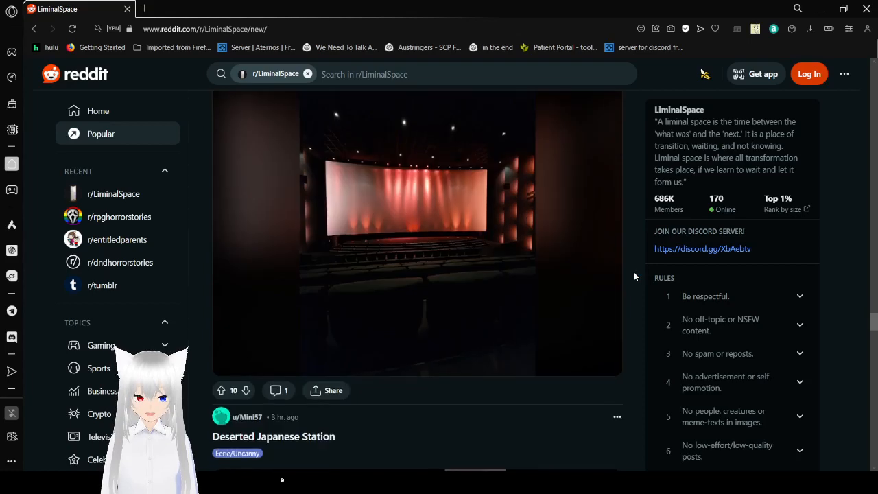
scroll("down", 3)
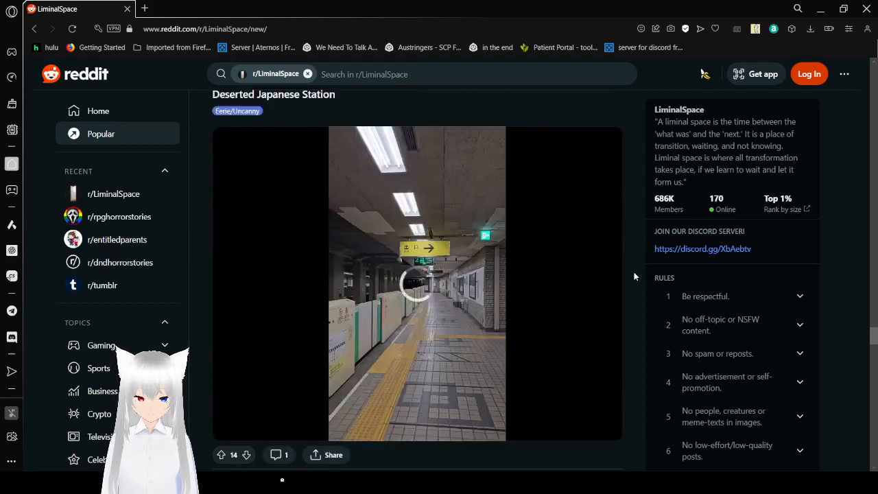
Step: Play the Deserted Japanese Station video nearly to its end, then scroll to 'IKEA.'
left_click(416, 284)
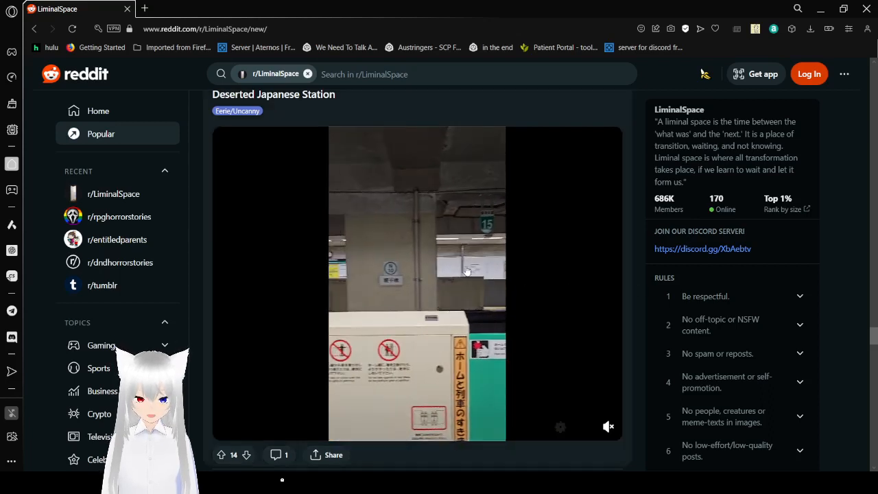
left_click(416, 284)
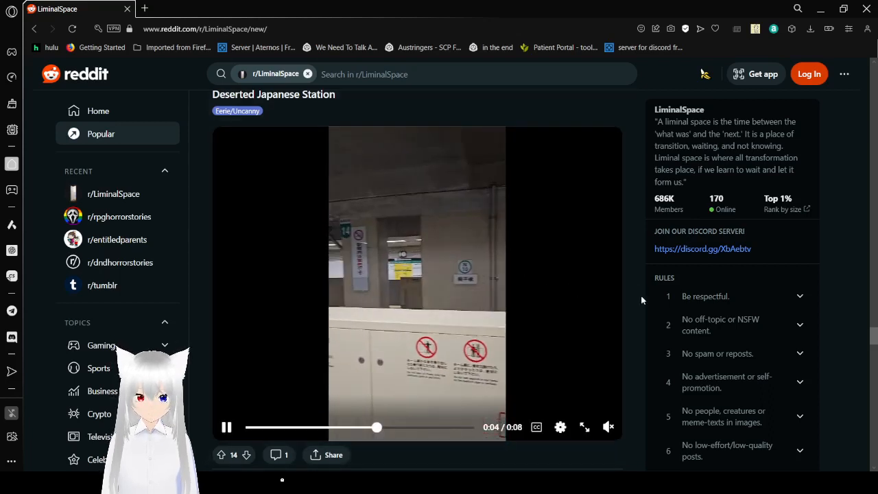
scroll("down", 3)
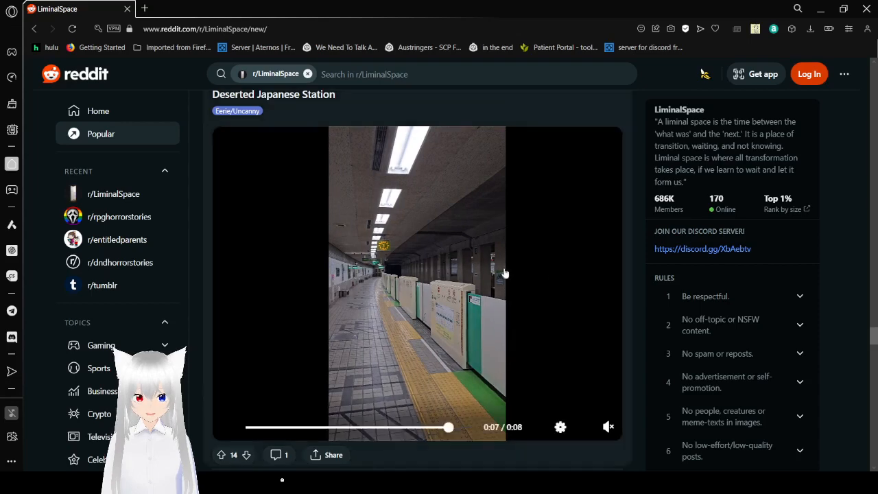
scroll("down", 3)
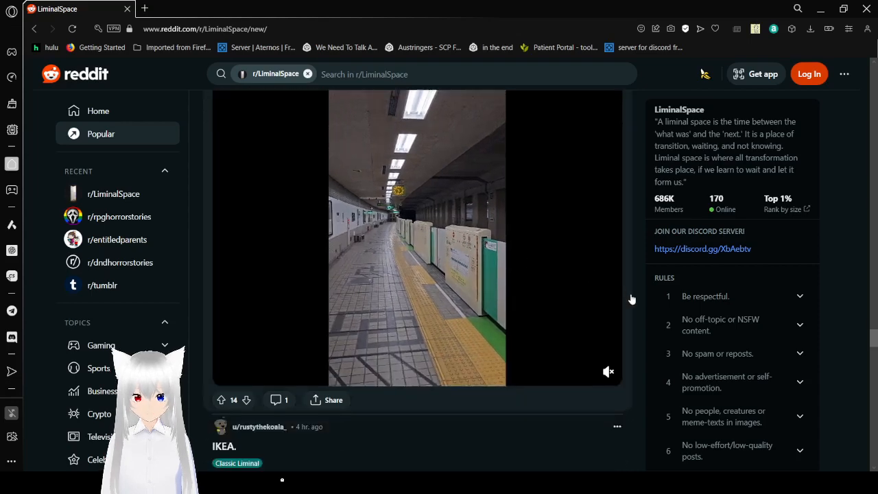
Step: Scroll past 'IKEA.' and 'My top floor bedroom in thick fog' to the Visibility photos
scroll("down", 3)
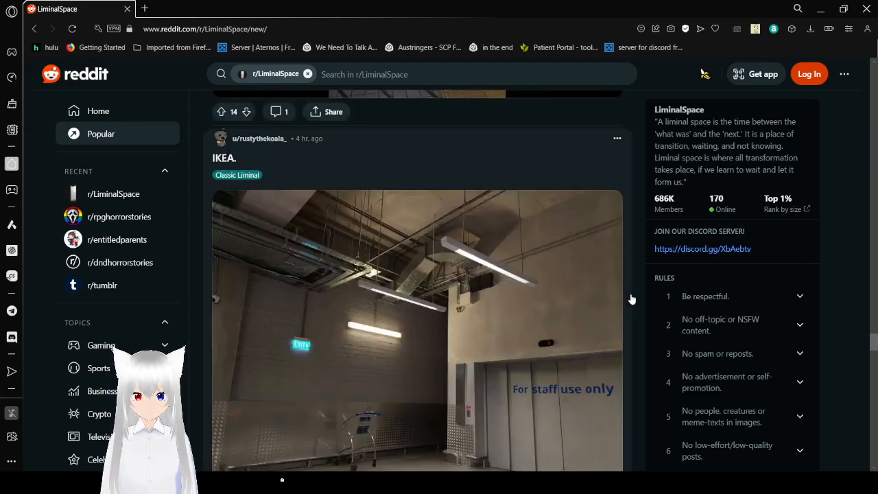
scroll("down", 3)
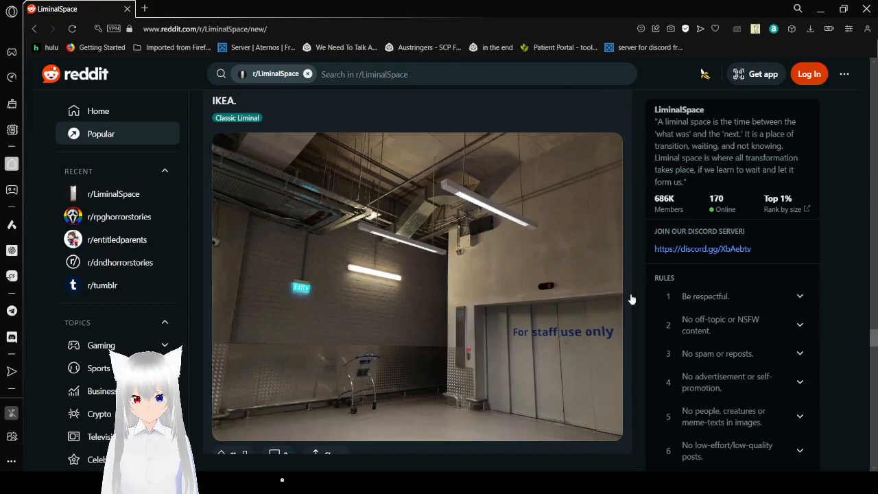
scroll("down", 3)
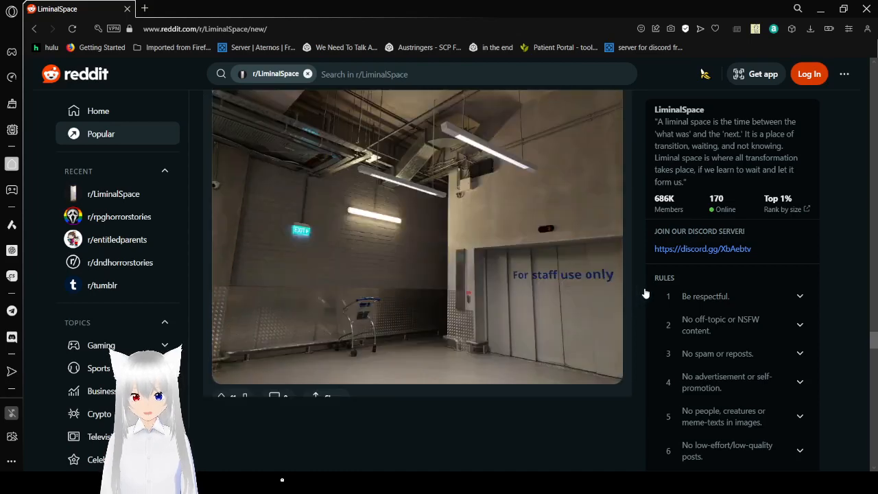
scroll("down", 3)
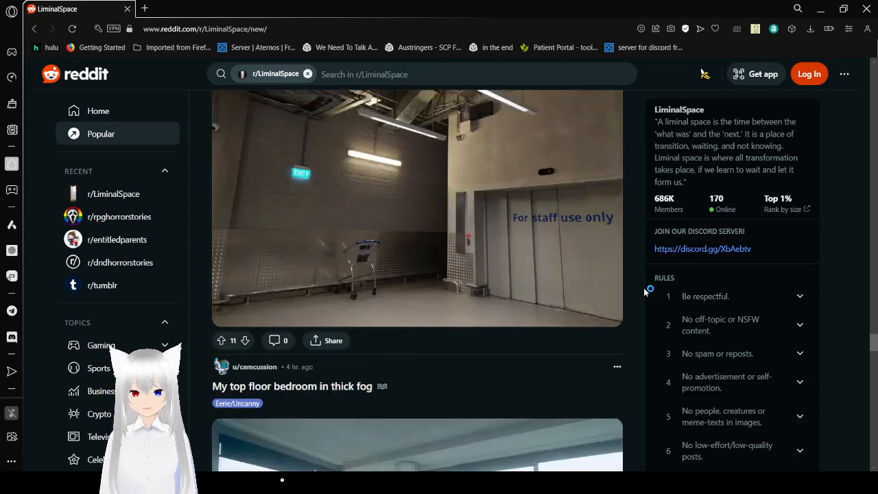
scroll("down", 3)
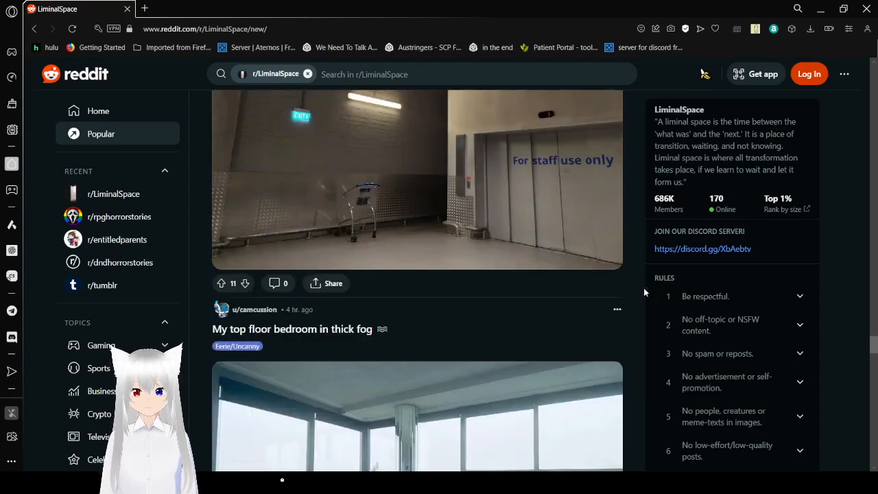
scroll("down", 3)
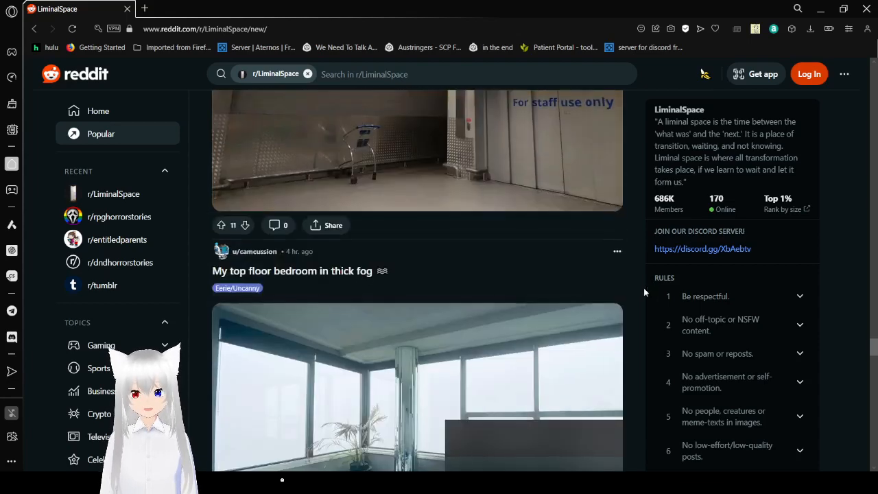
scroll("down", 3)
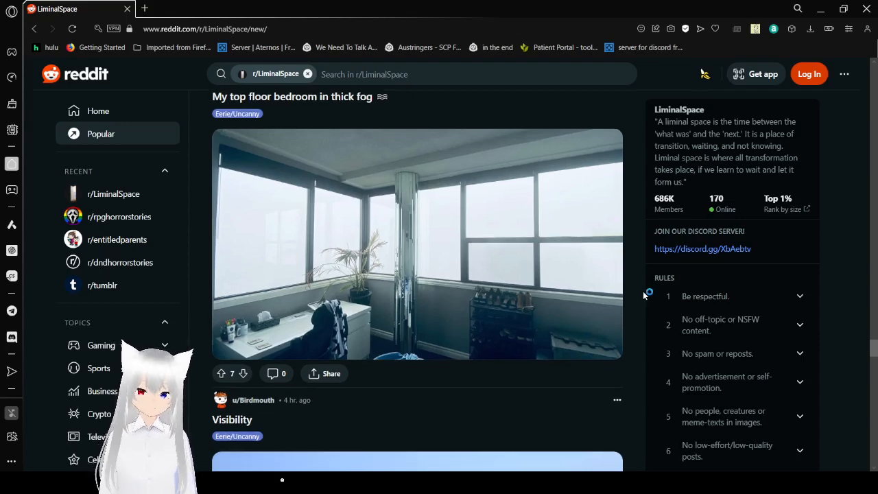
scroll("down", 3)
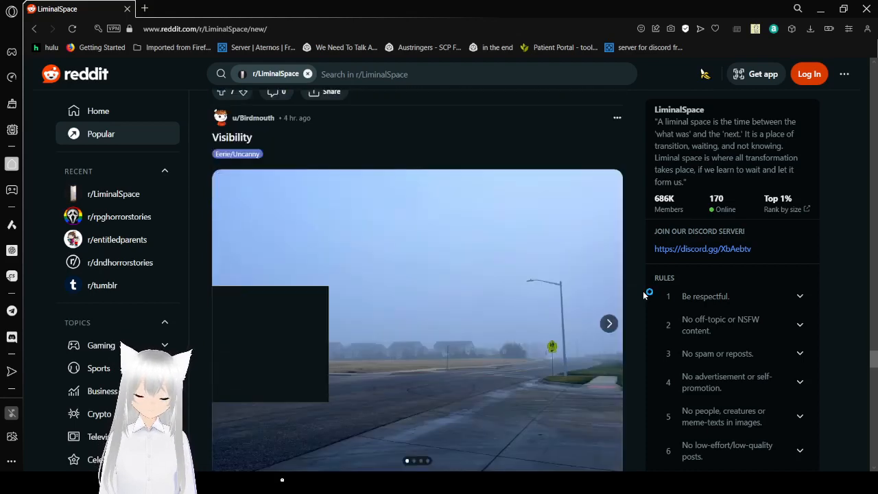
Step: Advance the Visibility post's foggy photo carousel three times to its last image
scroll("down", 3)
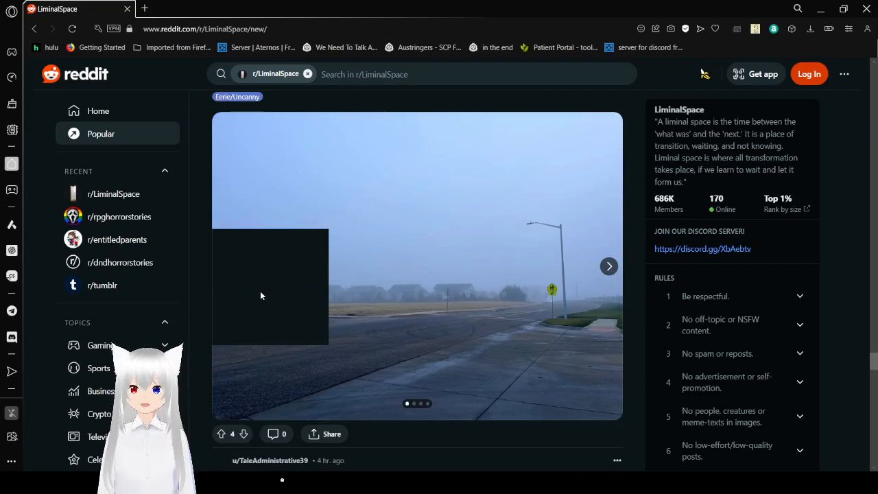
mouse_move(585, 291)
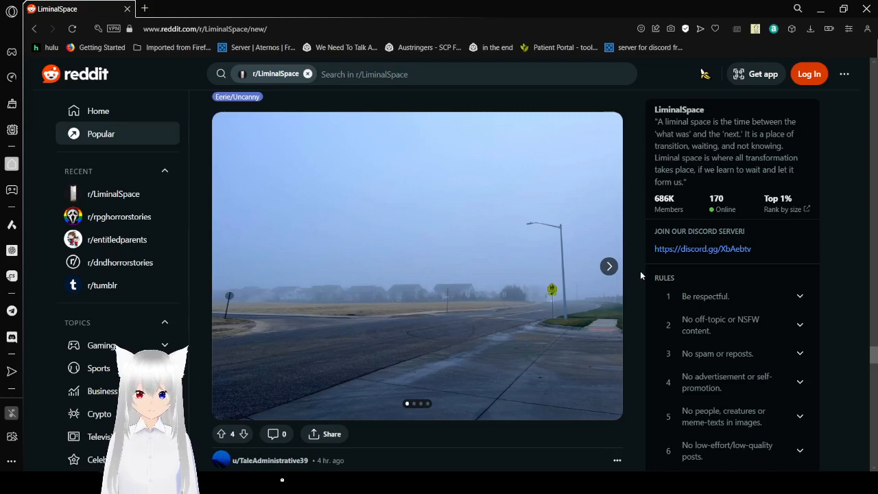
mouse_move(609, 267)
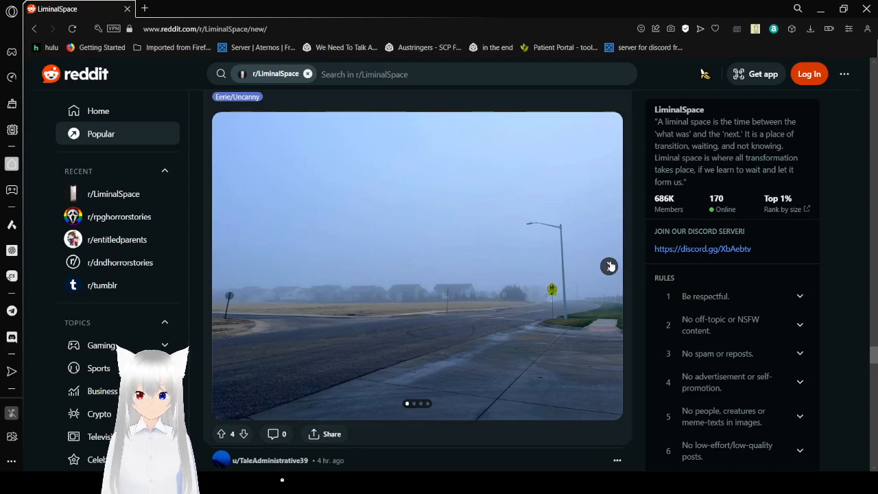
left_click(608, 266)
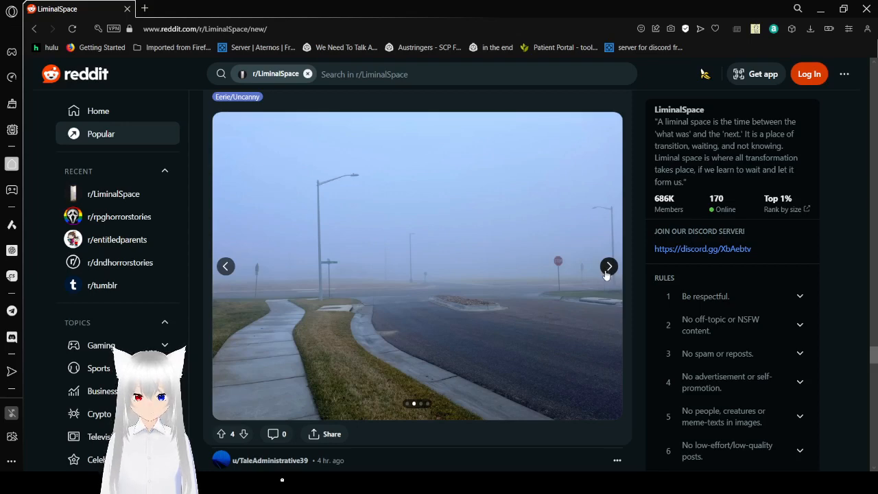
left_click(608, 267)
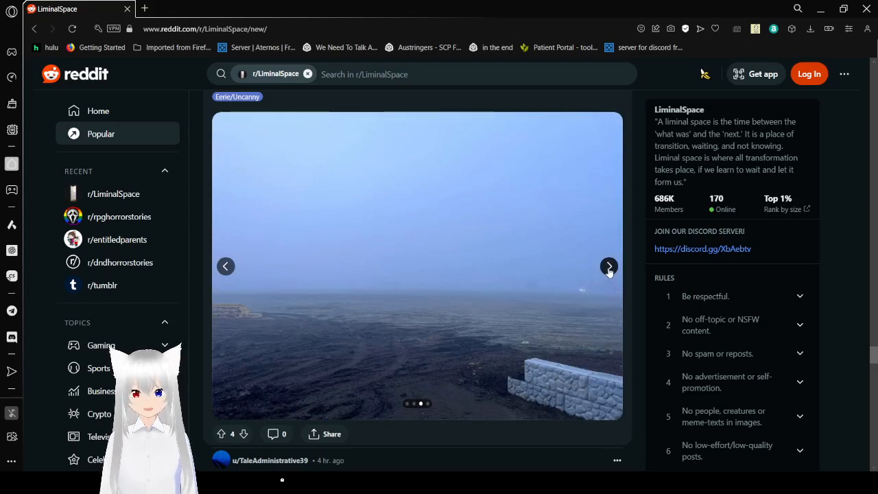
left_click(608, 266)
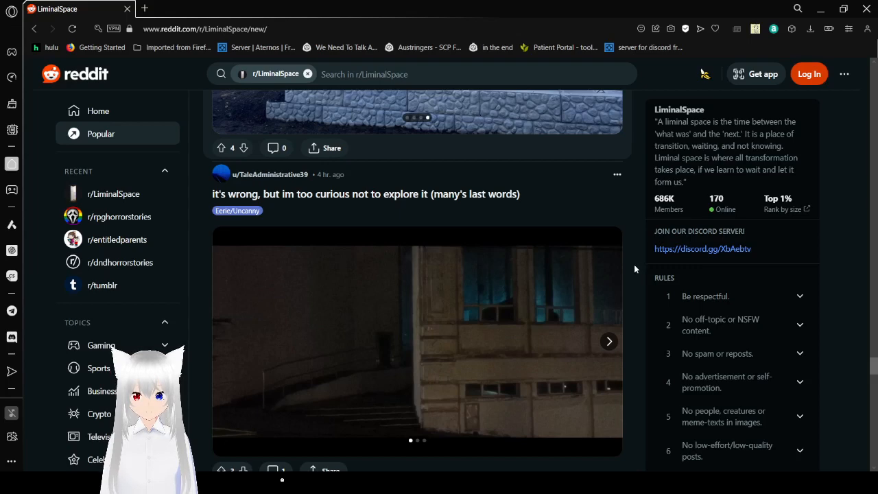
Step: View all three 'it's wrong, but im too curious' photos, then scroll to the night-hike post
scroll("down", 3)
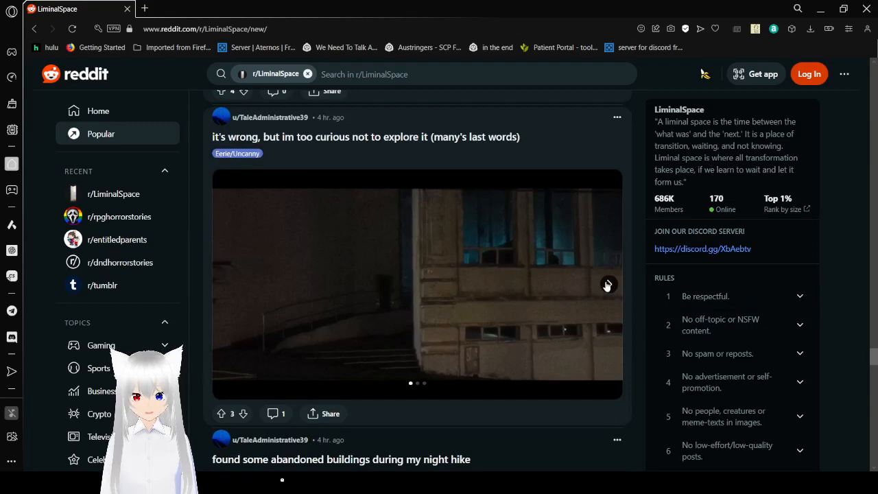
left_click(606, 284)
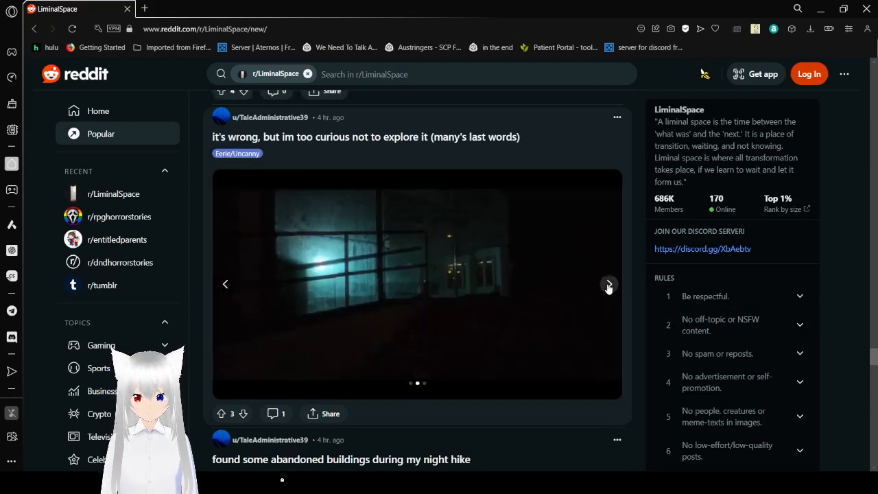
left_click(608, 284)
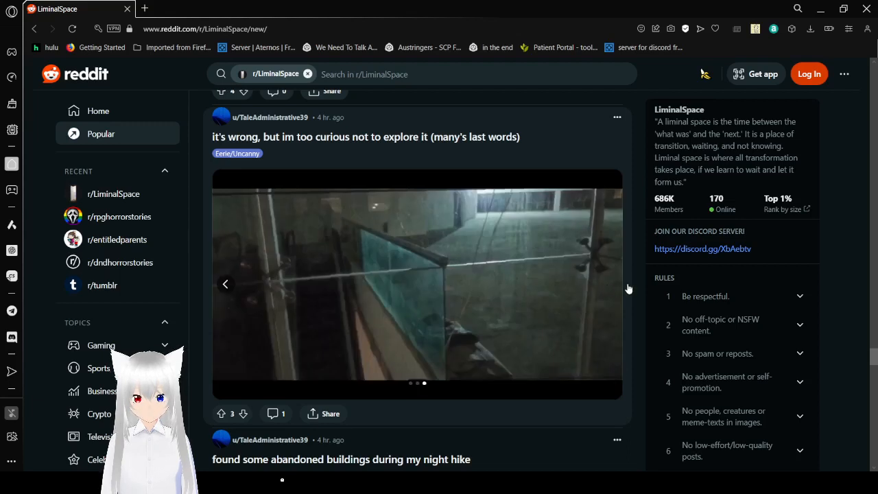
scroll("down", 3)
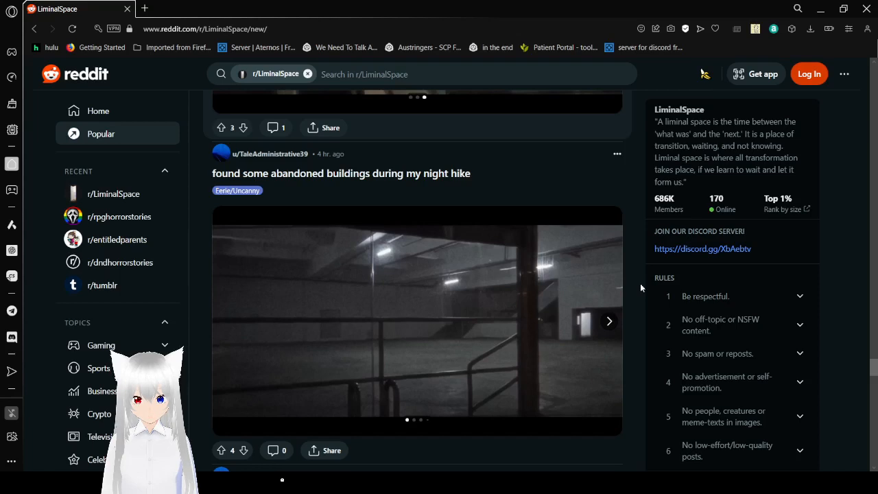
Step: Page through the night-hike abandoned buildings post's carousel to its last photo
scroll("down", 3)
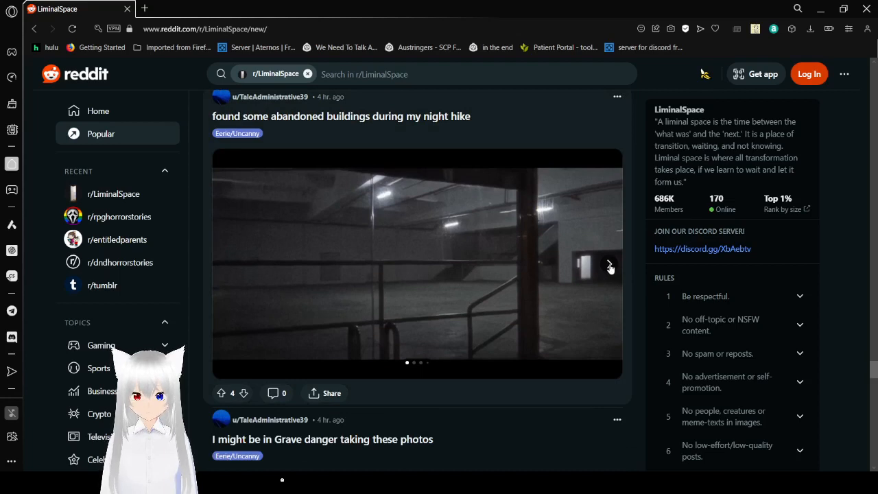
left_click(609, 264)
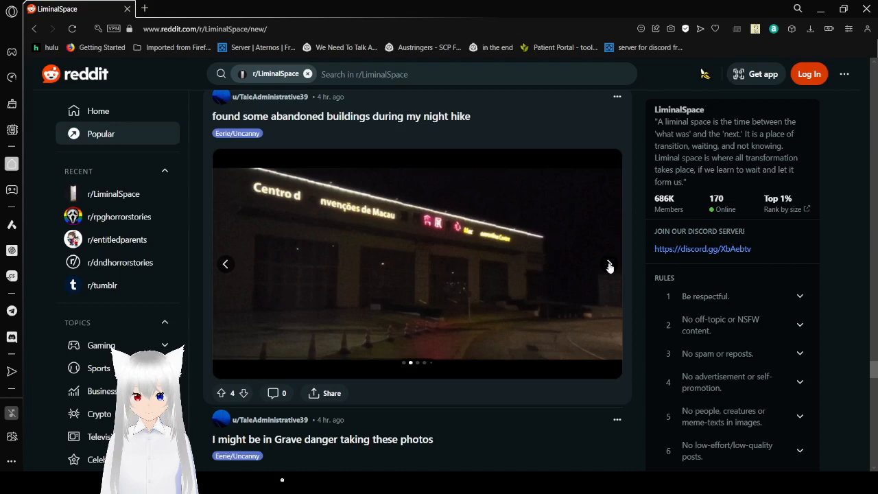
left_click(609, 264)
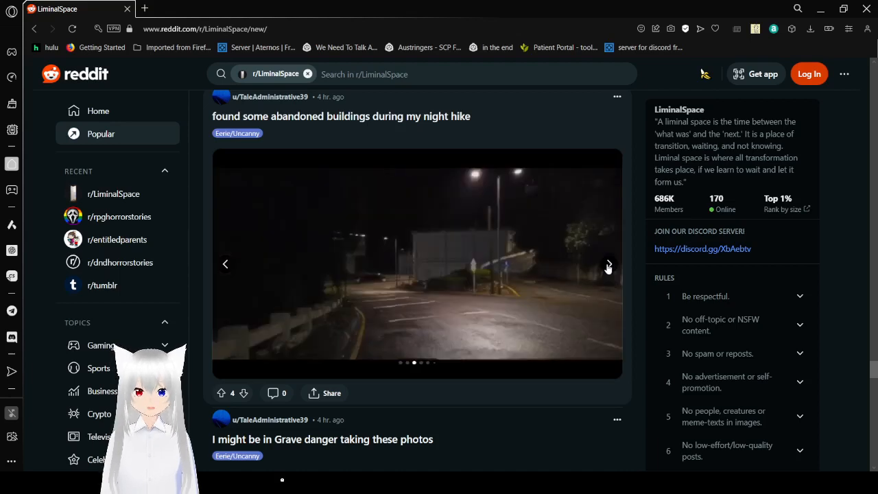
left_click(608, 264)
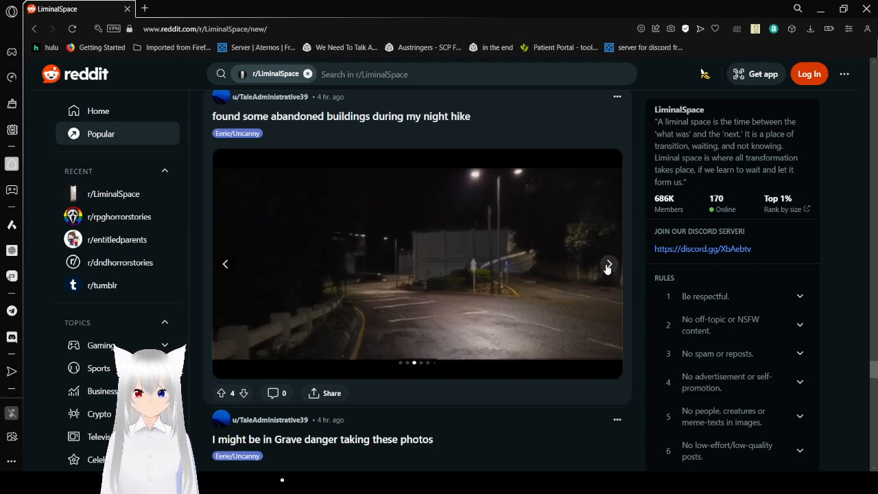
left_click(608, 264)
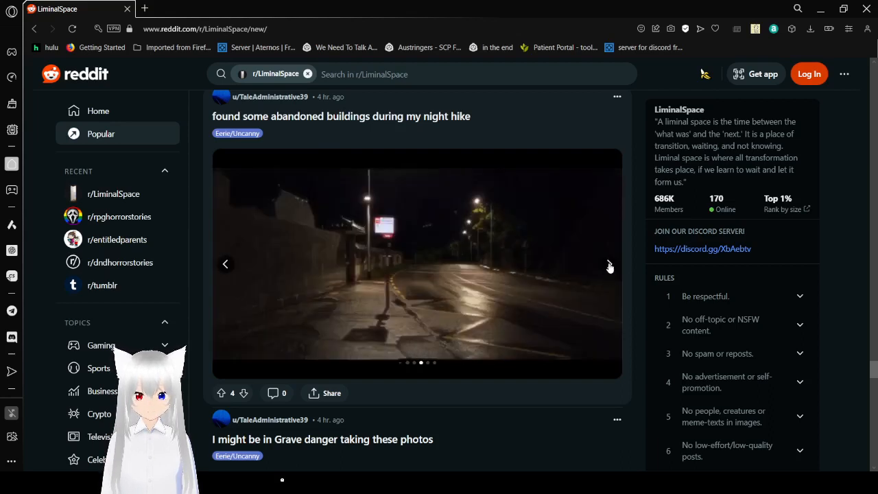
left_click(609, 264)
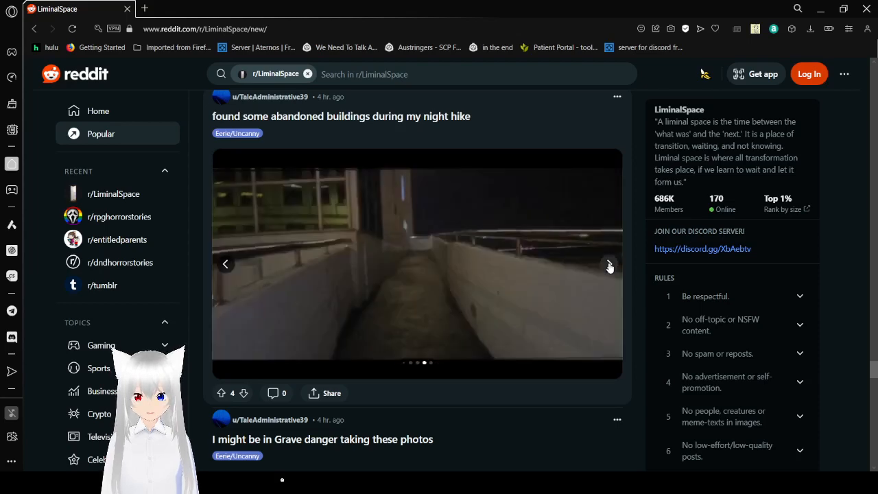
left_click(609, 264)
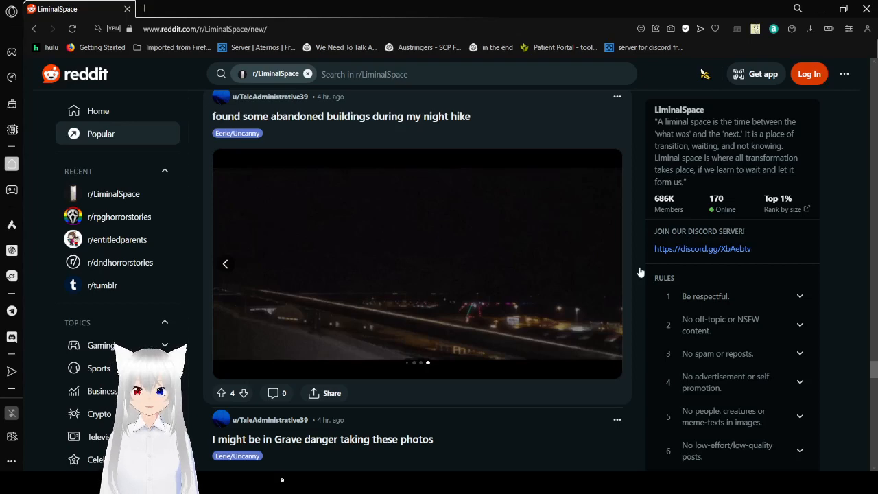
Step: Scroll to the Grave danger post and view both of its photos
scroll("down", 3)
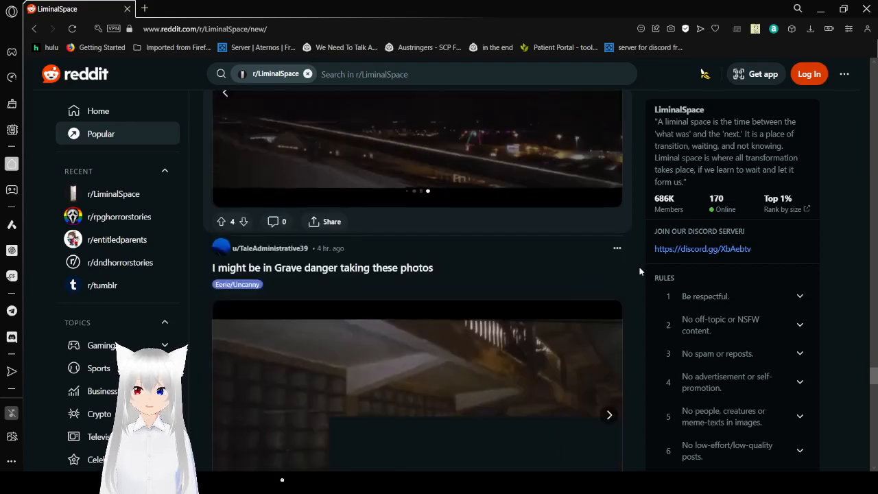
scroll("down", 3)
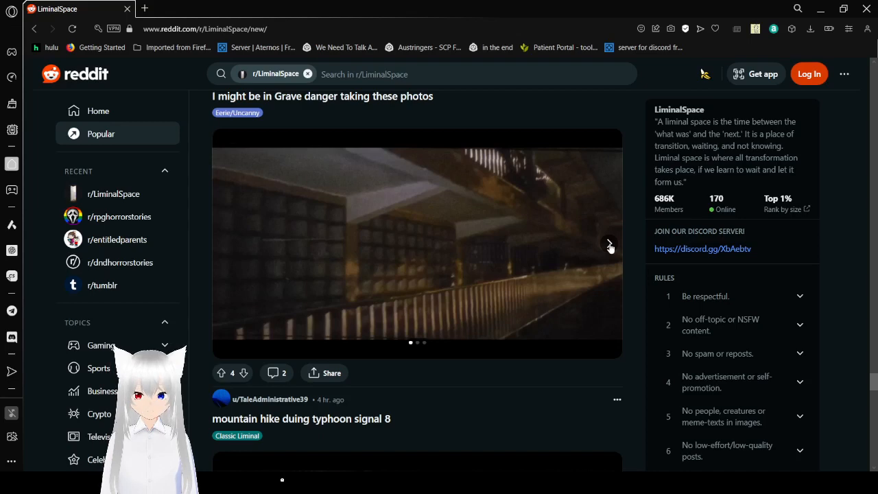
left_click(609, 243)
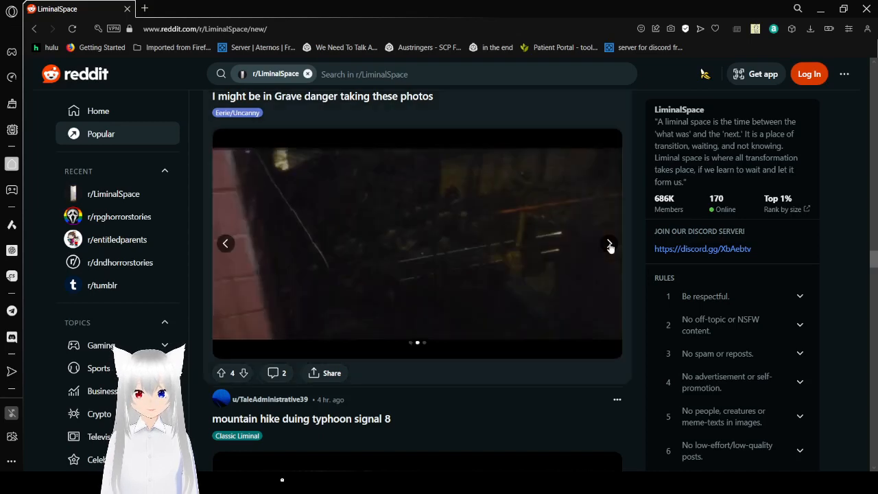
left_click(609, 243)
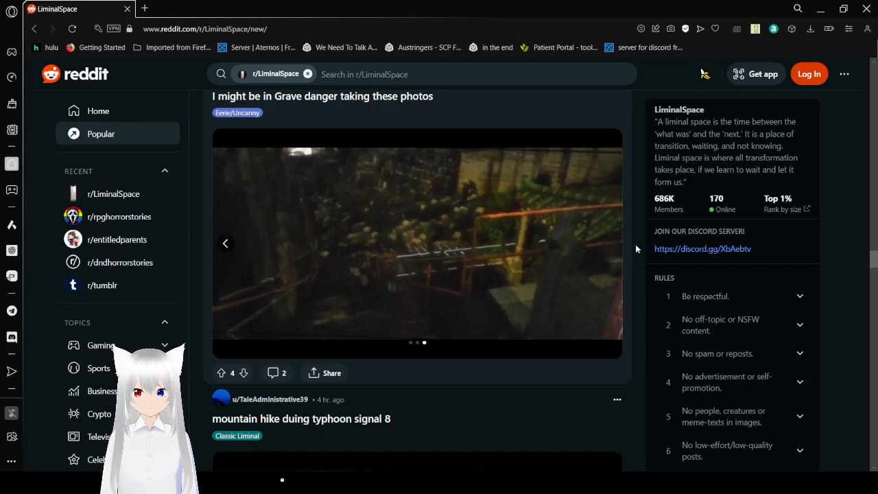
scroll("down", 3)
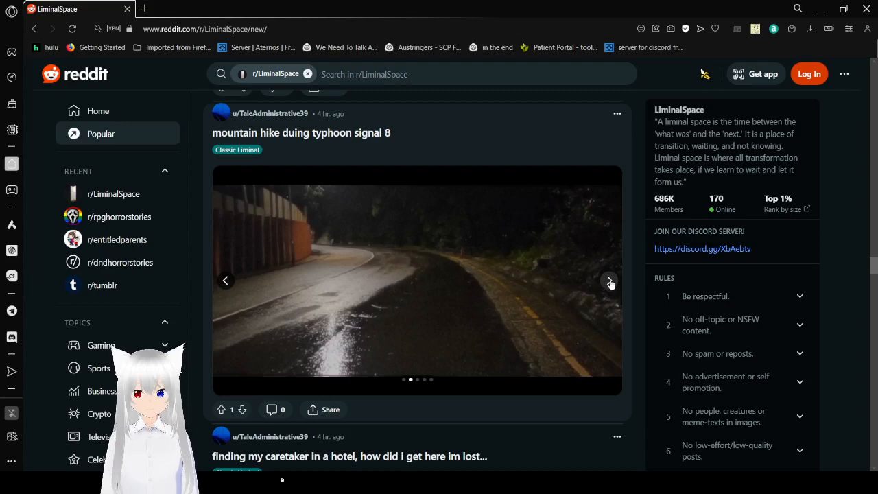
Step: Advance the typhoon mountain hike carousel to its last photo
left_click(609, 280)
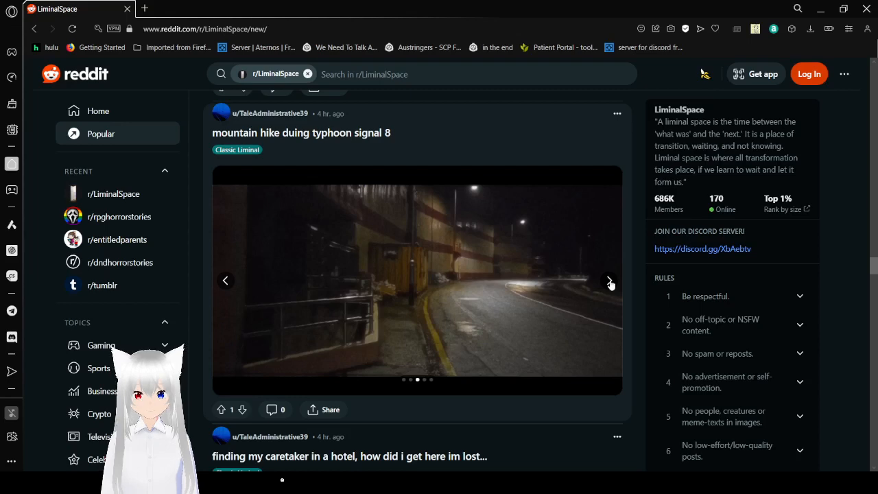
left_click(609, 280)
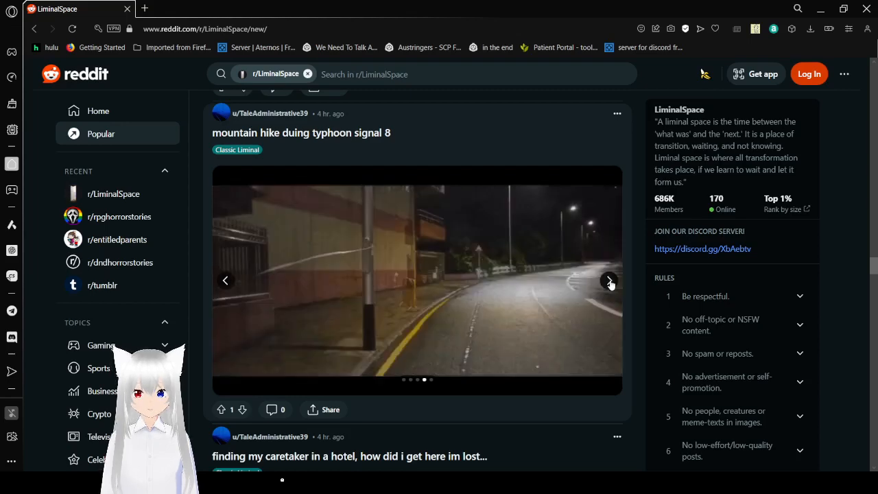
left_click(610, 280)
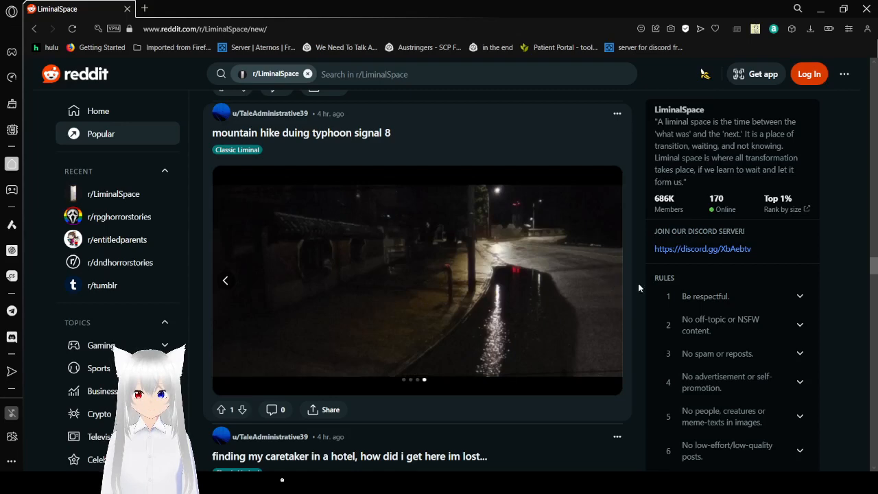
Step: Scroll to the hotel caretaker post and show its second photo
scroll("down", 3)
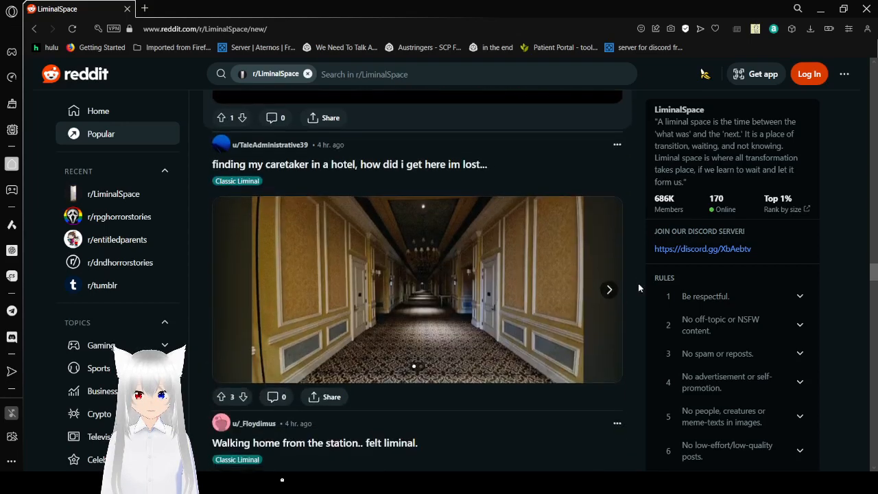
scroll("down", 3)
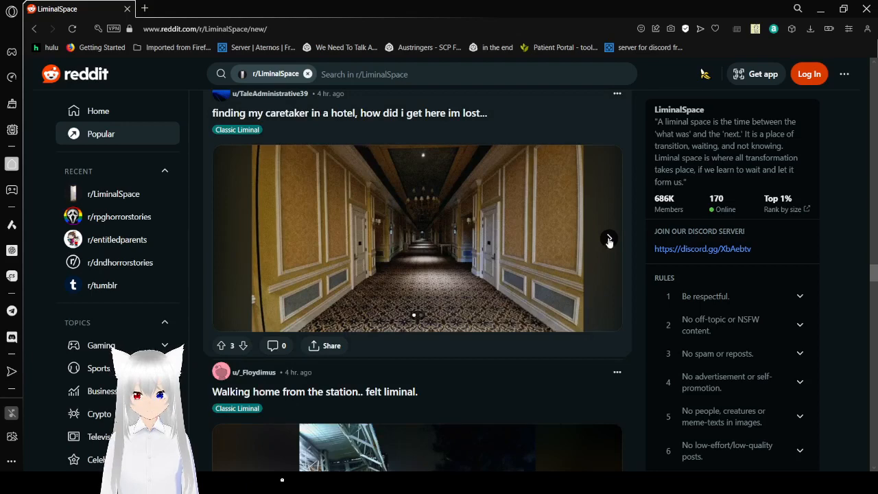
left_click(608, 239)
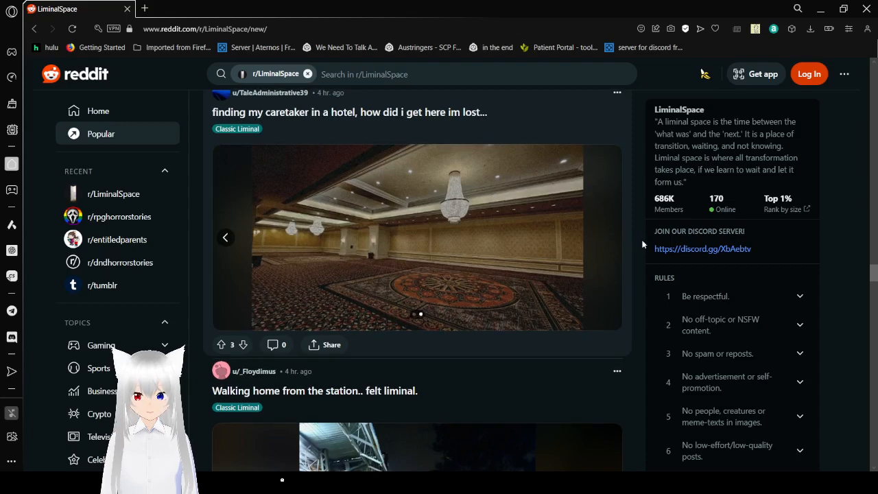
scroll("down", 3)
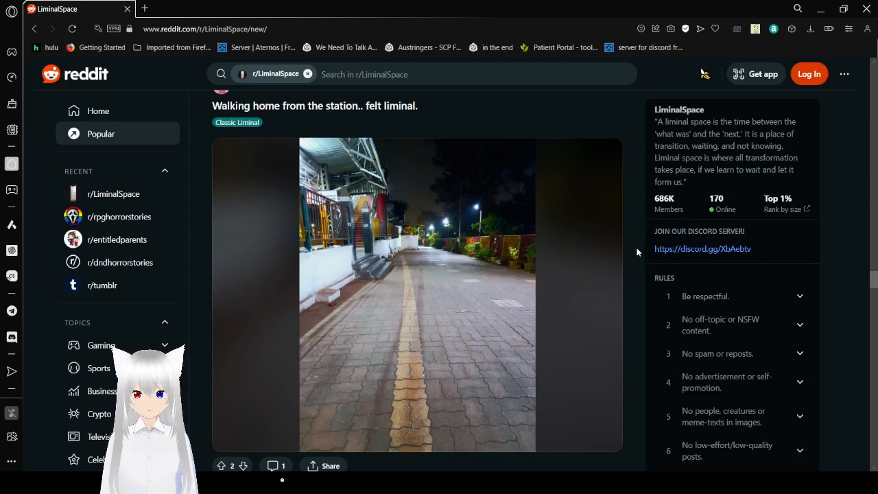
Step: Scroll past 'Tire change tonight' to 'Photo I took while I was walking to school'
scroll("down", 3)
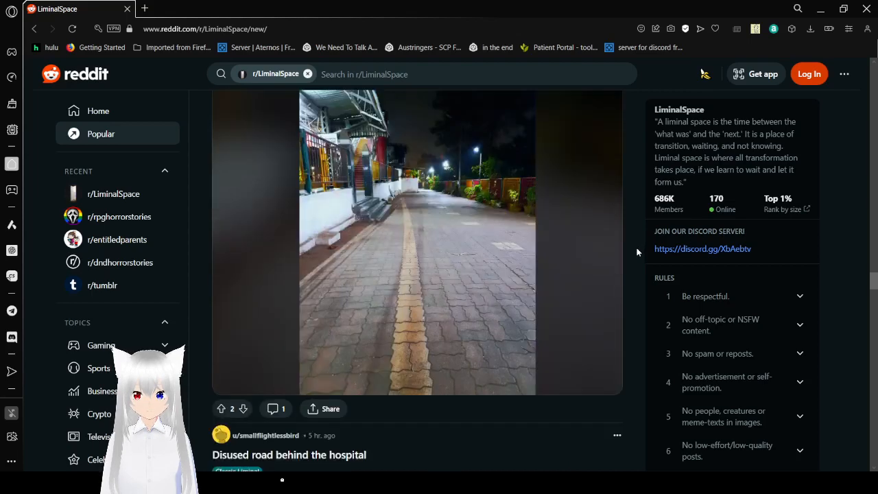
scroll("down", 3)
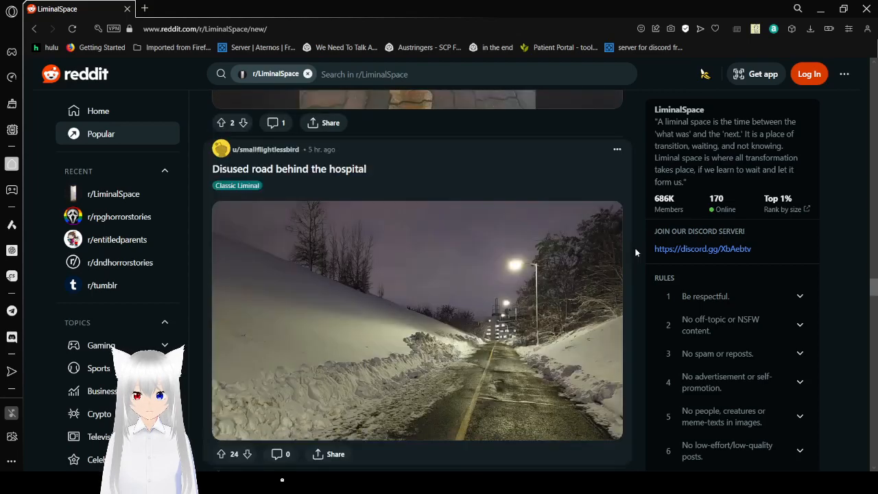
scroll("down", 3)
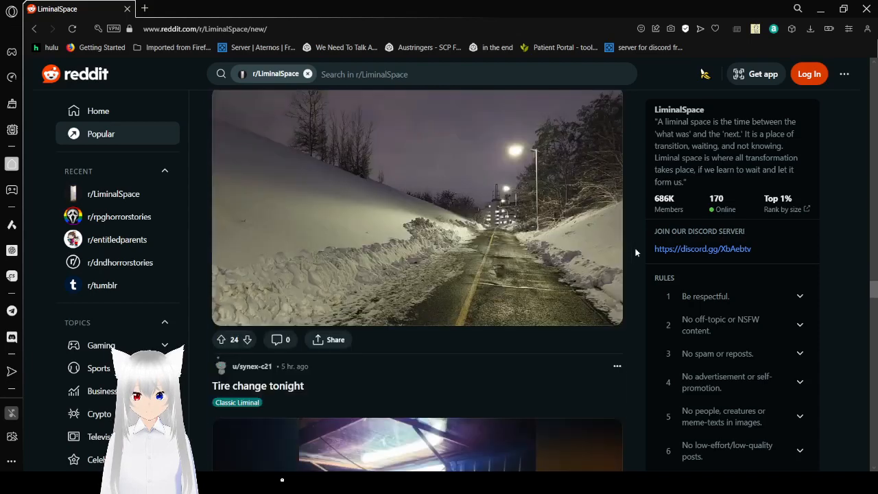
scroll("down", 3)
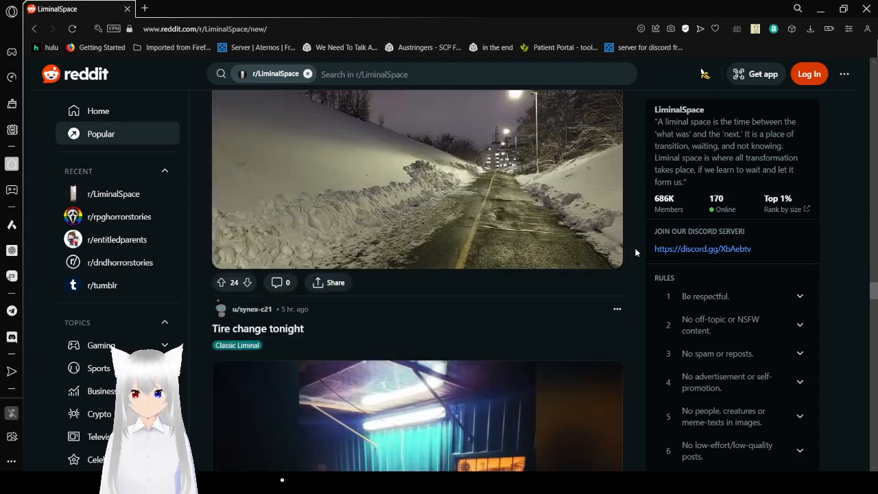
scroll("down", 3)
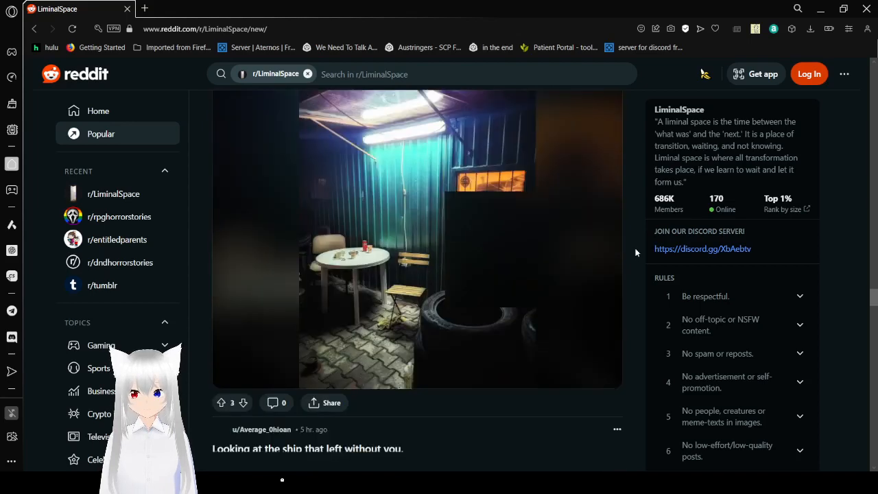
scroll("down", 3)
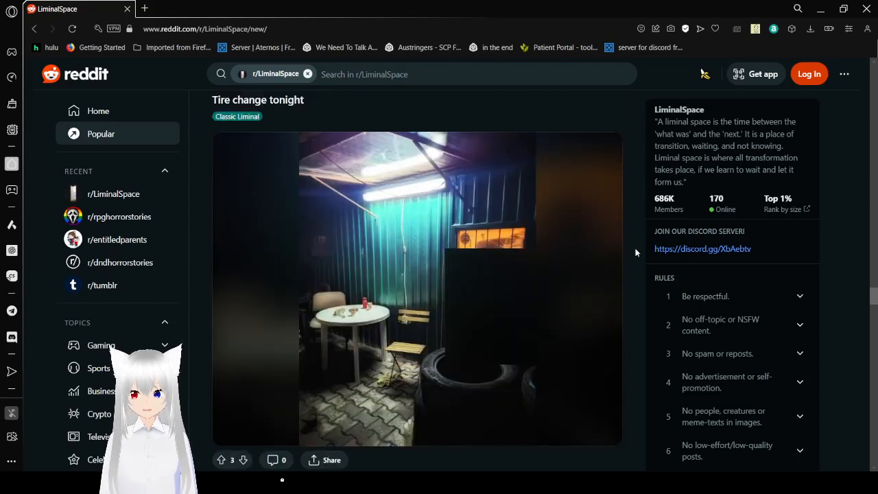
scroll("down", 3)
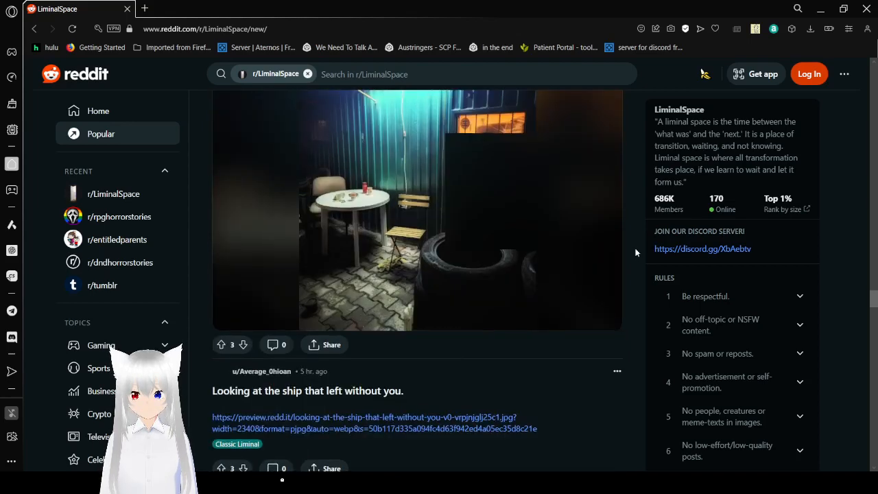
scroll("down", 3)
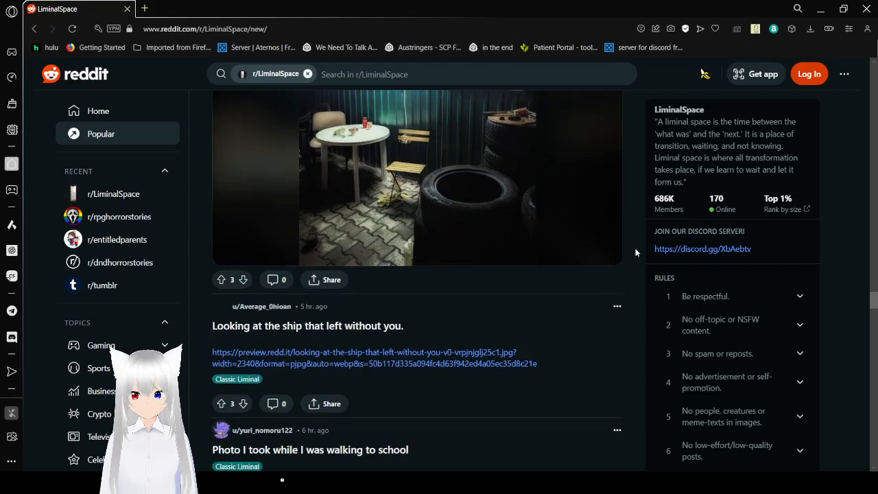
scroll("down", 3)
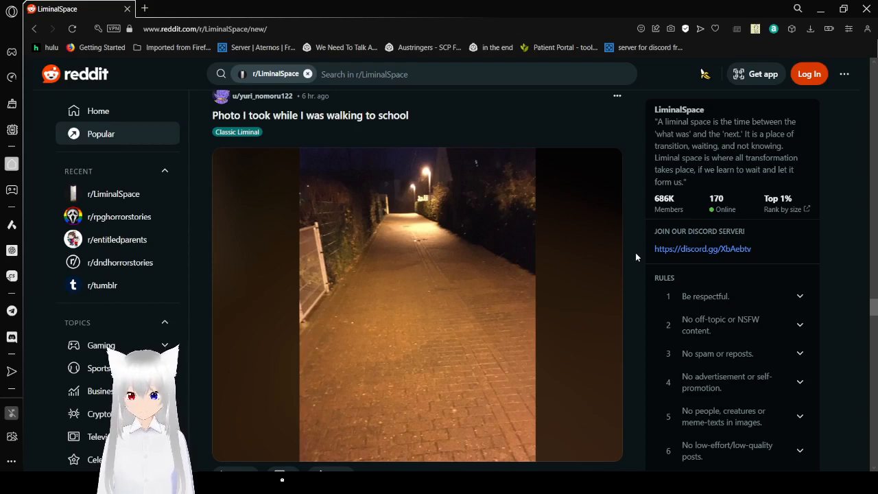
Step: Scroll past 'Endless halls.' to the abandoned Guang Zhou theme park post
scroll("down", 3)
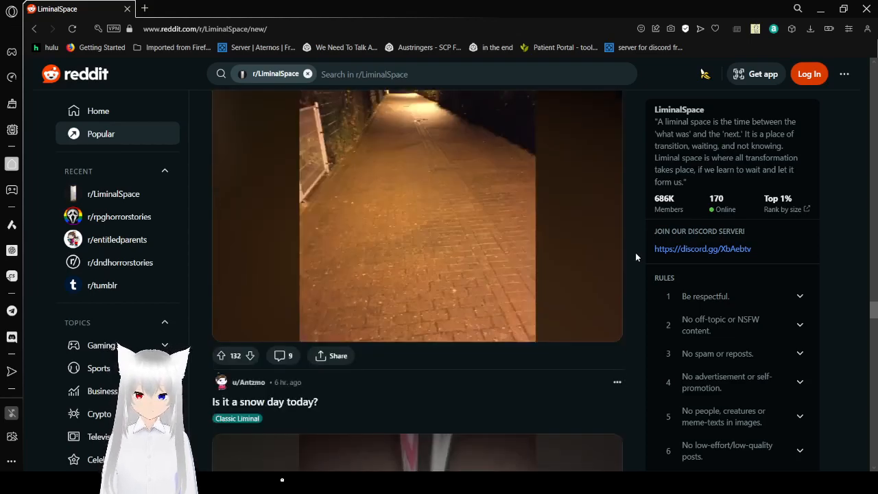
scroll("down", 3)
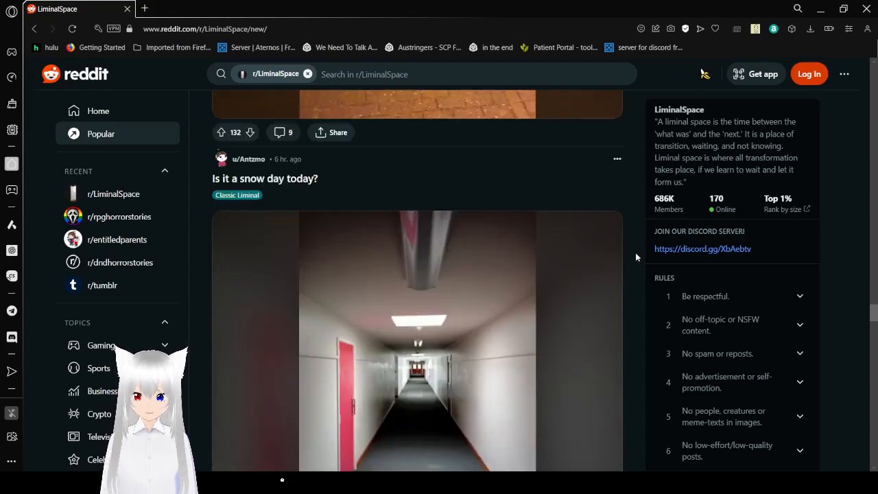
scroll("down", 3)
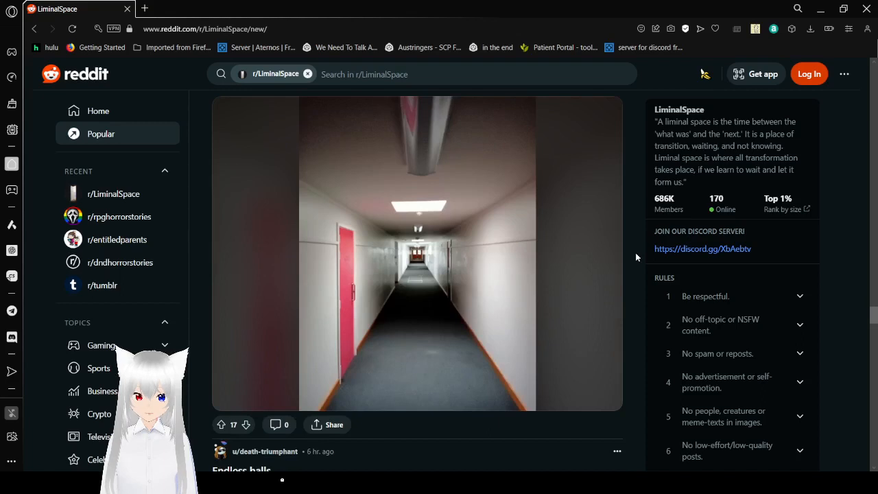
scroll("down", 3)
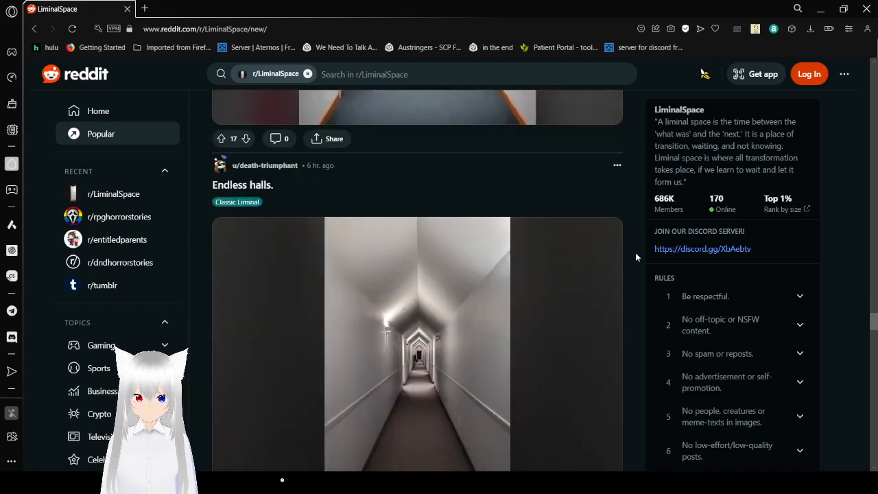
scroll("down", 3)
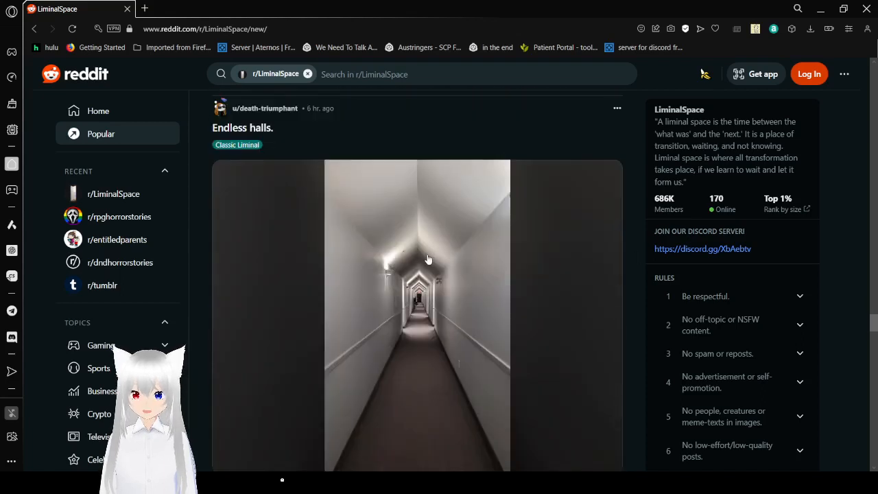
mouse_move(467, 208)
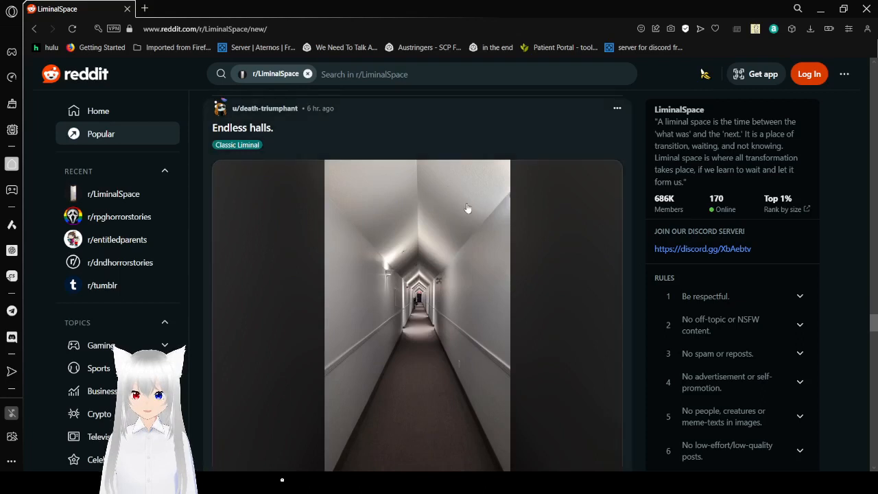
scroll("down", 3)
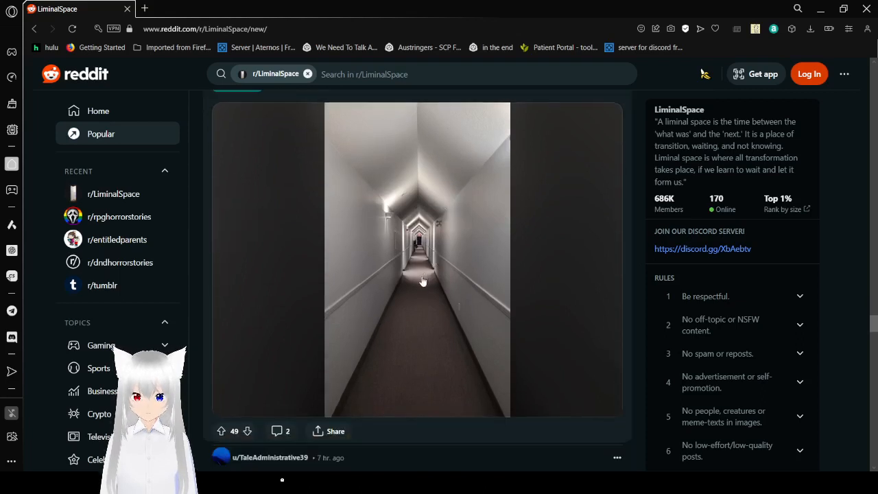
mouse_move(641, 278)
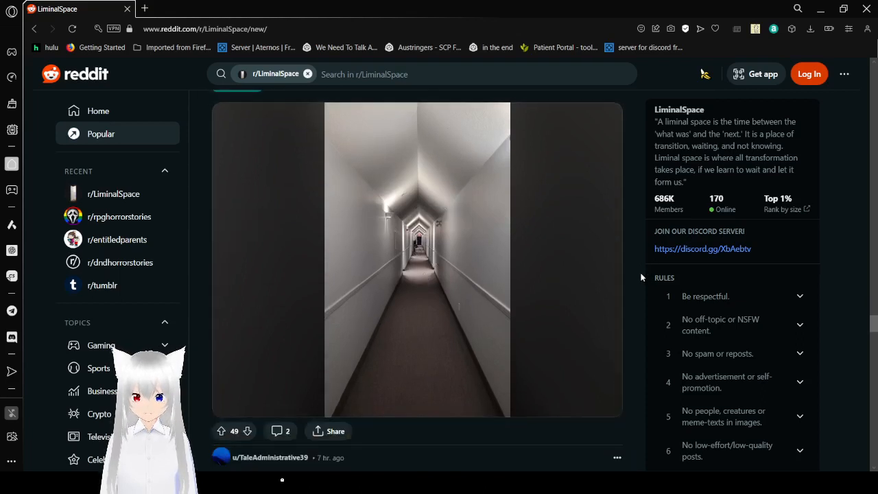
scroll("down", 3)
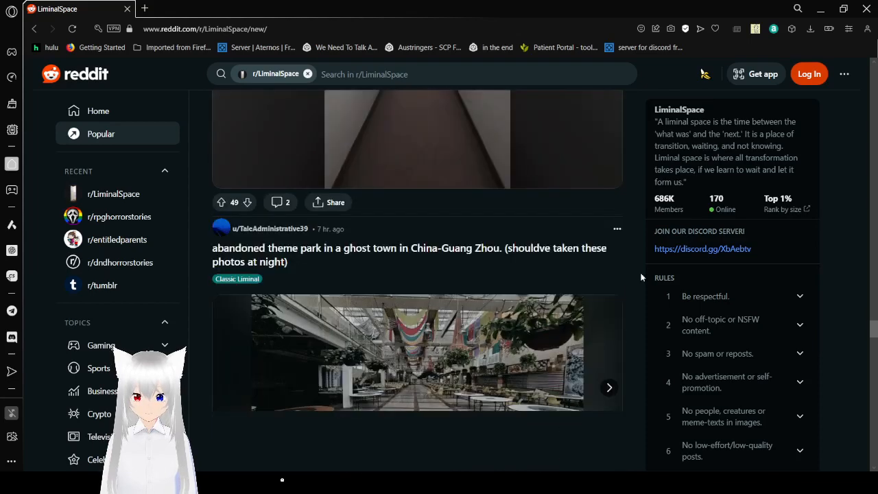
scroll("down", 3)
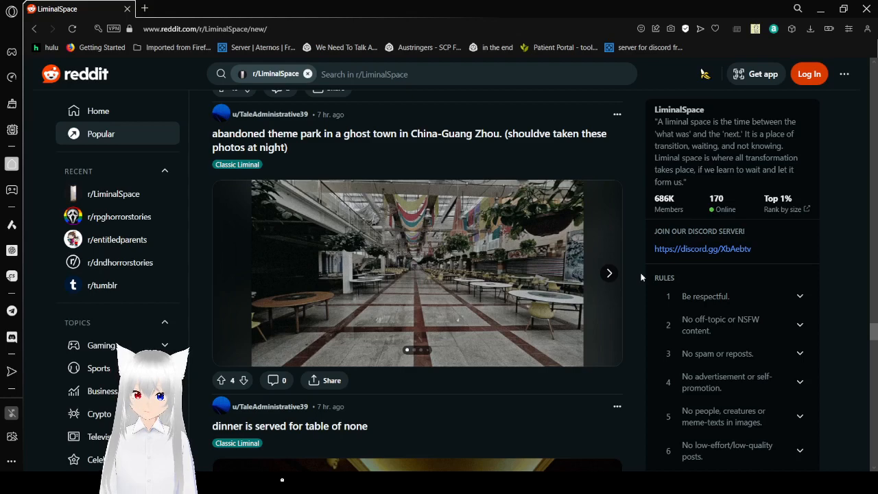
mouse_move(609, 273)
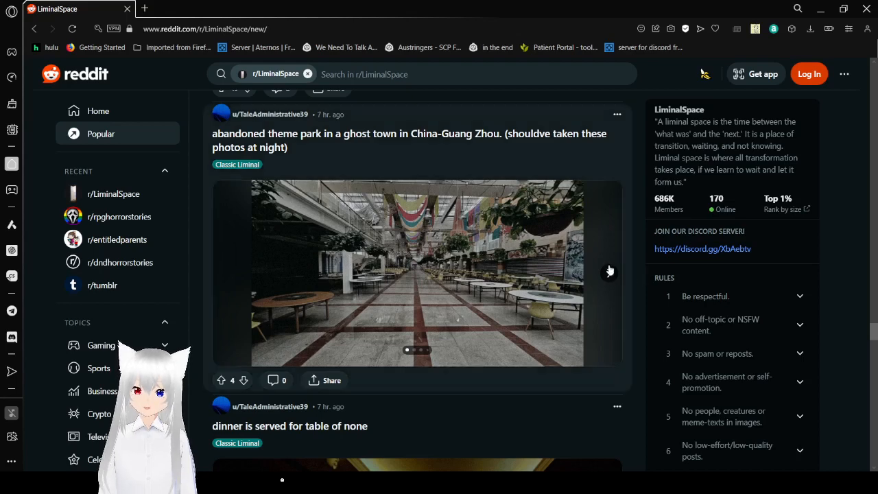
mouse_move(637, 273)
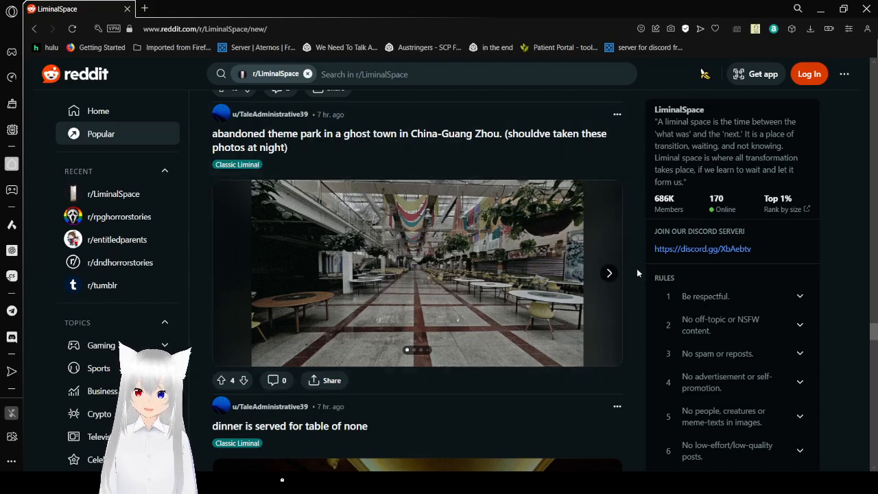
mouse_move(611, 273)
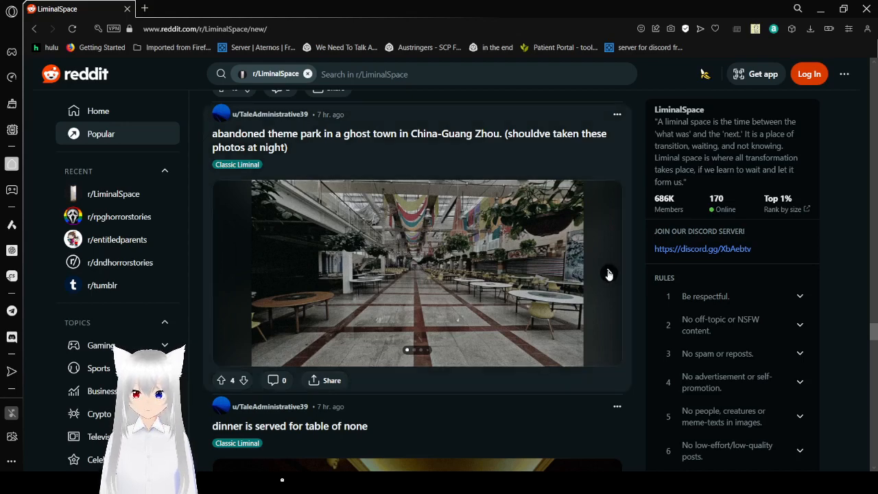
Step: Page through the theme park photos, including the bumper cars and mushroom statues, then scroll on
left_click(607, 273)
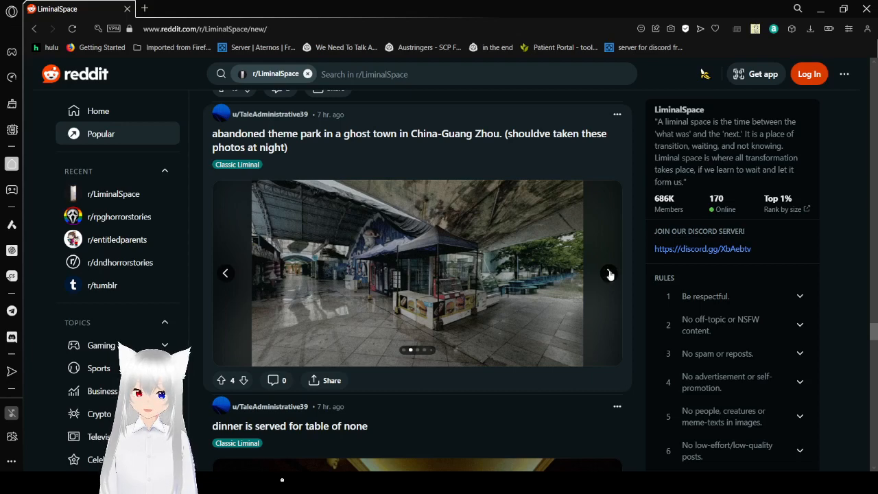
left_click(608, 273)
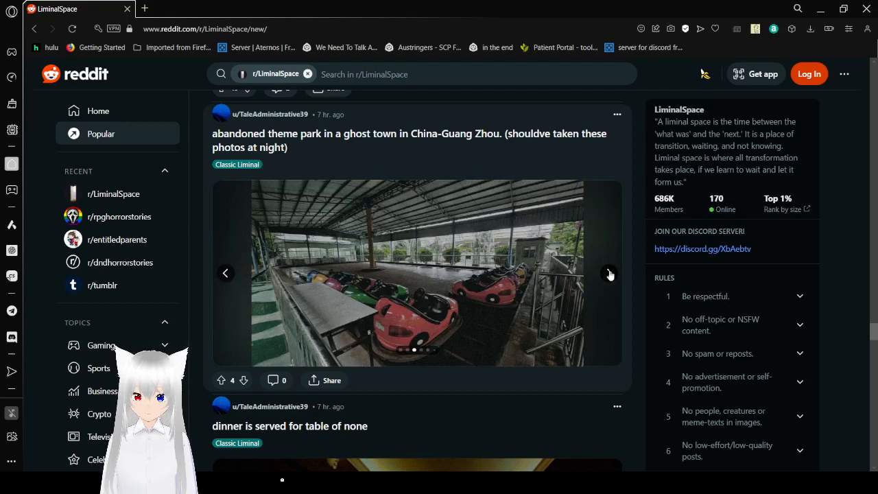
left_click(609, 272)
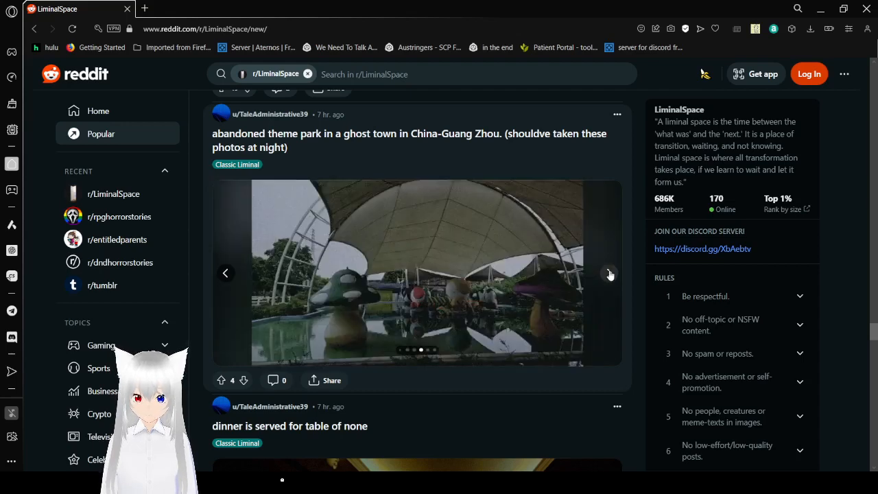
left_click(609, 273)
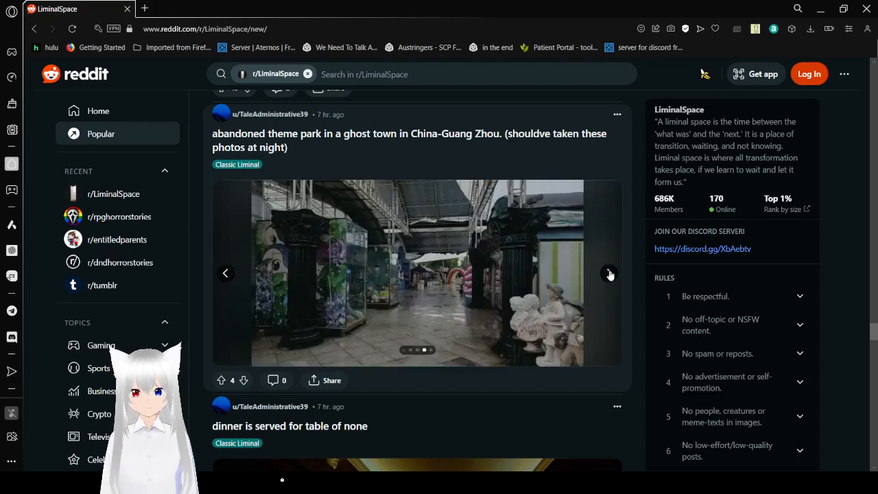
left_click(609, 273)
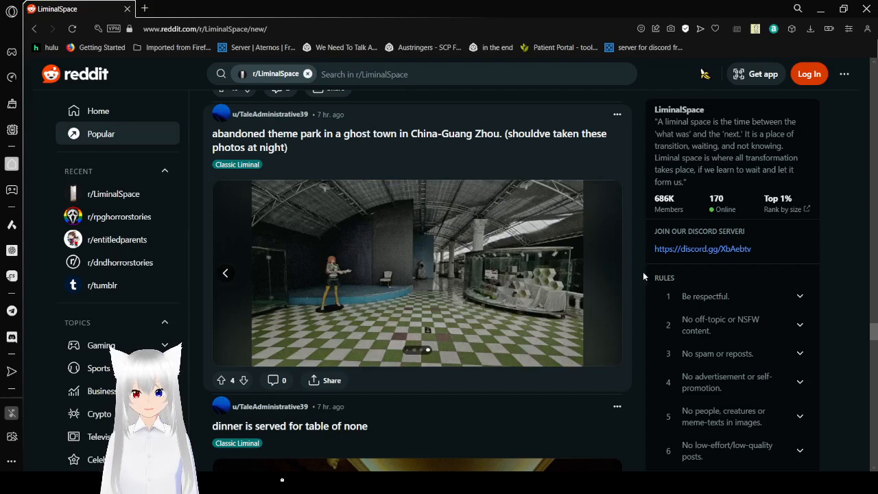
scroll("down", 3)
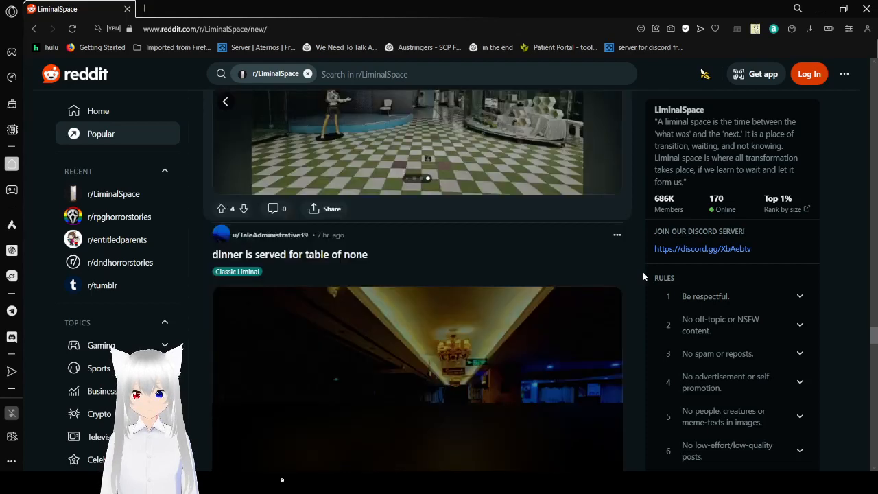
scroll("down", 3)
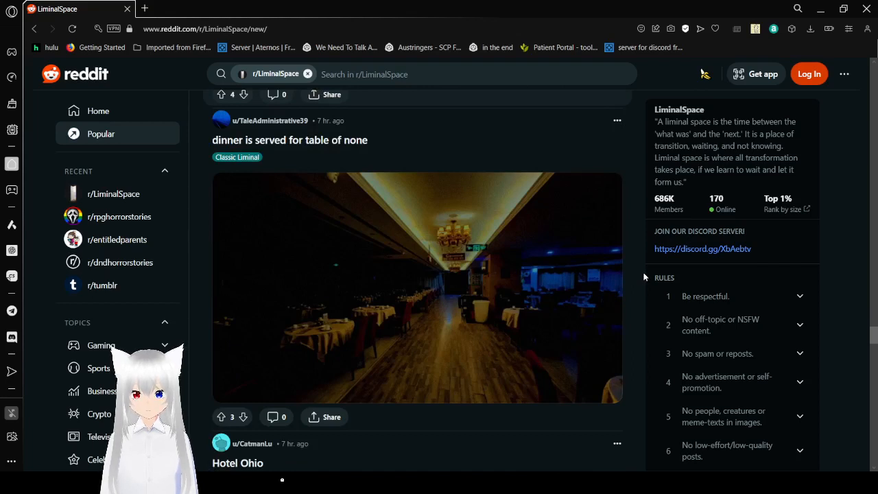
Step: Scroll past 'dinner is served' and 'Hotel Ohio' to the China roadtrip Overlook Hotel post
scroll("down", 3)
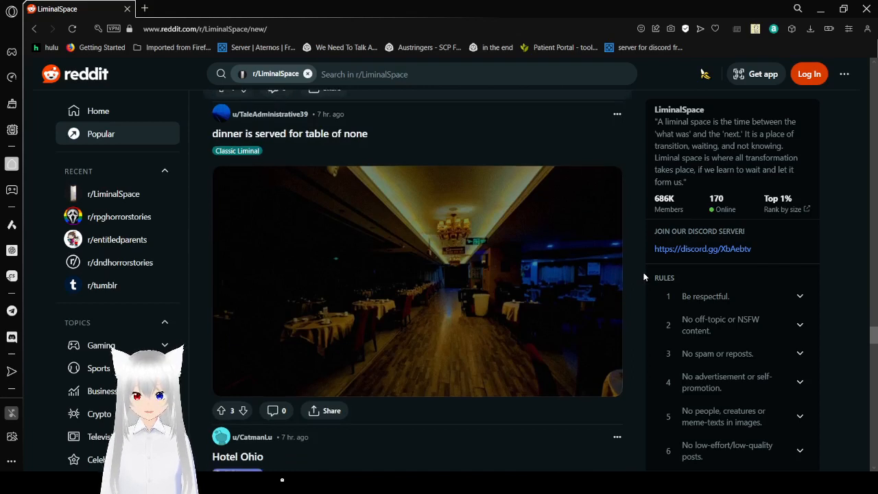
scroll("down", 3)
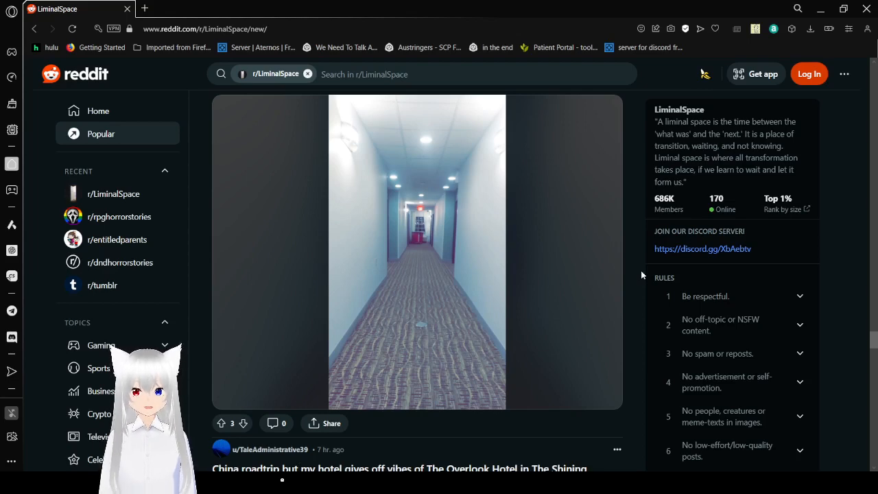
scroll("down", 3)
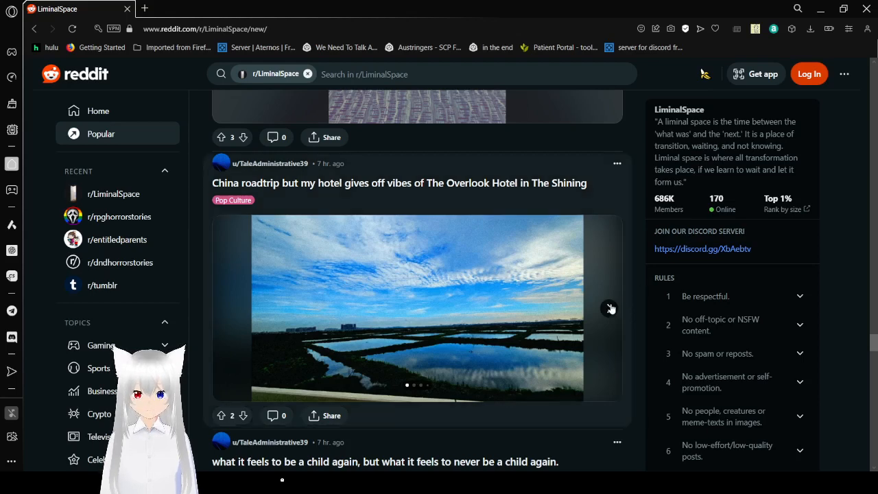
Step: Page from the rainy window, lobby, room and pool photos to the final hotel canal path
left_click(609, 308)
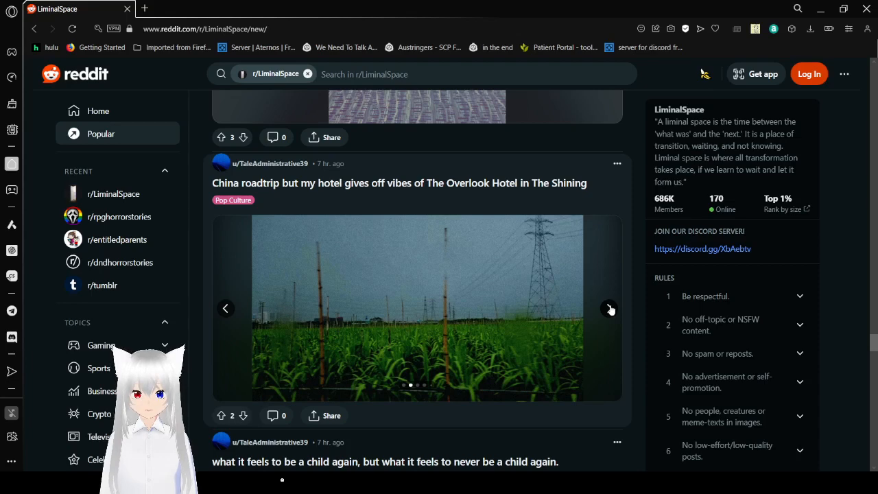
left_click(609, 309)
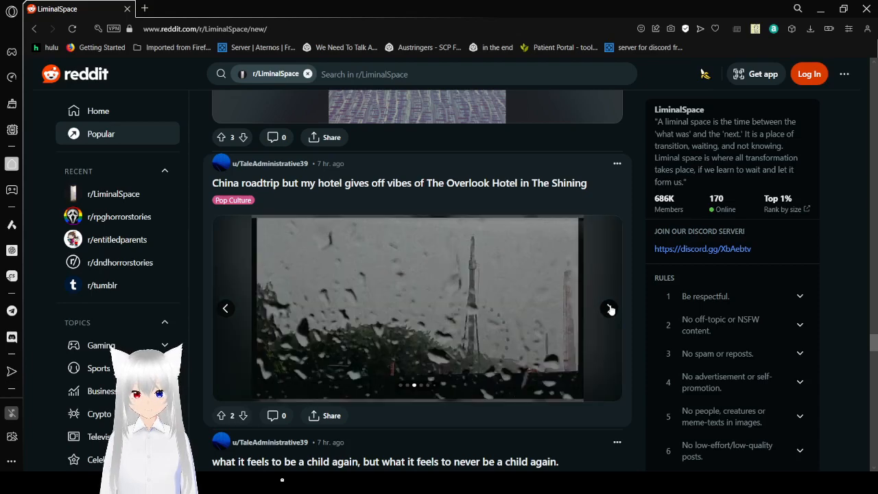
left_click(609, 308)
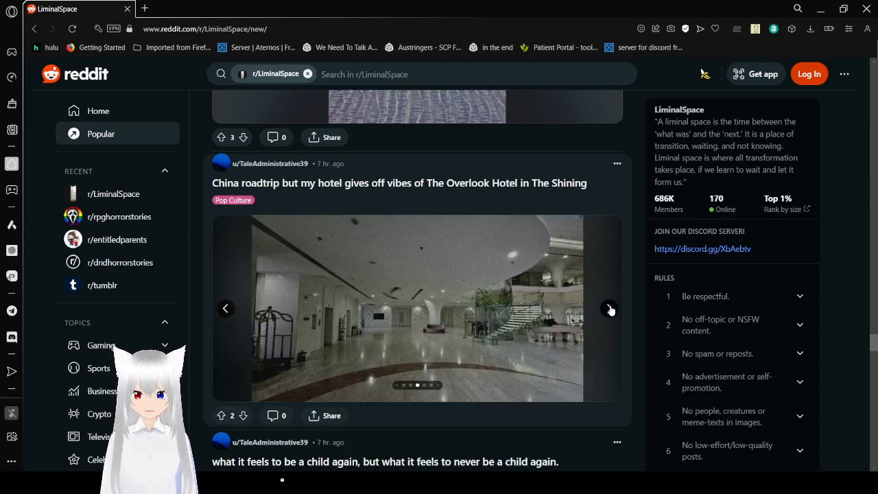
left_click(609, 308)
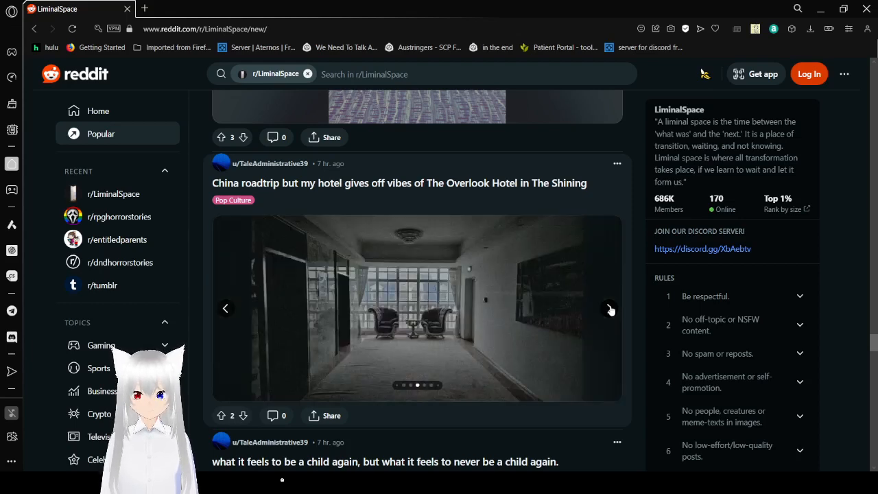
left_click(609, 308)
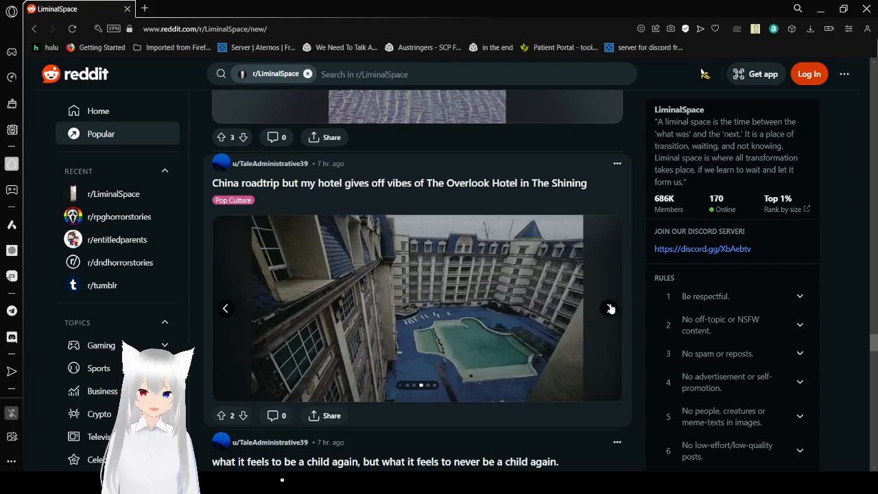
left_click(610, 308)
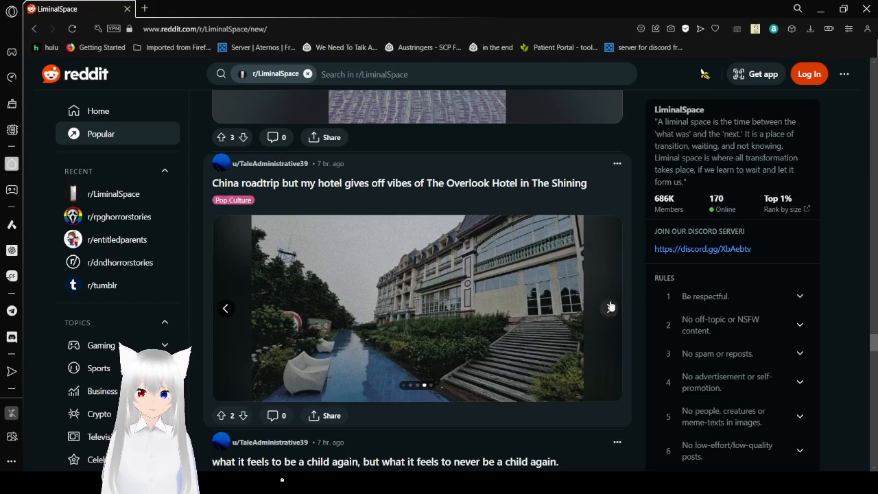
left_click(610, 308)
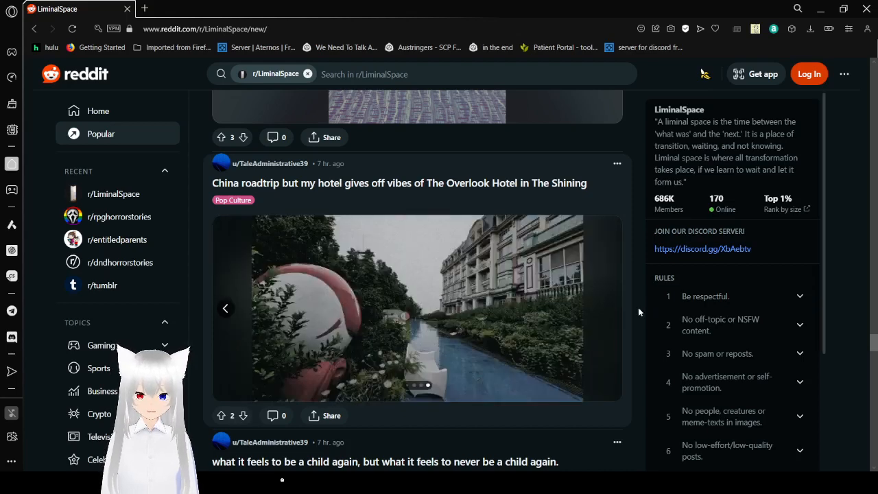
Step: Scroll to 'what it feels to be a child again' and page to its final photo
scroll("down", 3)
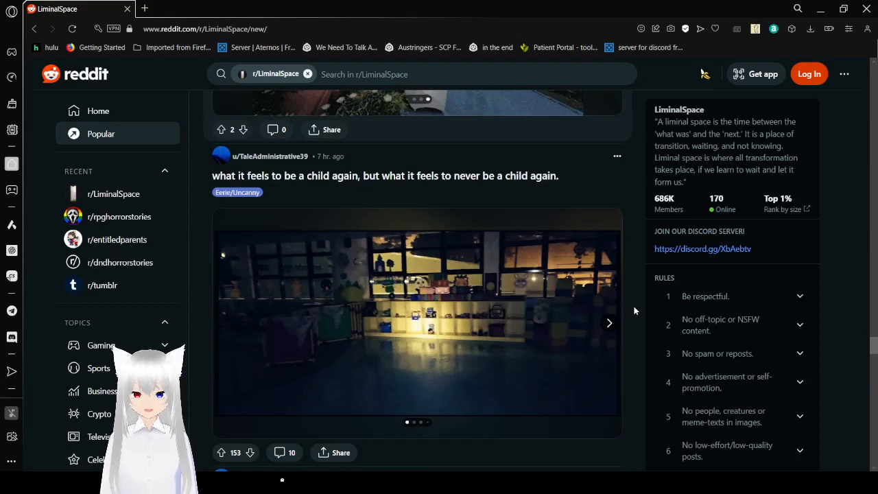
mouse_move(644, 310)
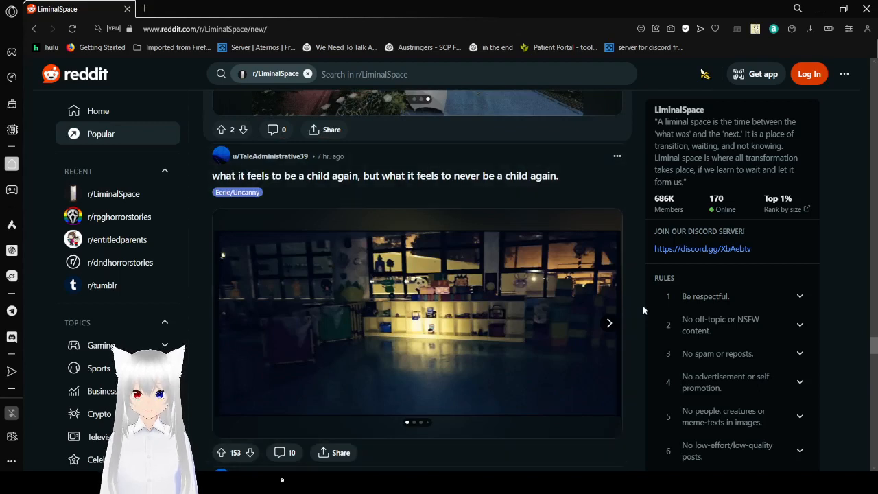
scroll("down", 3)
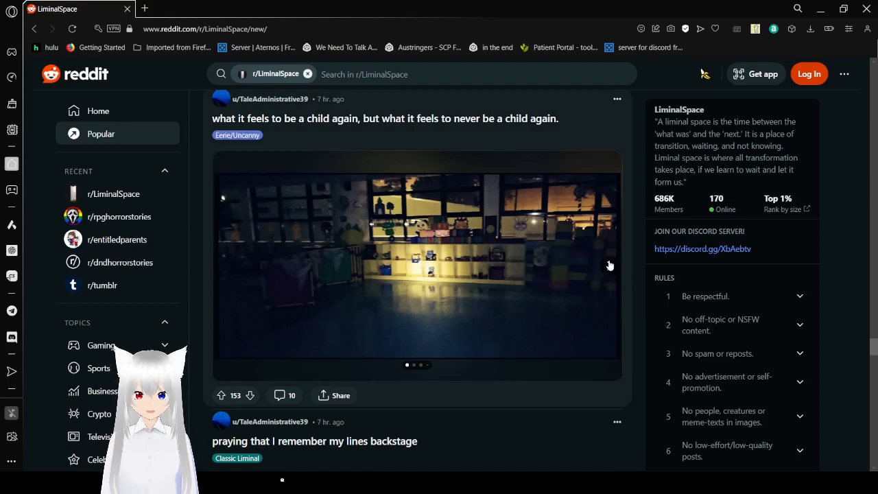
left_click(610, 265)
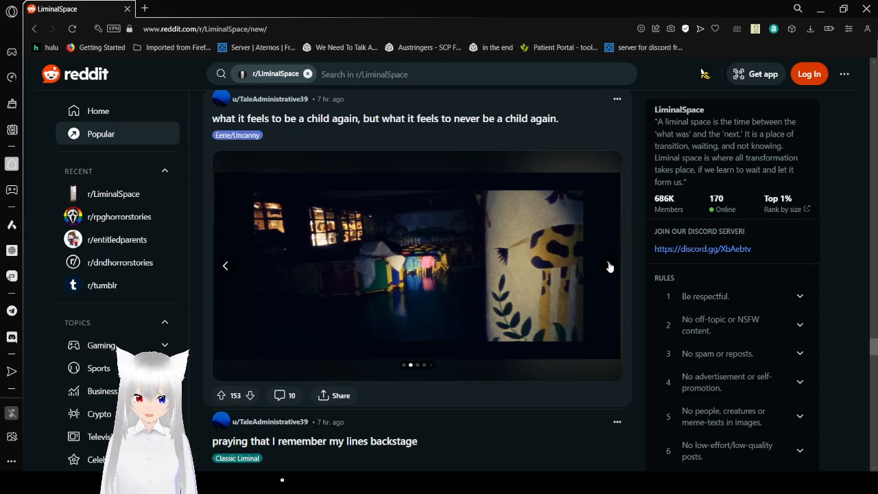
left_click(609, 266)
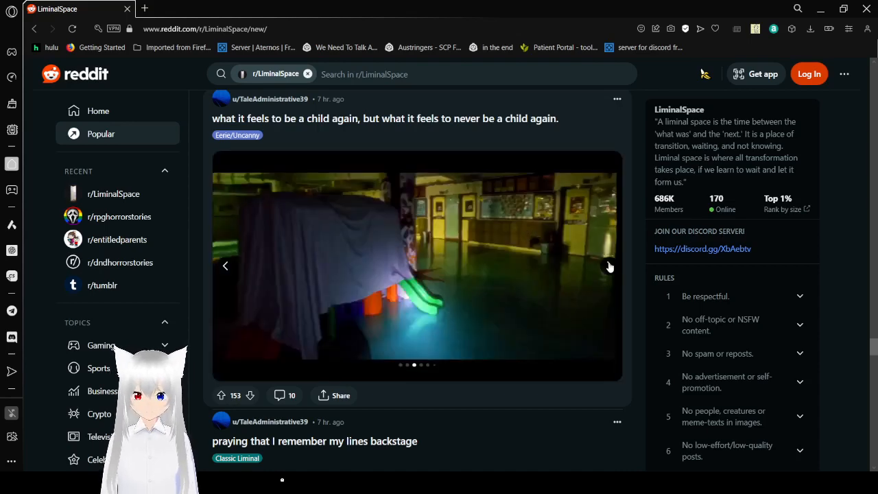
left_click(610, 266)
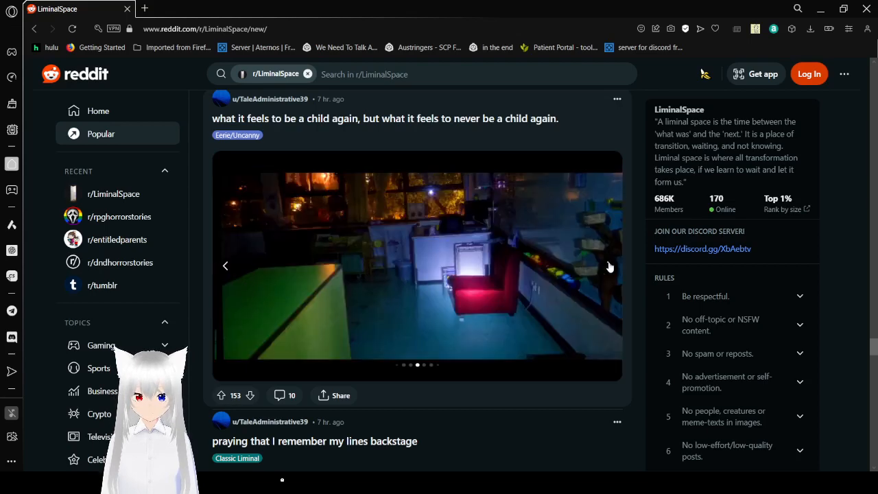
left_click(610, 266)
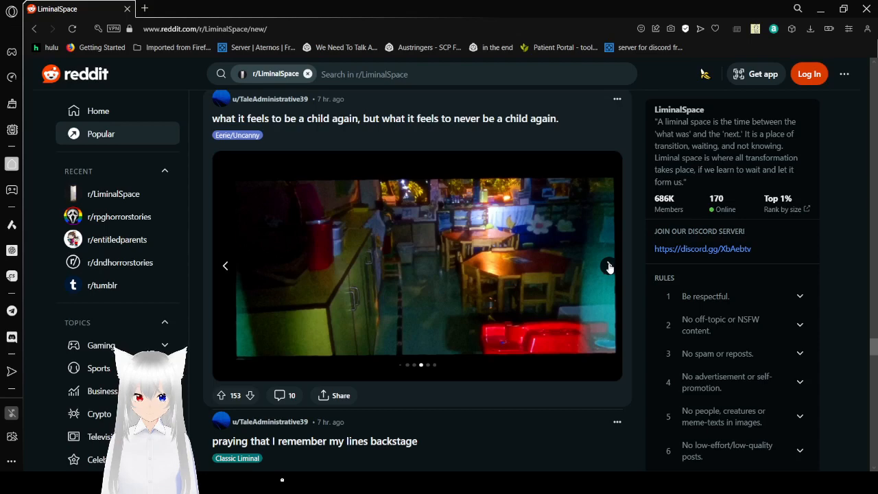
left_click(608, 265)
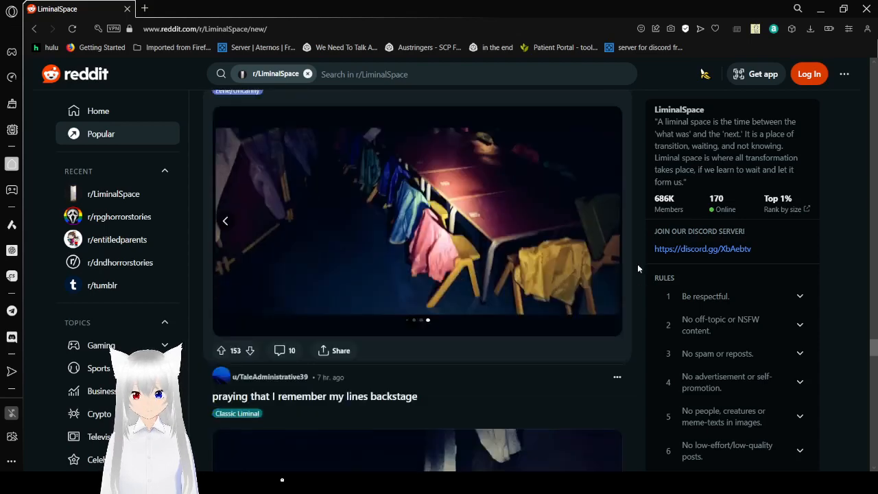
Step: Advance the backstage post's gallery to its last photo and scroll to the school (3) post
scroll("down", 3)
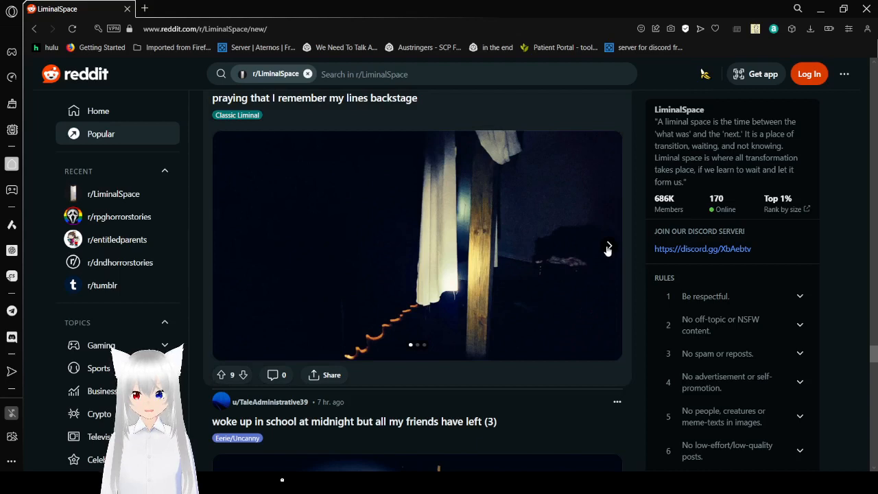
left_click(608, 246)
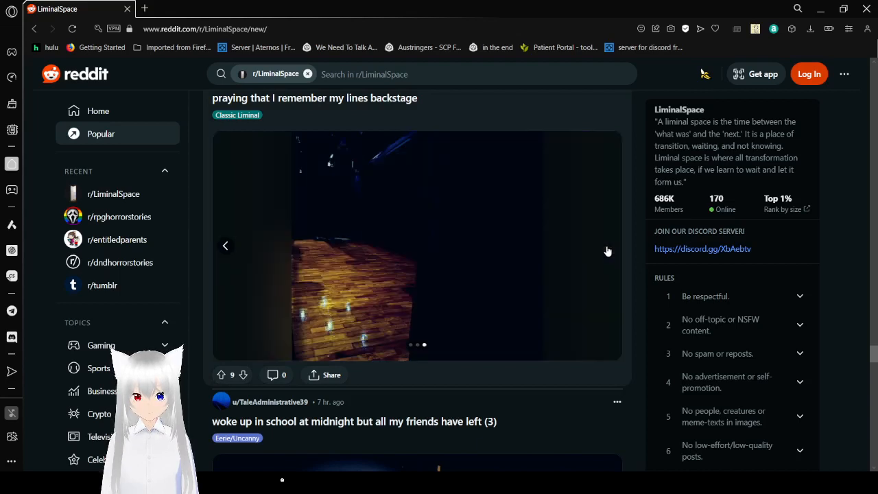
mouse_move(628, 254)
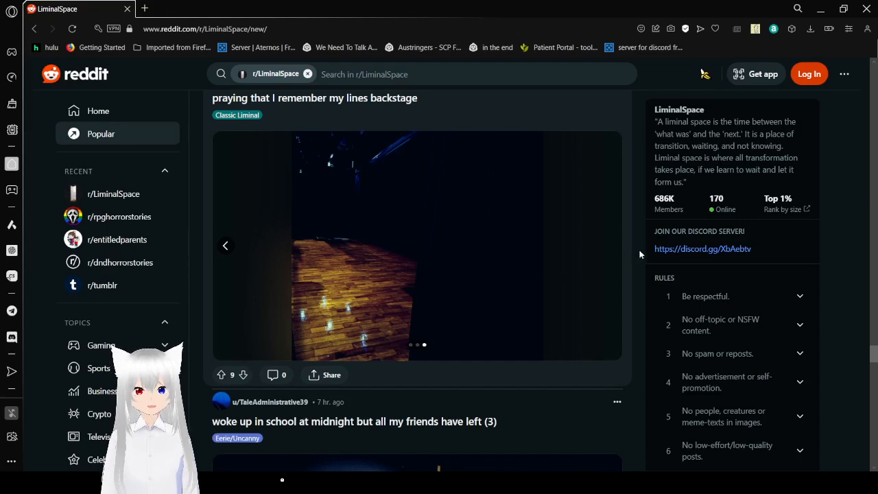
scroll("down", 3)
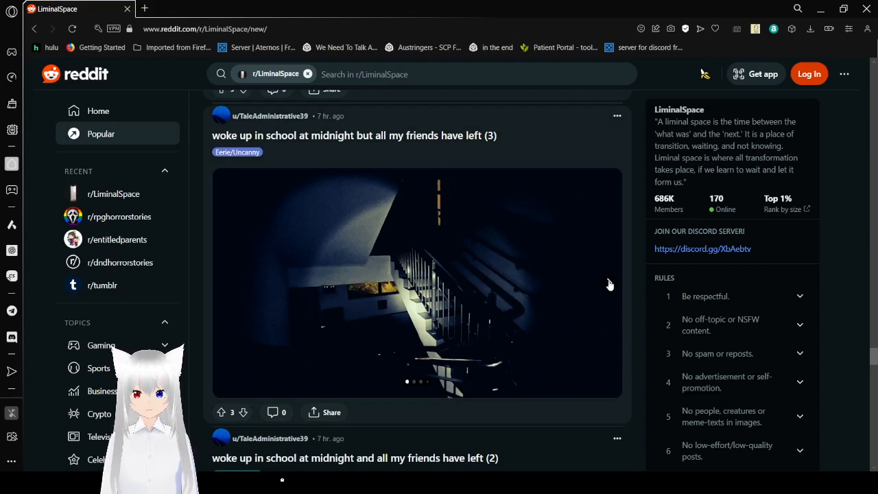
Step: Page the 'woke up in school at midnight (3)' gallery seven times to its final photo
left_click(607, 282)
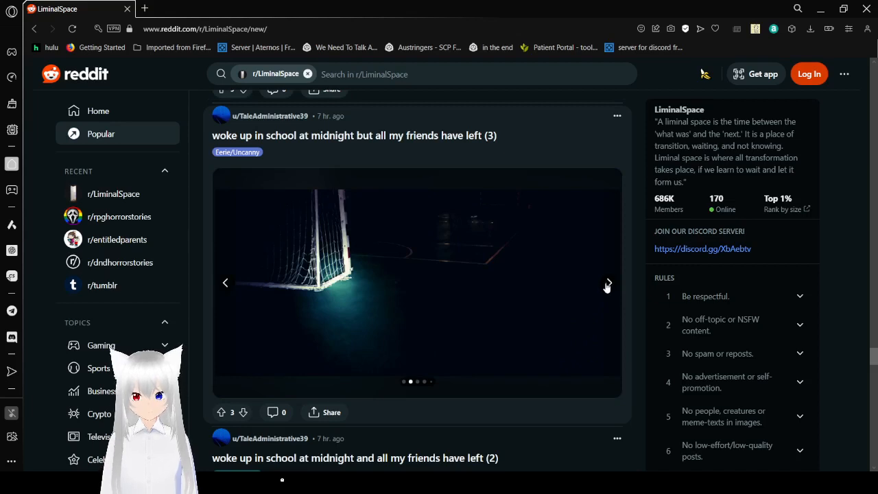
left_click(607, 283)
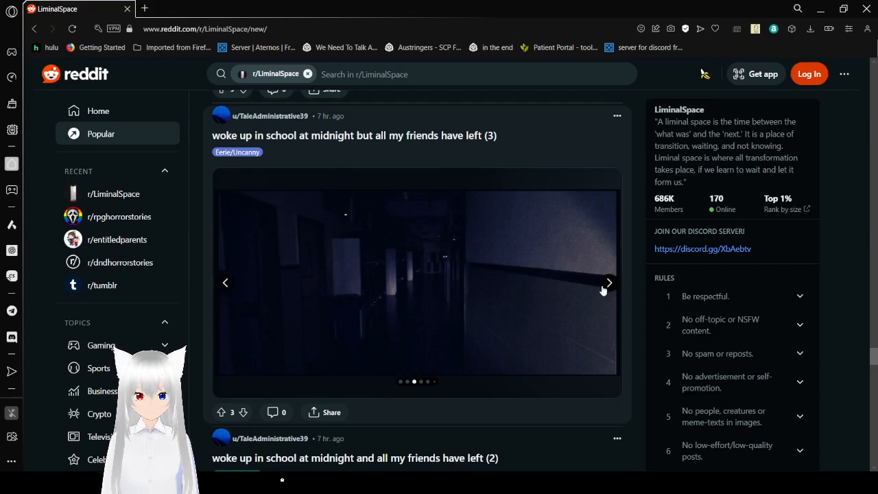
mouse_move(606, 285)
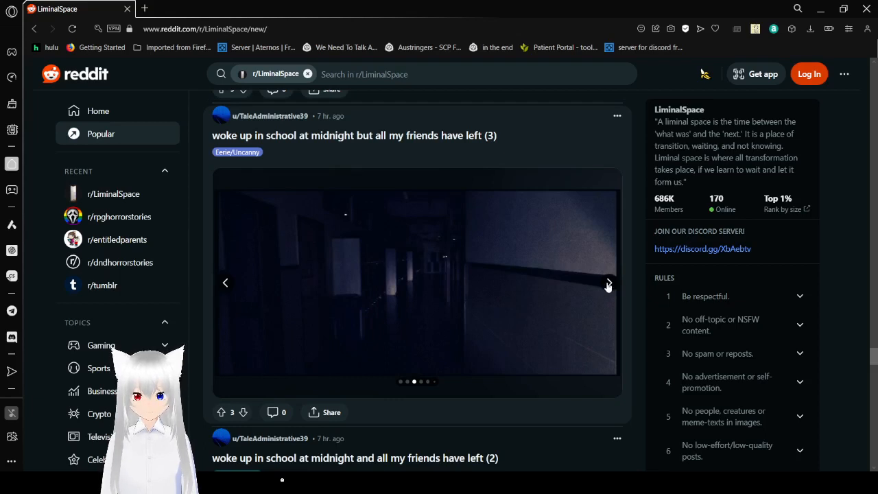
left_click(608, 282)
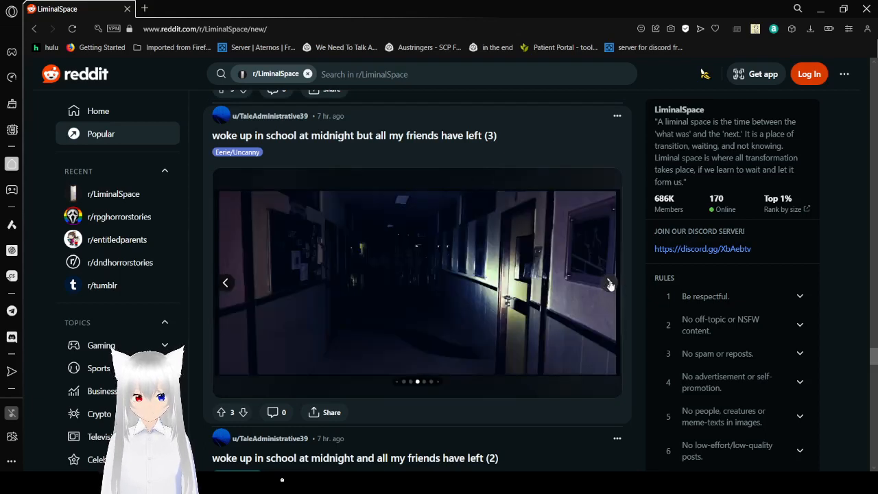
left_click(610, 282)
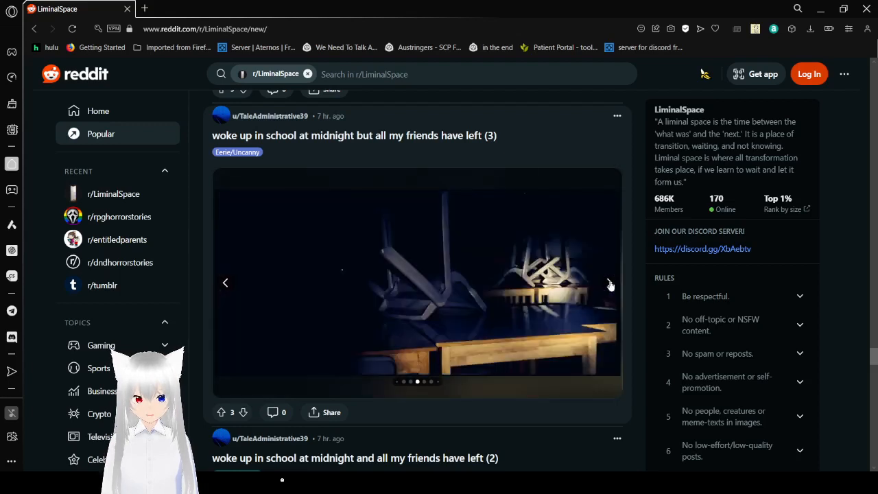
left_click(609, 283)
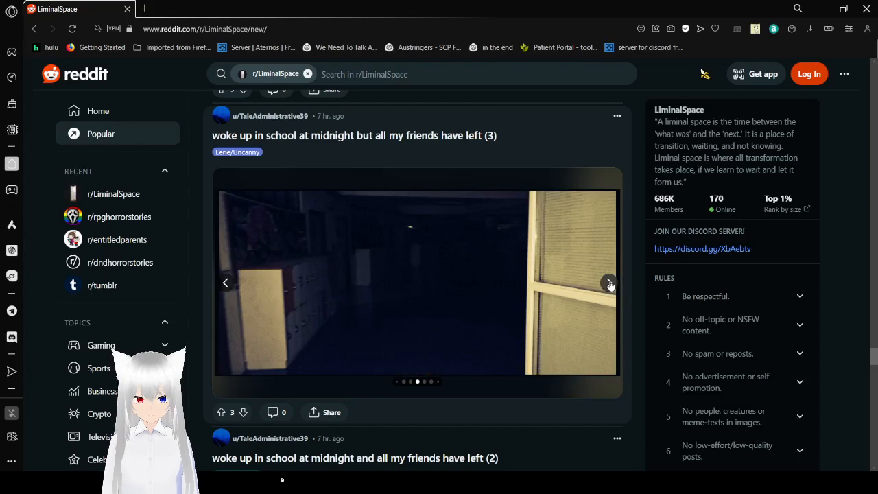
left_click(610, 282)
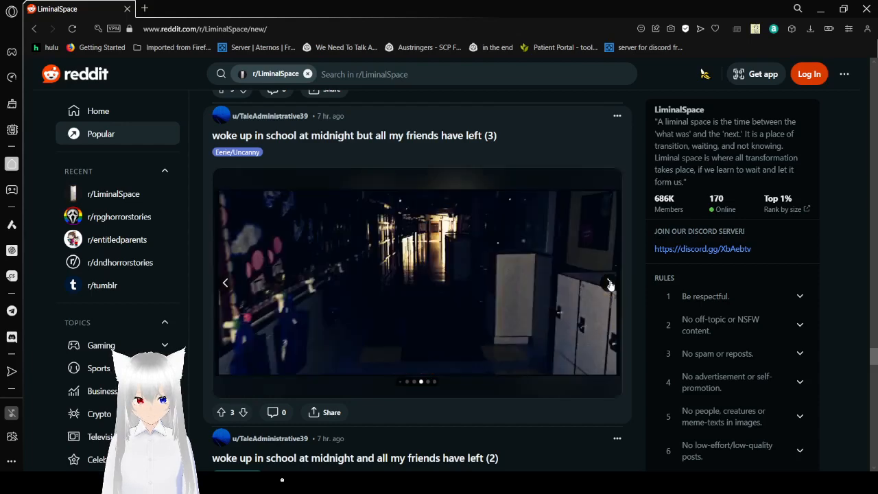
left_click(608, 282)
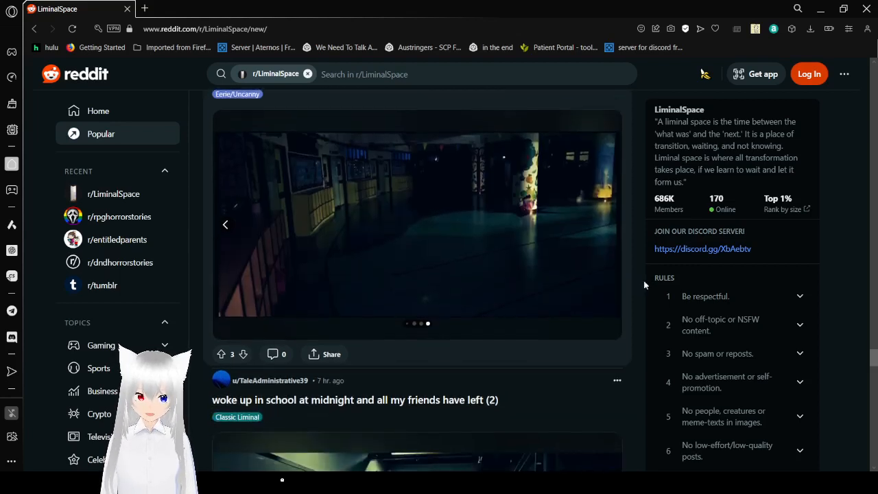
Step: Scroll to the 'woke up in school at midnight (2)' post and page its gallery to the end
scroll("down", 3)
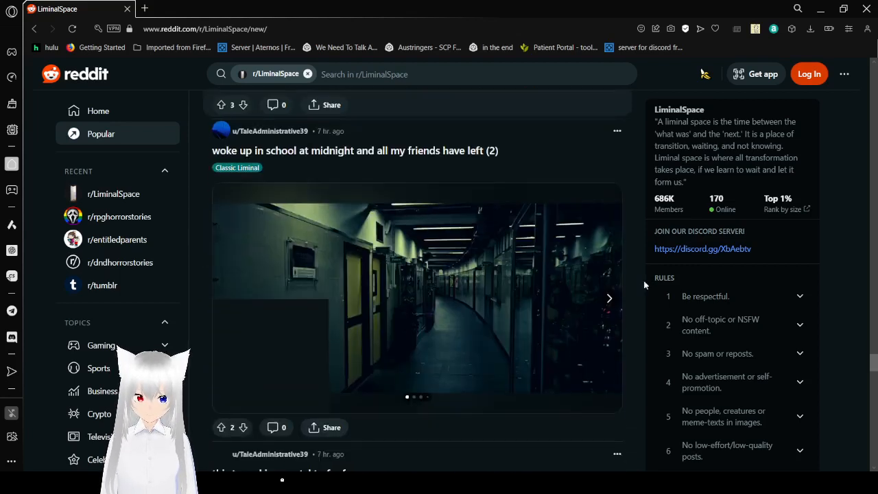
scroll("down", 3)
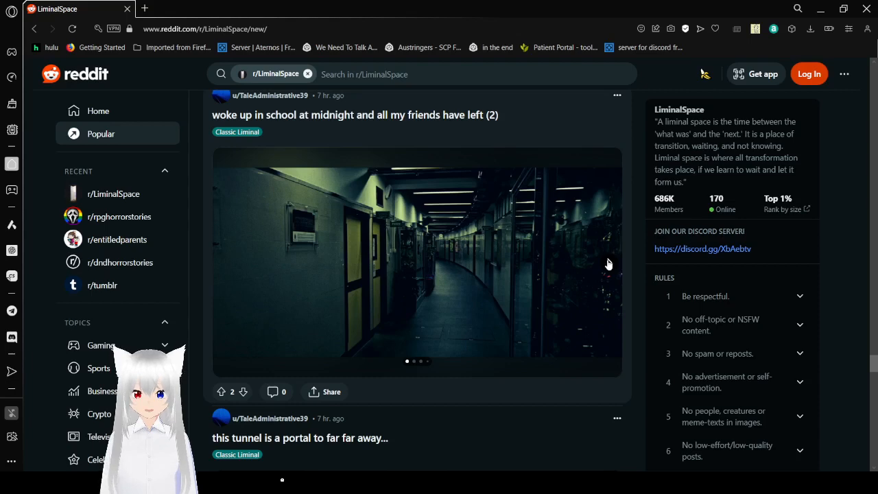
left_click(608, 264)
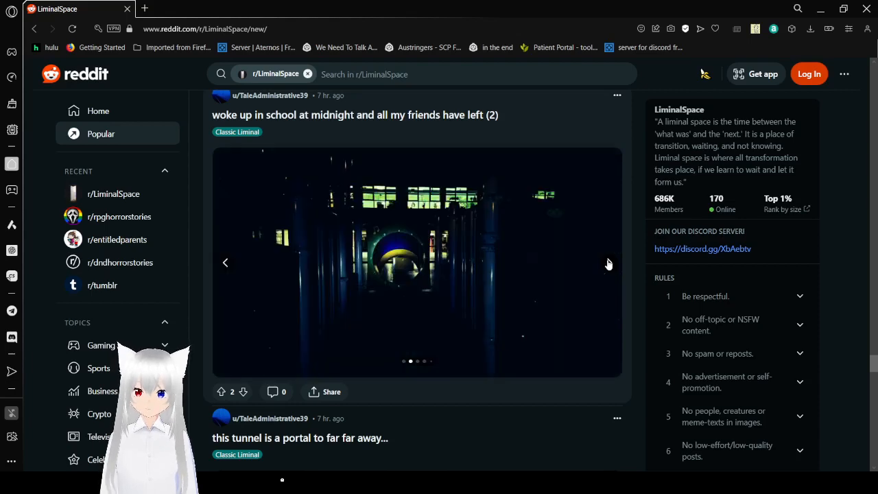
left_click(608, 263)
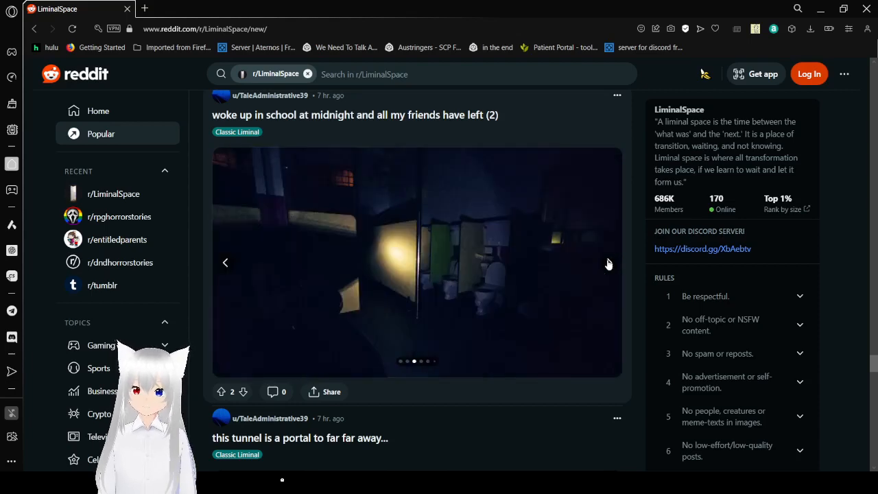
left_click(607, 263)
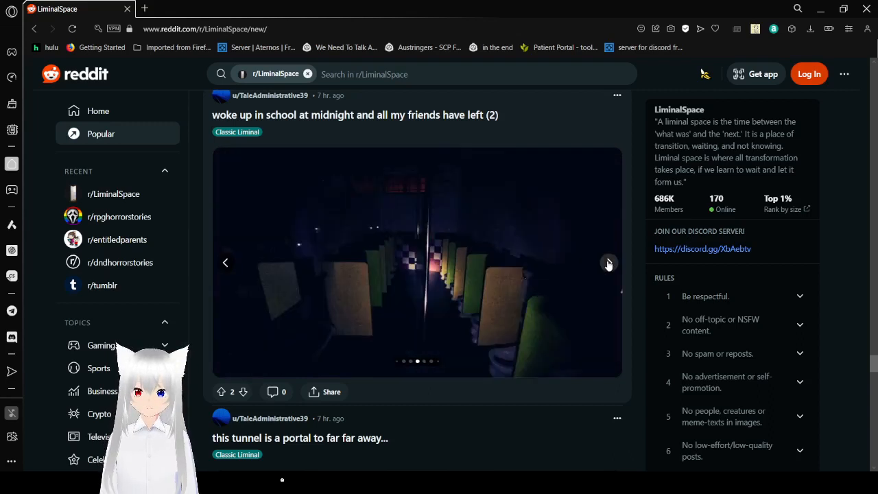
left_click(607, 263)
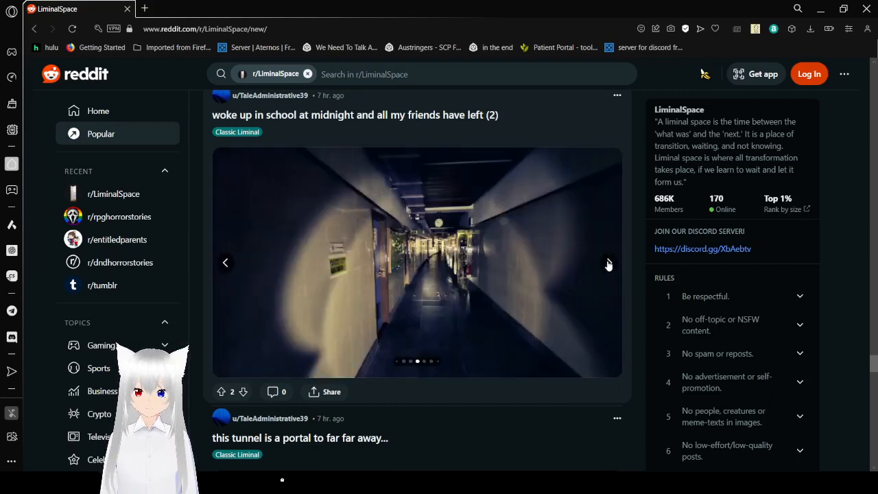
left_click(607, 262)
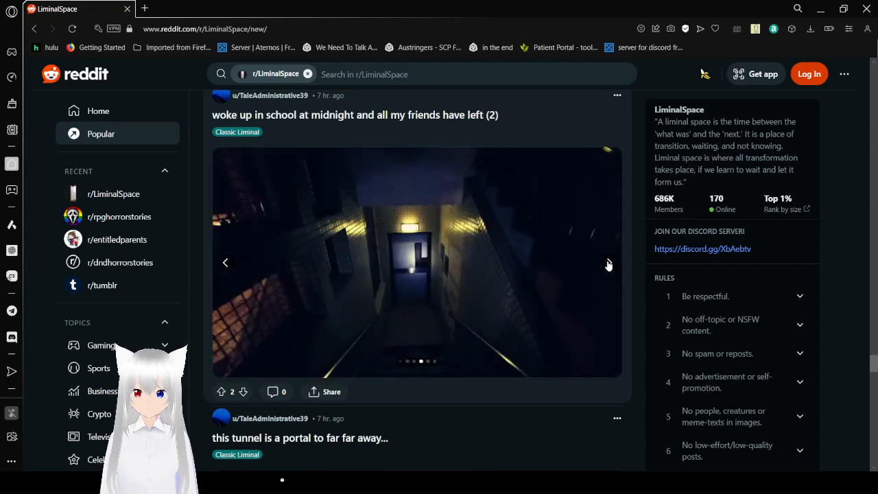
left_click(608, 262)
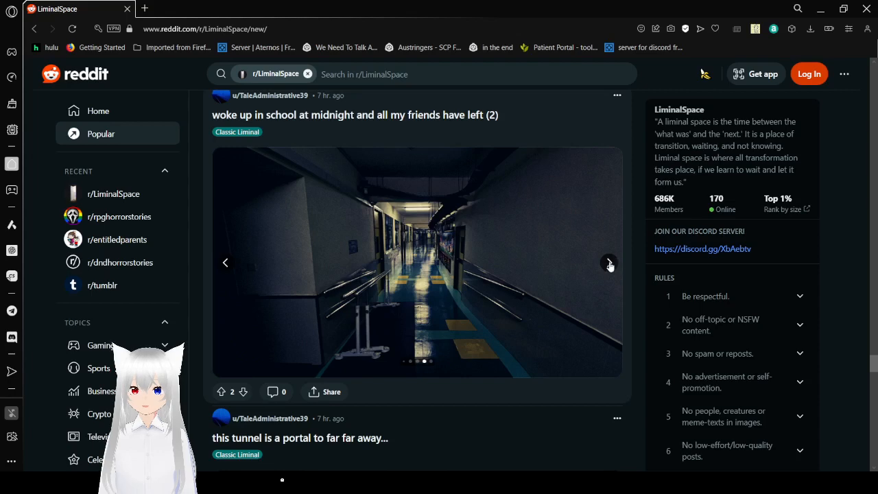
left_click(609, 263)
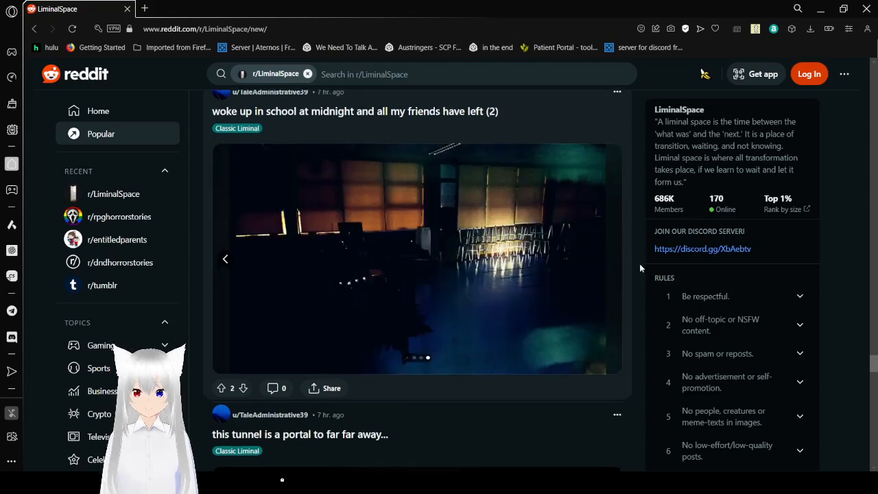
Step: View all four 'All You Are Going to Want…' photos, then scroll to 'uncle told me…'
scroll("down", 3)
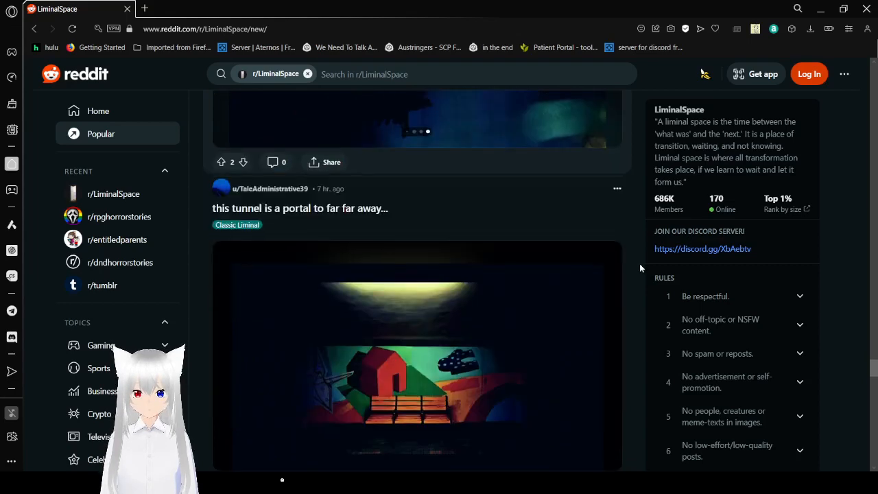
scroll("down", 3)
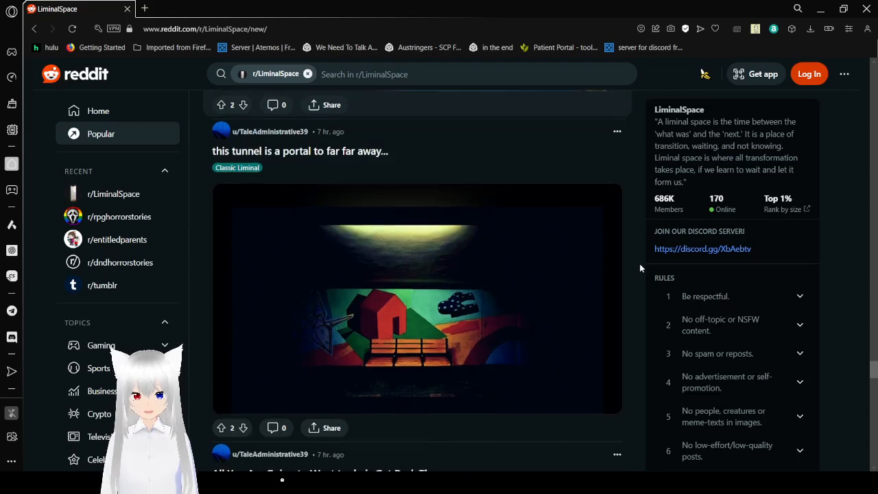
scroll("down", 3)
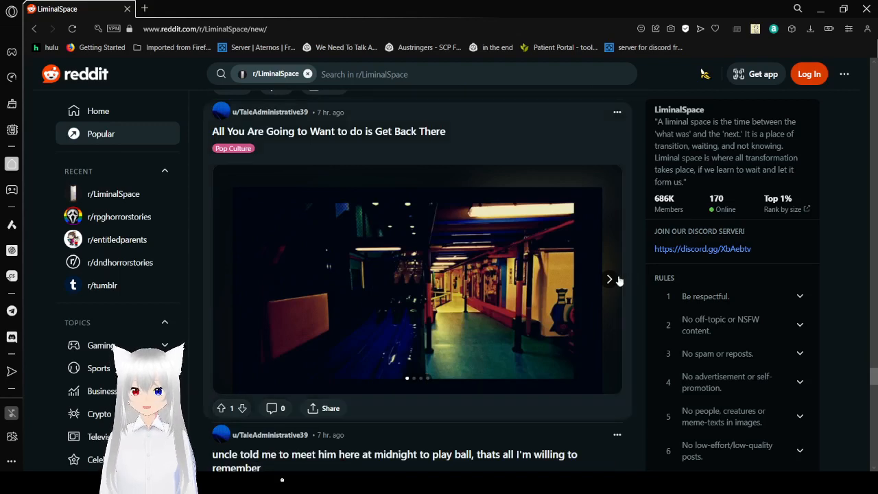
mouse_move(609, 280)
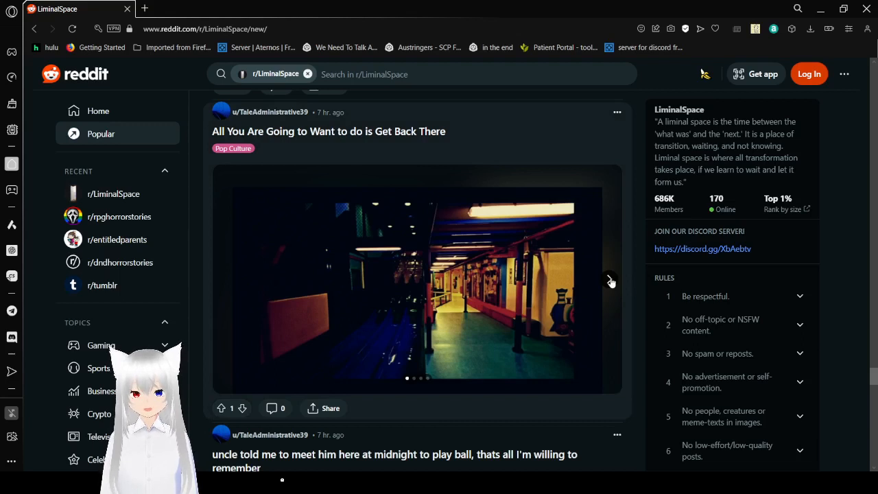
left_click(609, 279)
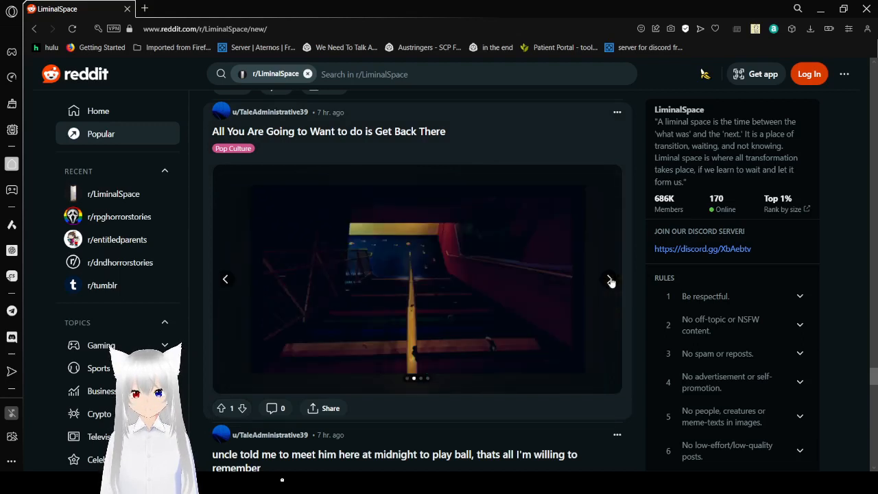
left_click(609, 279)
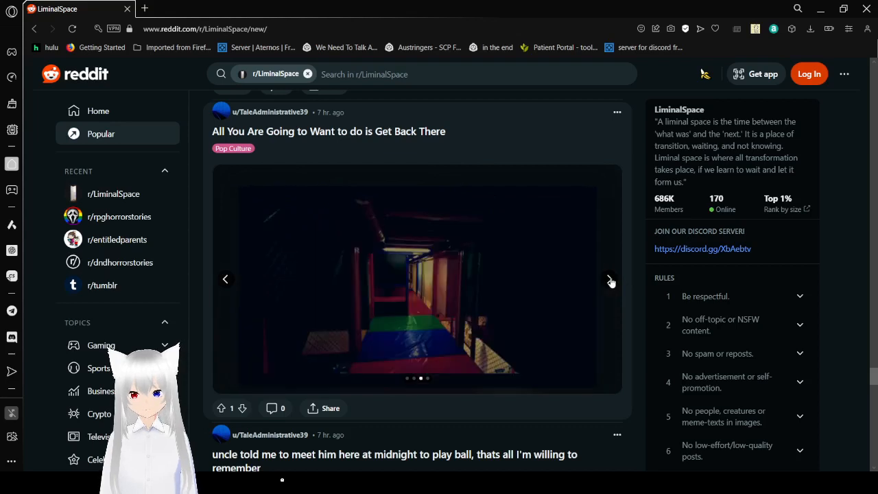
left_click(609, 279)
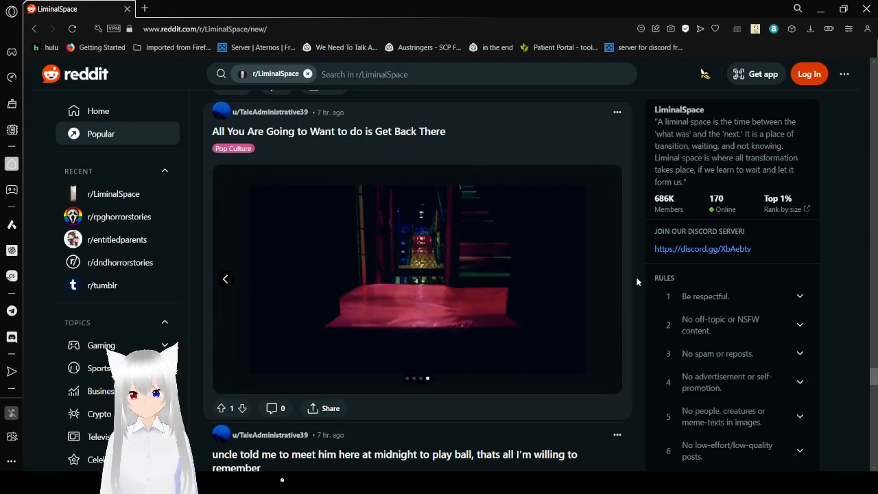
scroll("down", 3)
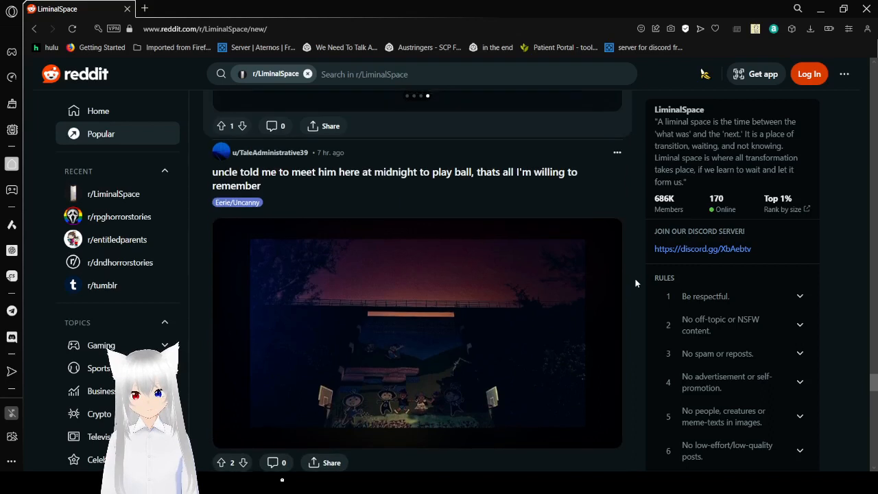
Step: Scroll past 'wet hands', 'wanna play' and '2008 pool day' to the 'Album cover of Distance' gallery
scroll("down", 3)
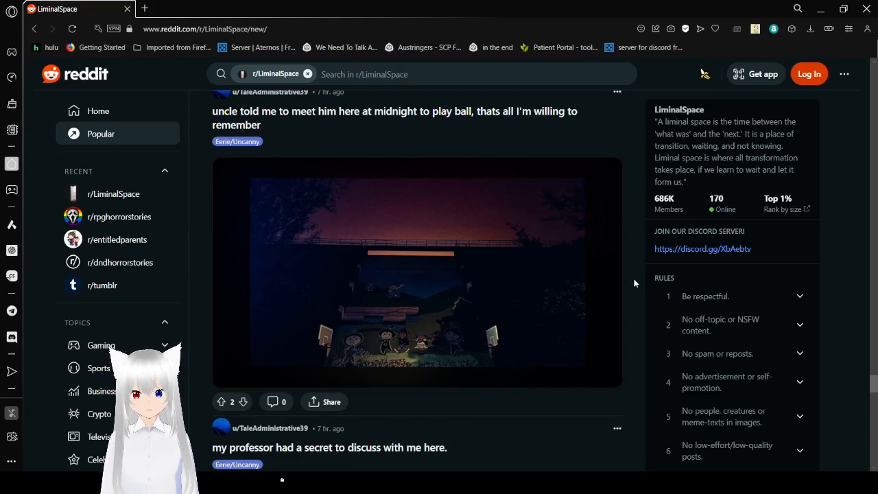
scroll("down", 3)
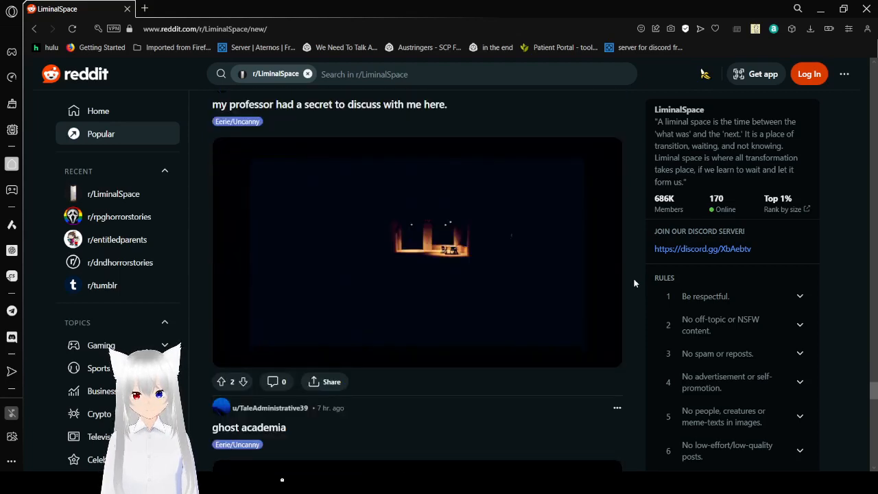
scroll("down", 3)
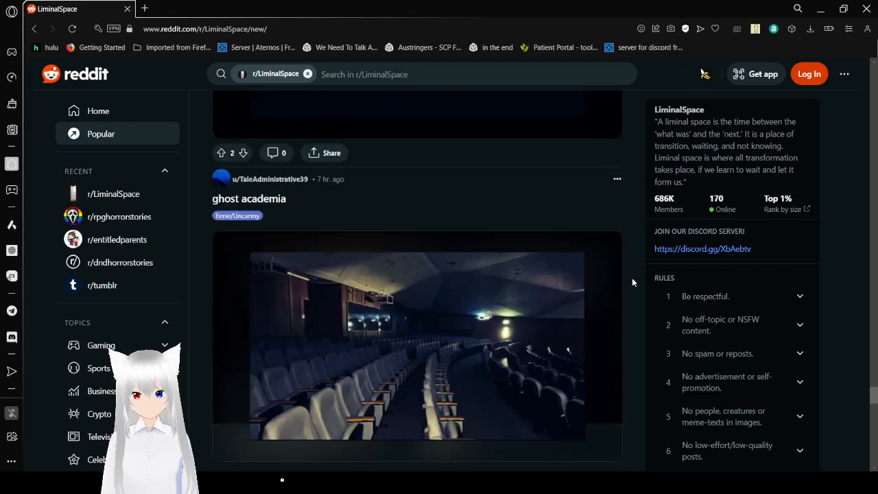
scroll("down", 3)
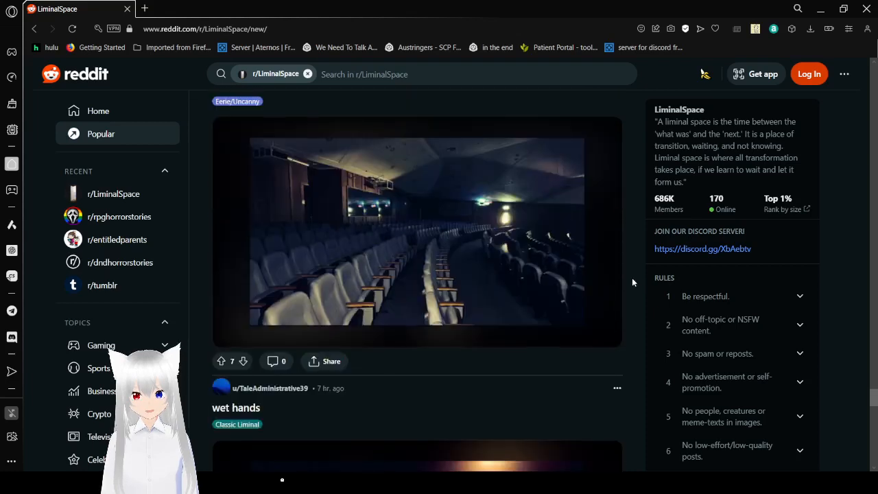
scroll("down", 3)
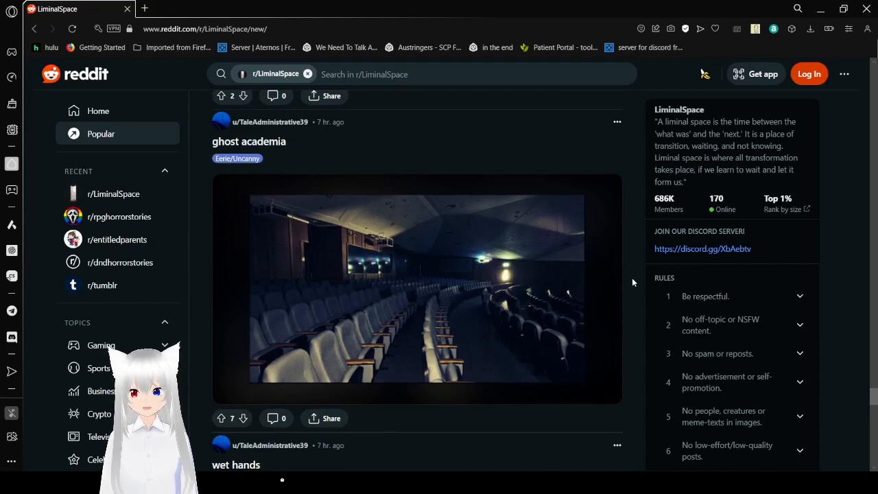
mouse_move(621, 283)
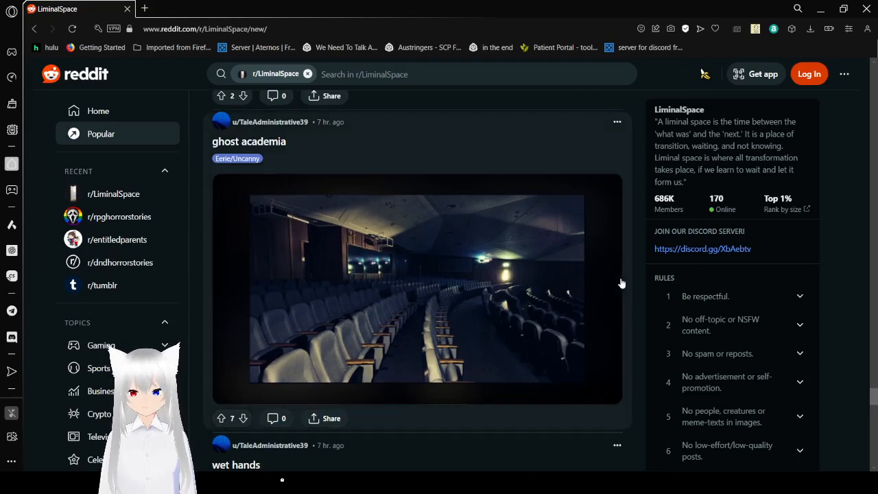
scroll("down", 3)
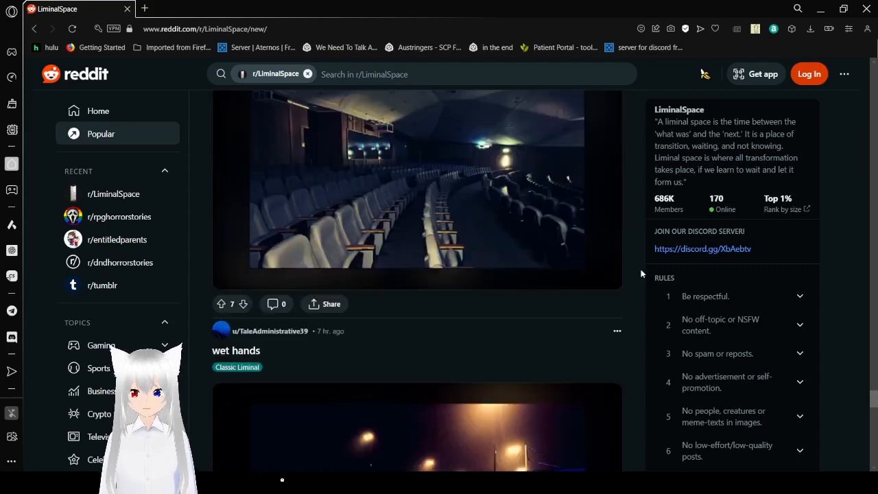
scroll("down", 3)
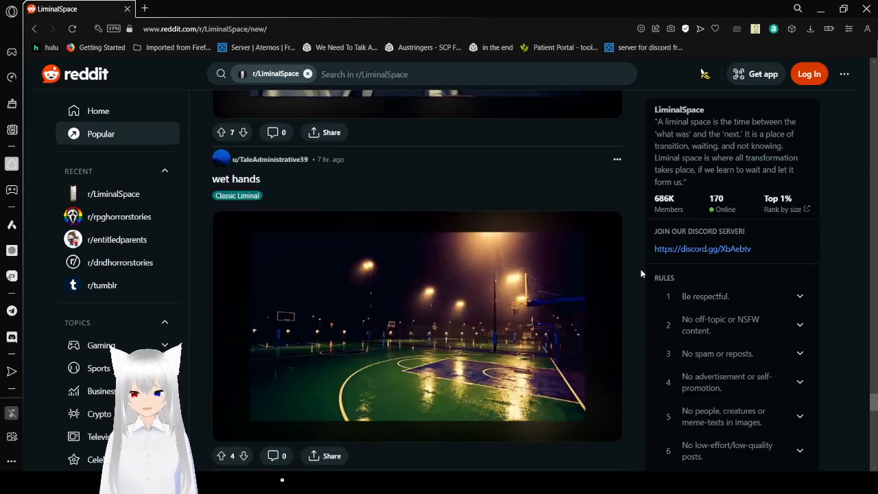
scroll("down", 3)
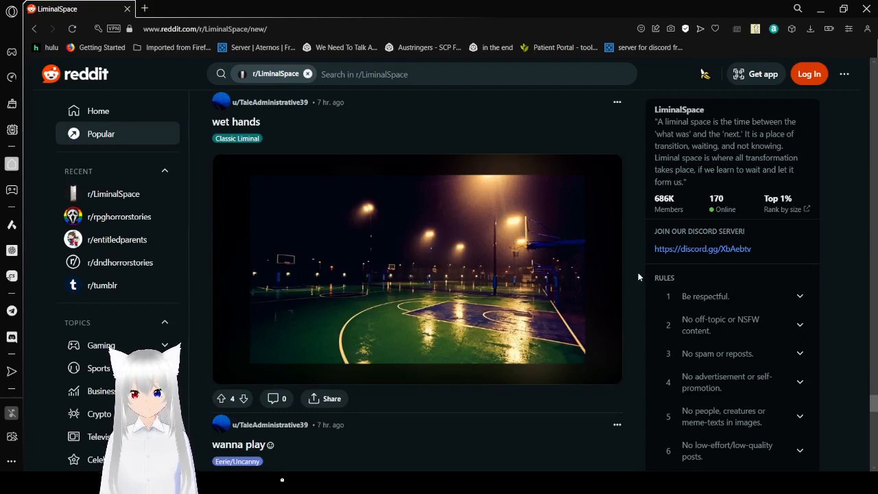
scroll("down", 3)
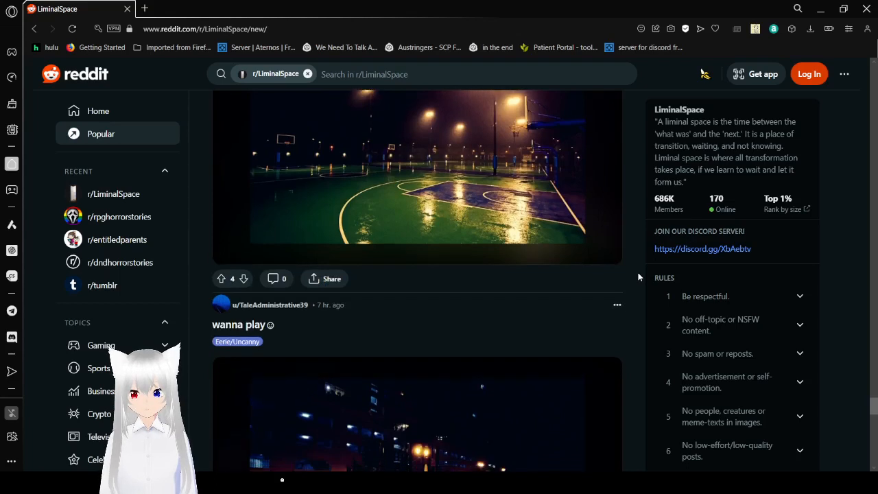
scroll("down", 3)
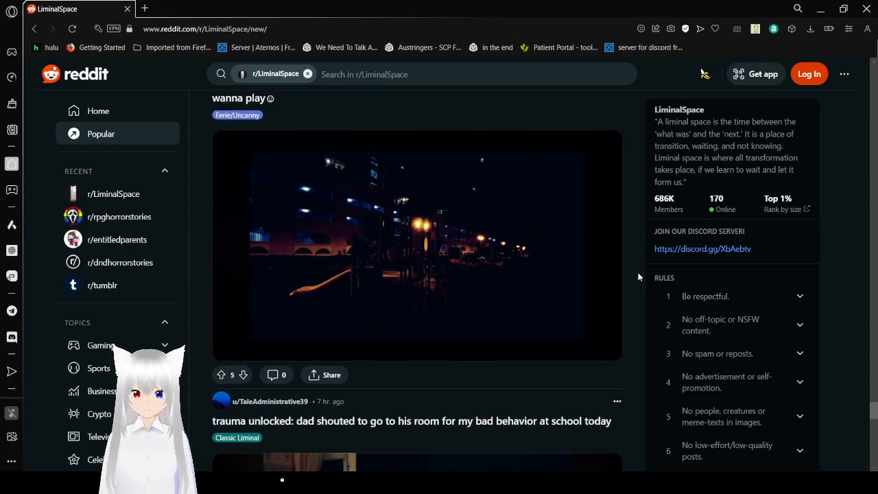
scroll("down", 3)
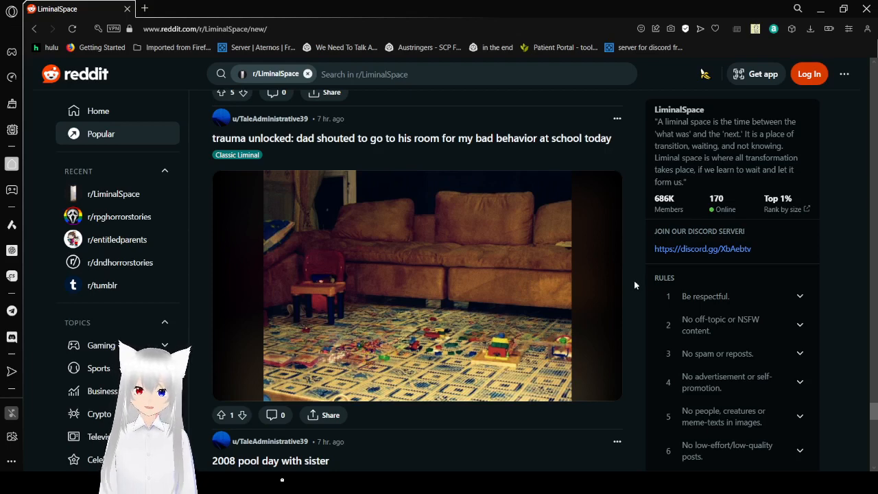
scroll("down", 3)
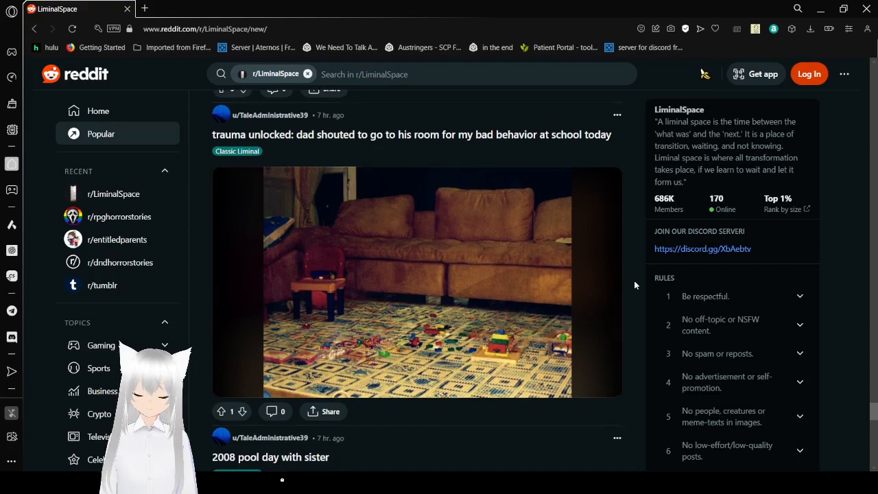
scroll("down", 3)
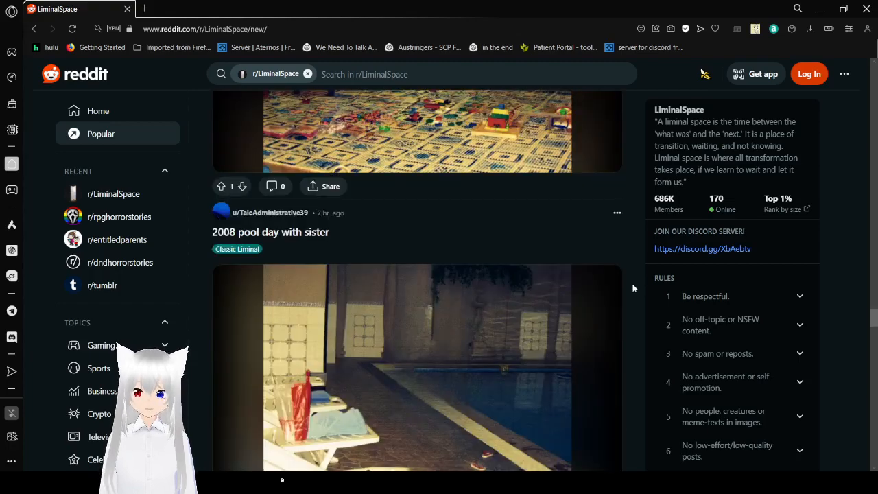
scroll("down", 3)
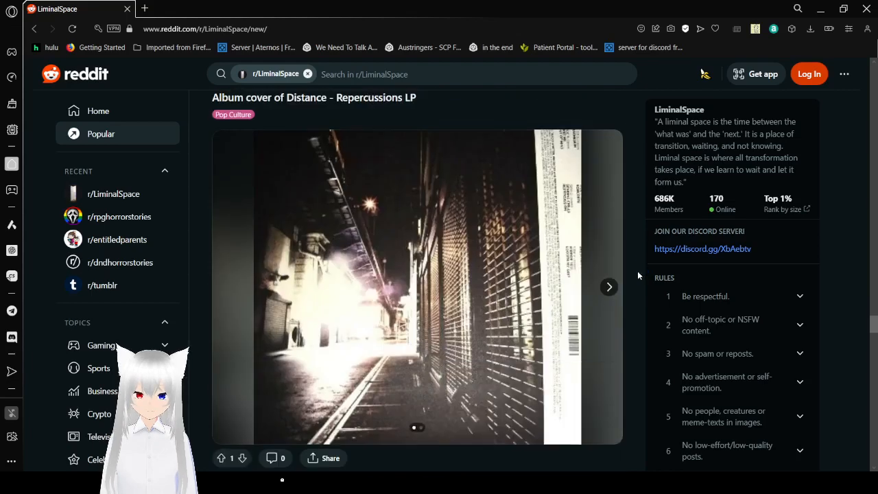
mouse_move(609, 286)
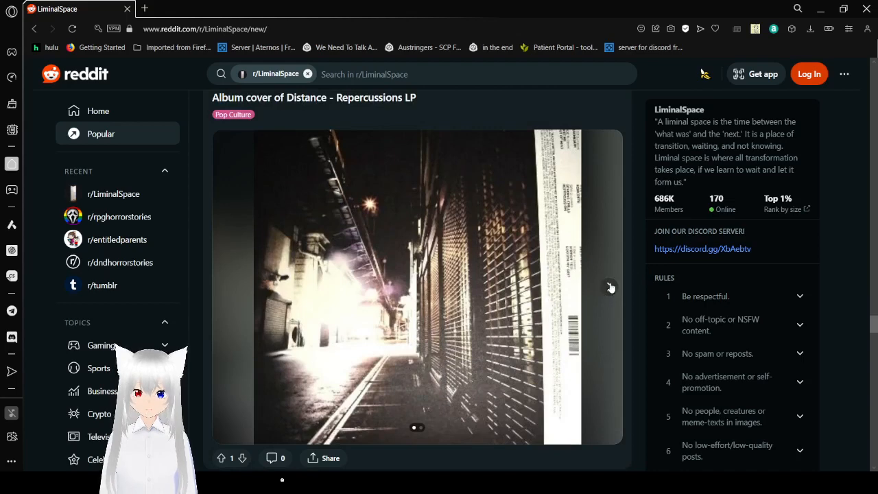
Step: See the album cover post's second photo, then scroll past the dark hallway to the childhood houses gallery
left_click(610, 287)
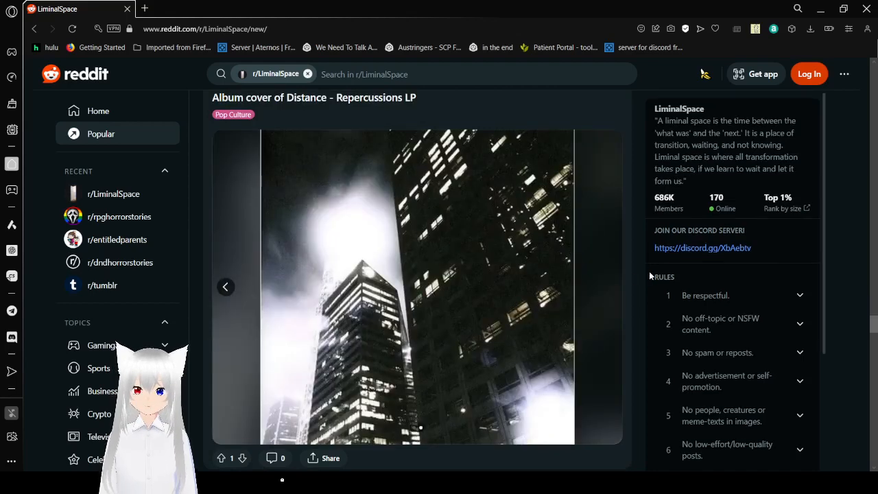
scroll("down", 3)
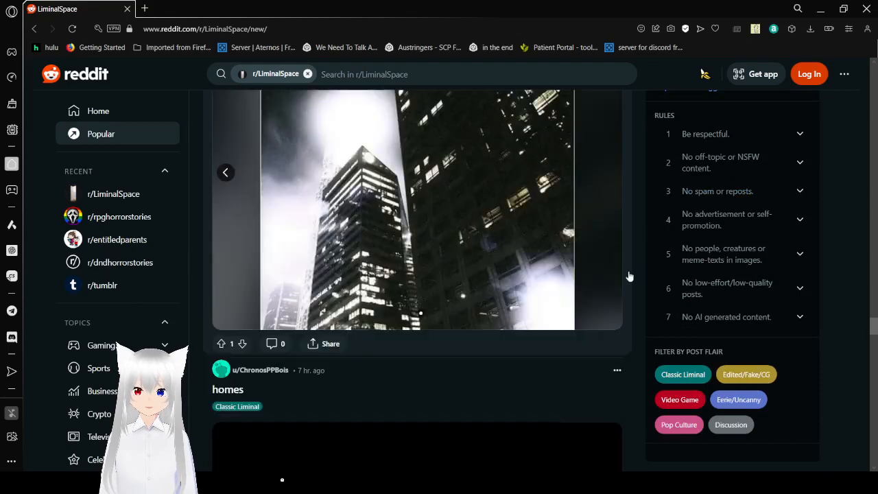
scroll("down", 3)
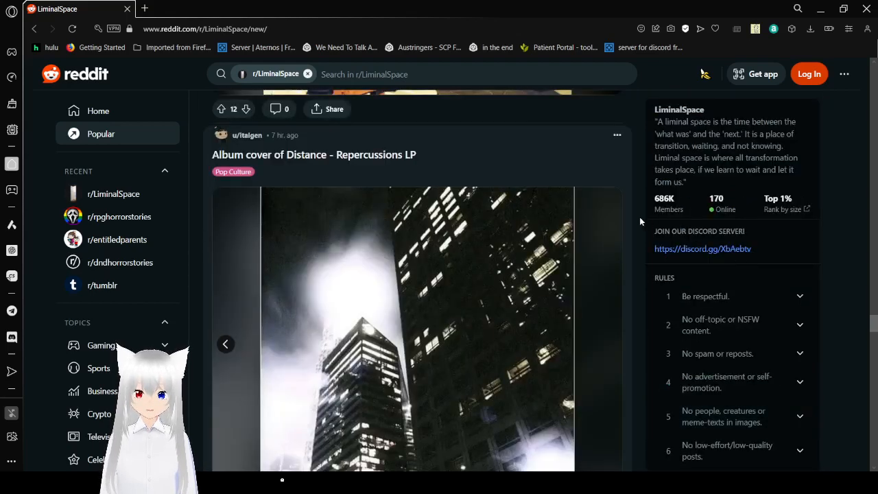
scroll("down", 3)
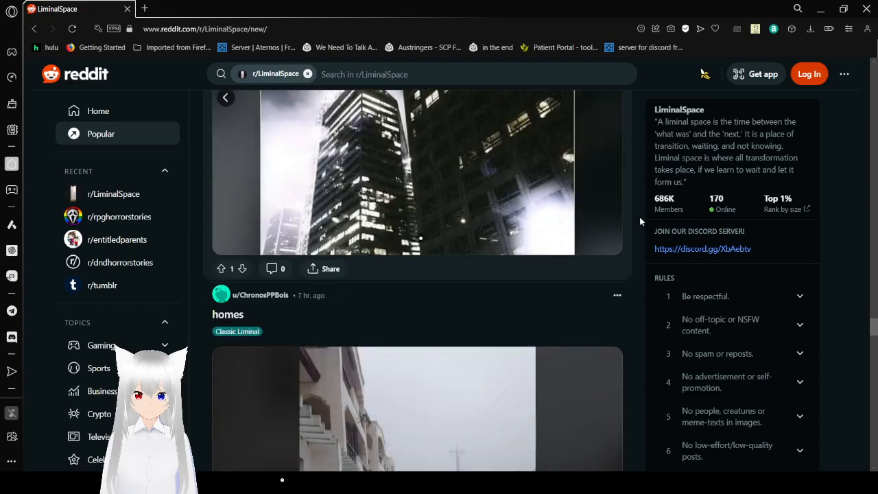
scroll("down", 3)
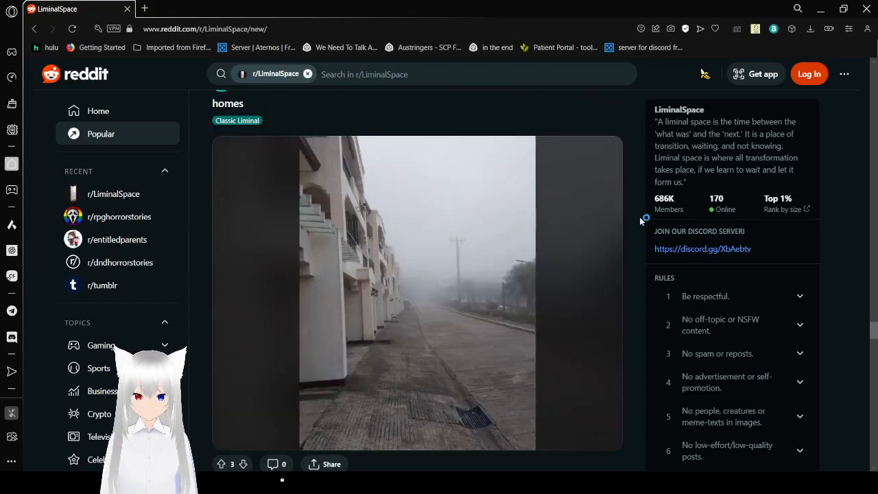
scroll("down", 3)
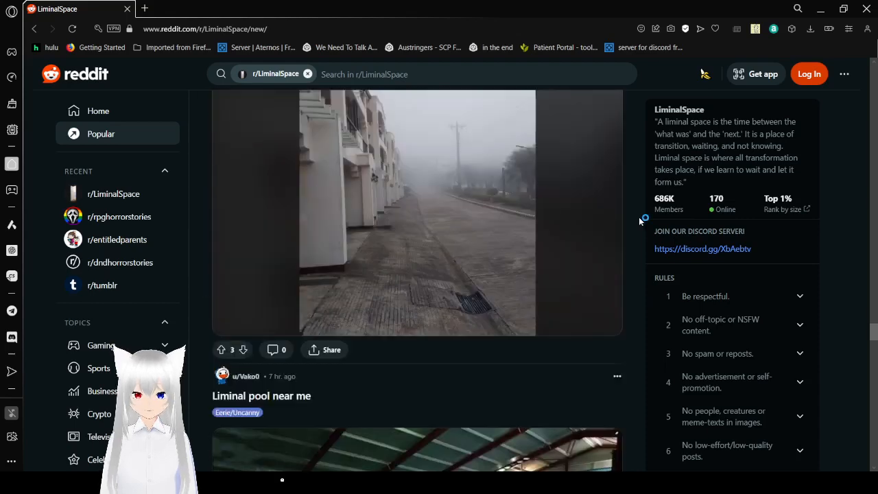
scroll("down", 3)
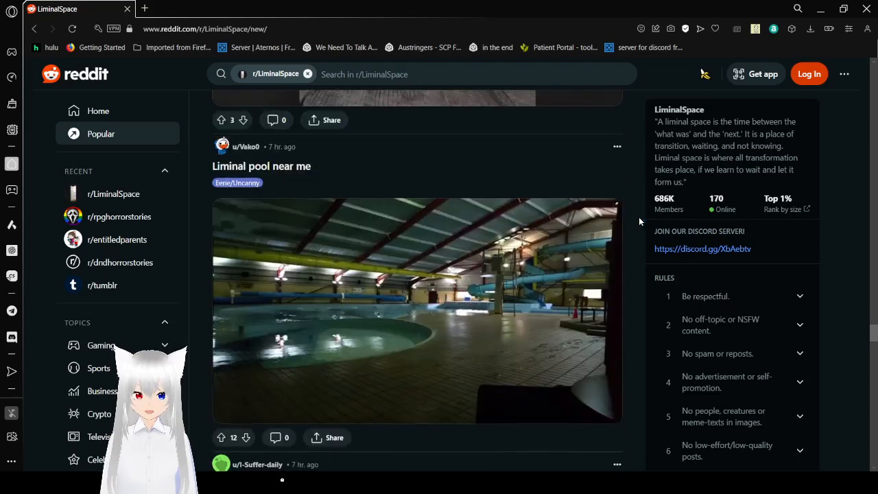
scroll("down", 3)
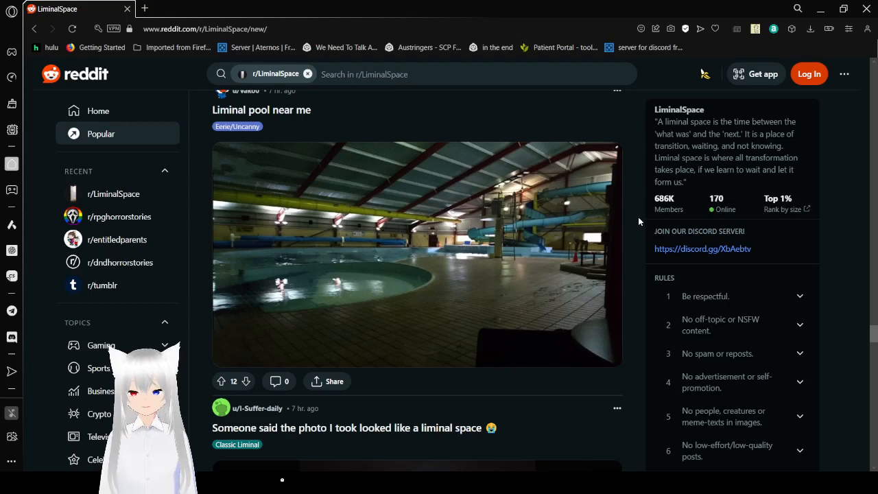
scroll("down", 3)
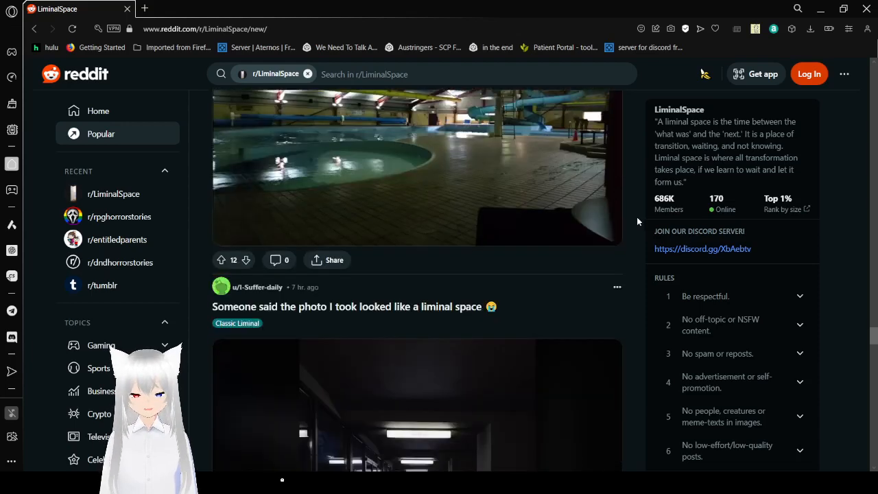
scroll("down", 3)
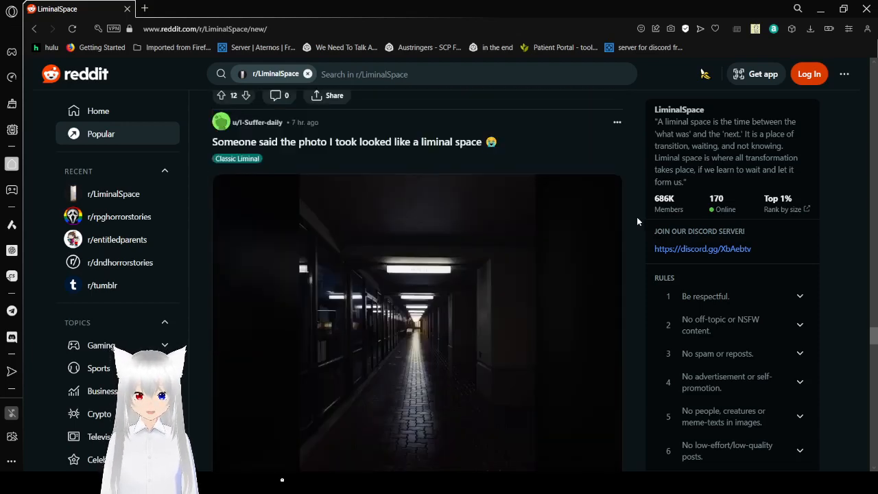
scroll("down", 3)
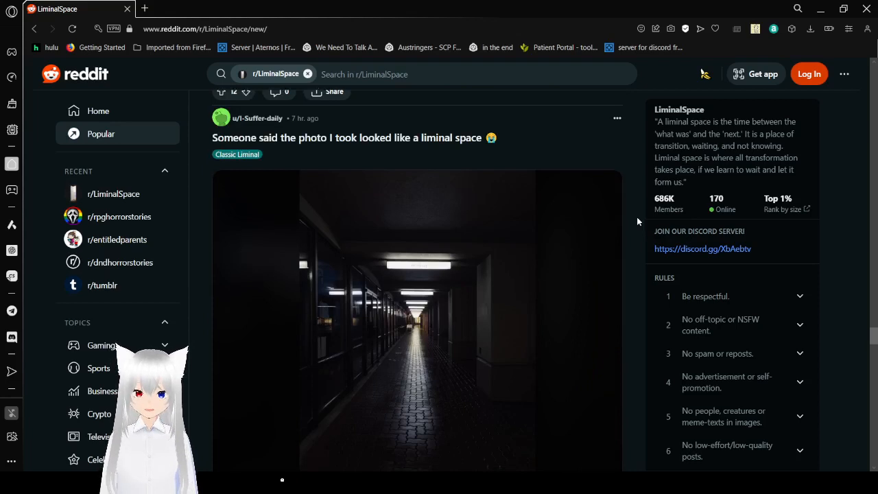
scroll("down", 3)
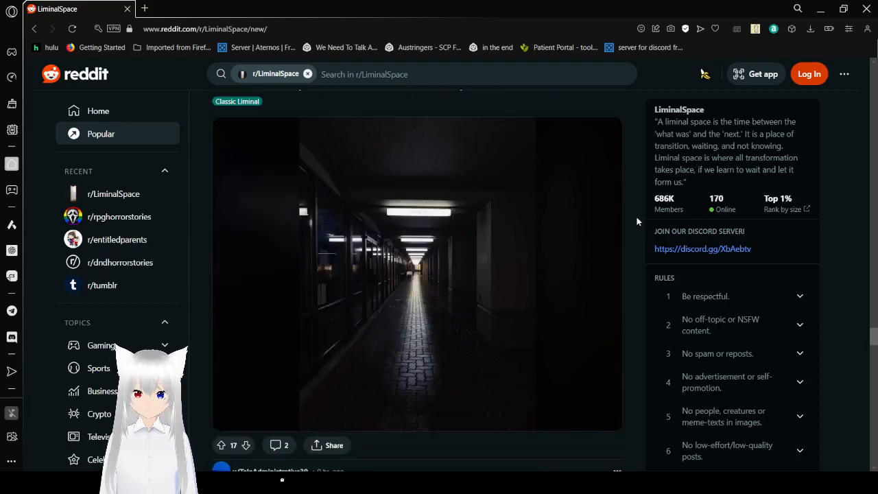
scroll("down", 3)
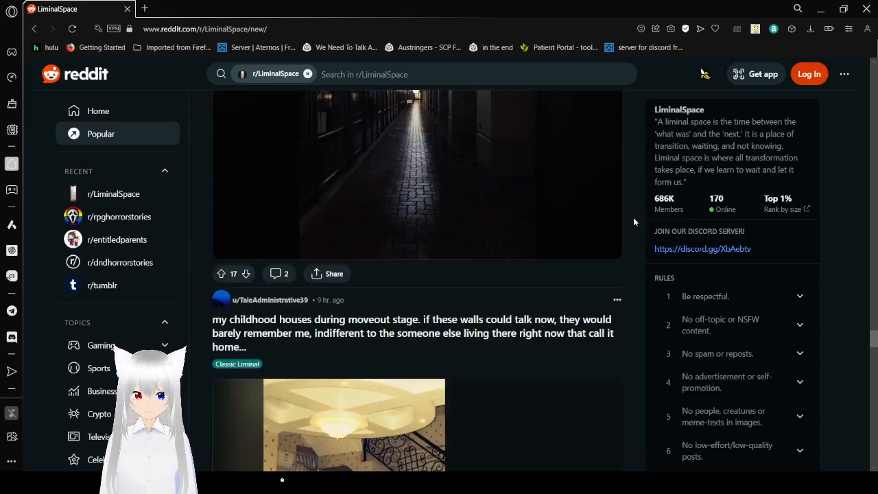
scroll("down", 3)
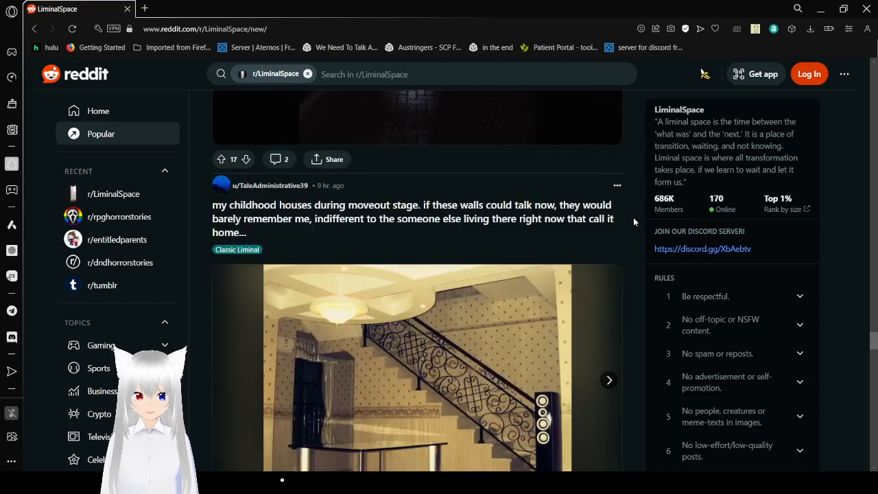
Step: Show the next childhood houses photo and scroll down to the midnight school post
scroll("down", 3)
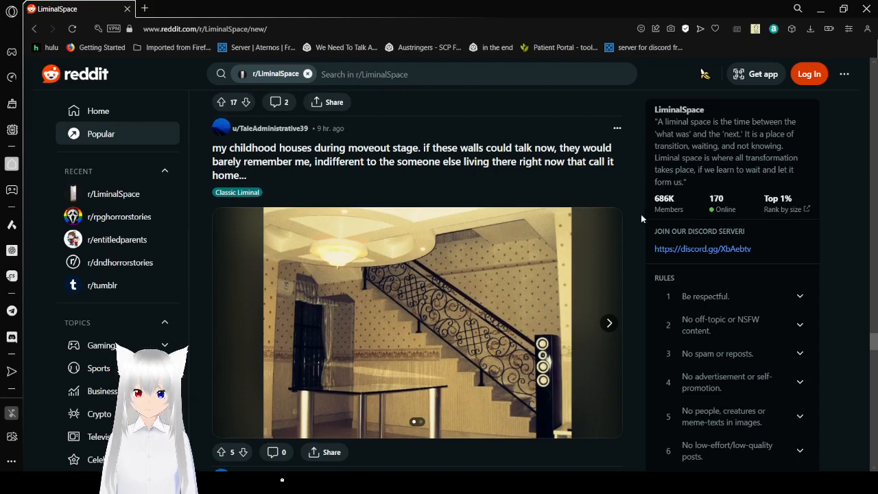
mouse_move(616, 334)
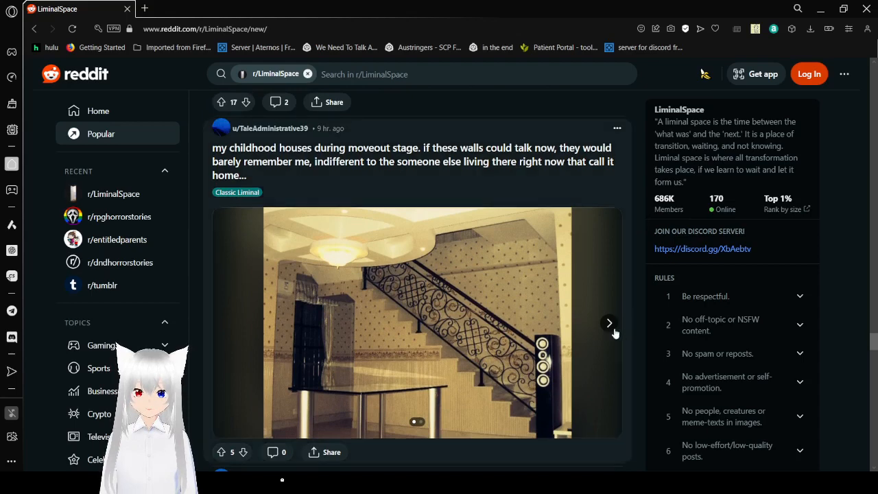
left_click(608, 323)
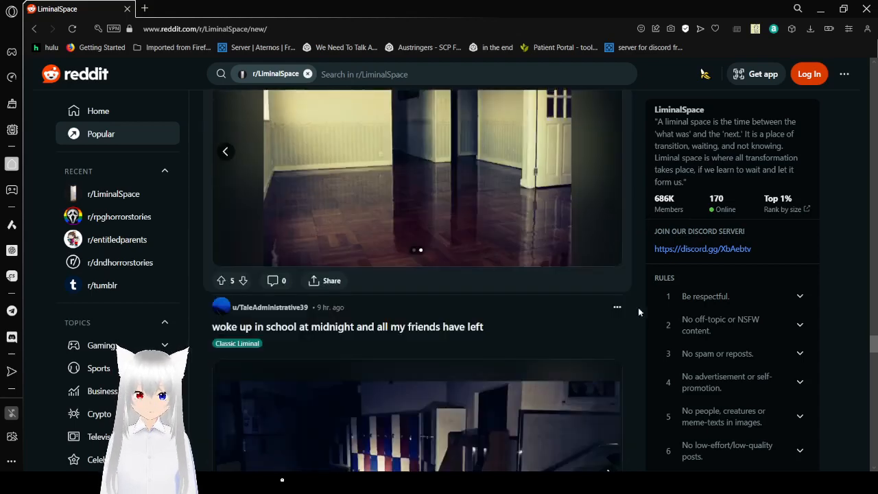
scroll("down", 3)
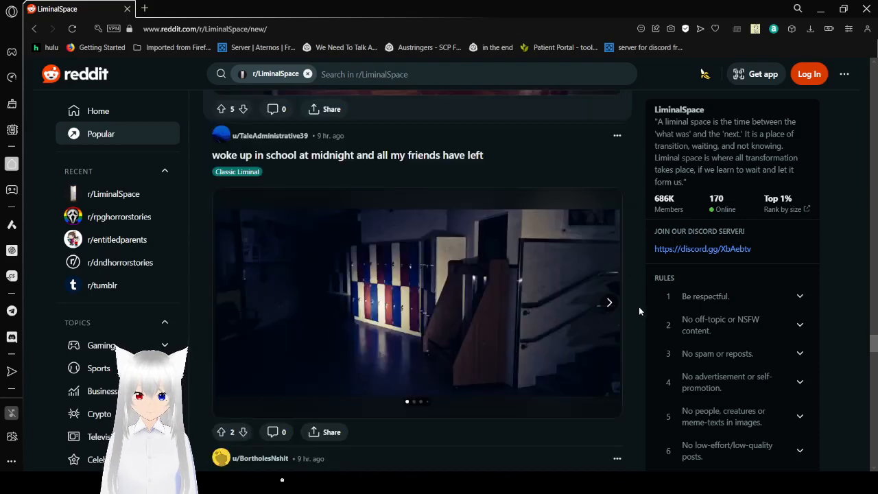
mouse_move(624, 305)
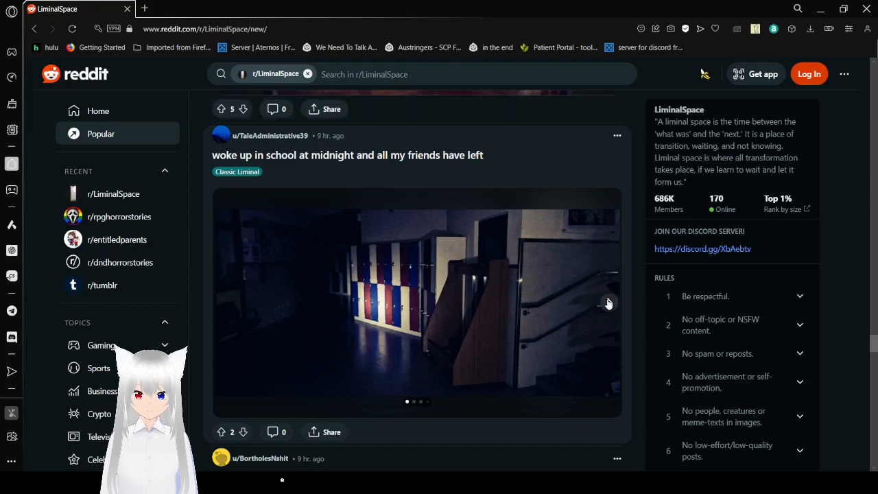
Step: Page the school gallery through hallway and staircase photos to the last chairs photo
left_click(608, 303)
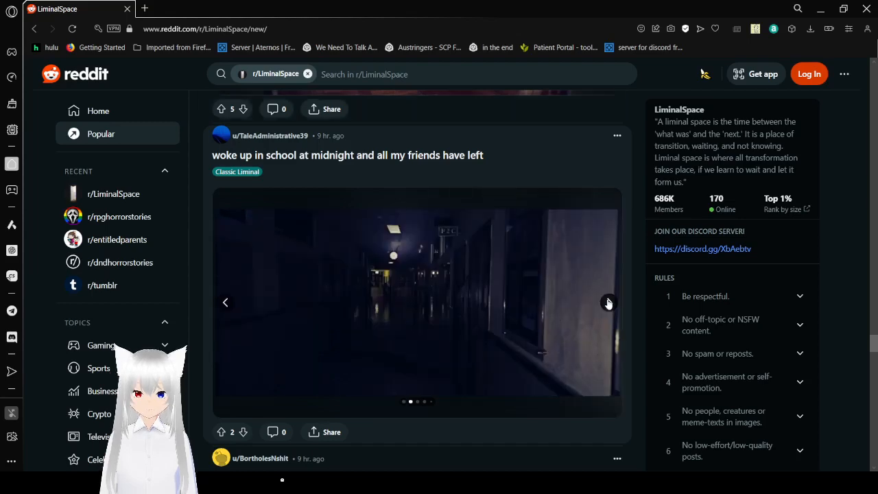
left_click(608, 302)
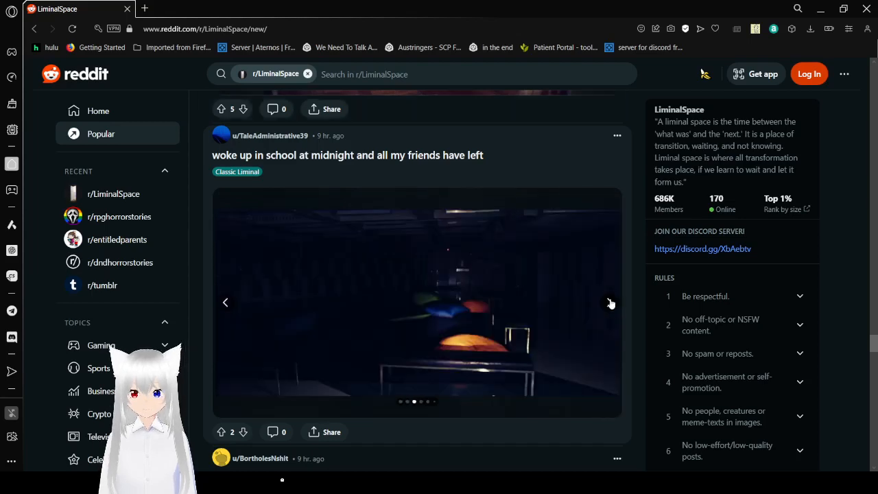
left_click(609, 302)
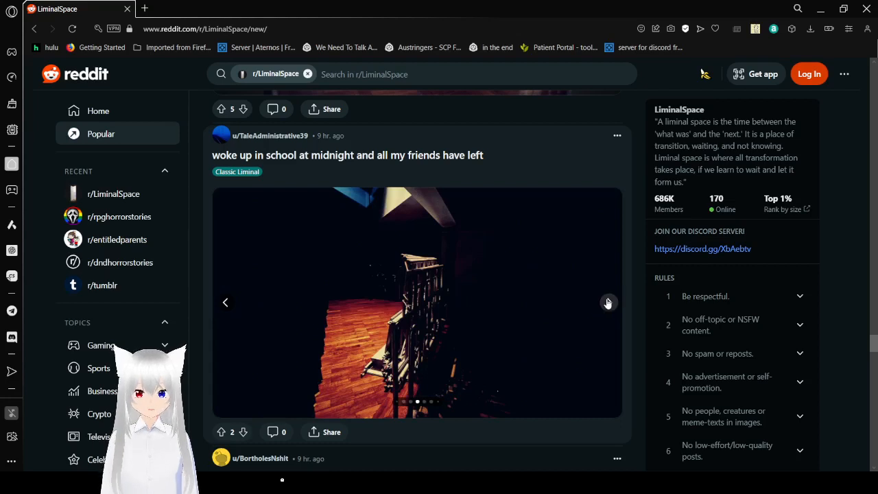
left_click(608, 303)
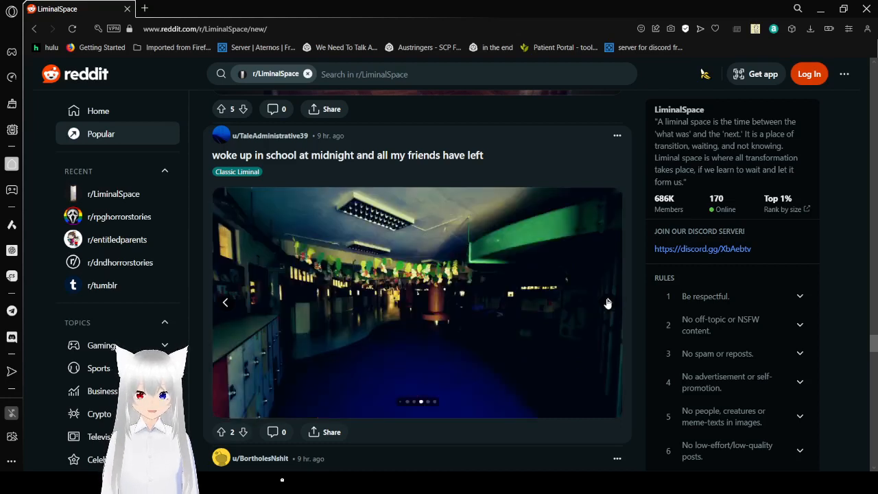
left_click(608, 303)
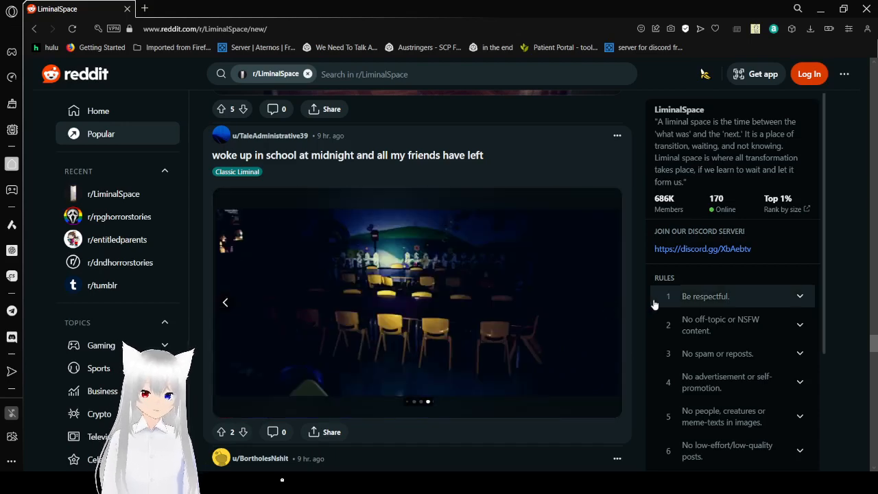
scroll("down", 3)
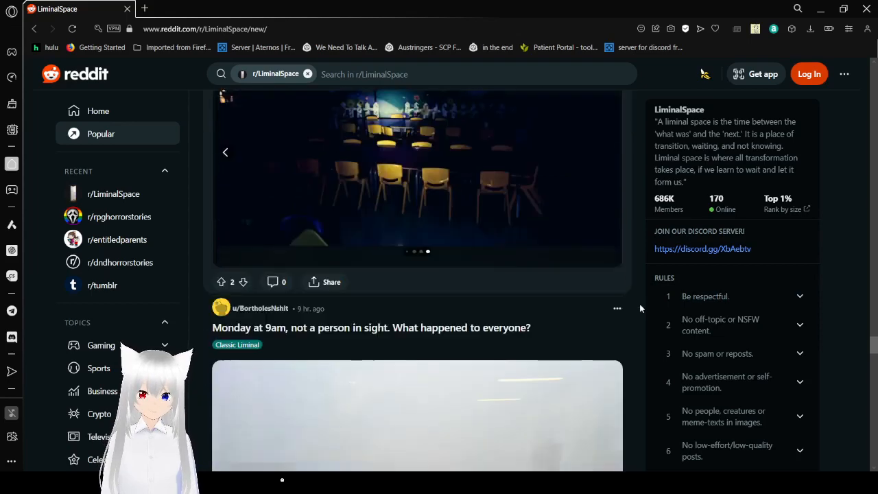
Step: Scroll past 'Monday at 9am', view the workplace post's second photo, and reach 'summer field'
scroll("down", 3)
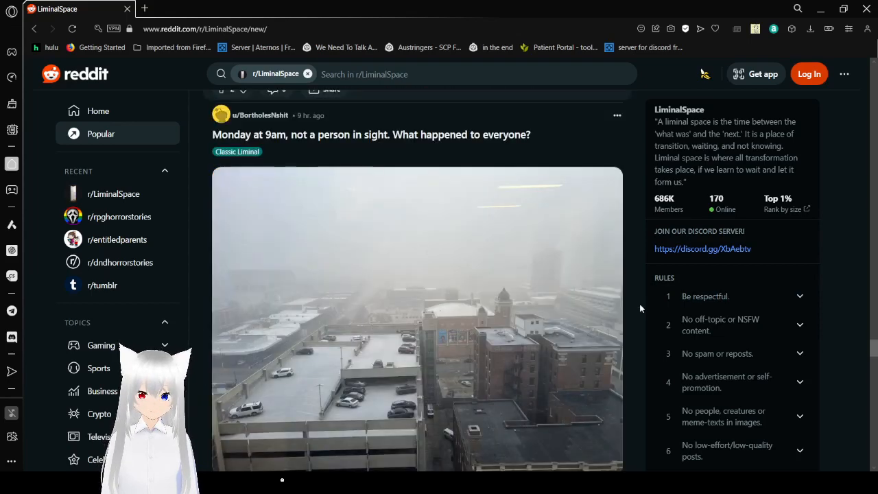
scroll("down", 3)
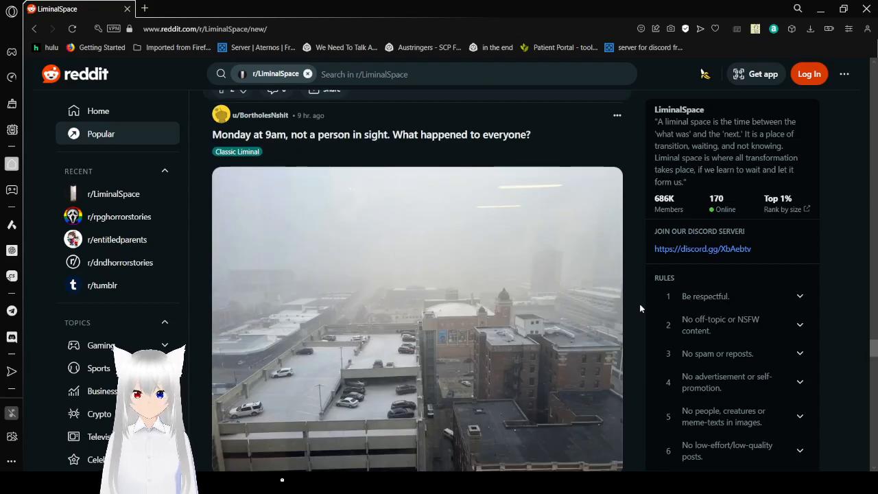
scroll("down", 3)
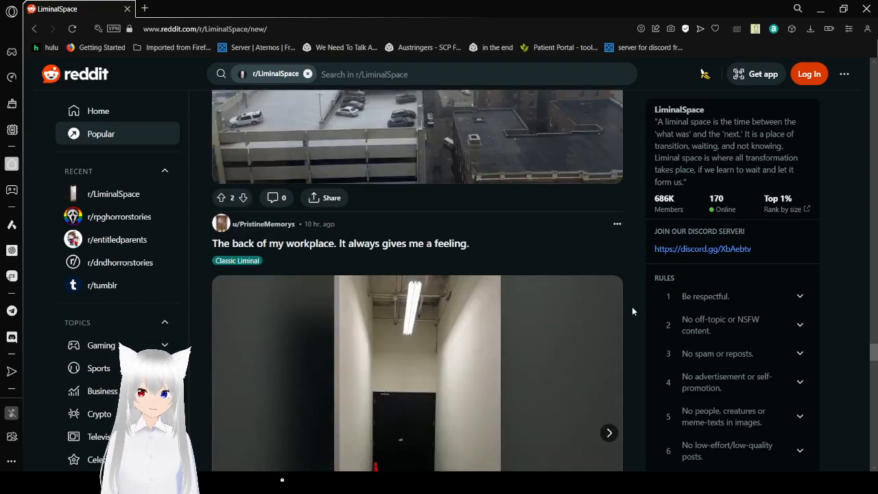
scroll("down", 3)
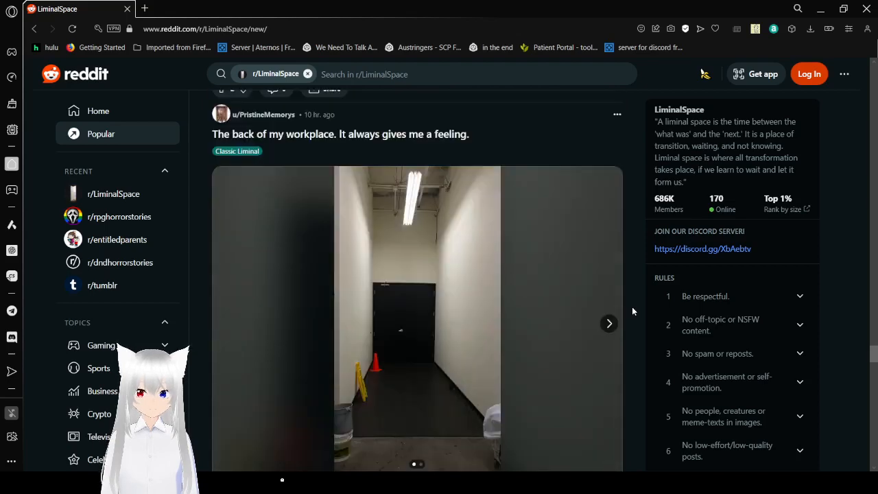
scroll("down", 3)
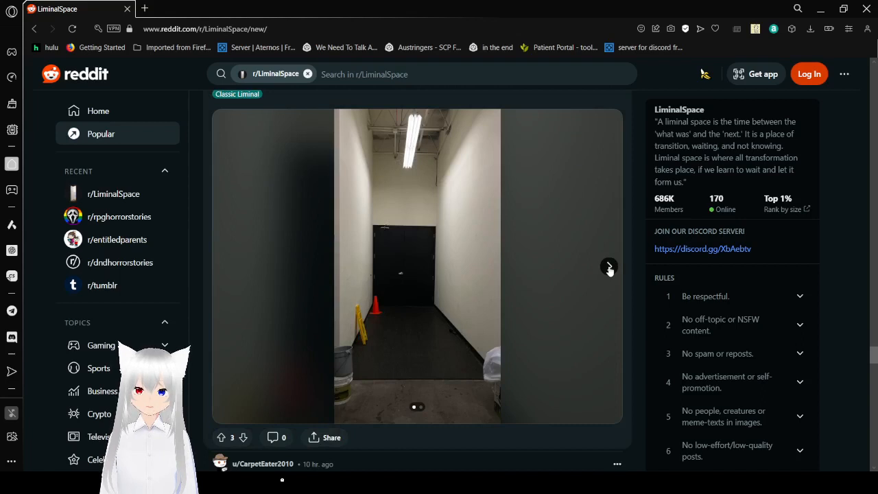
left_click(609, 266)
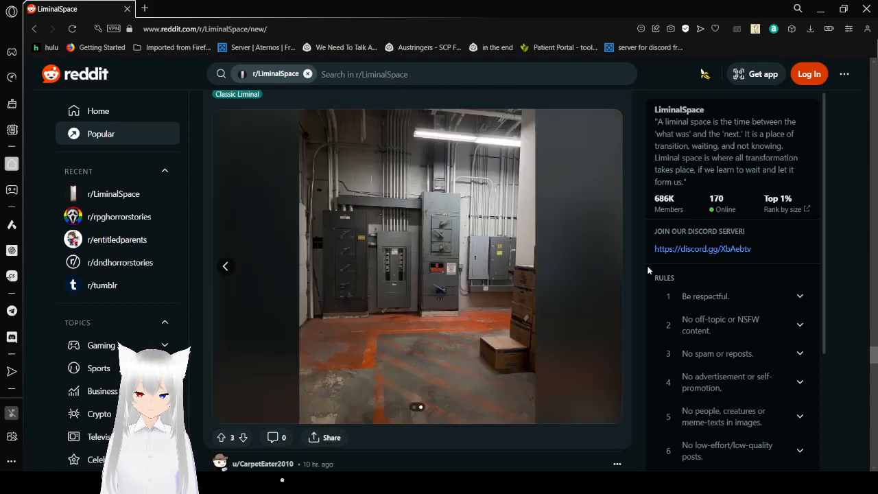
scroll("down", 3)
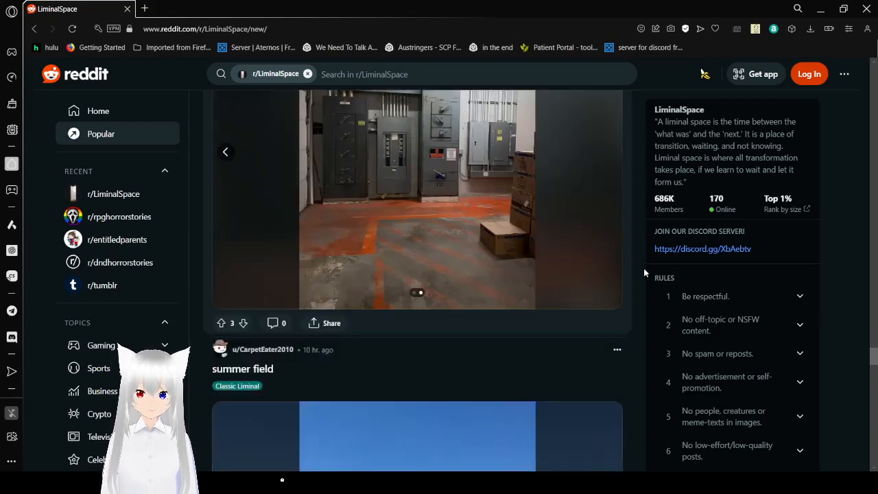
scroll("down", 3)
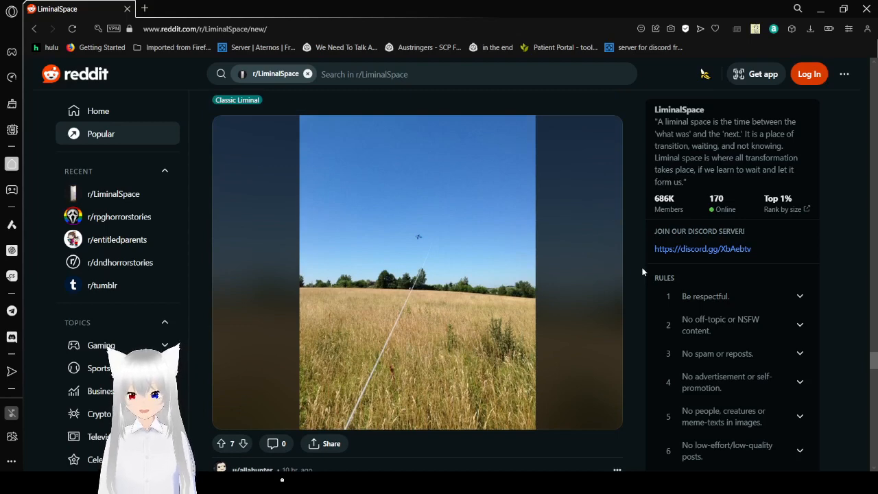
Step: Scroll past the Animal Crossing Resident Services and 'Hallway' posts to the 'Timeless' gallery
scroll("down", 3)
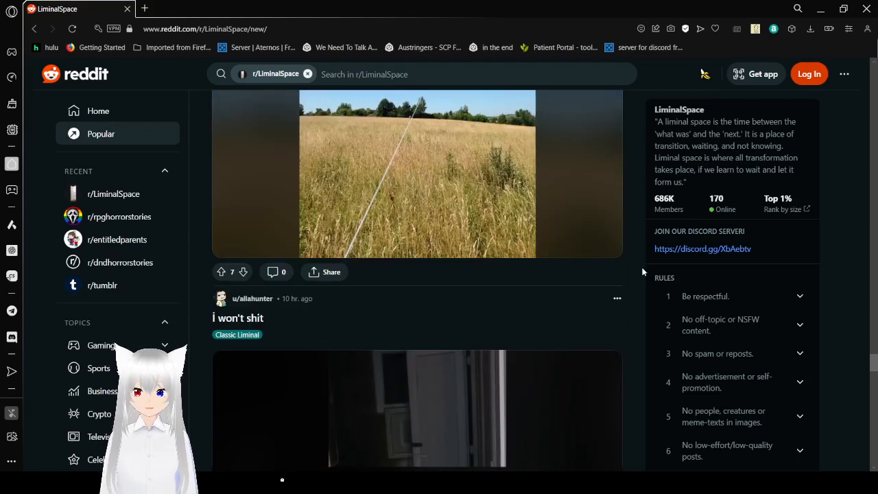
scroll("down", 3)
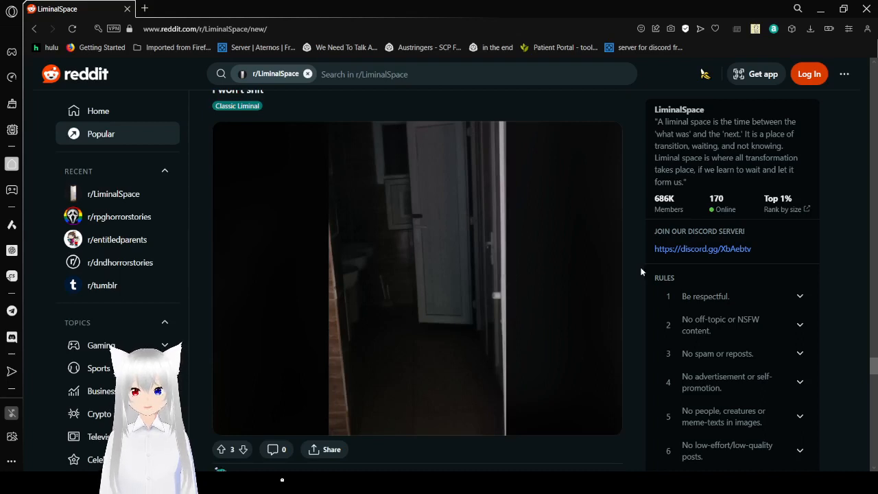
scroll("down", 3)
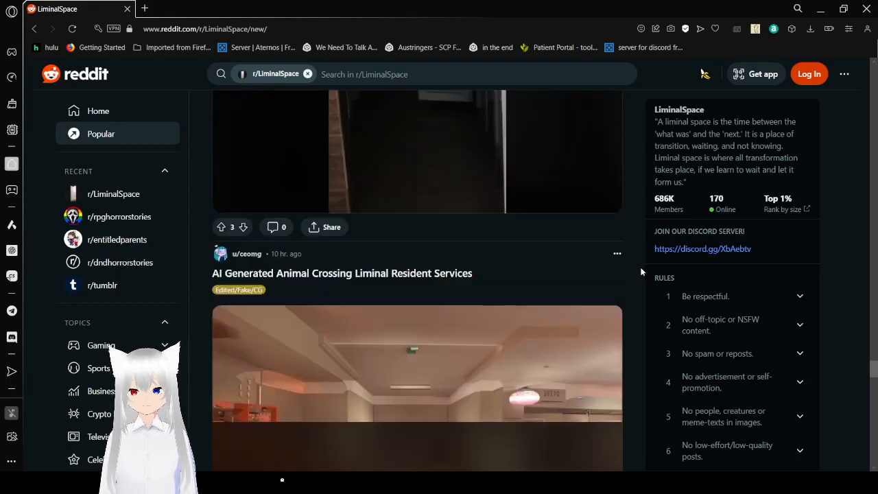
scroll("down", 3)
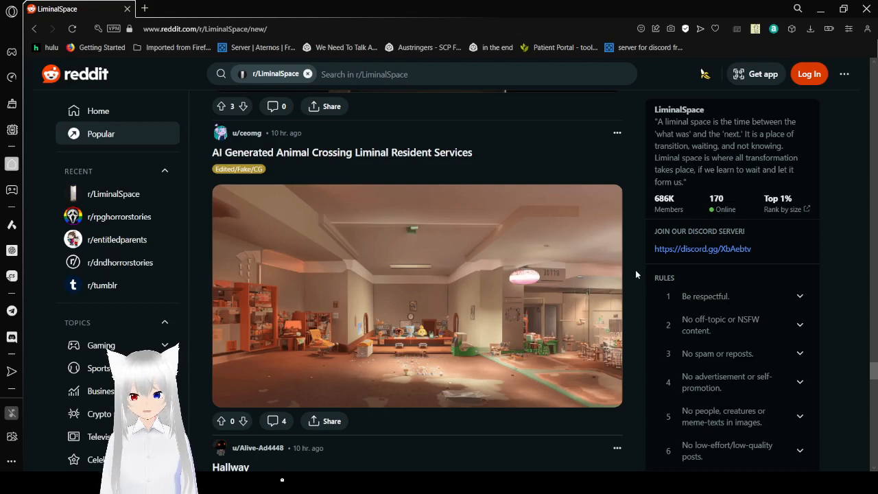
scroll("down", 3)
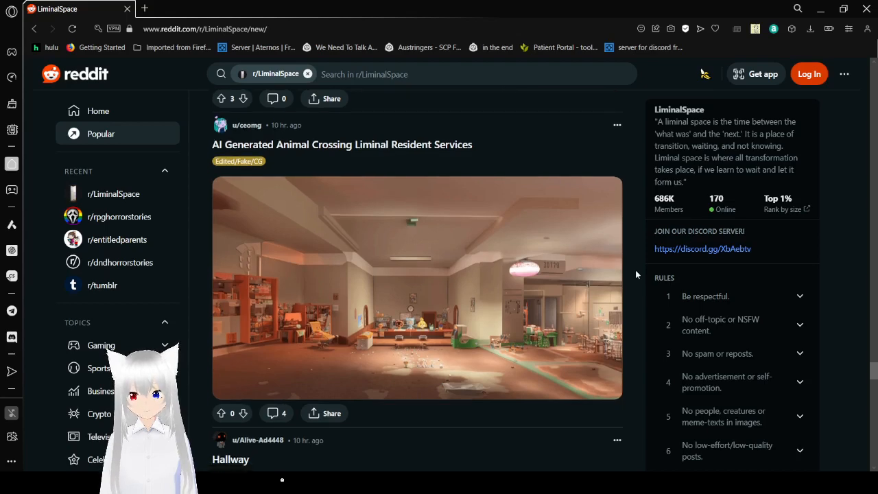
scroll("down", 3)
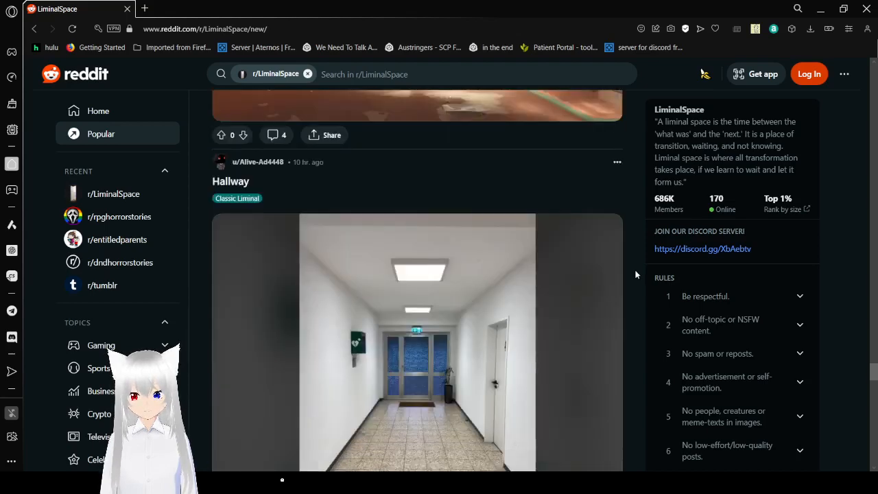
scroll("down", 3)
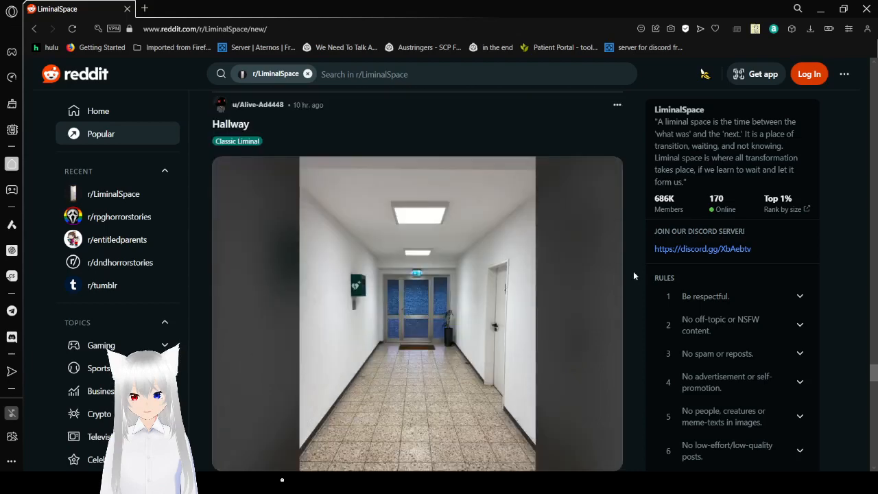
scroll("down", 3)
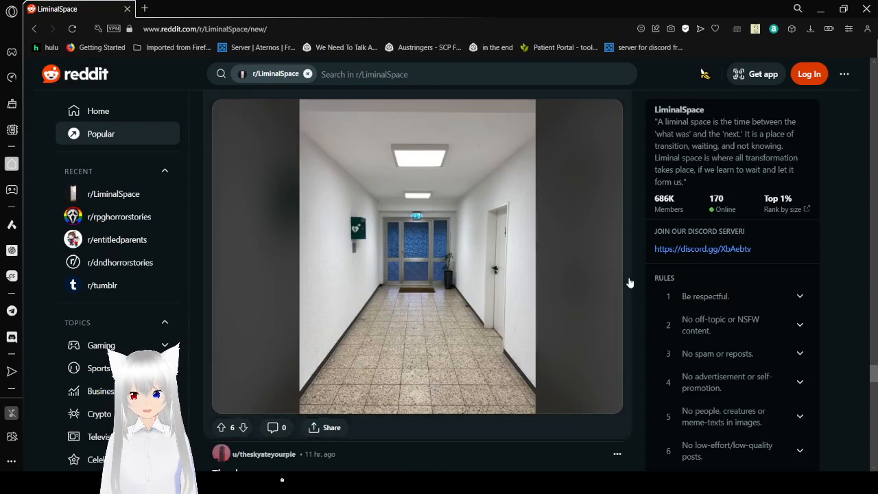
scroll("down", 3)
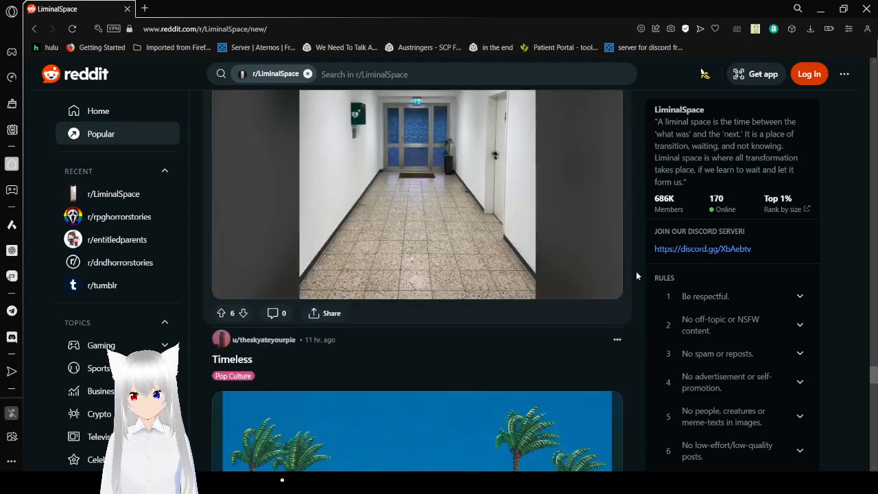
scroll("down", 3)
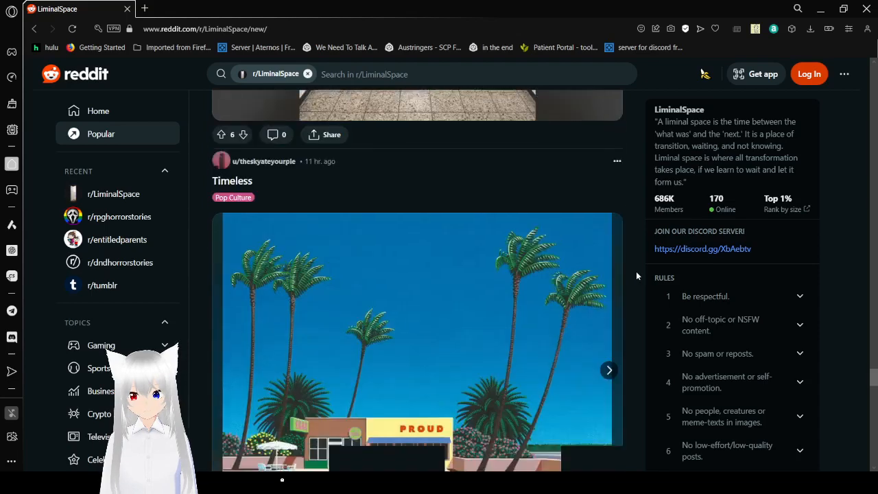
Step: Page the Timeless gallery through its pictures to the last one
scroll("down", 3)
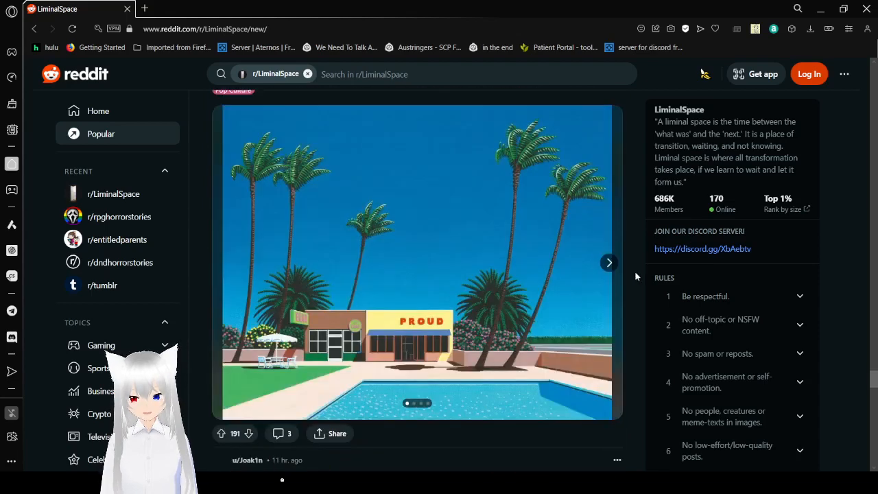
mouse_move(609, 263)
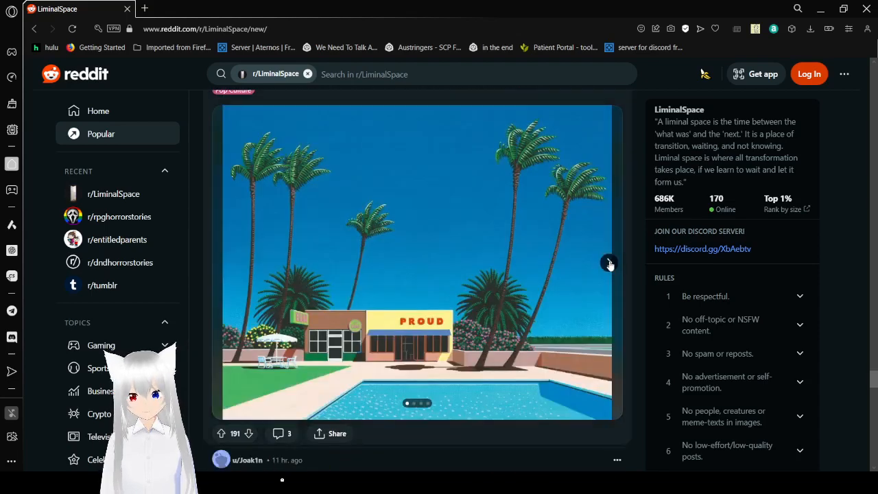
left_click(609, 264)
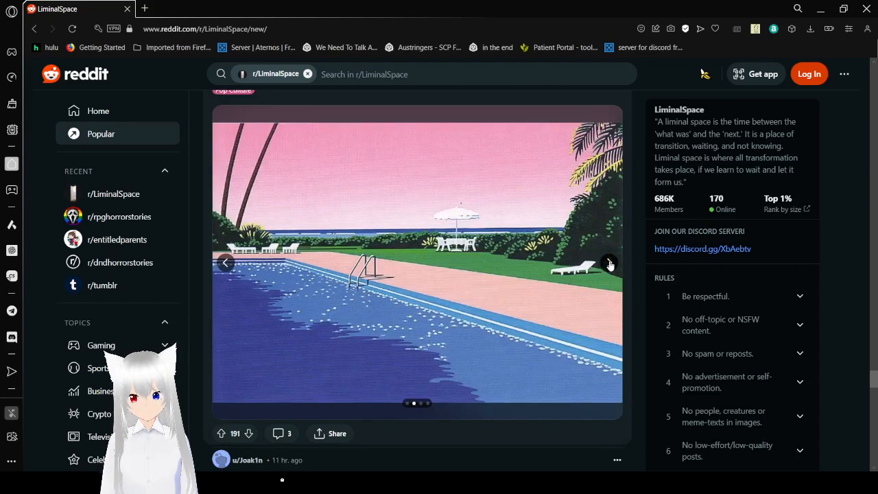
left_click(609, 263)
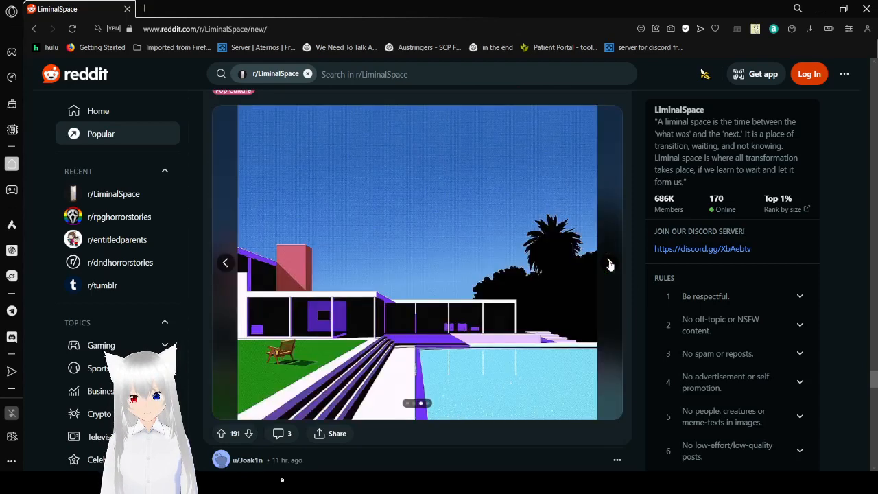
left_click(609, 262)
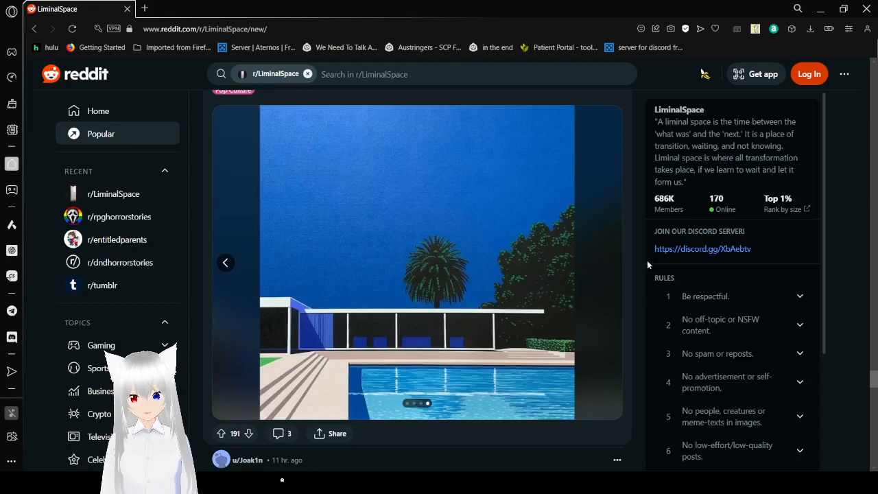
Step: Scroll down until the Motocross Madness video game post shows in full
scroll("down", 3)
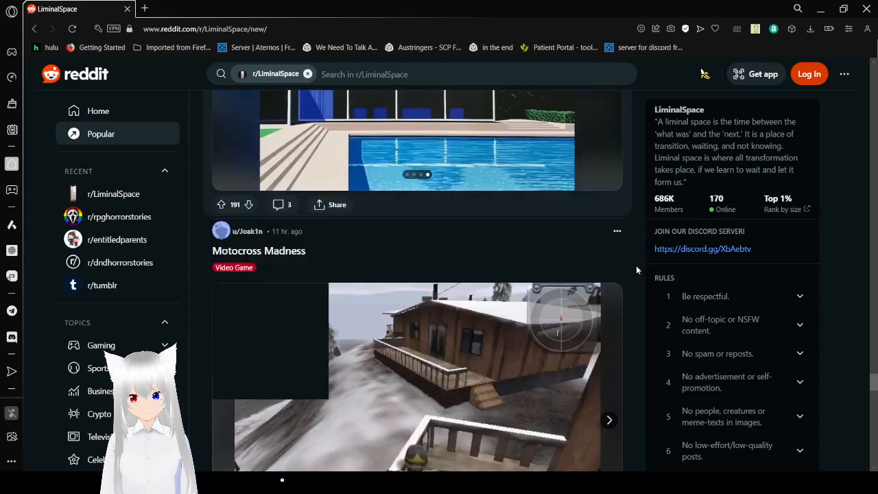
scroll("down", 3)
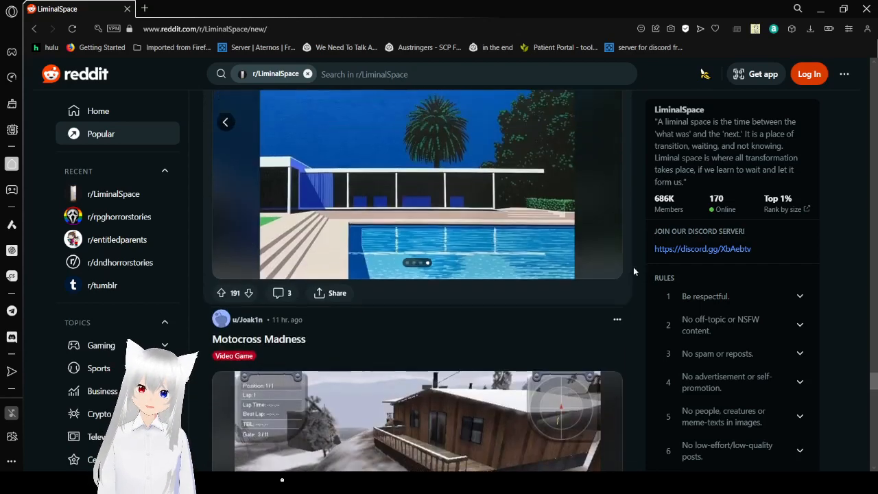
scroll("down", 3)
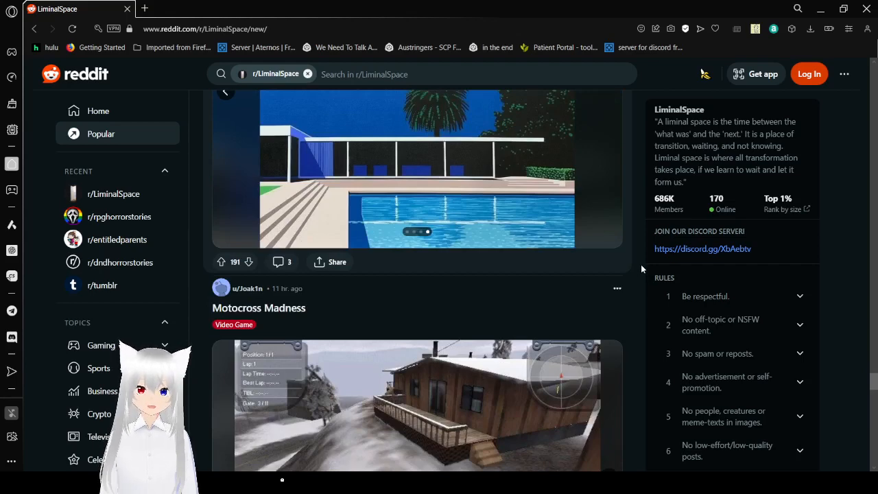
scroll("down", 3)
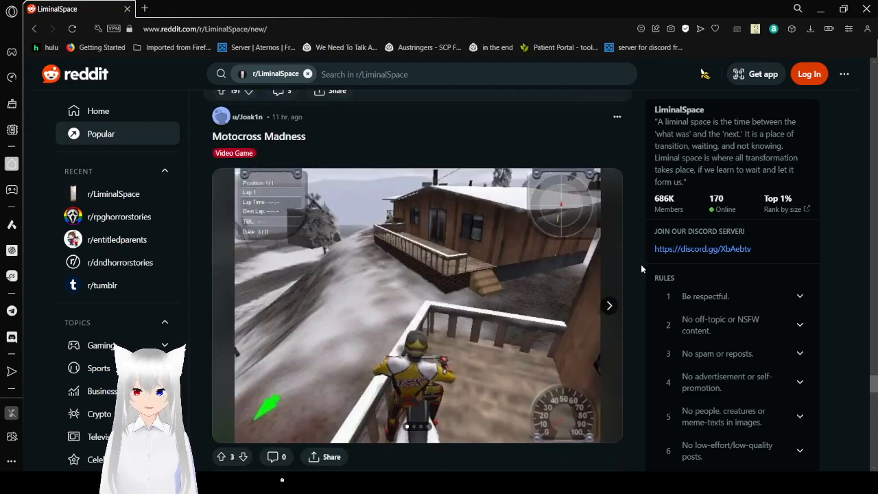
Step: Page the Motocross Madness gallery to its desert-track shot, then reach 'Loved this hallway illusion'
scroll("down", 3)
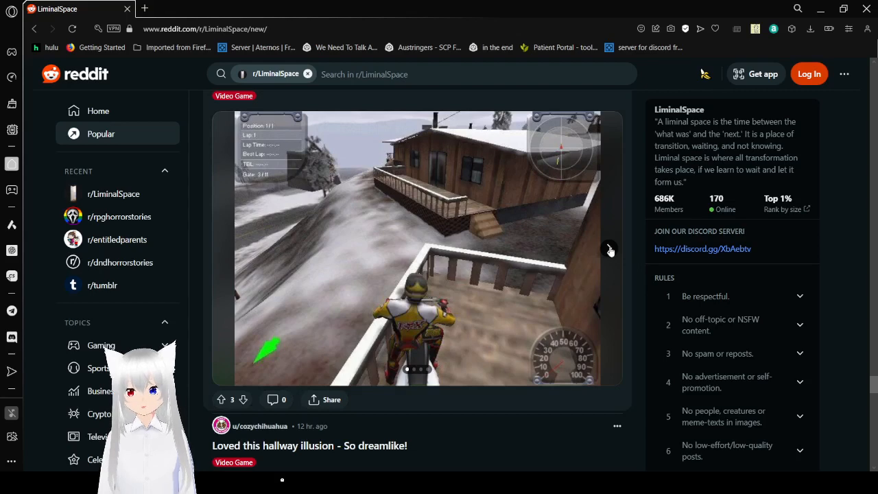
left_click(610, 249)
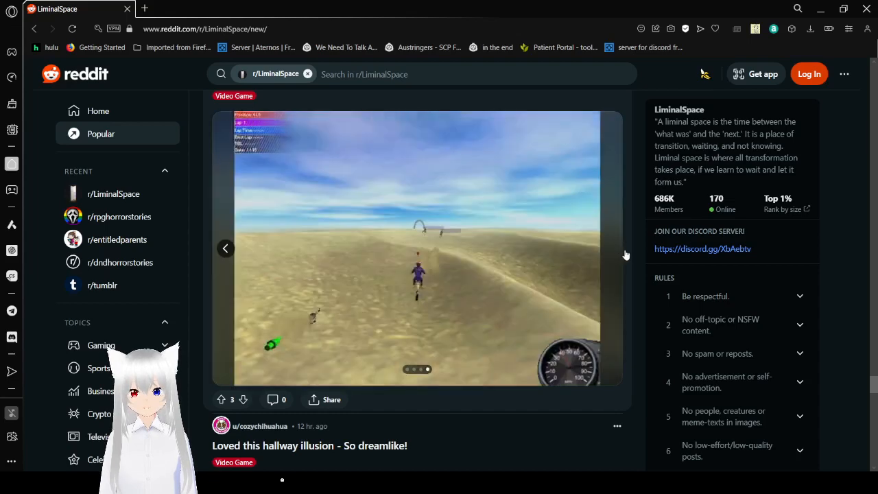
scroll("down", 3)
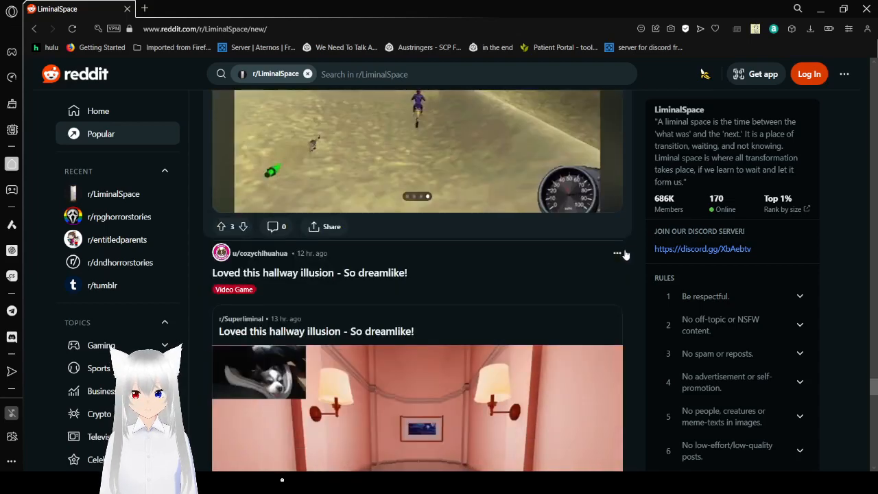
Step: Scroll past the hallway illusion video and the library photo to the night streetlamp photo
scroll("down", 3)
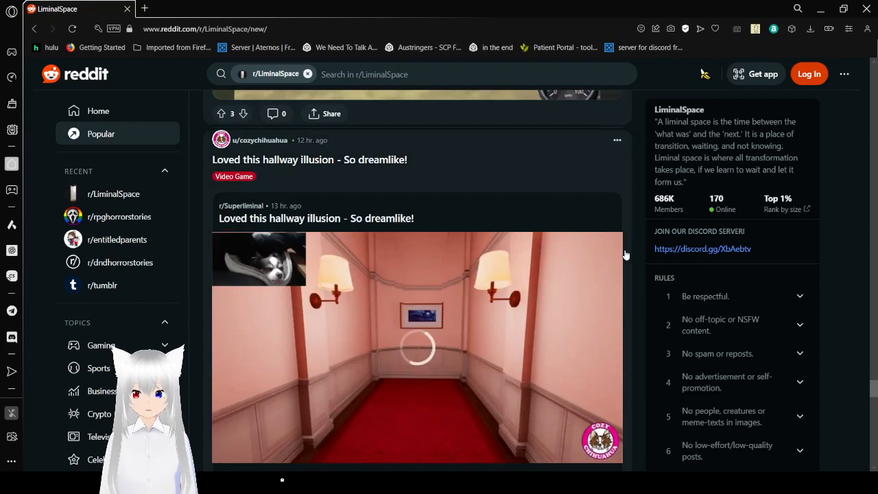
scroll("down", 3)
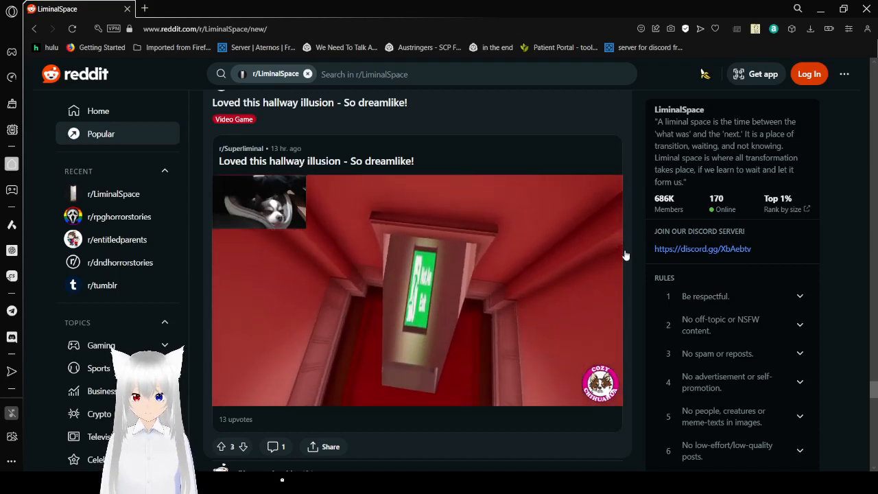
scroll("down", 3)
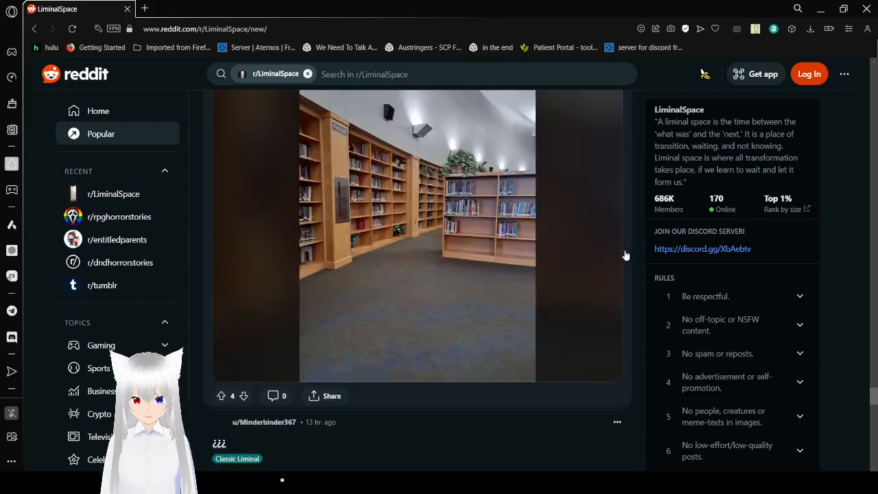
scroll("down", 3)
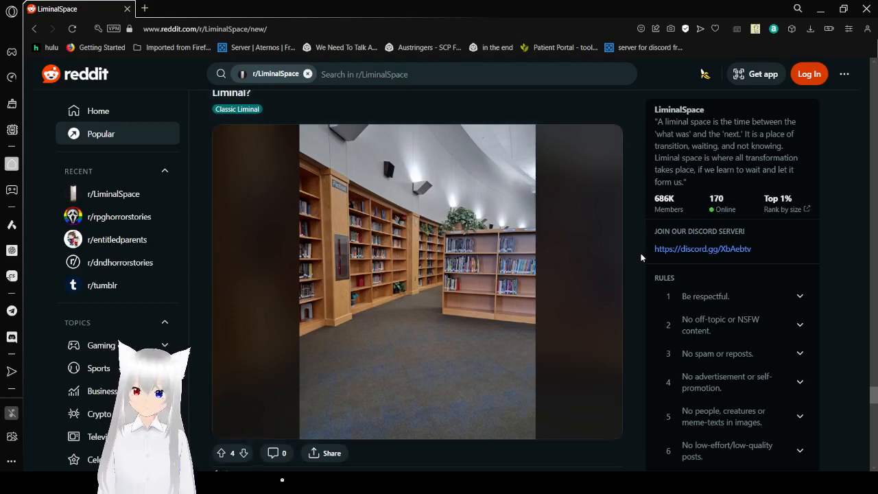
scroll("down", 3)
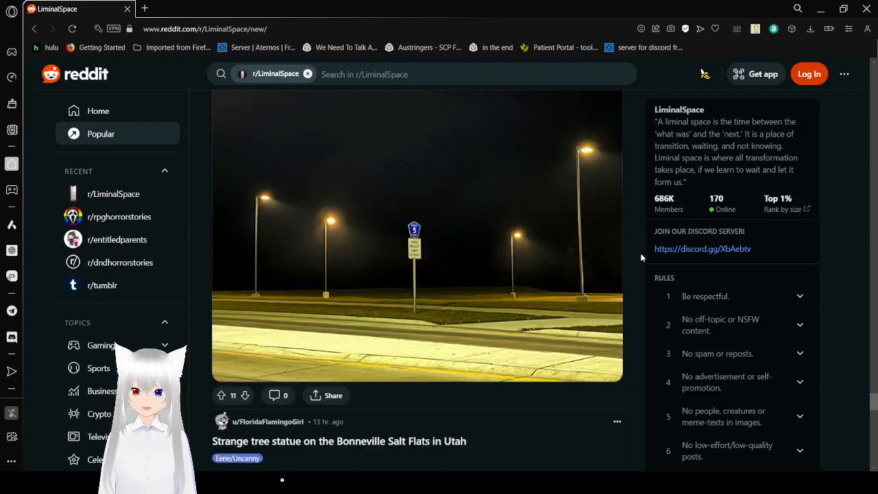
mouse_move(294, 278)
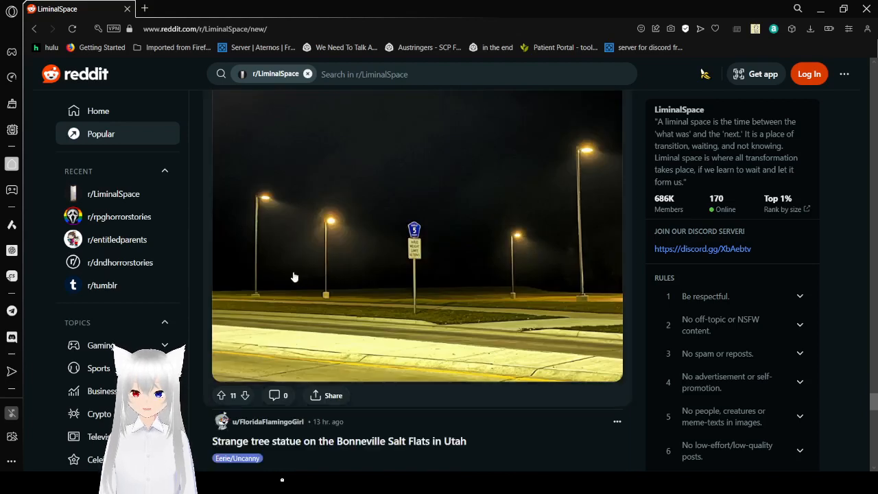
mouse_move(414, 281)
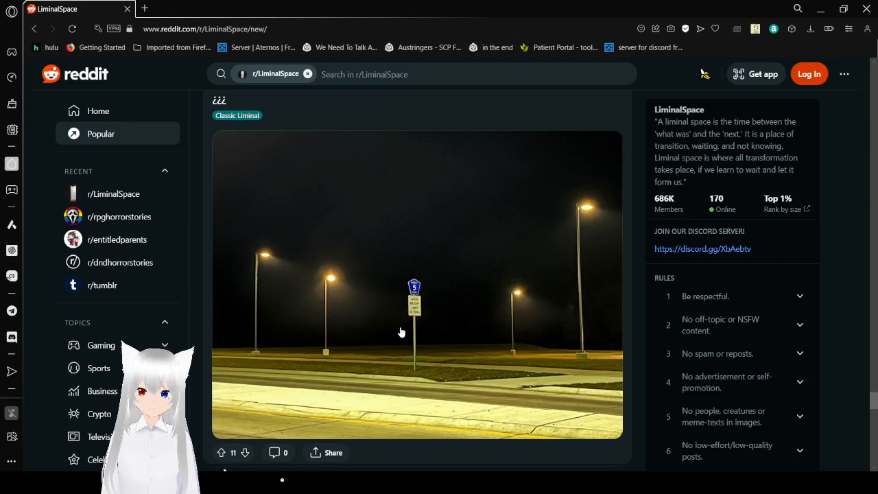
mouse_move(632, 326)
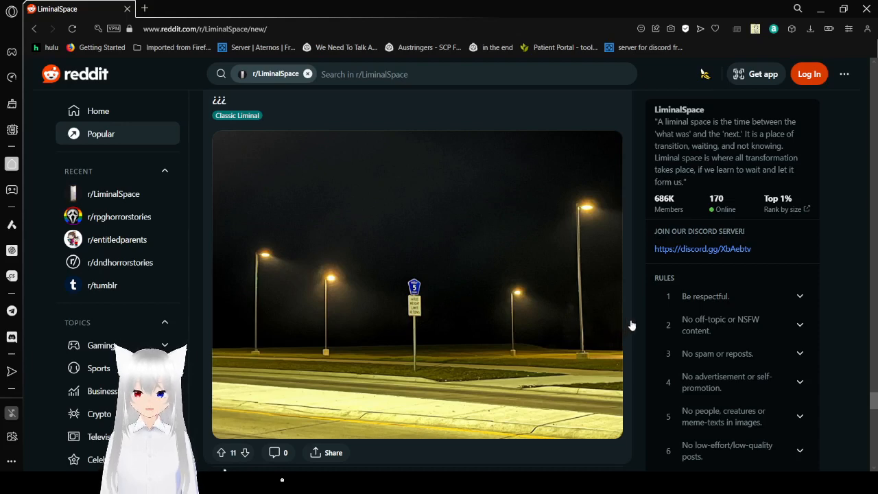
Step: Scroll past the fenced tree statue and 'come, stay for a while.' to 'Why so eerie'
scroll("down", 3)
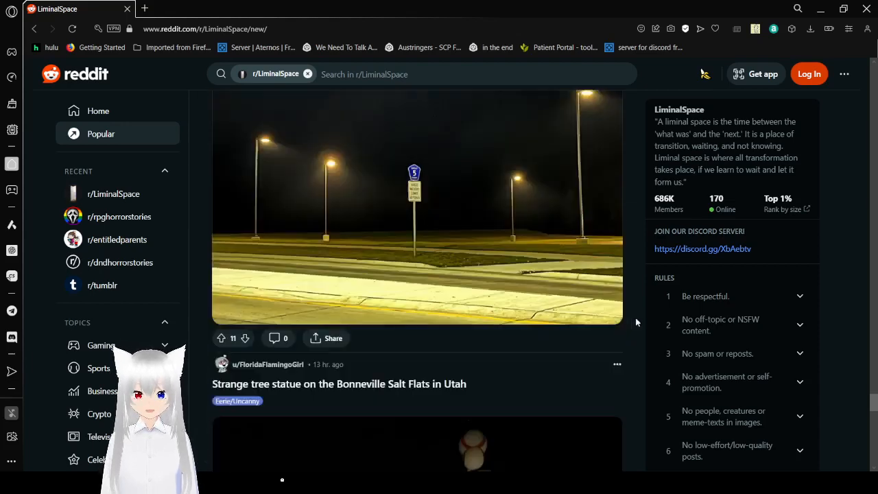
scroll("down", 3)
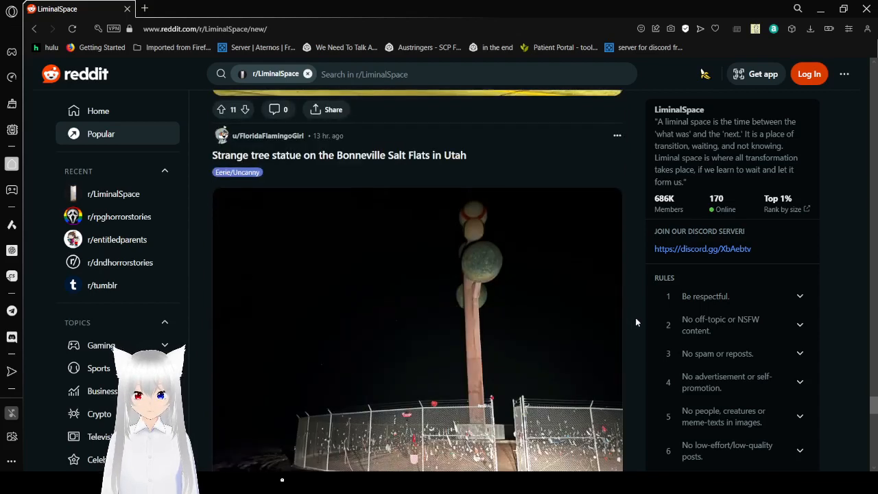
scroll("down", 3)
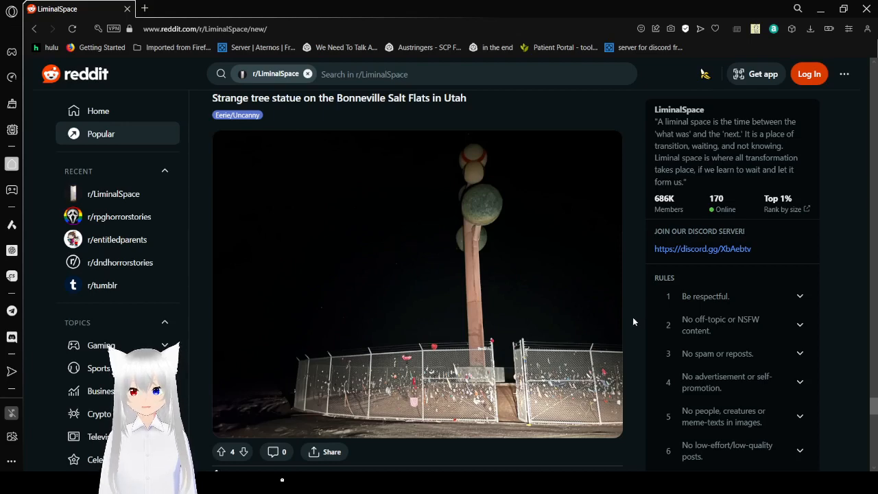
scroll("down", 3)
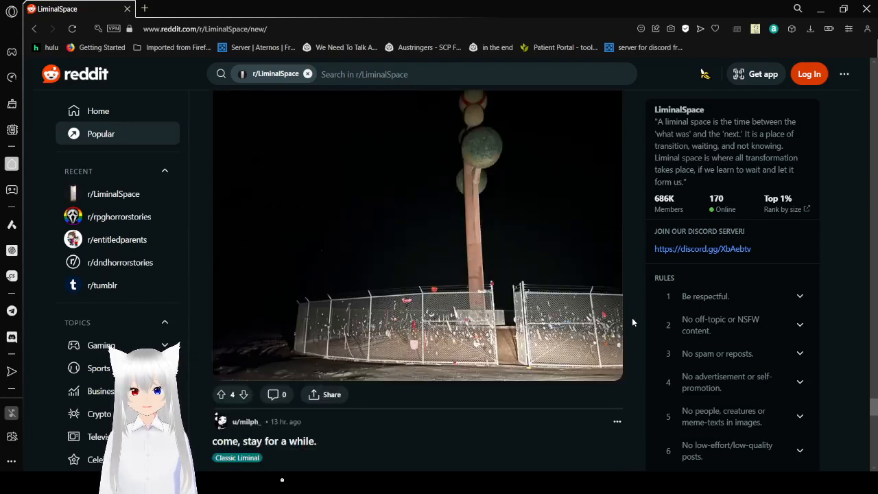
scroll("down", 3)
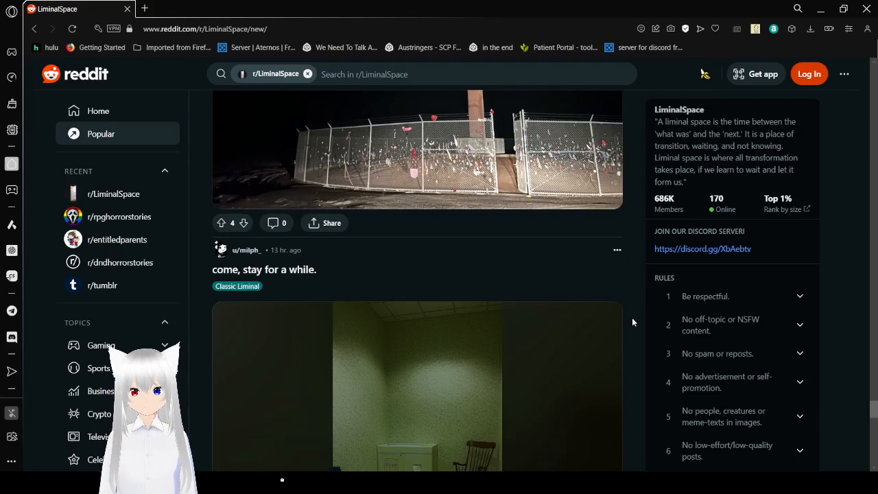
scroll("down", 3)
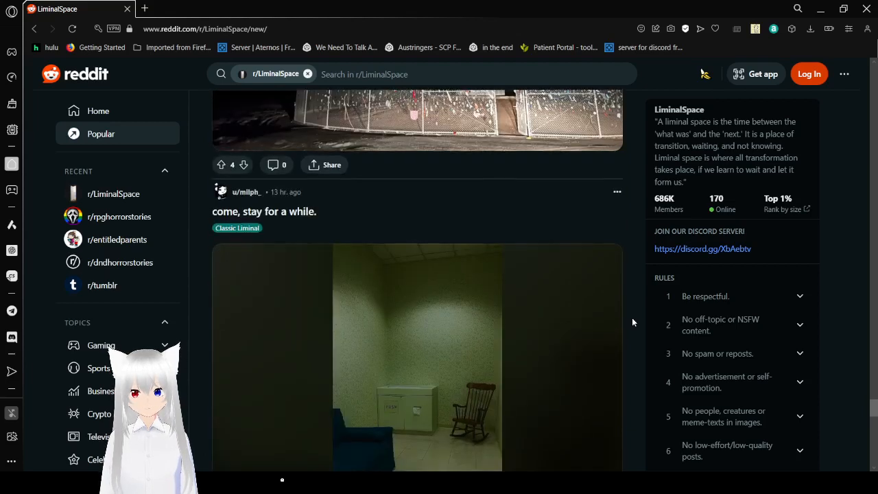
scroll("down", 3)
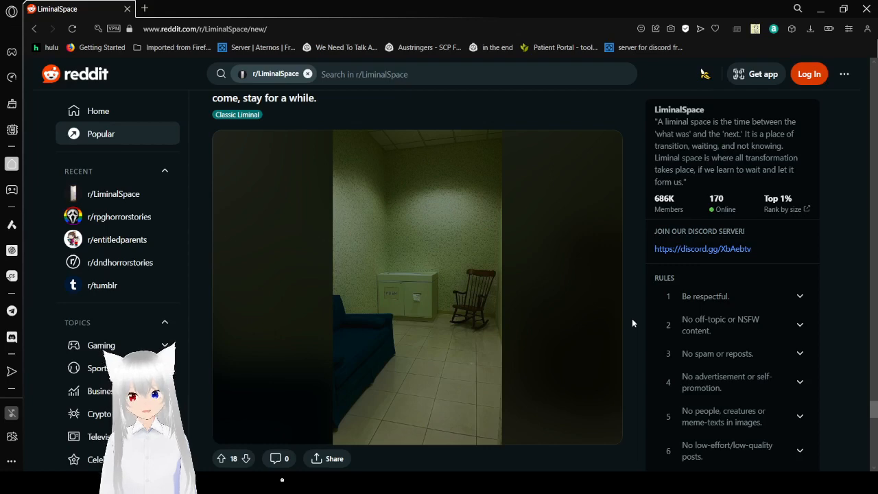
scroll("down", 3)
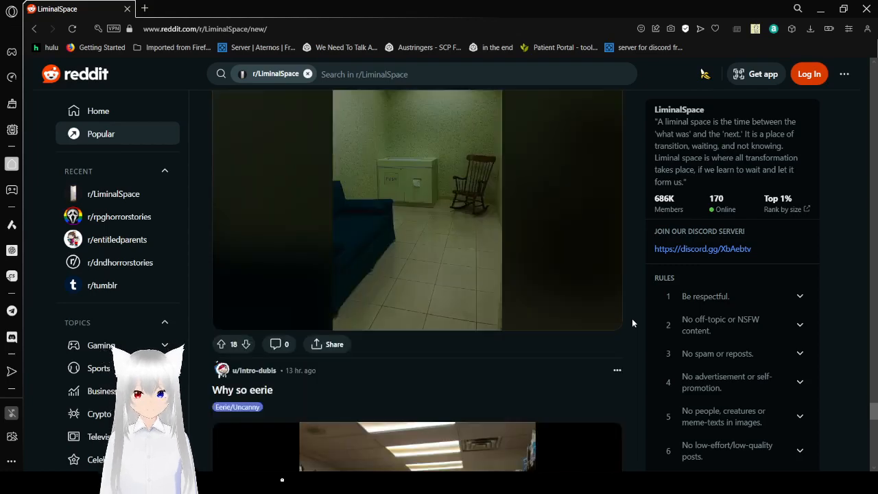
scroll("down", 3)
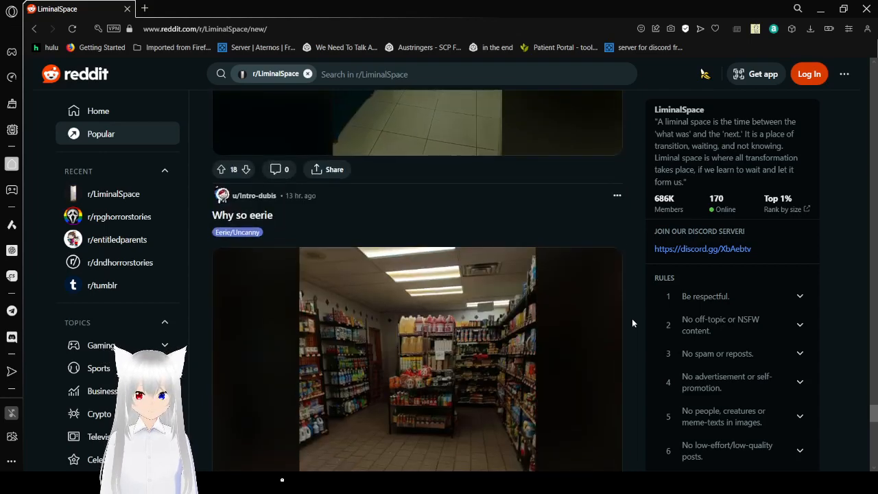
scroll("down", 3)
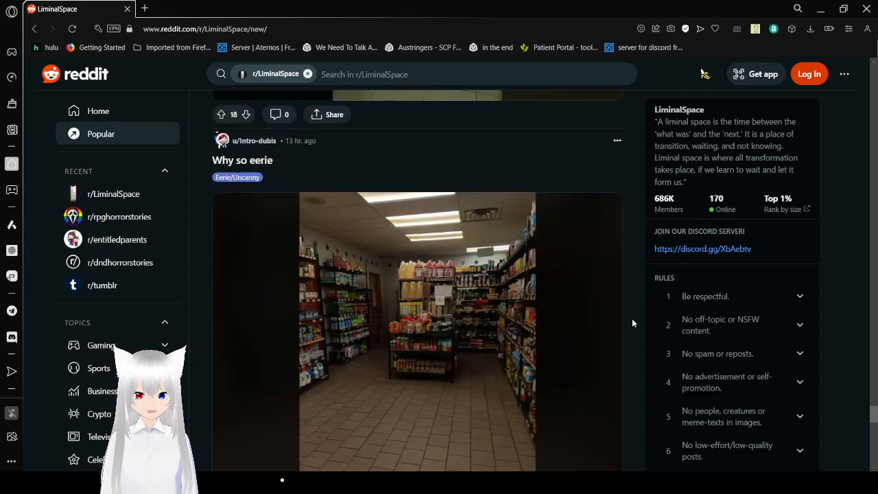
scroll("down", 3)
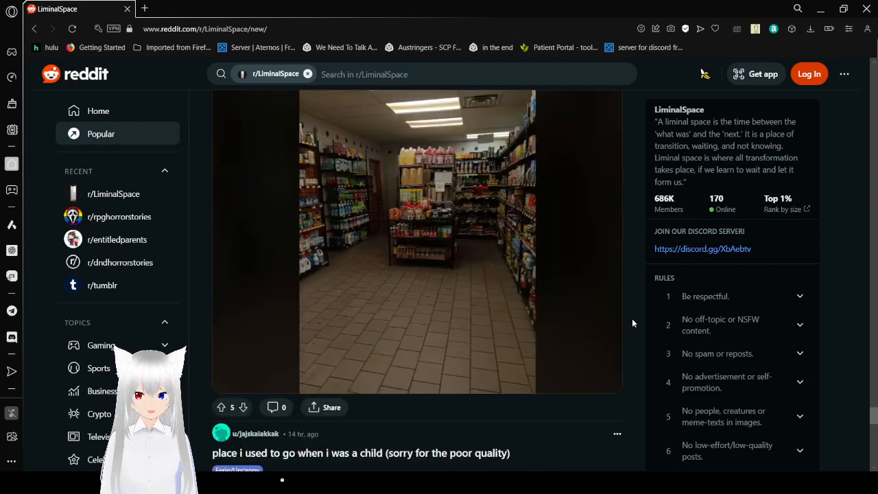
Step: Show the play place post's second photo, then scroll to 'Townhouses at night'
scroll("down", 3)
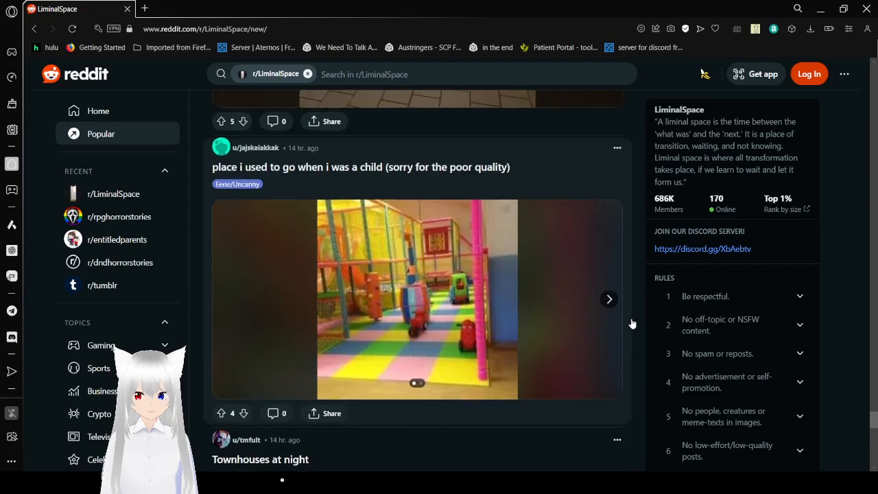
mouse_move(644, 303)
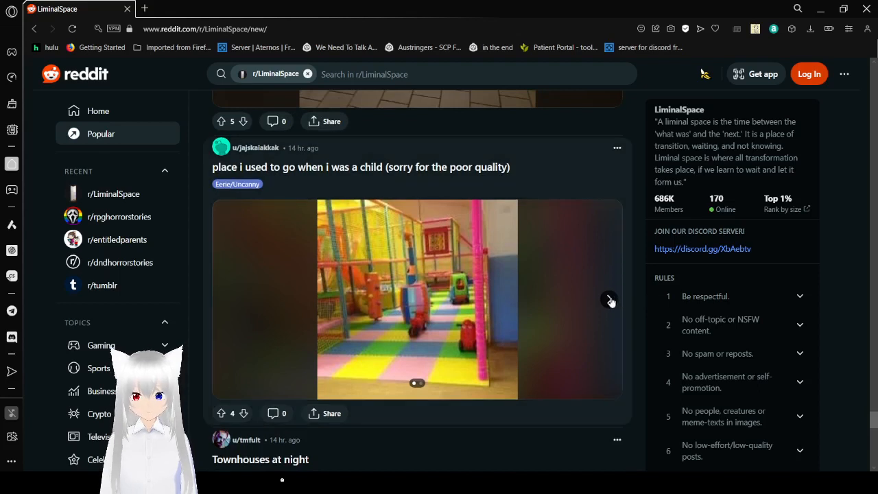
left_click(609, 300)
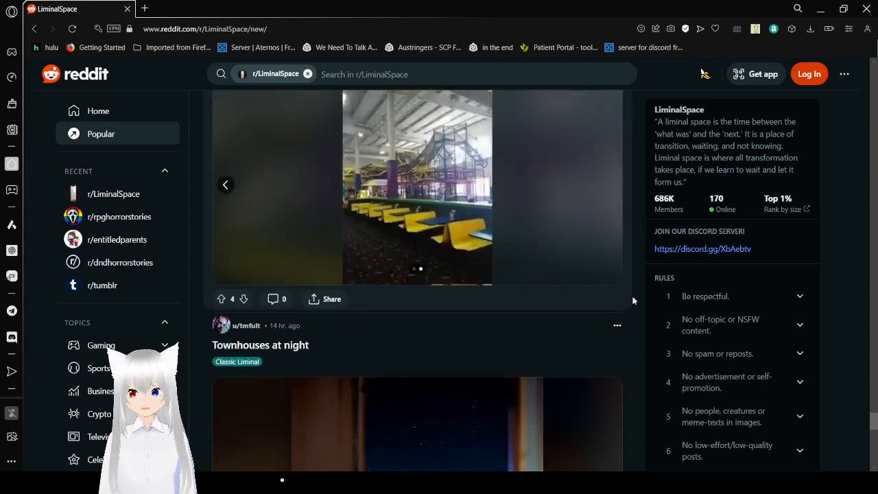
scroll("down", 3)
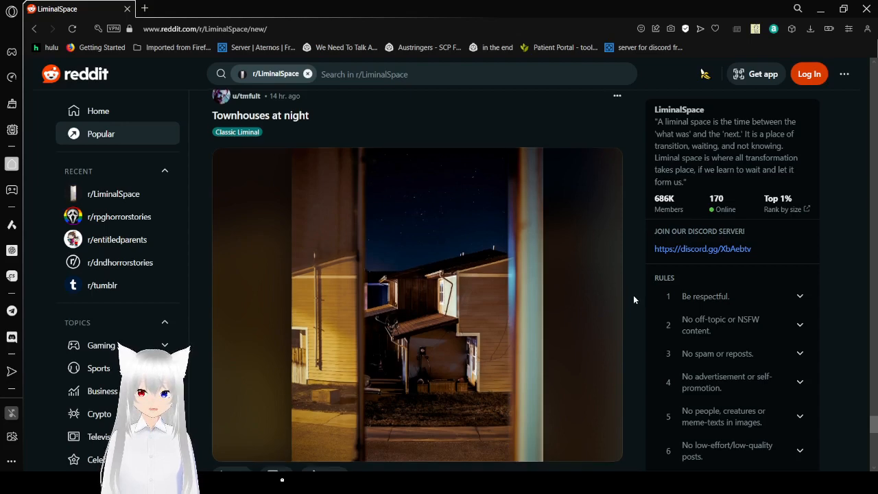
Step: Scroll past 'Is this a good one?', 'Red room with gold painting' and 'no one's here'
scroll("down", 3)
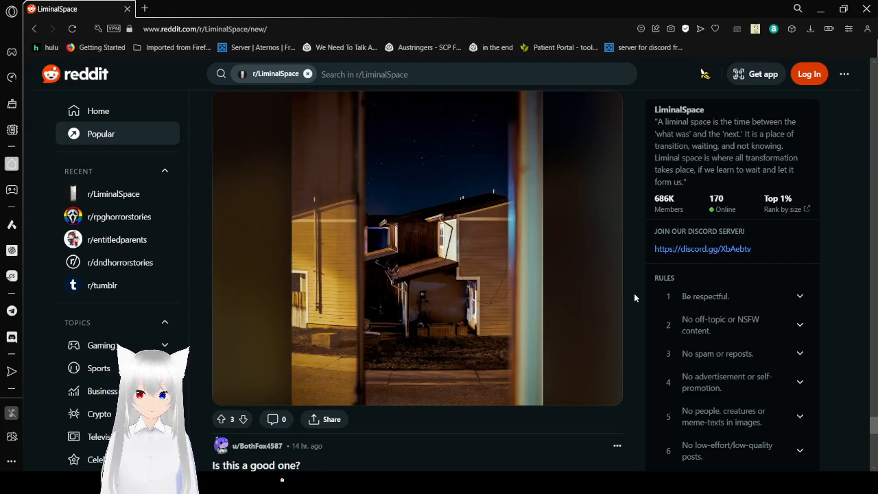
scroll("down", 3)
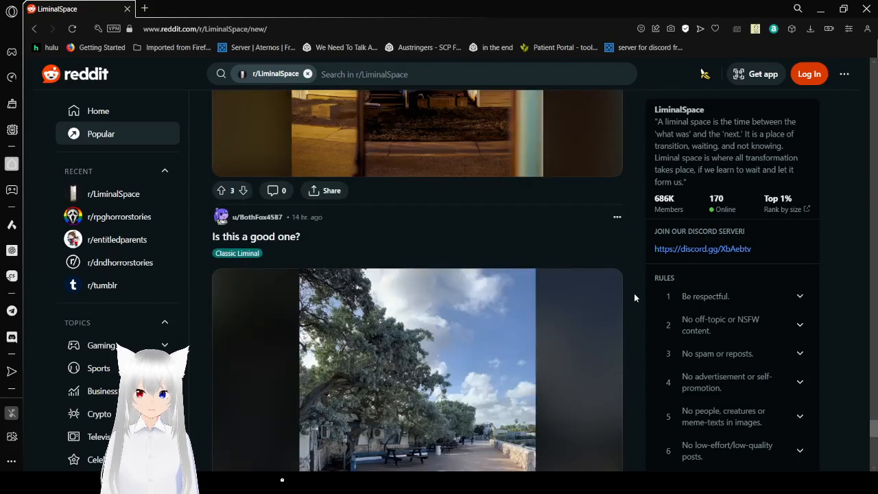
scroll("down", 3)
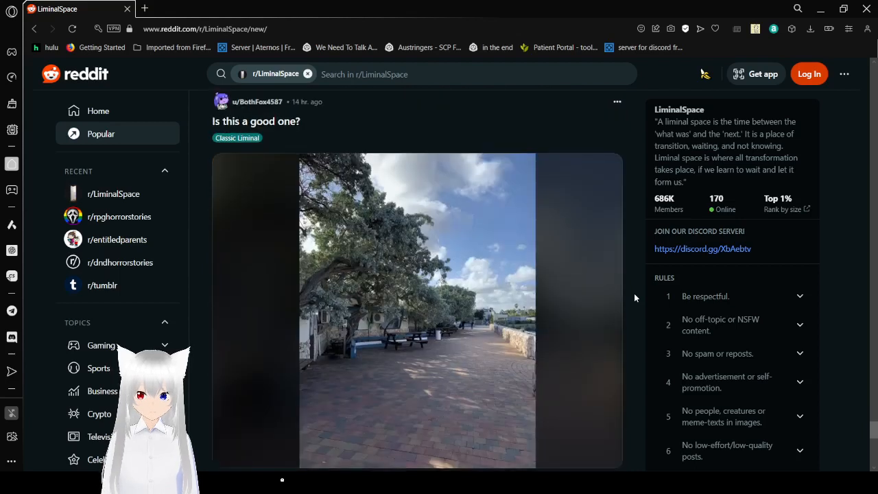
scroll("down", 3)
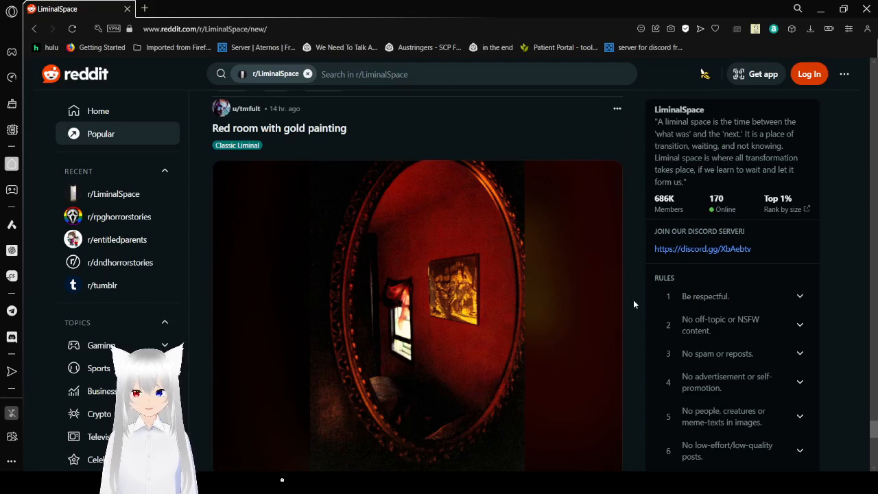
scroll("down", 3)
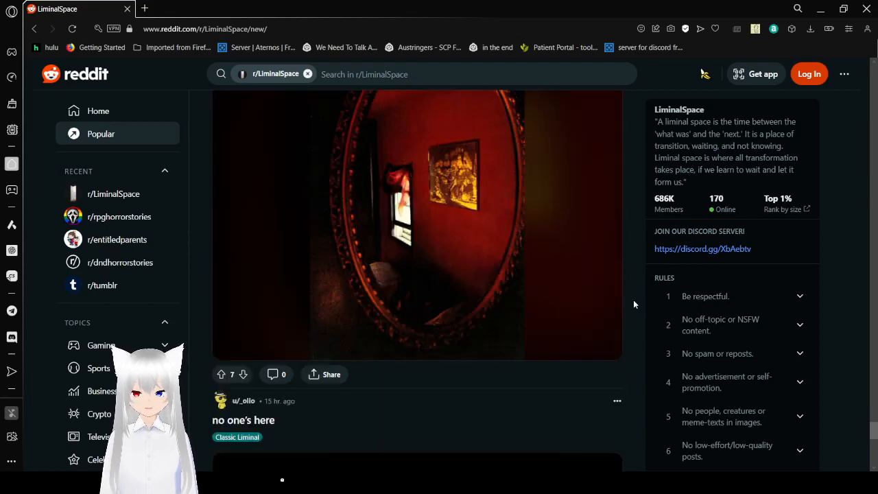
scroll("down", 3)
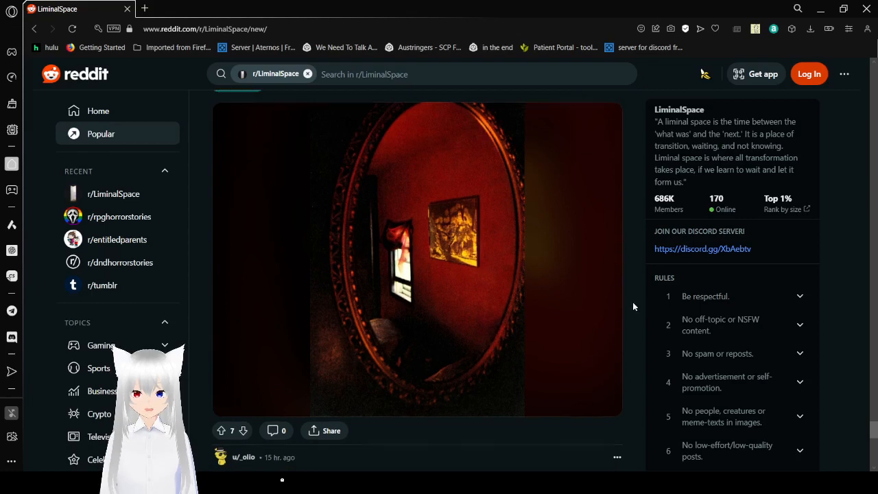
scroll("down", 3)
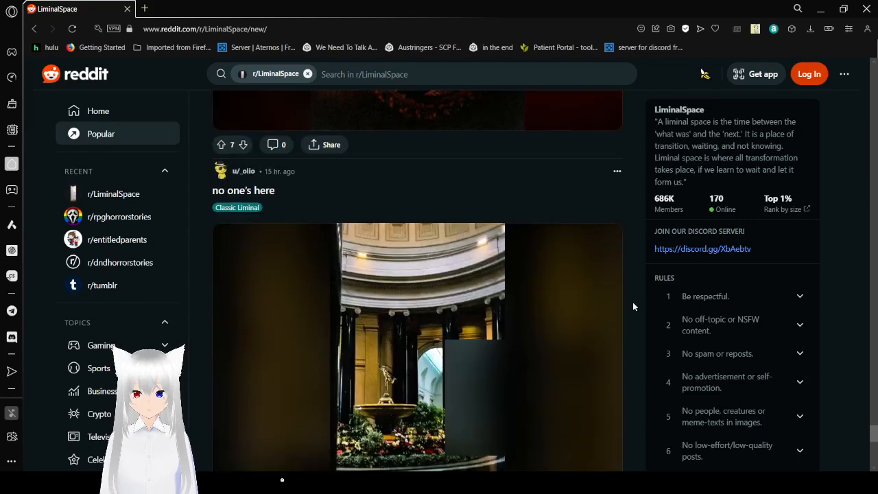
scroll("down", 3)
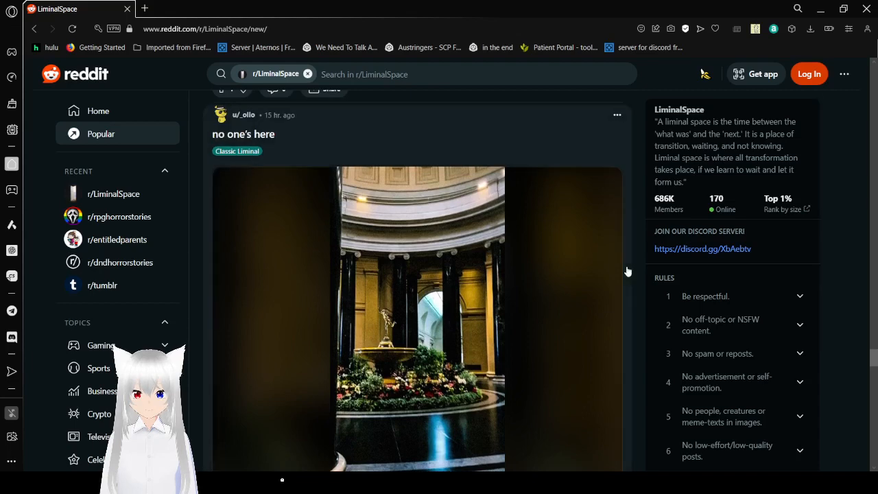
scroll("down", 3)
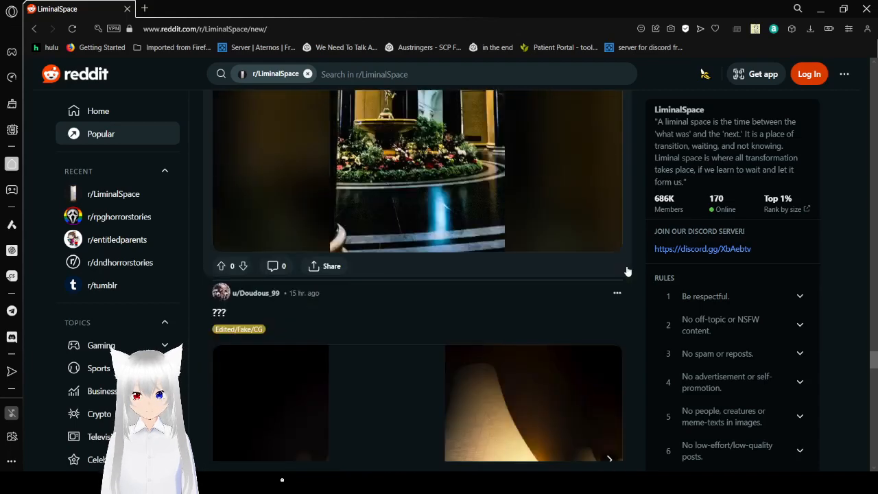
Step: Show the second images of the ??? post and the way-home photos post
scroll("down", 3)
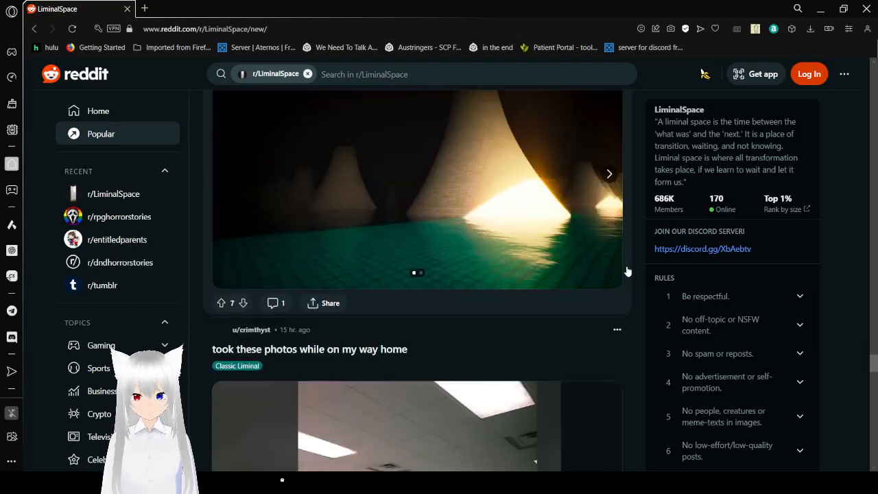
scroll("down", 3)
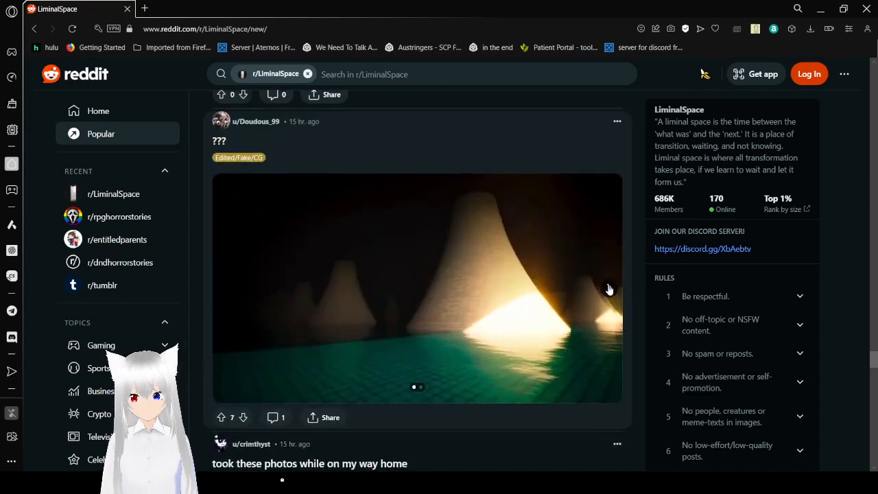
left_click(609, 288)
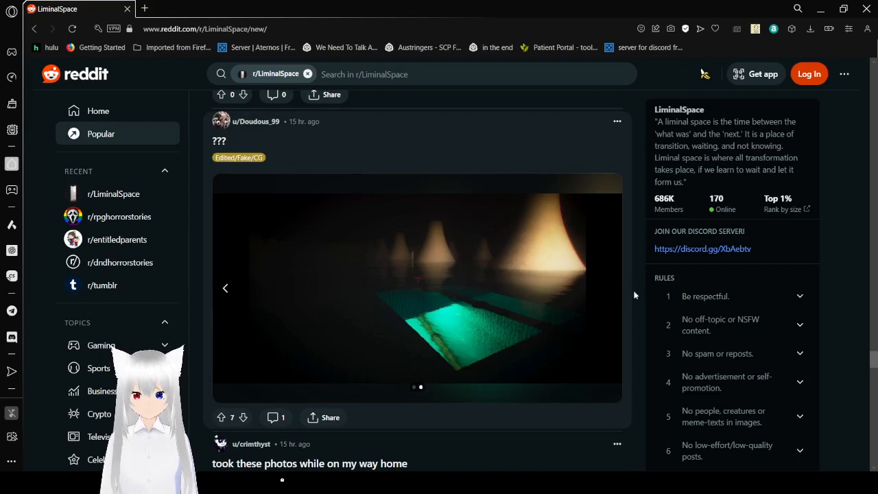
scroll("down", 3)
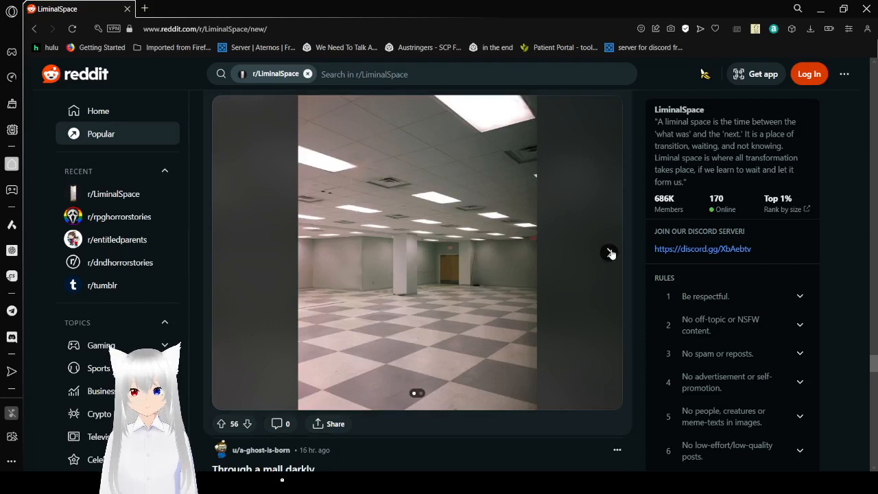
left_click(609, 252)
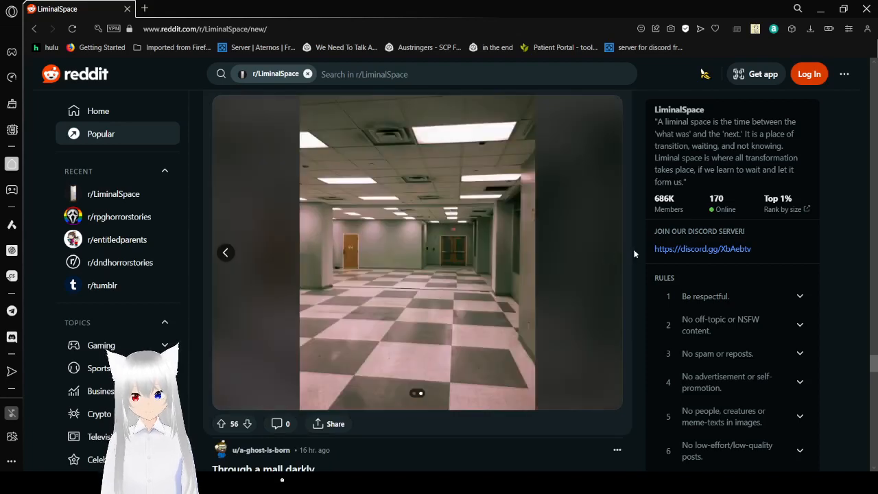
Step: Show the Polish movie theater post's next picture and reach the shopping center post
scroll("down", 3)
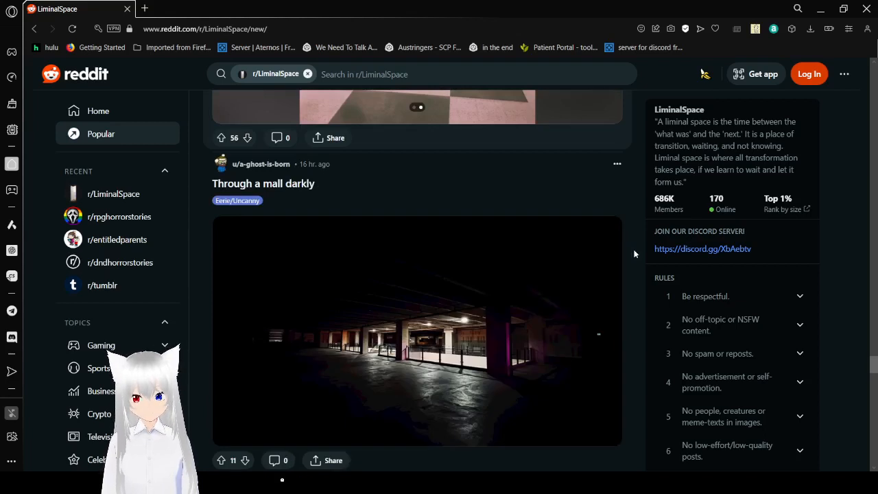
scroll("down", 3)
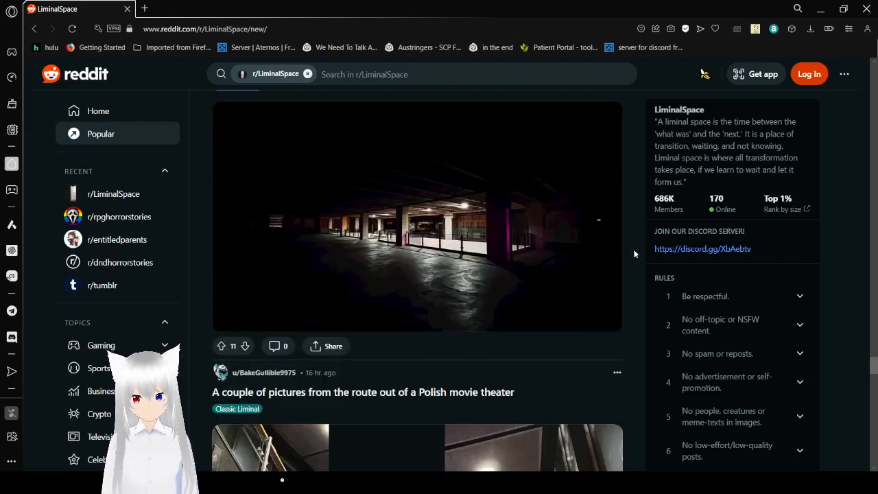
scroll("down", 3)
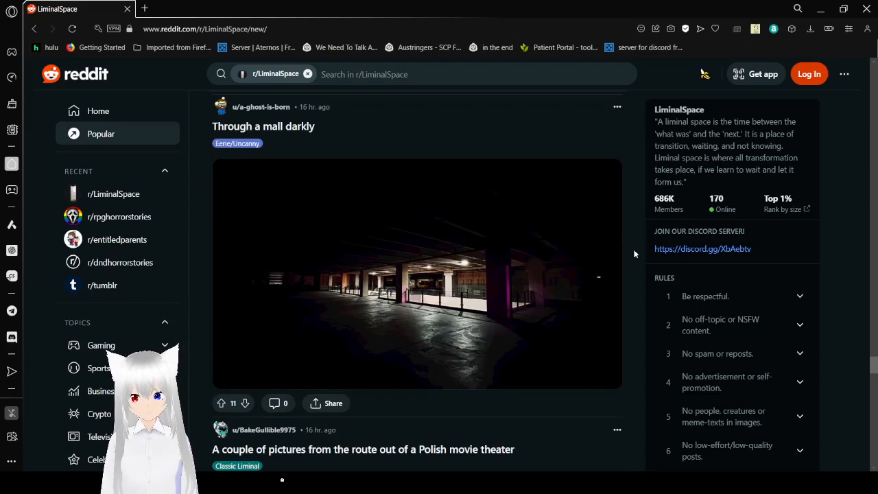
scroll("down", 3)
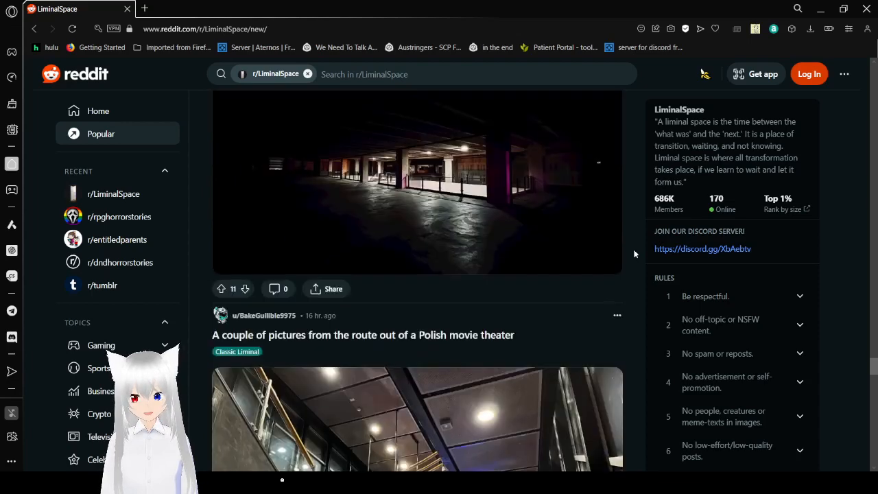
scroll("down", 3)
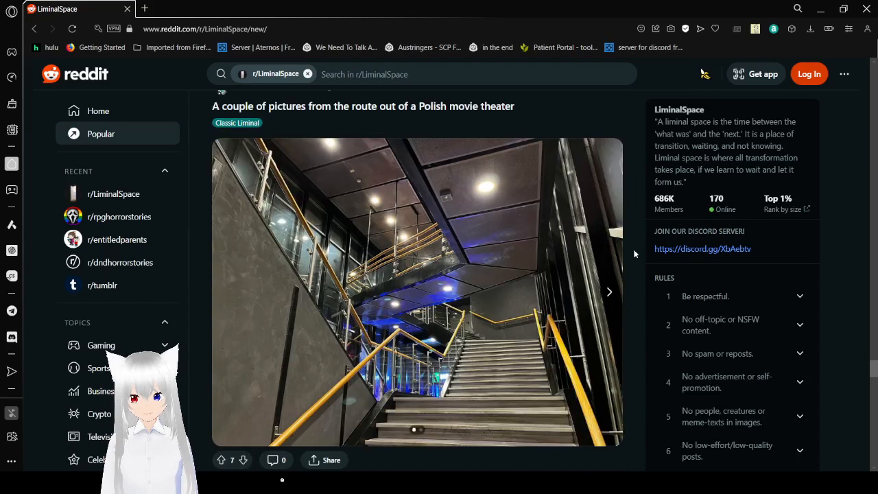
scroll("down", 3)
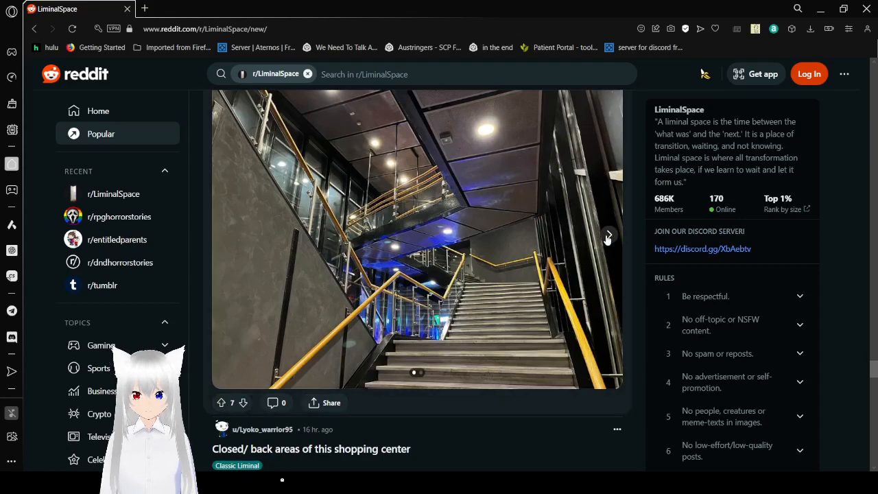
left_click(607, 237)
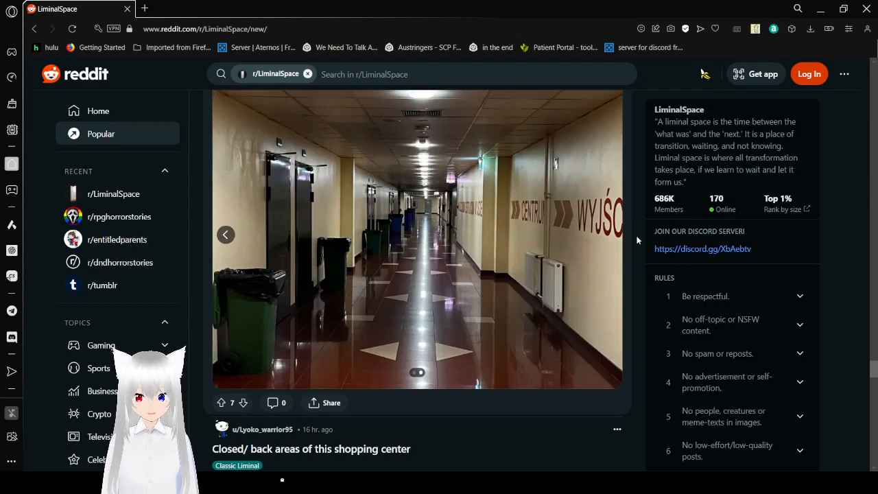
scroll("down", 3)
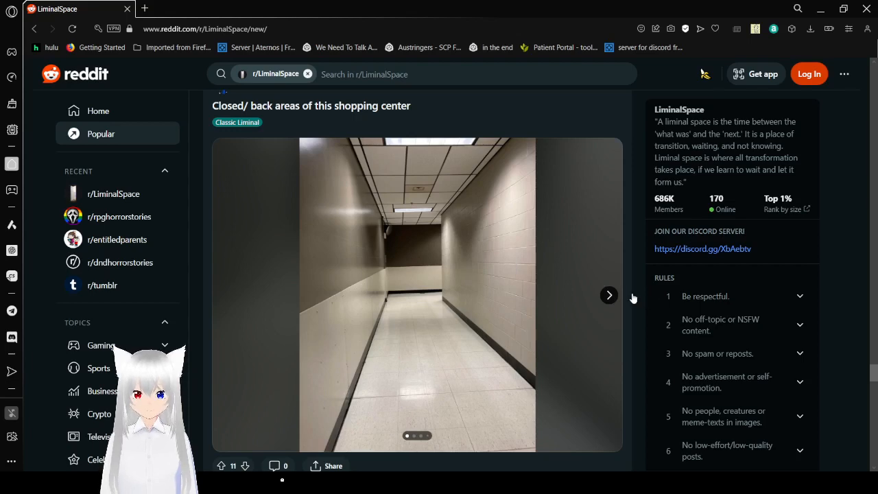
Step: Page the shopping center gallery forward to the long white corridor photo
left_click(608, 295)
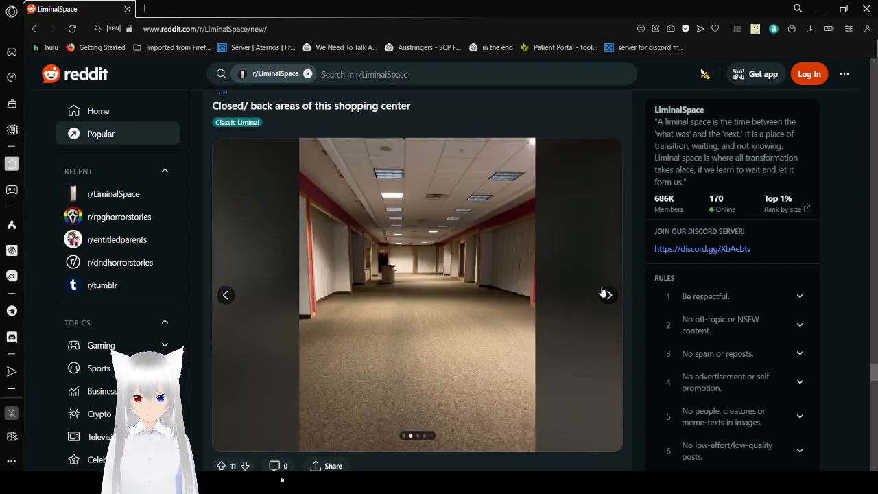
mouse_move(606, 295)
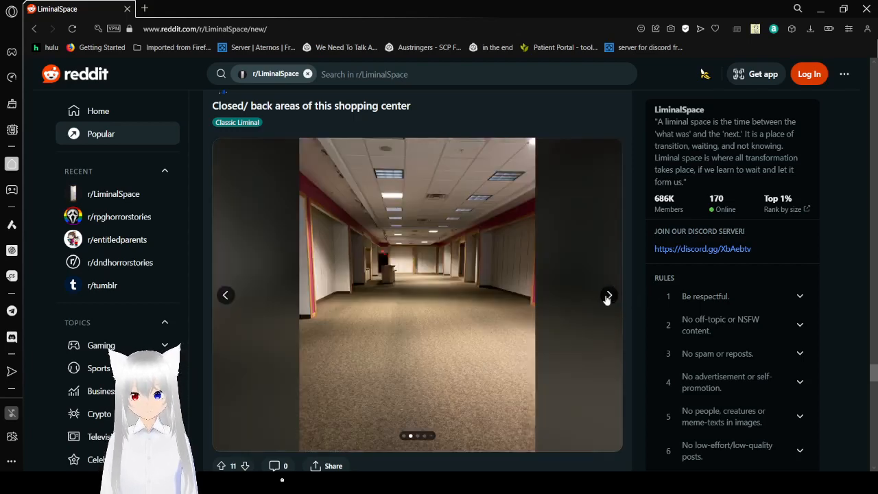
left_click(608, 296)
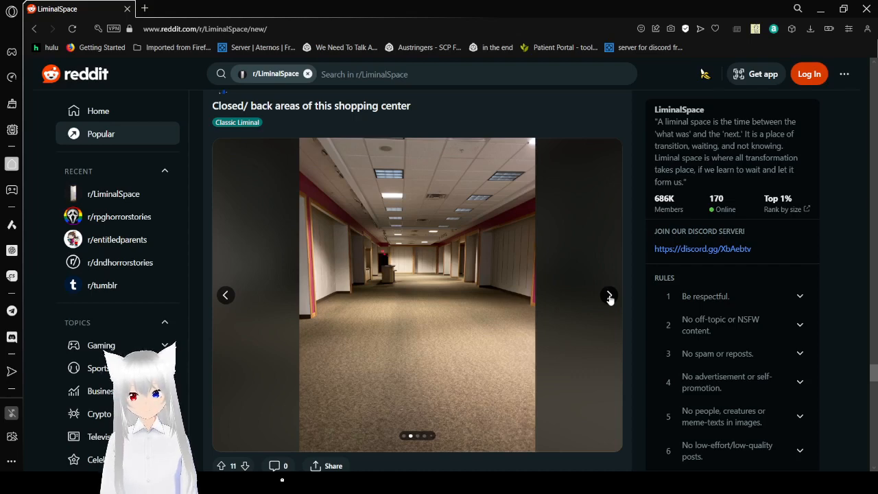
left_click(608, 295)
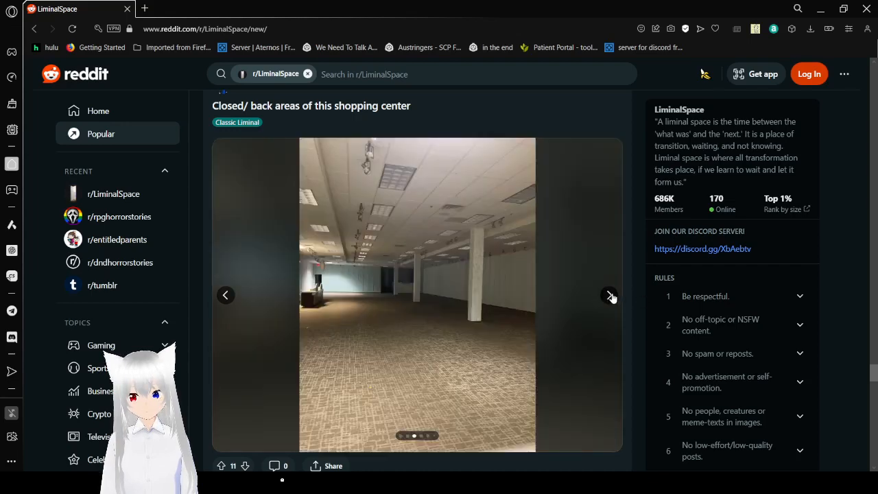
left_click(609, 295)
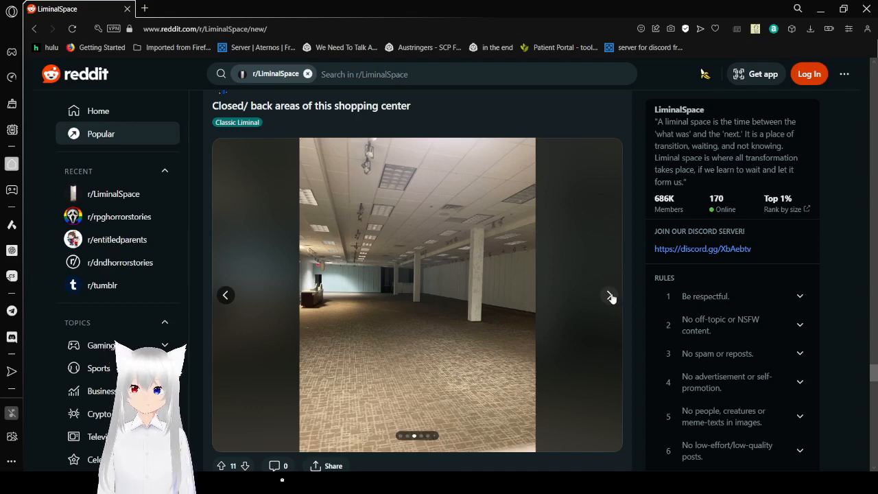
left_click(609, 295)
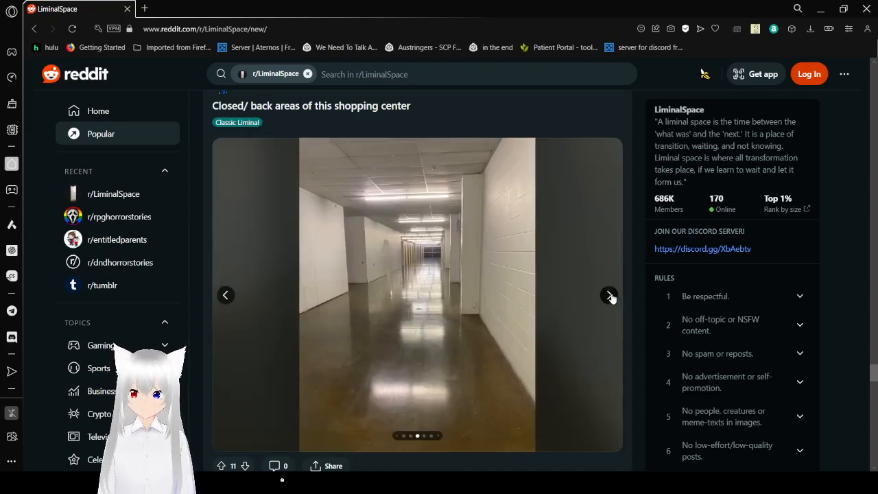
left_click(609, 295)
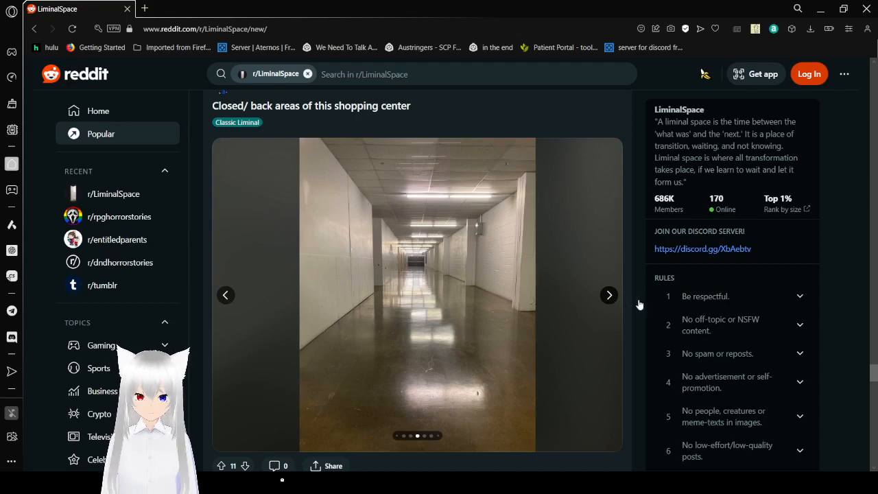
Step: Continue past the dark empty room photo to the final green-walled room picture
left_click(608, 295)
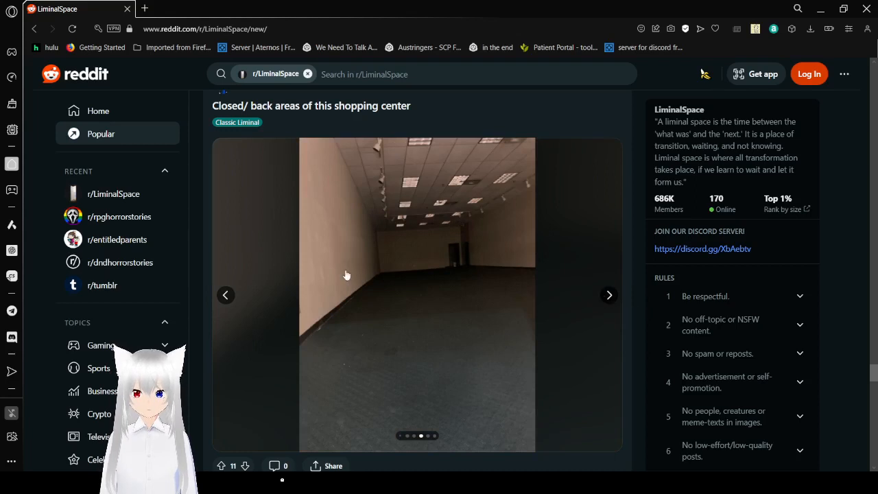
mouse_move(226, 295)
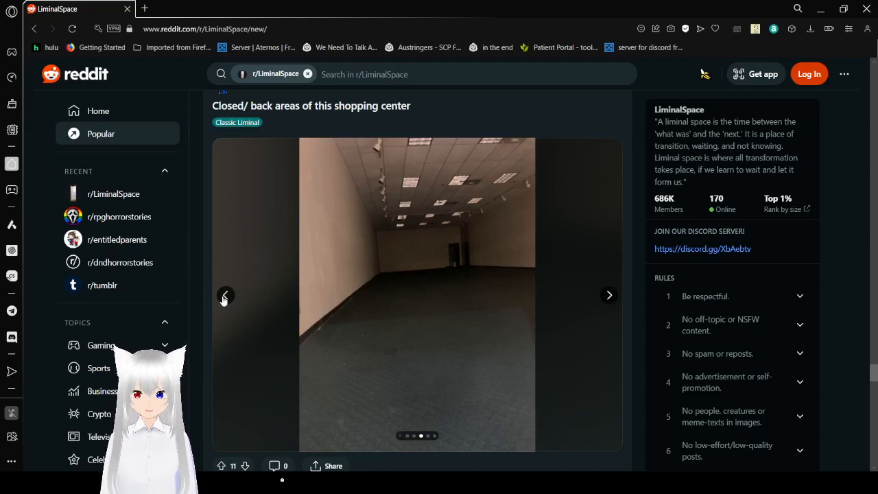
mouse_move(608, 295)
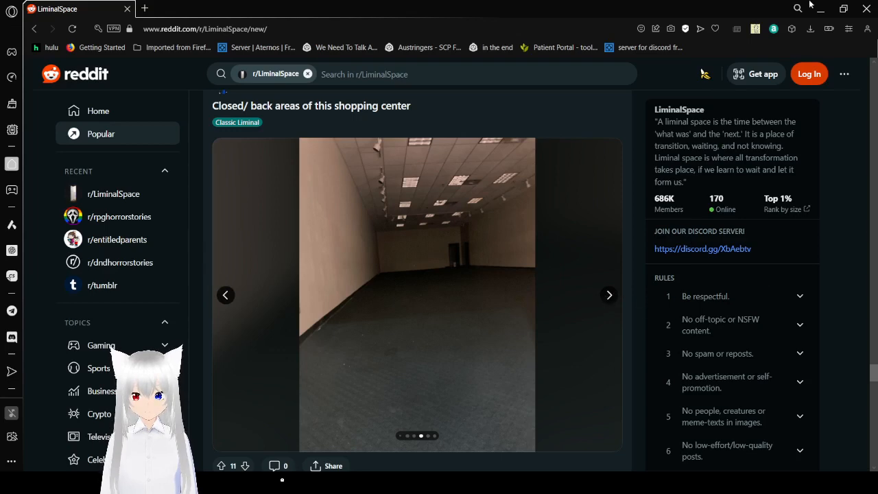
mouse_move(609, 145)
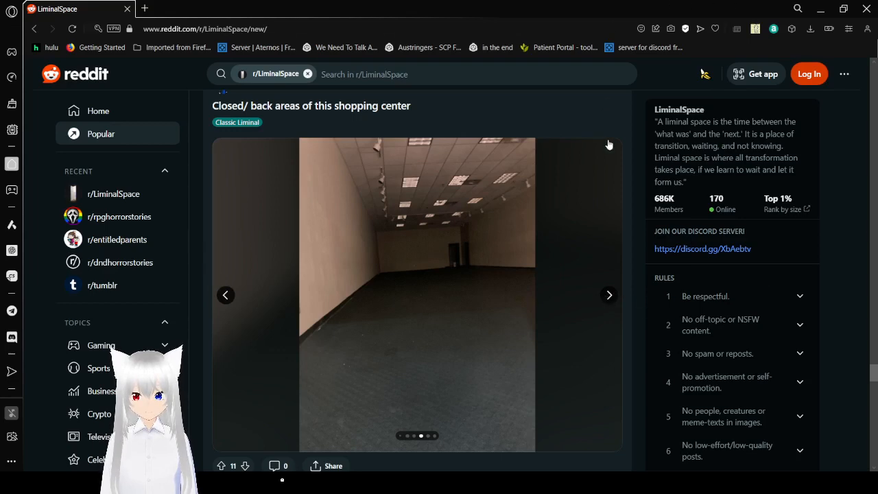
left_click(609, 295)
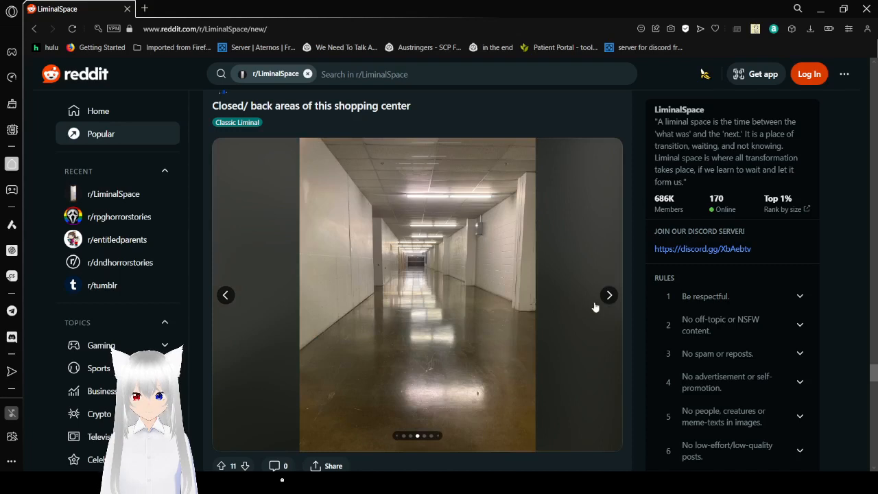
mouse_move(607, 295)
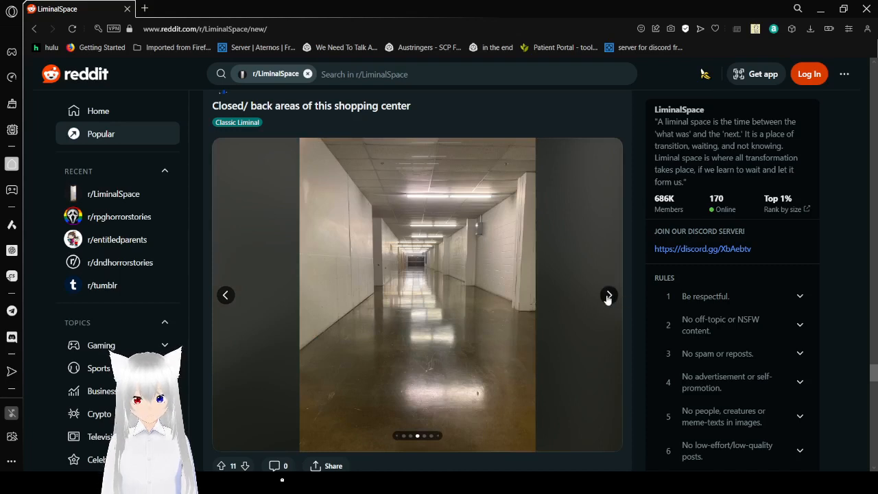
mouse_move(539, 328)
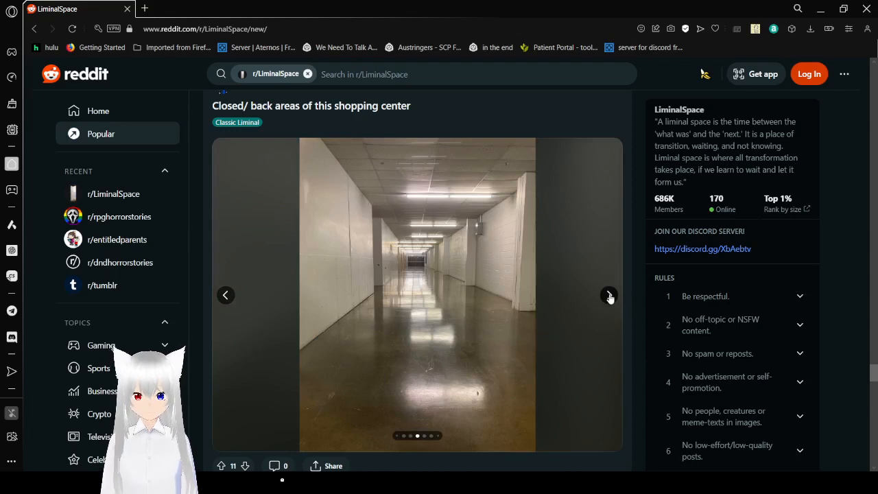
left_click(609, 295)
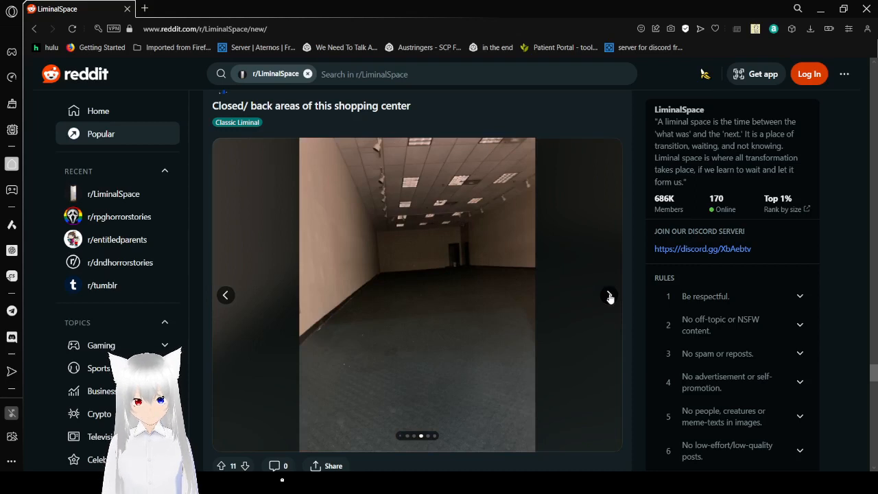
mouse_move(645, 298)
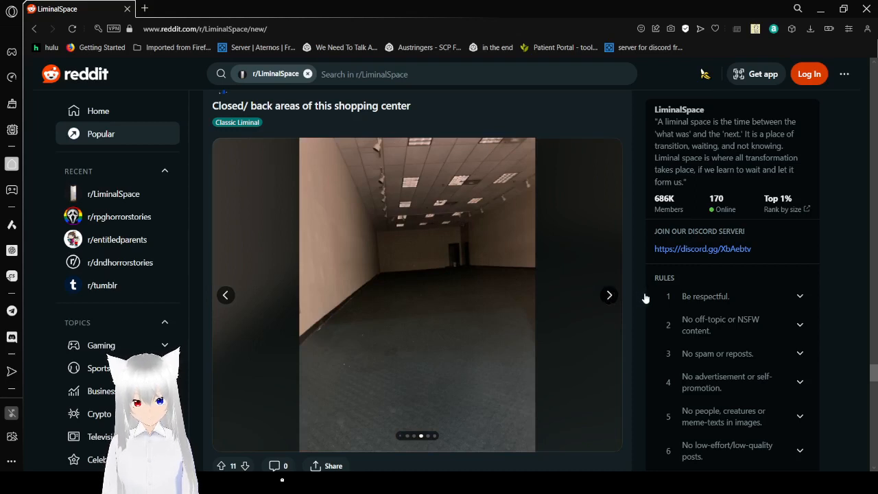
left_click(609, 296)
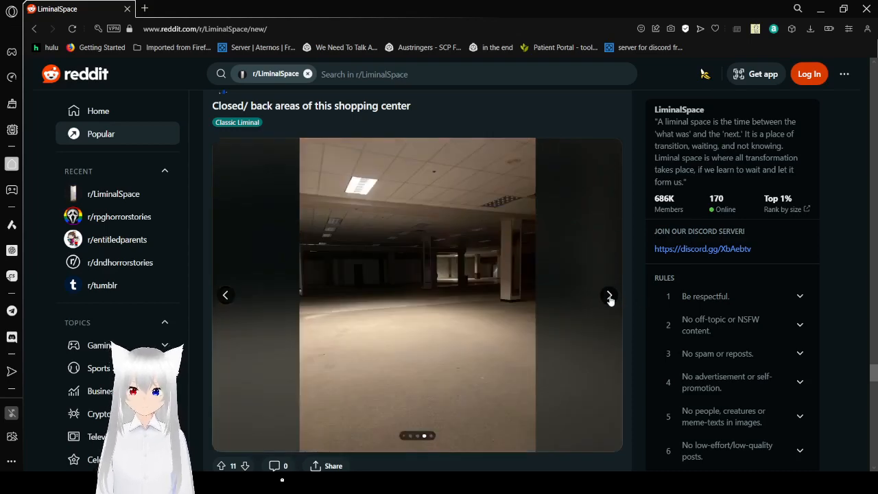
left_click(610, 295)
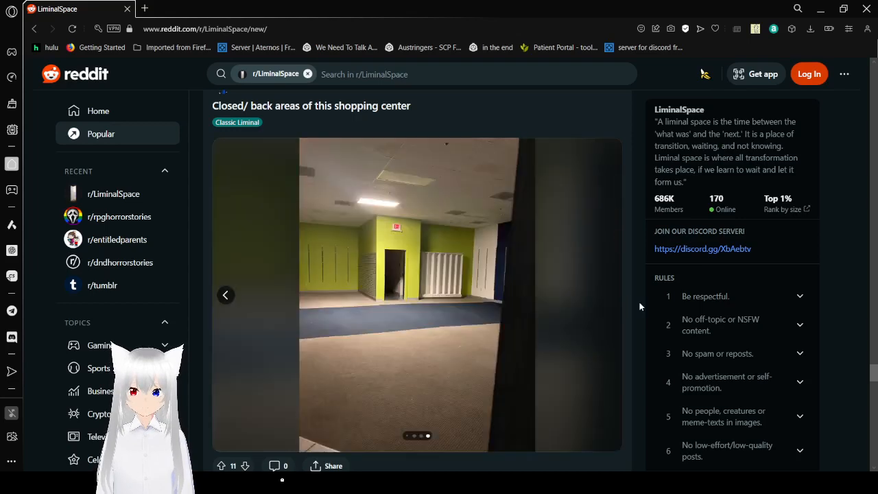
Step: Scroll past the shopping center gallery to the stormy 'cold front in October' photo
scroll("down", 3)
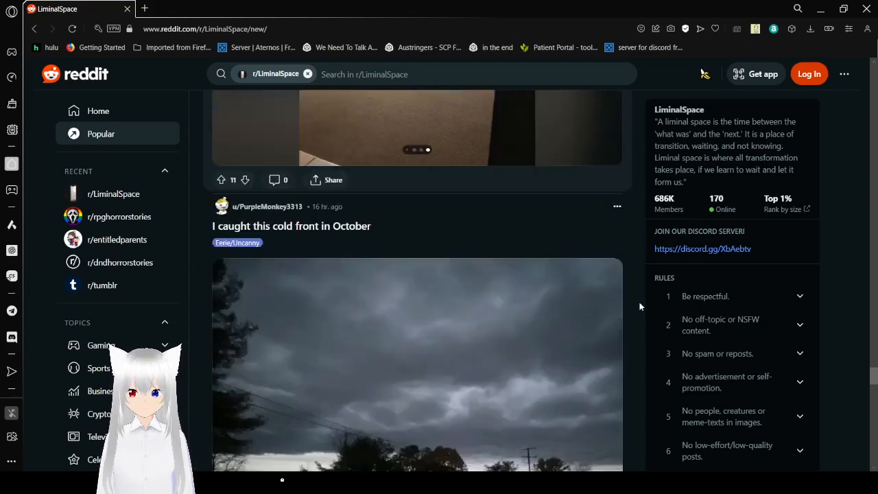
scroll("down", 3)
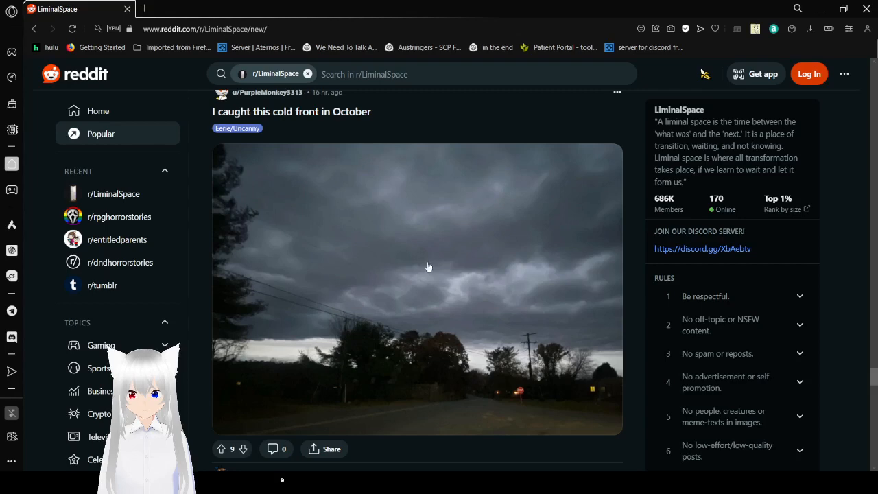
mouse_move(405, 280)
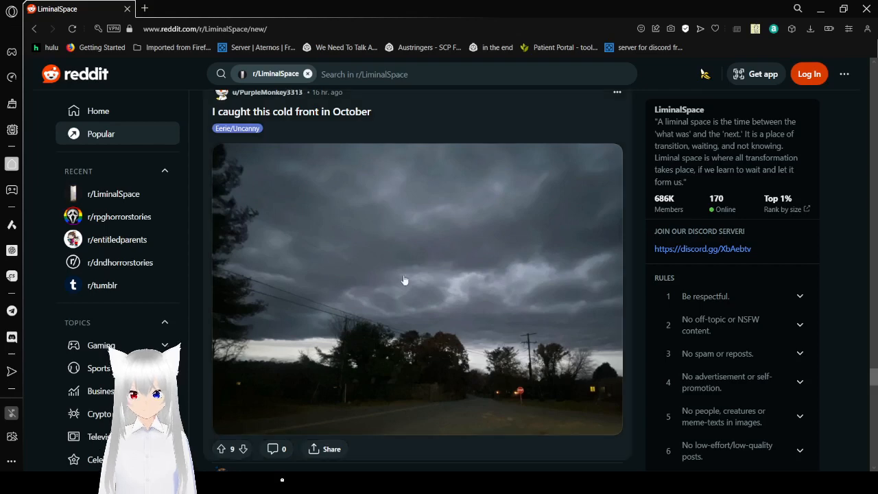
mouse_move(442, 221)
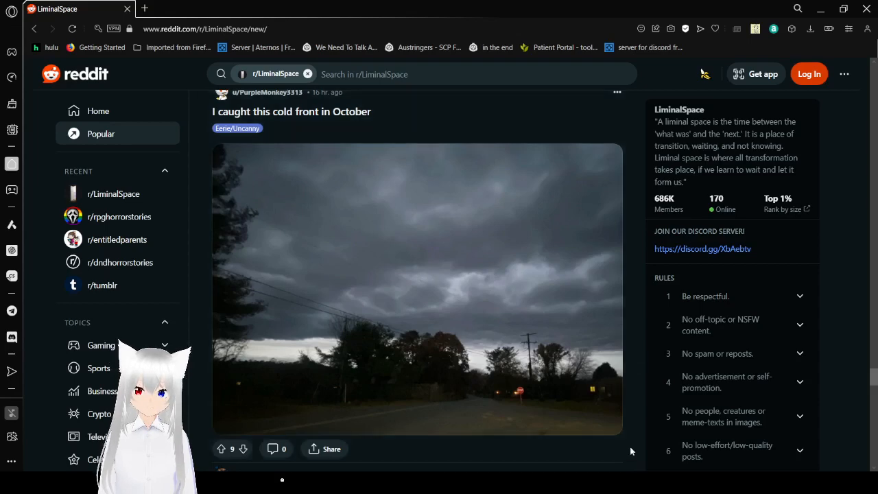
mouse_move(610, 390)
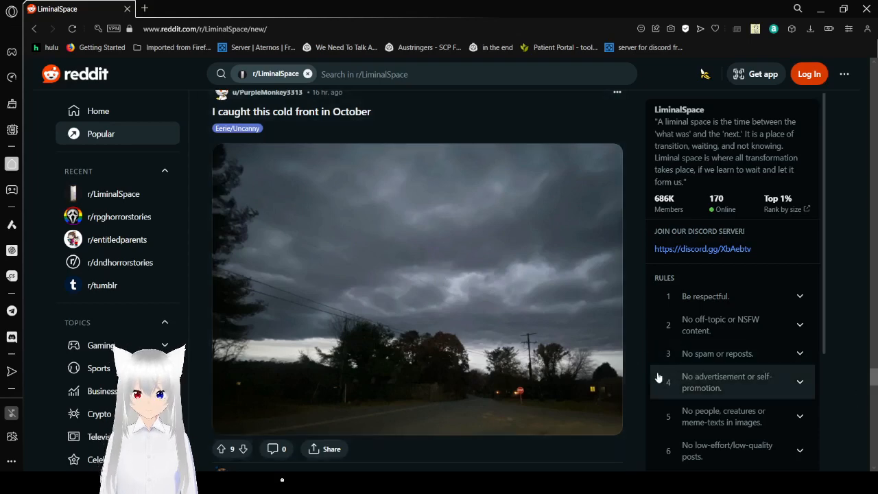
scroll("down", 3)
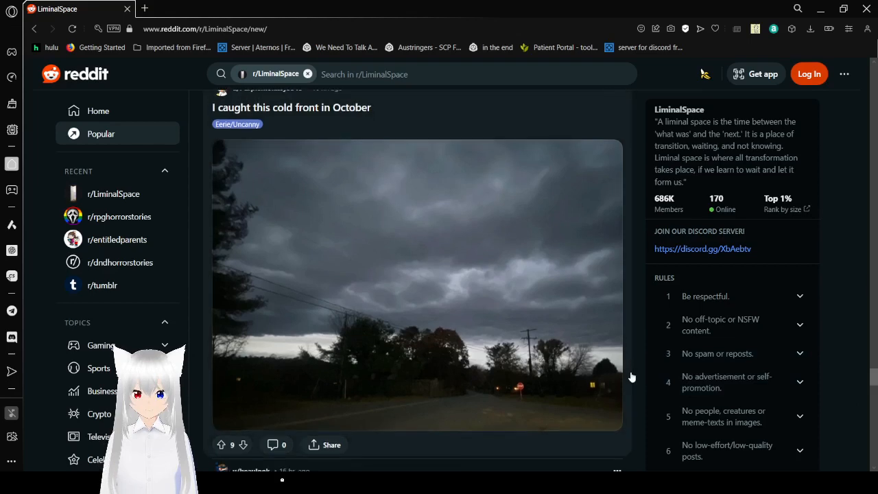
Step: Scroll past the cold front photo to 'Where am I?' and its plant-lined corridor
scroll("down", 3)
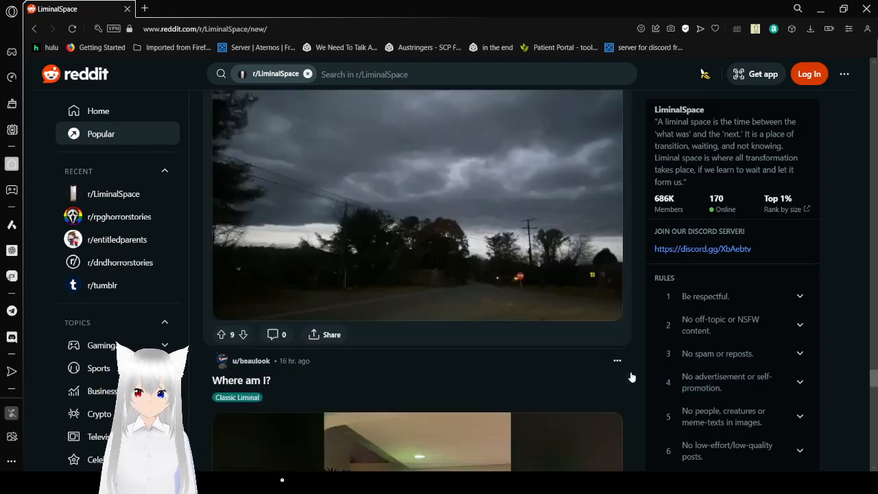
scroll("down", 3)
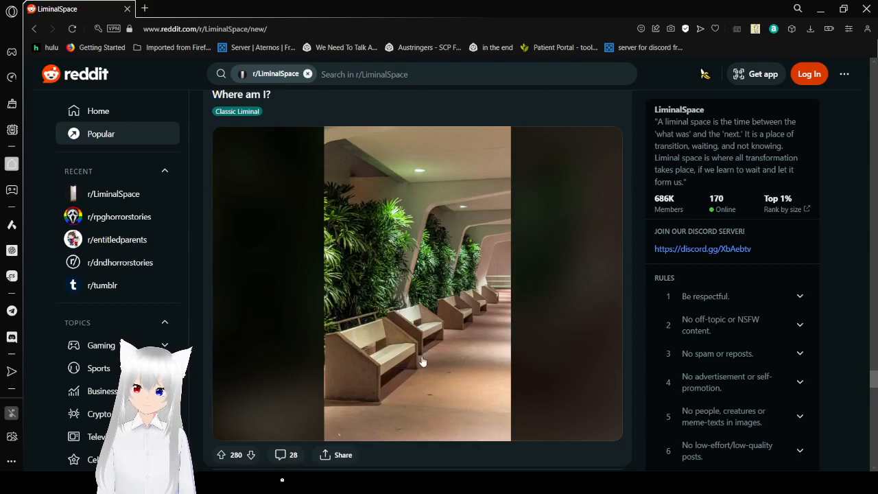
mouse_move(496, 296)
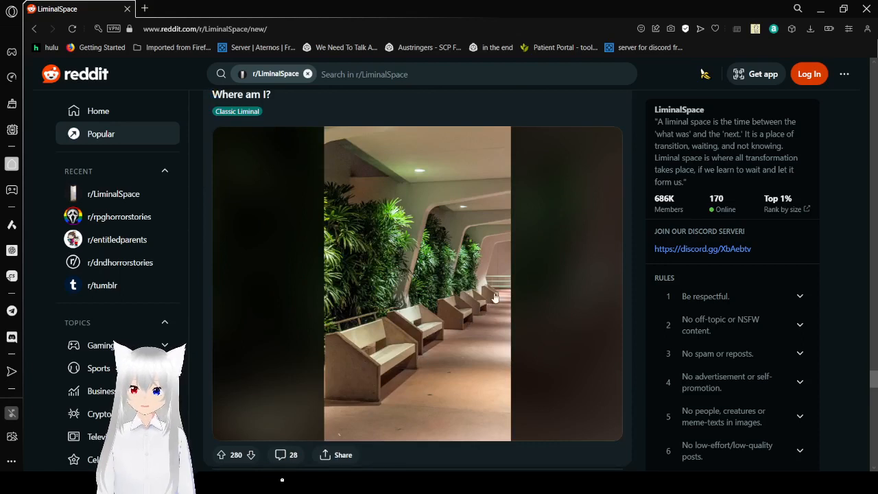
mouse_move(325, 357)
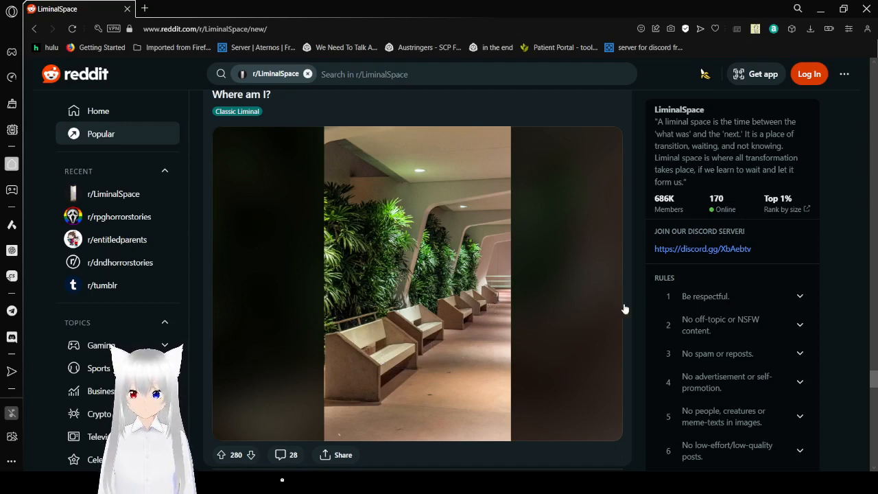
mouse_move(645, 309)
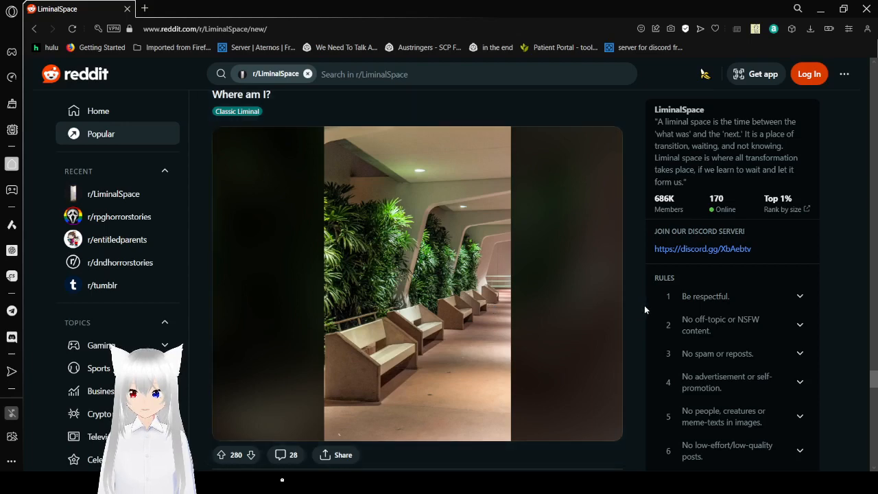